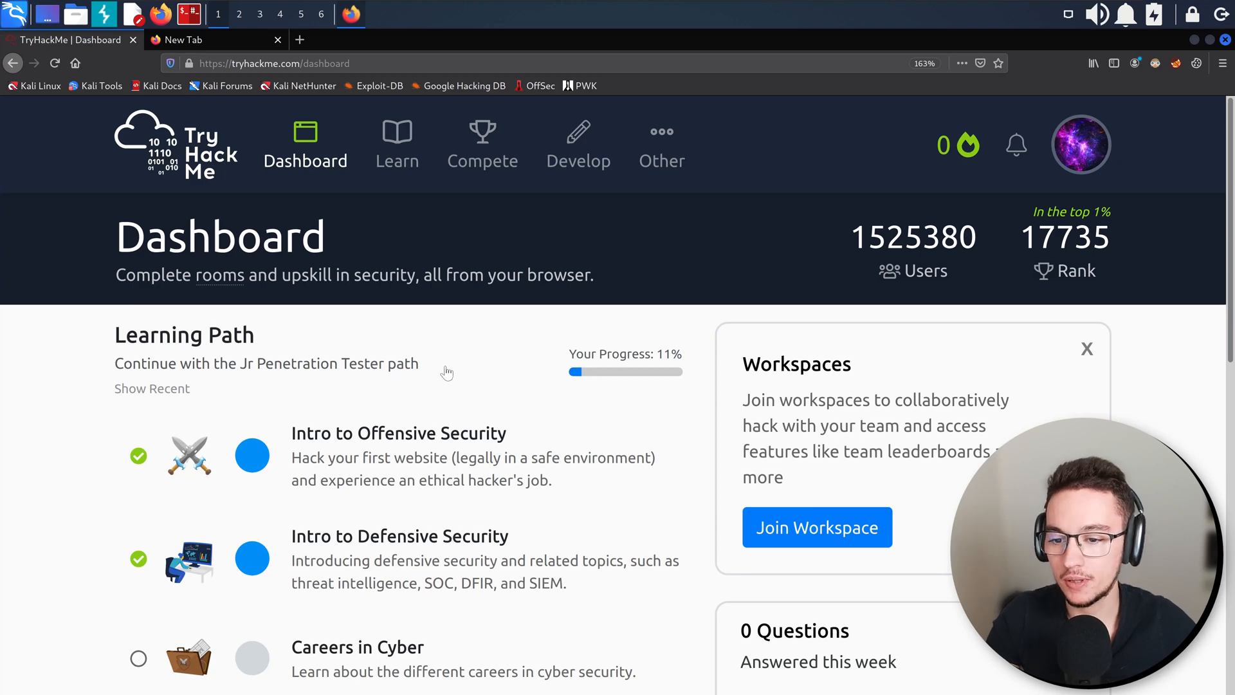
pyautogui.moveTo(245, 363)
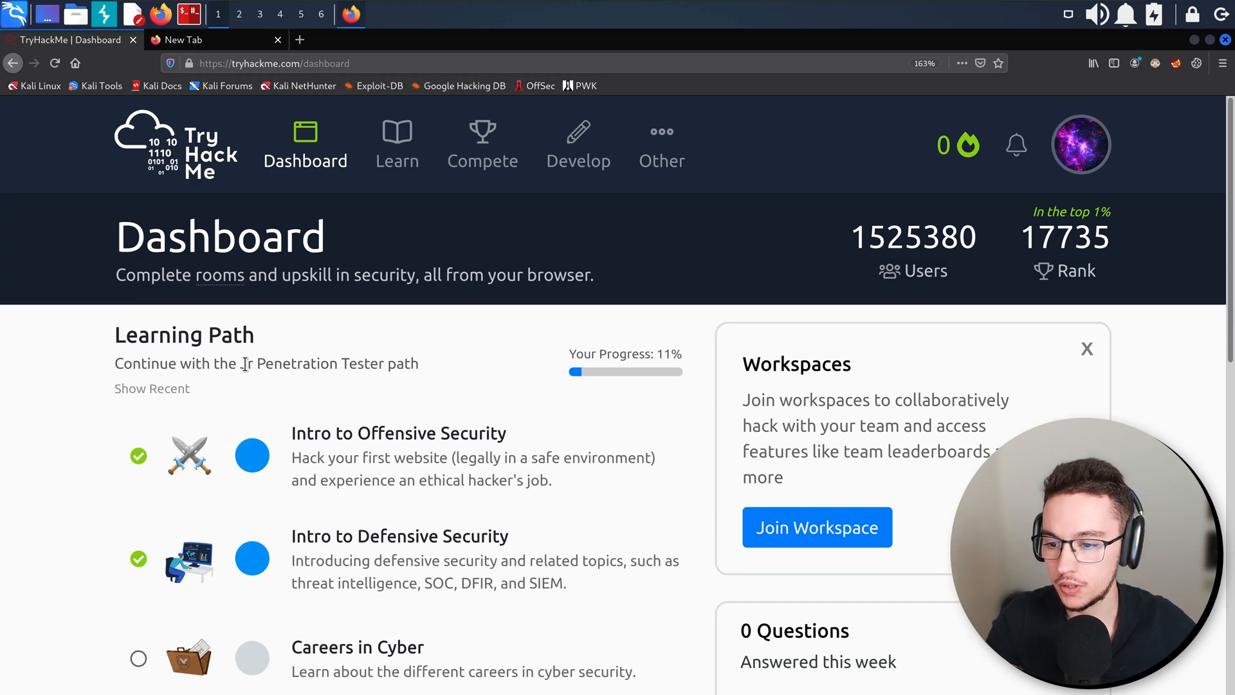
pyautogui.moveTo(401, 461)
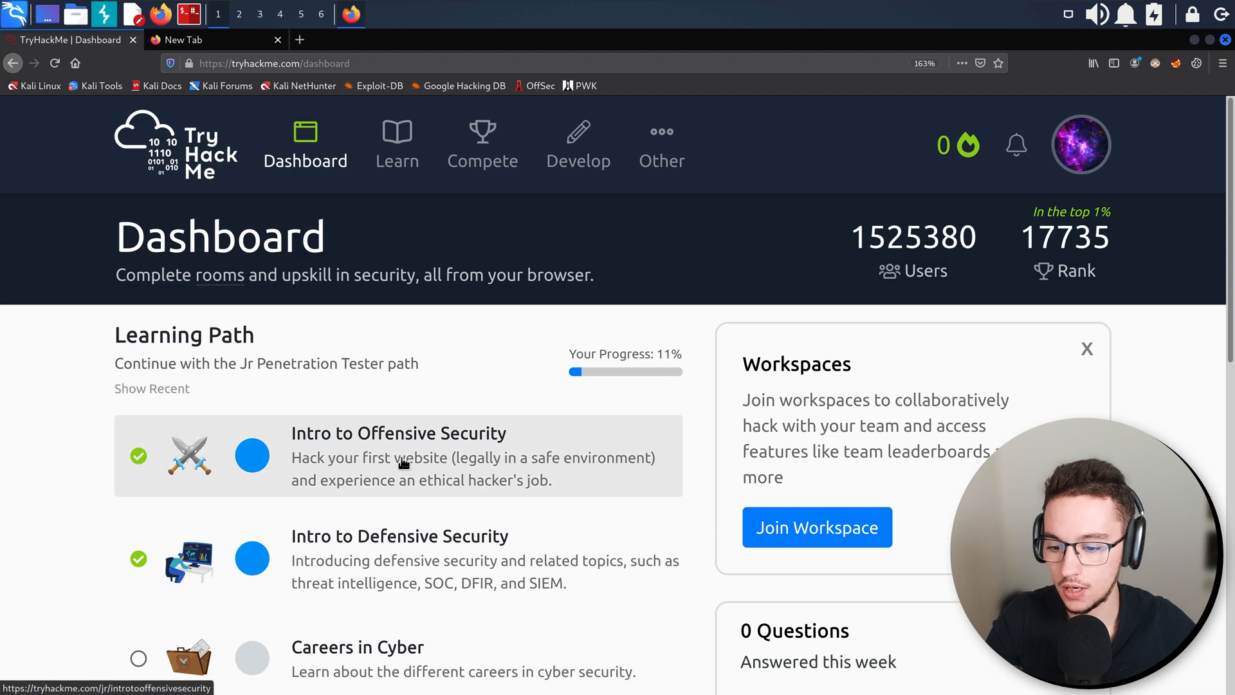
pyautogui.moveTo(363, 657)
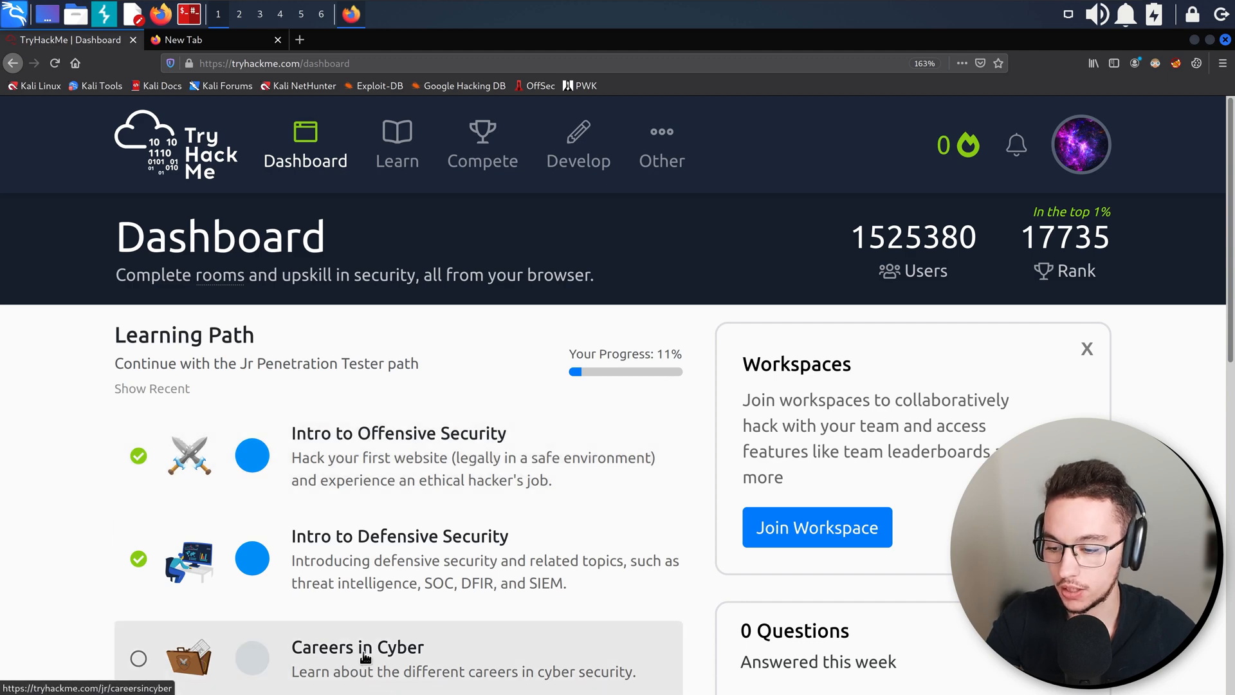
# Enter the Careers in Cyber room and scan its task list from Introduction down to Task 9 Quiz.
pyautogui.click(356, 647)
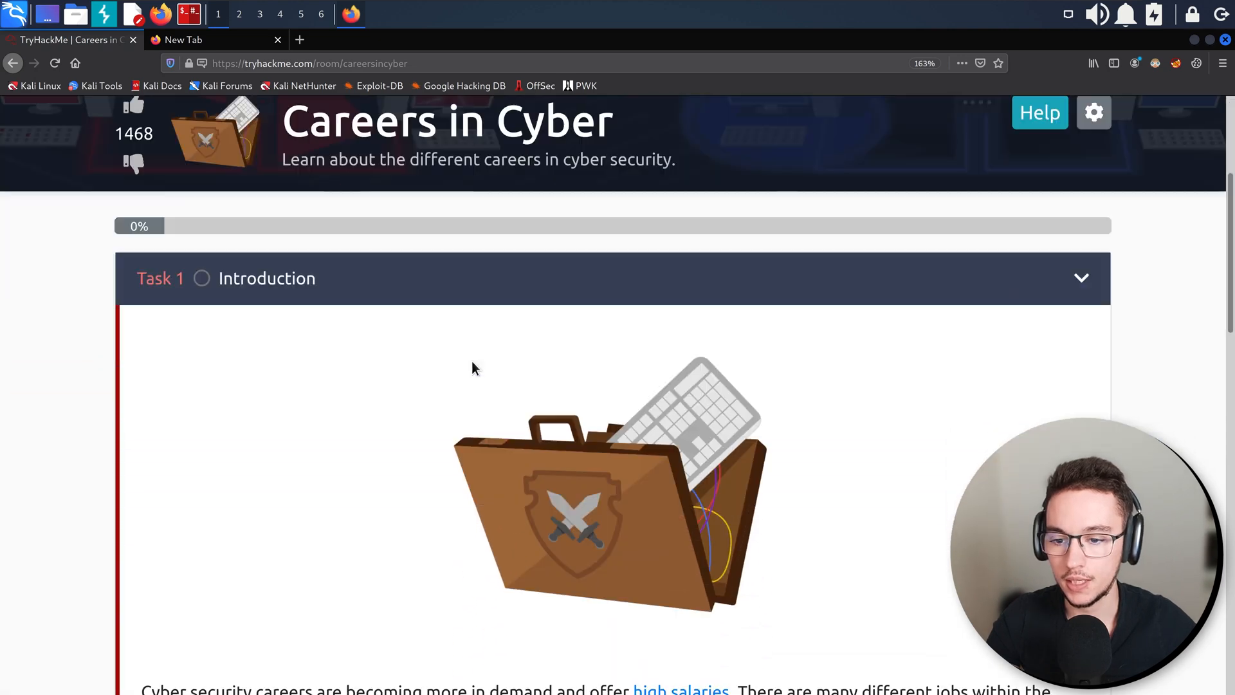
pyautogui.scroll(-3)
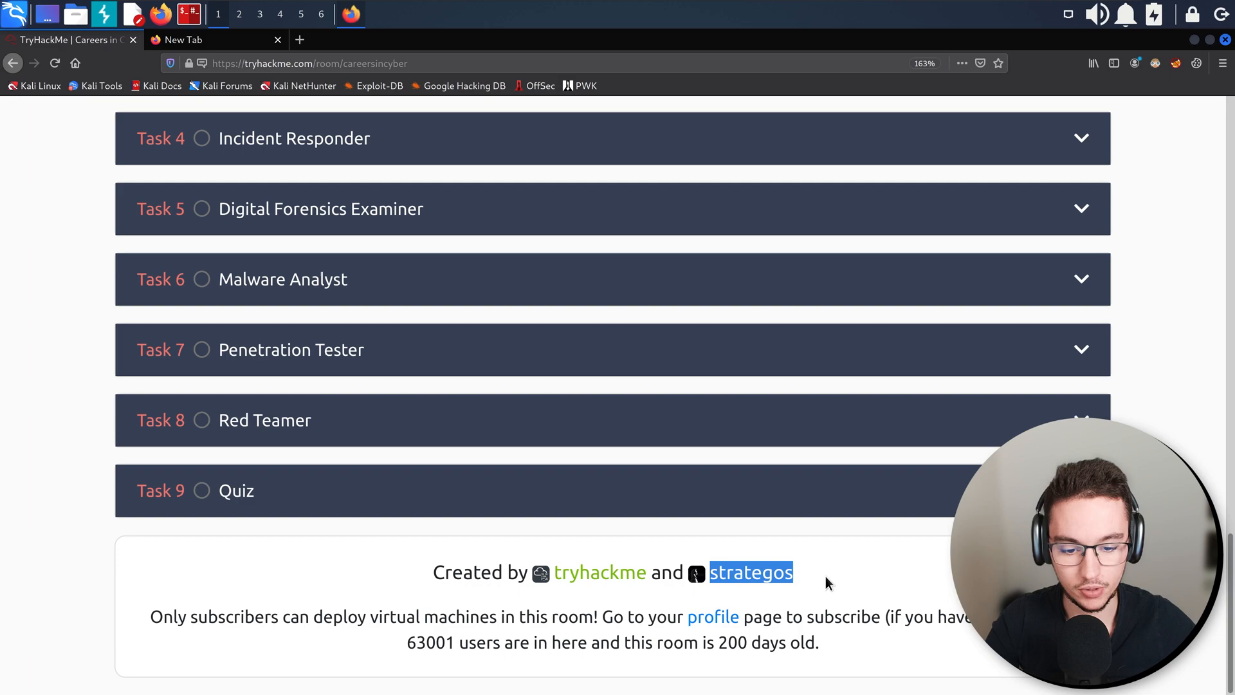
pyautogui.scroll(3)
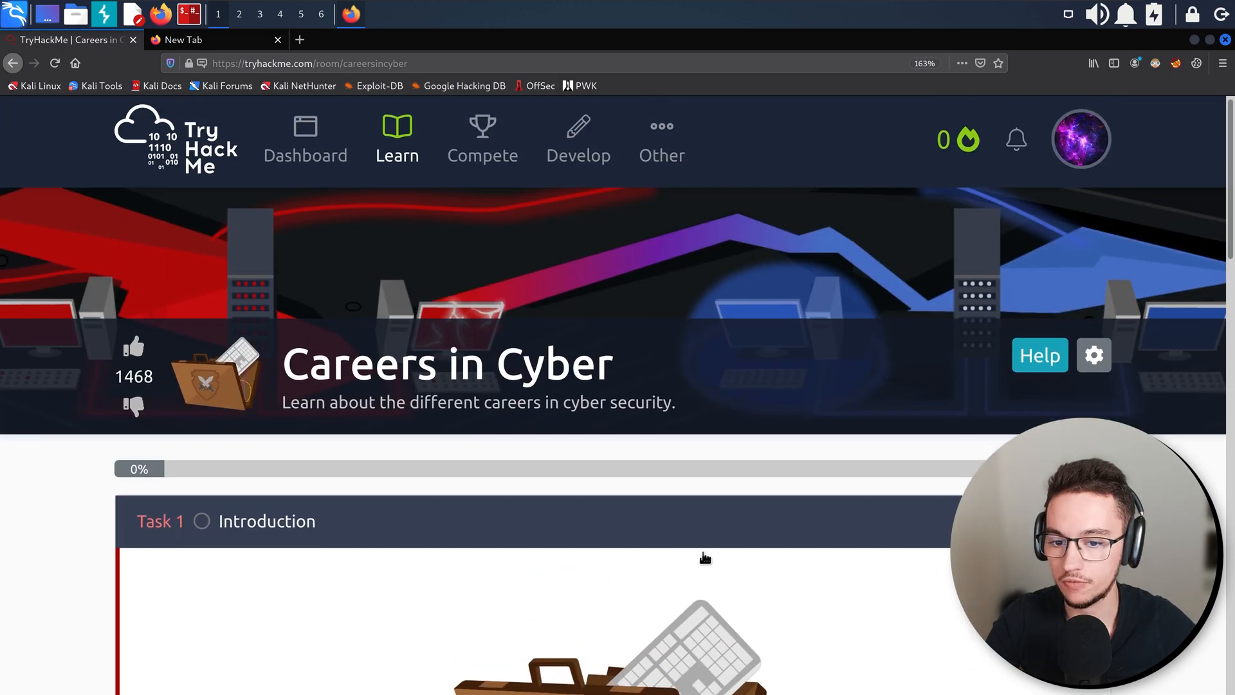
pyautogui.scroll(-3)
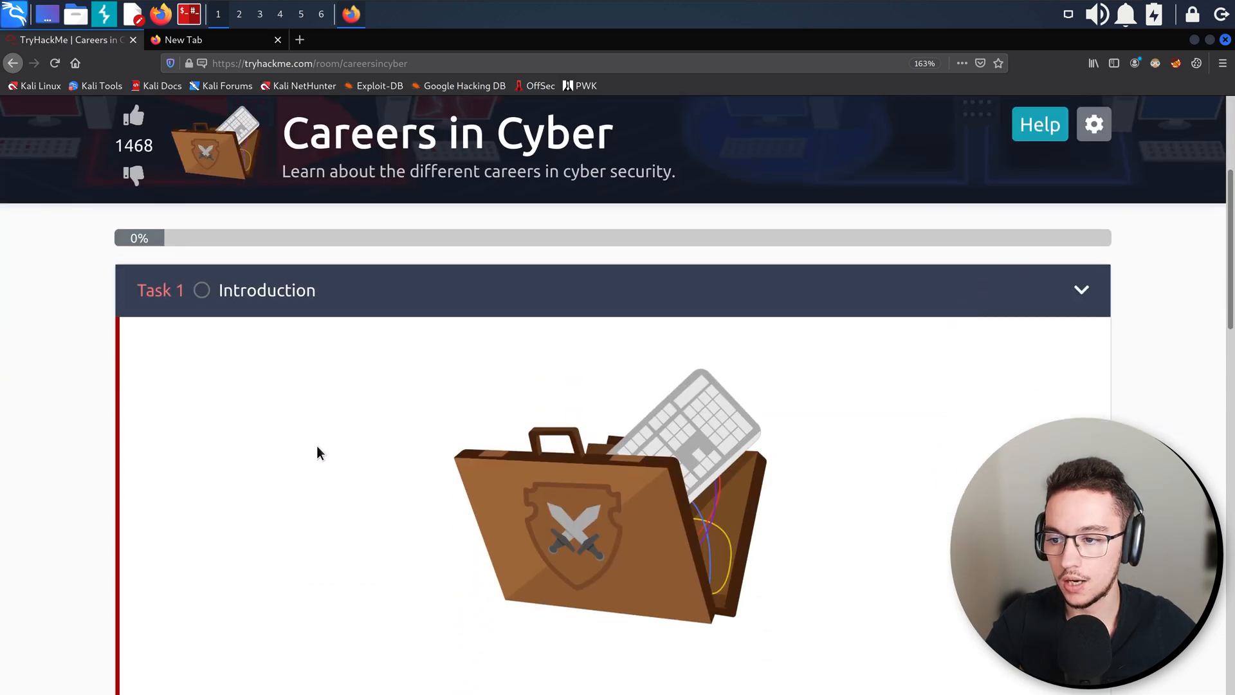
pyautogui.scroll(-3)
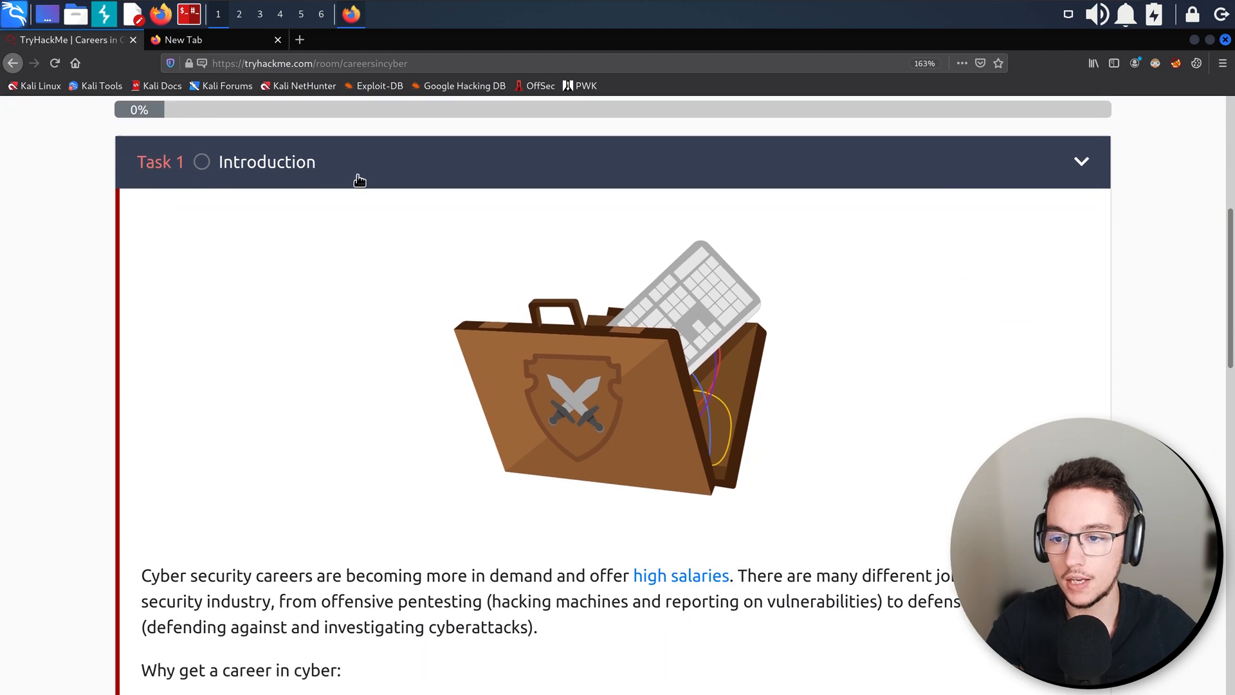
pyautogui.scroll(-3)
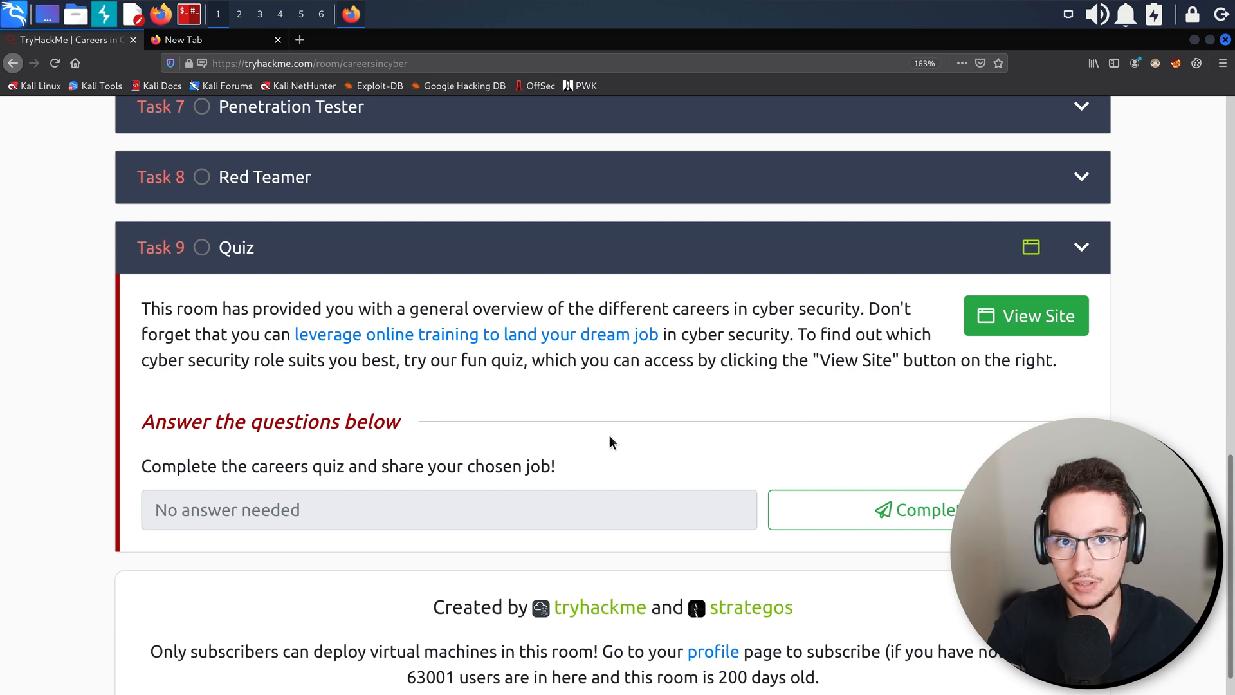
pyautogui.moveTo(542, 244)
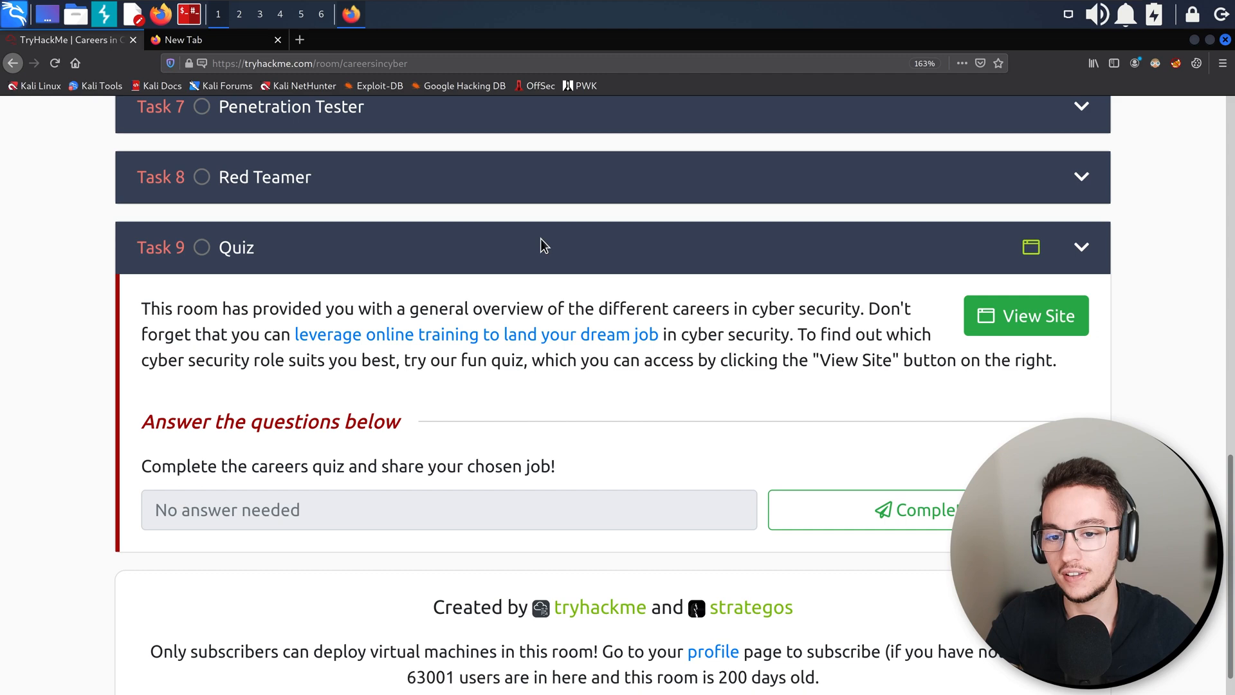
pyautogui.scroll(3)
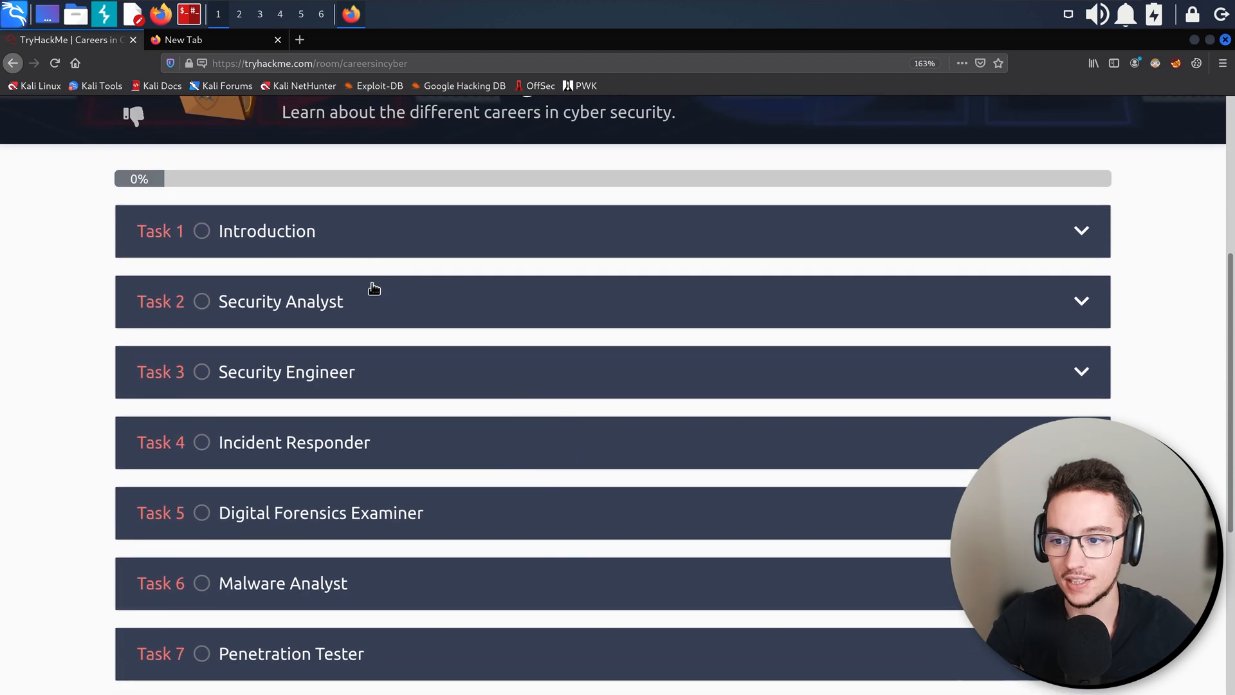
# Expand Task 1 Introduction and read it, highlighting the offensive versus defensive security phrase.
pyautogui.click(552, 230)
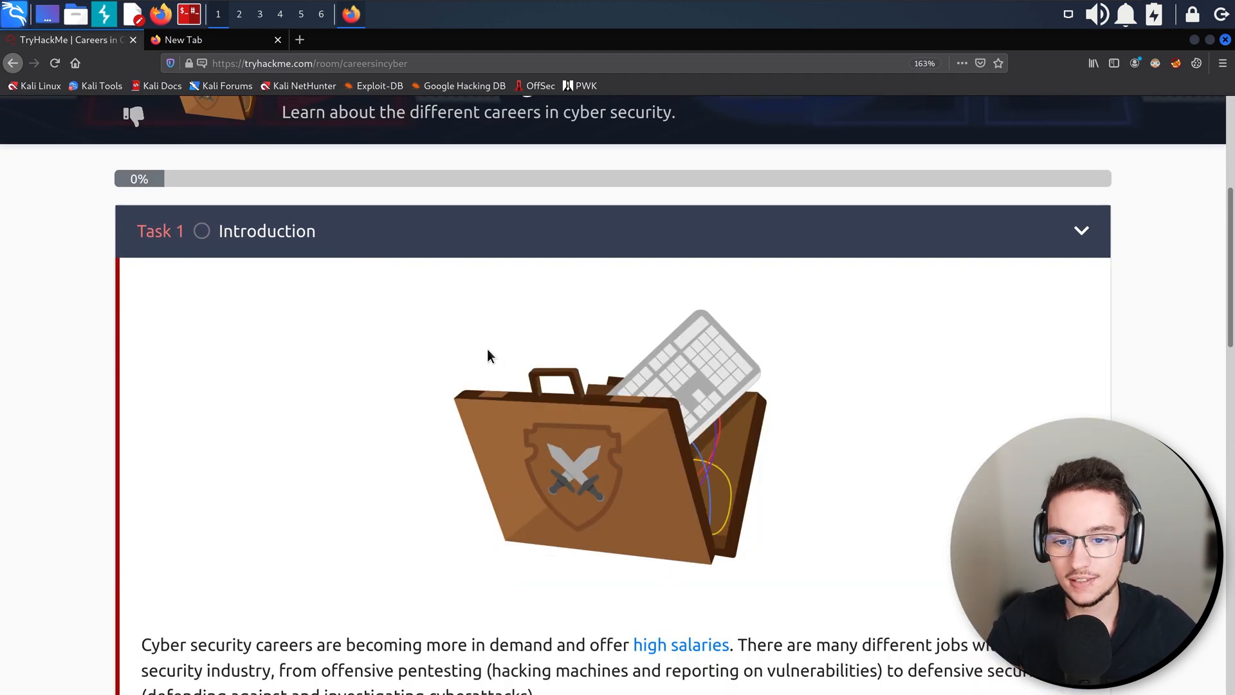
pyautogui.scroll(-3)
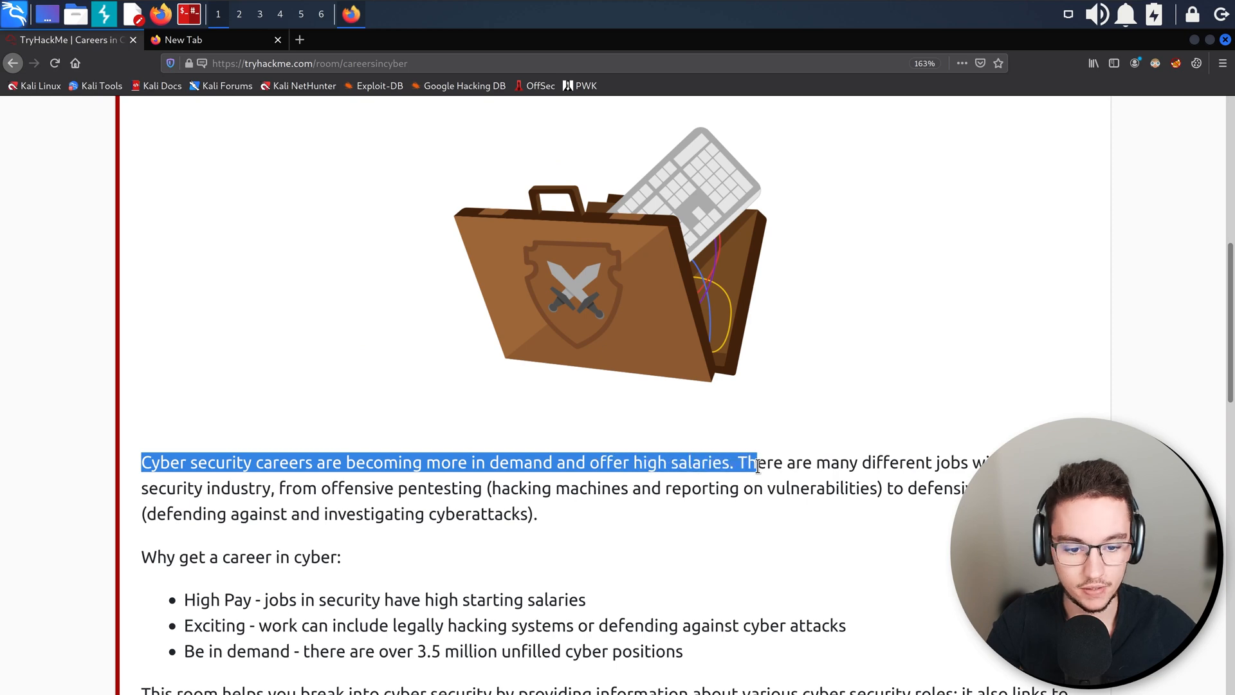
pyautogui.scroll(-3)
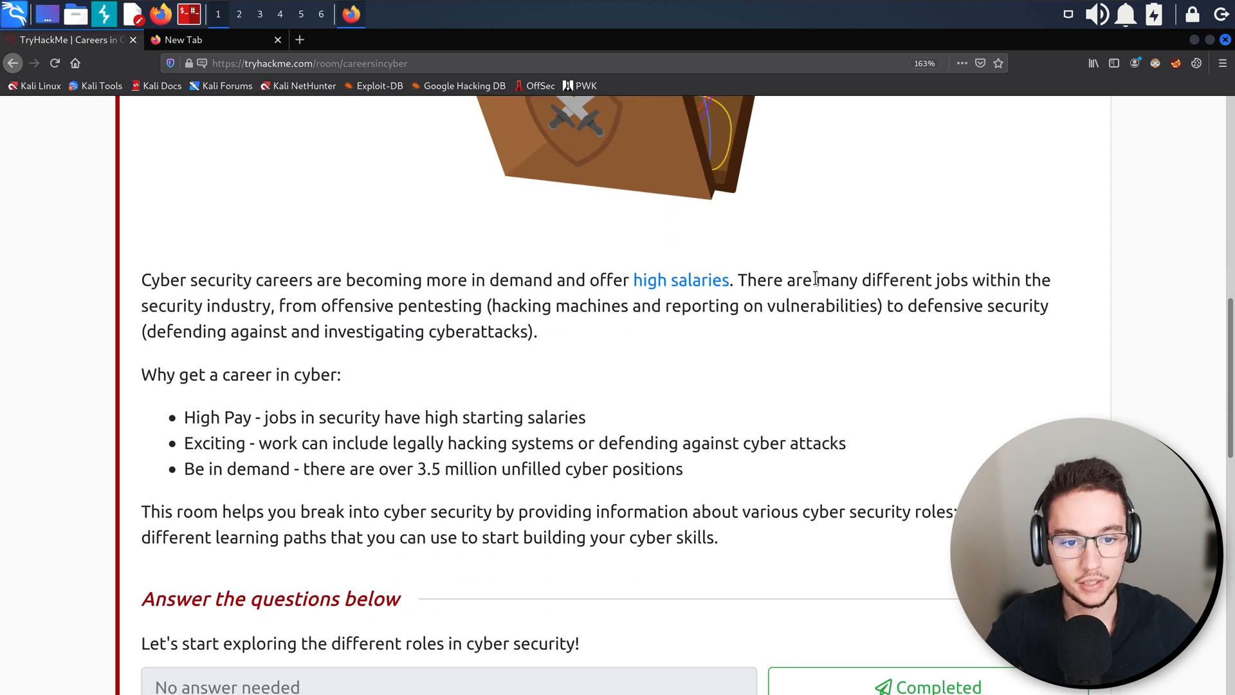
pyautogui.scroll(-3)
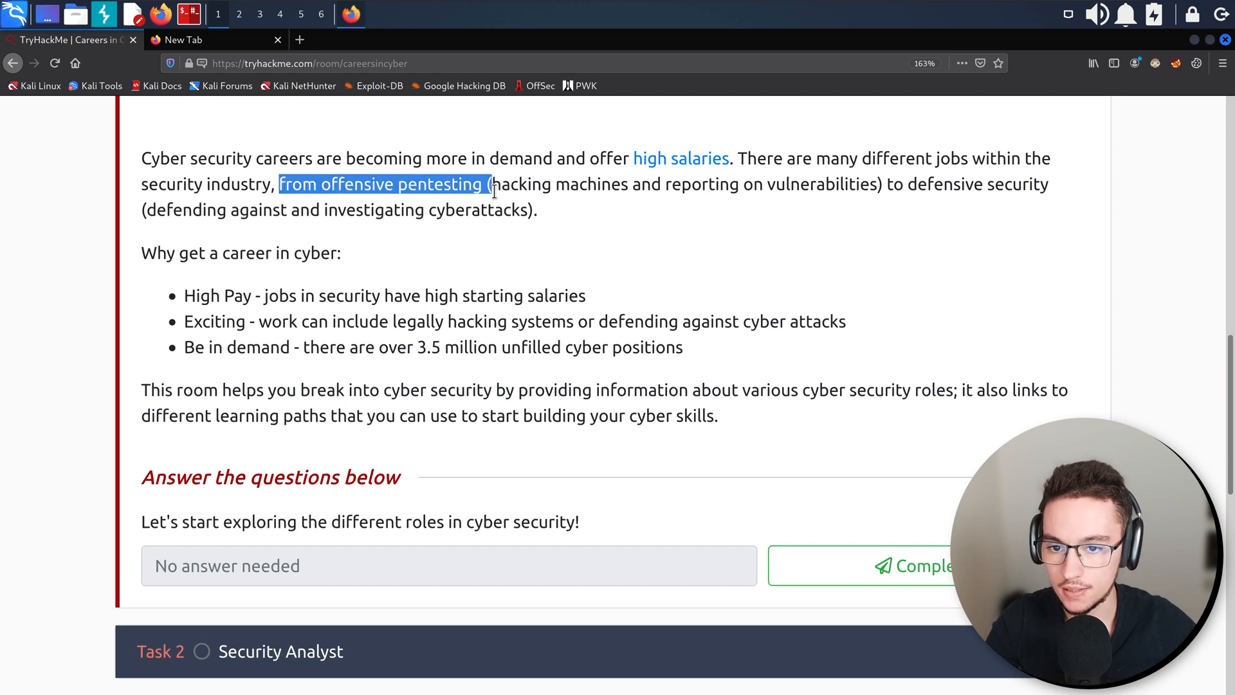
pyautogui.click(906, 184)
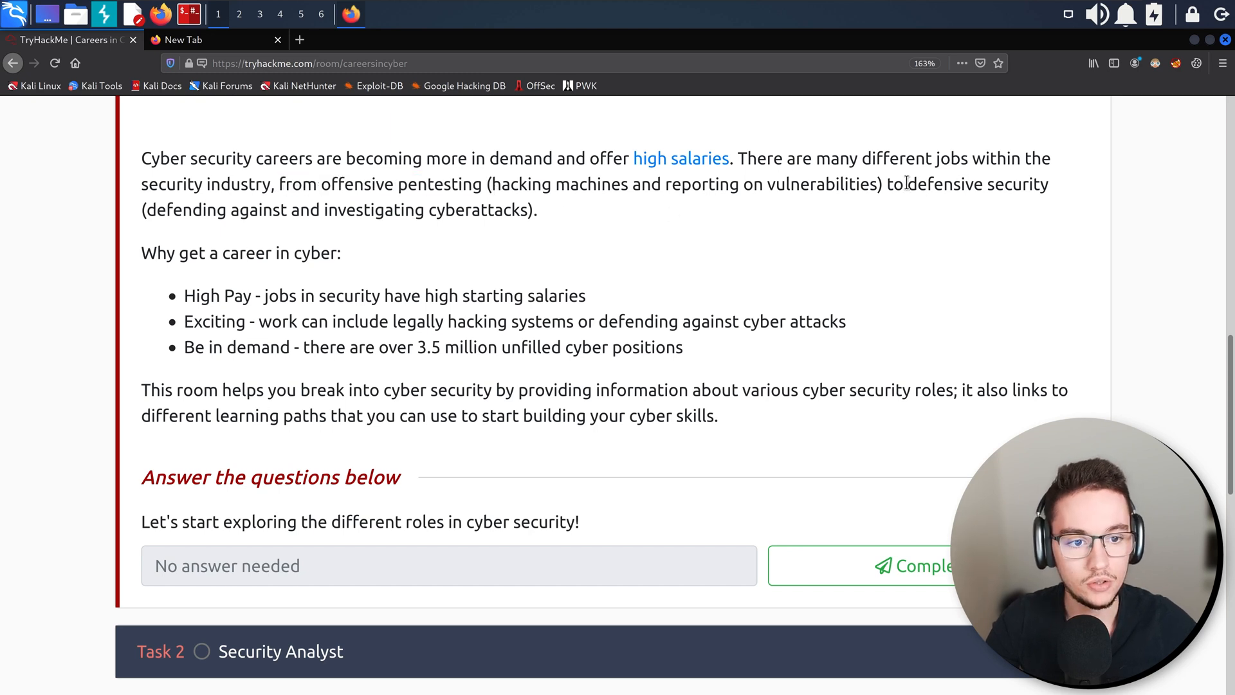
pyautogui.moveTo(215, 209); pyautogui.dragTo(383, 210)
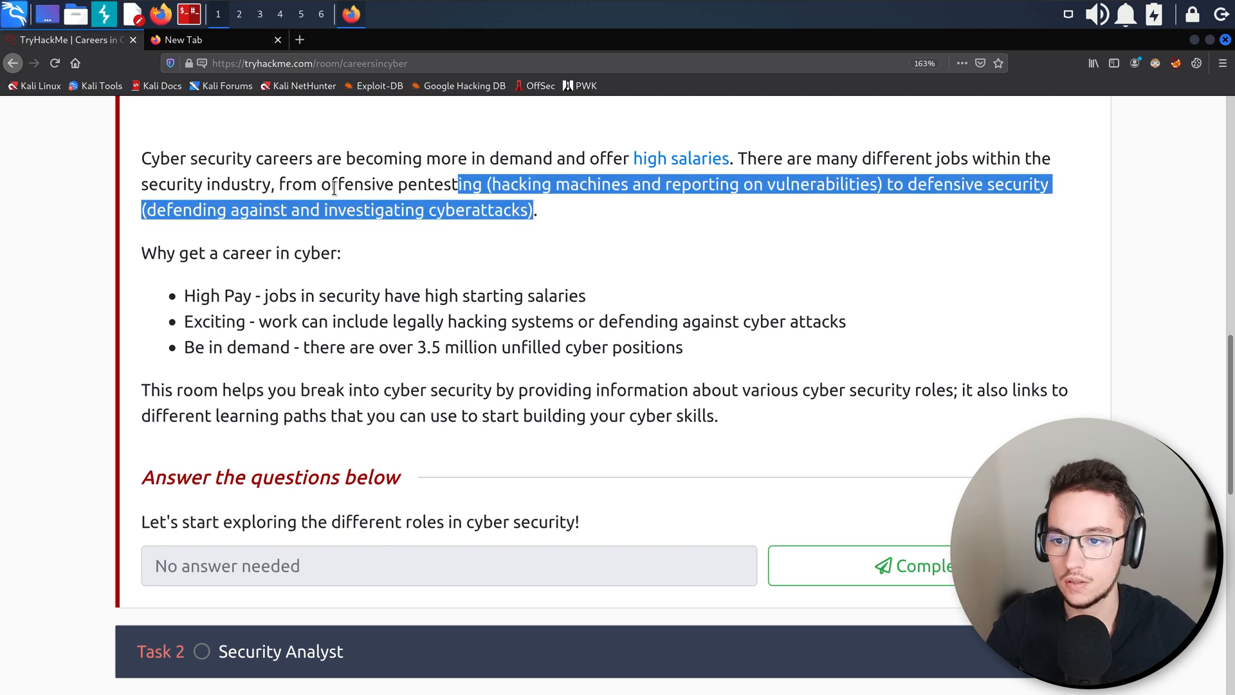
pyautogui.click(796, 224)
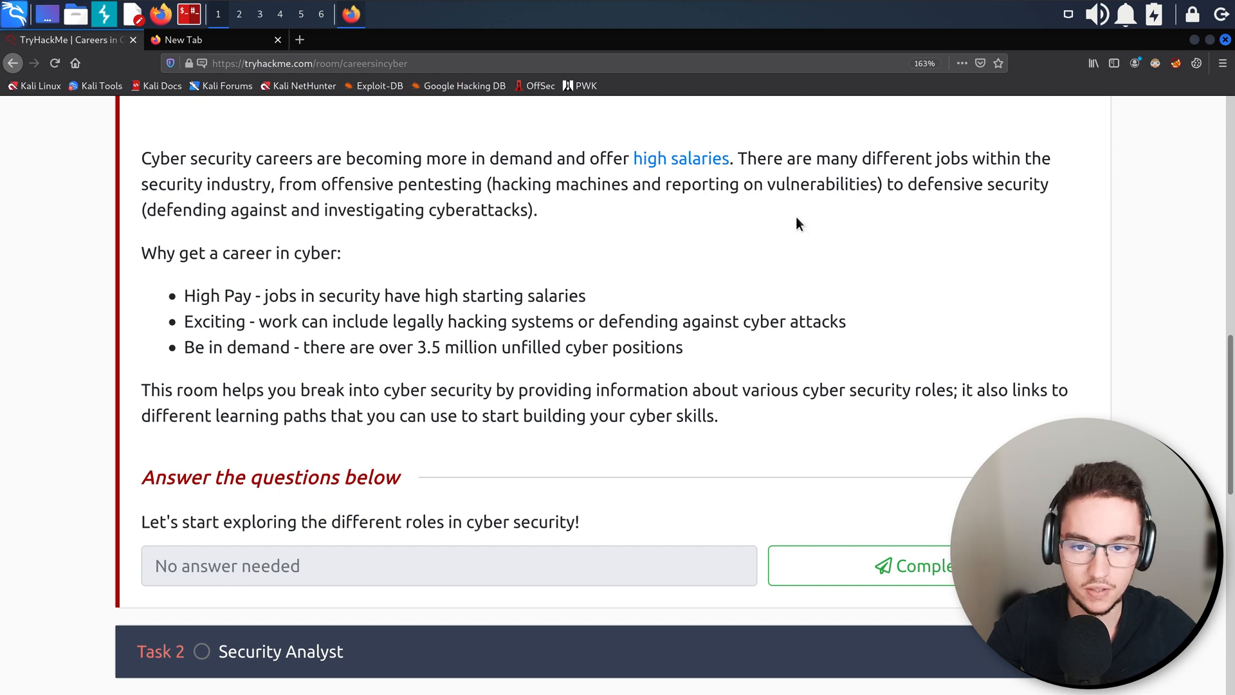
pyautogui.moveTo(224, 292)
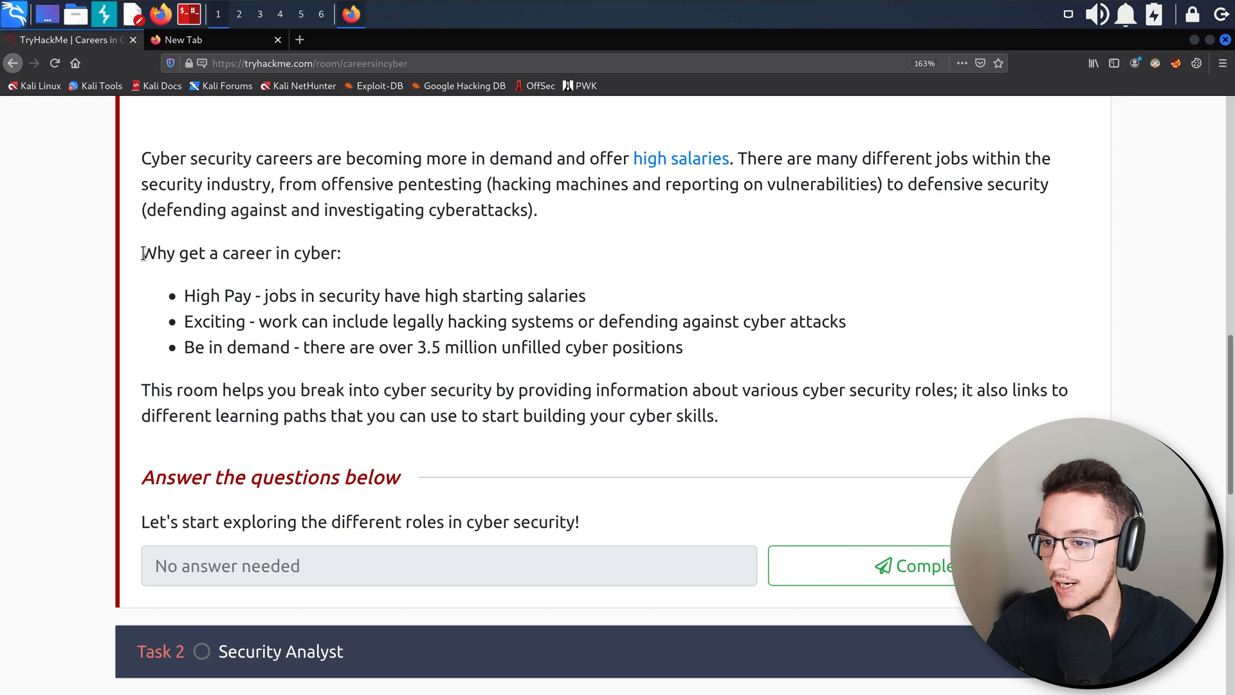
# Read the benefits list, highlighting Exciting, Be in demand and the learning-paths sentence.
pyautogui.doubleClick(224, 253)
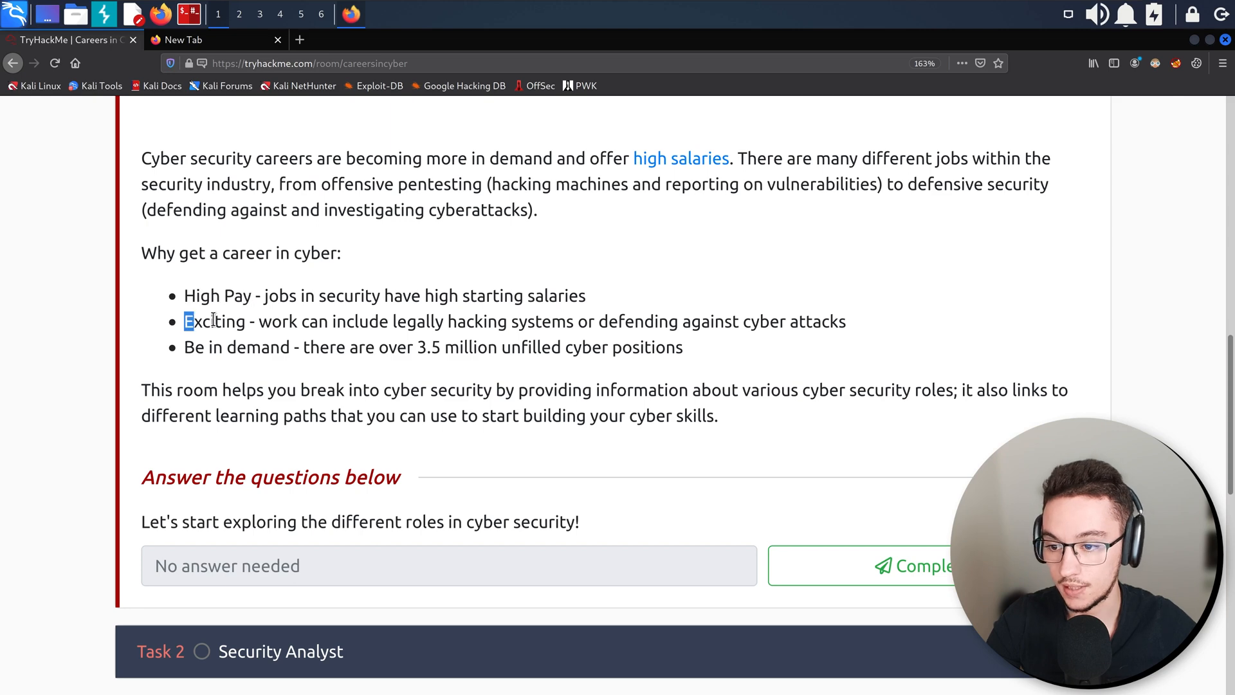
pyautogui.doubleClick(210, 320)
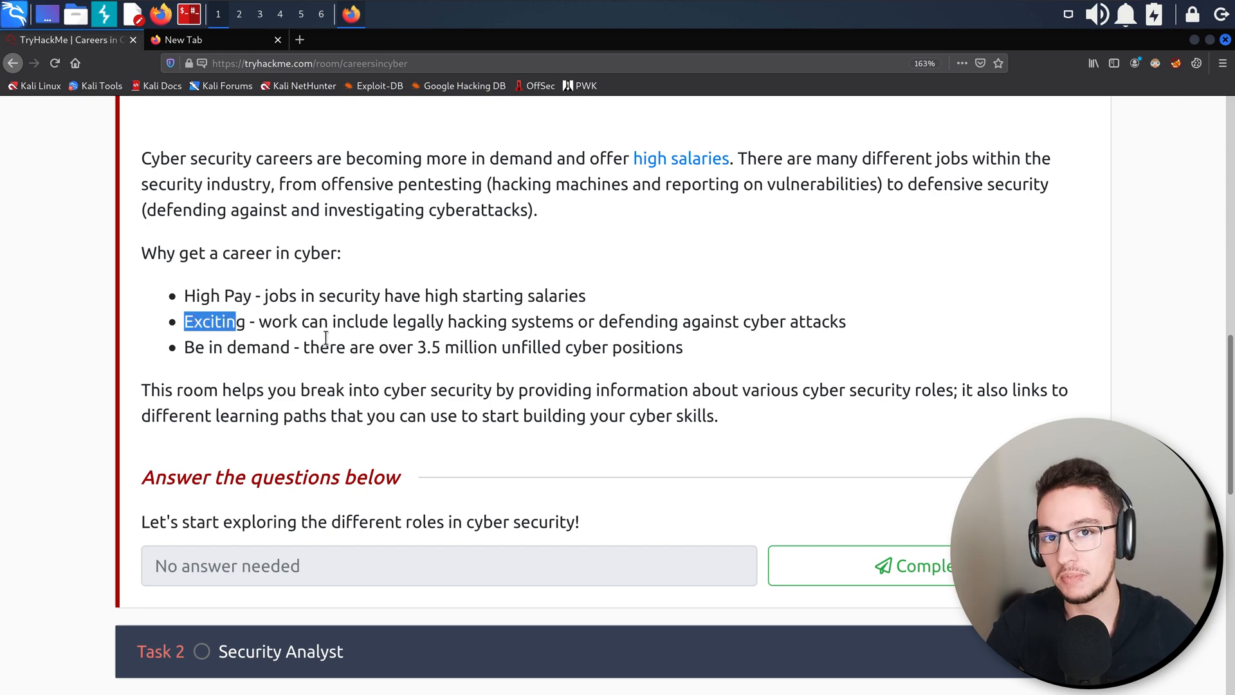
pyautogui.moveTo(219, 355)
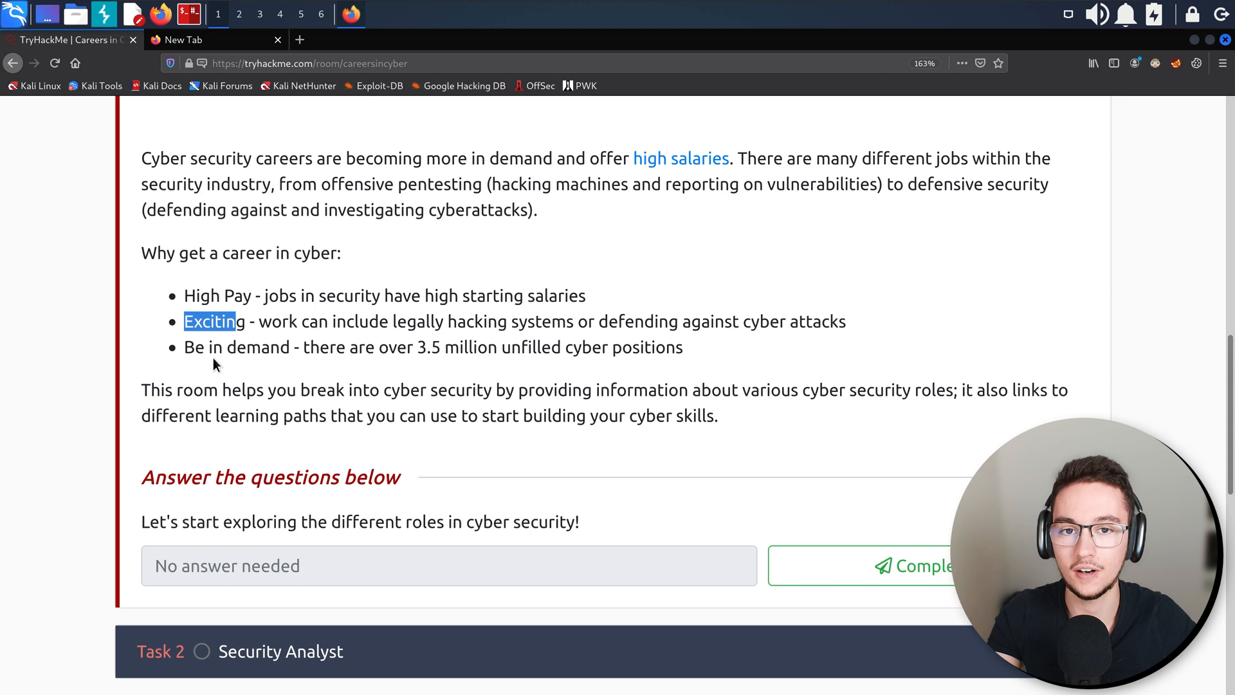
pyautogui.click(199, 346)
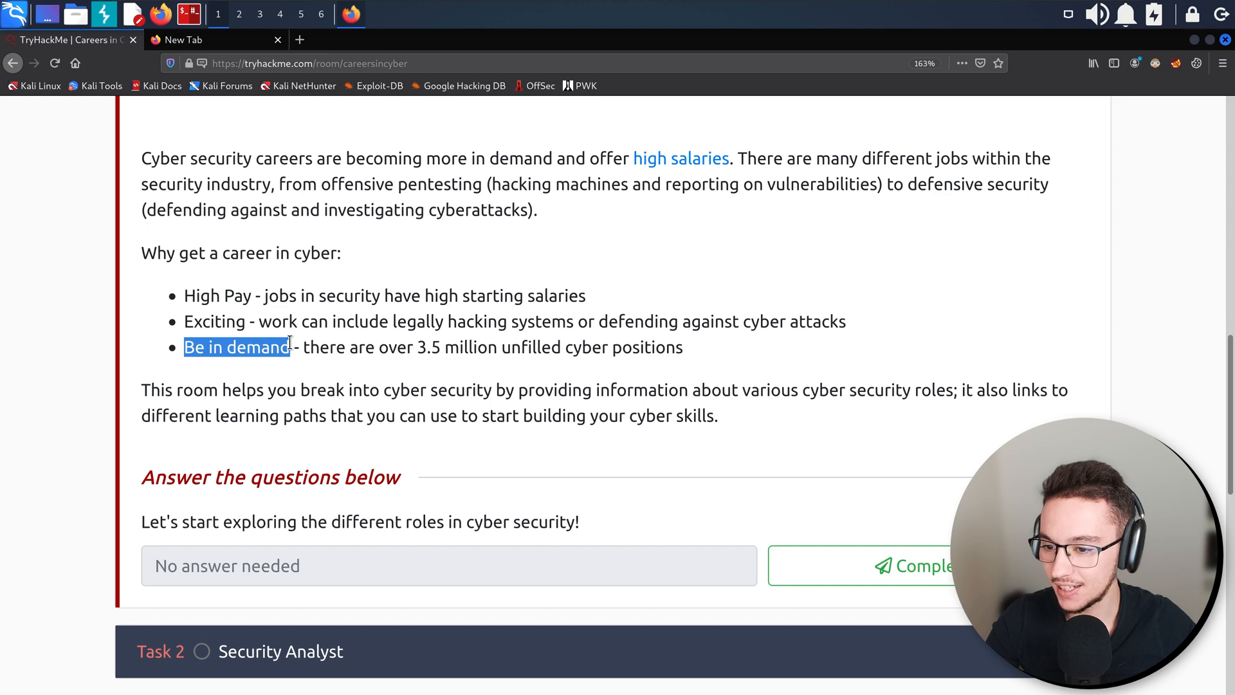
pyautogui.click(236, 347)
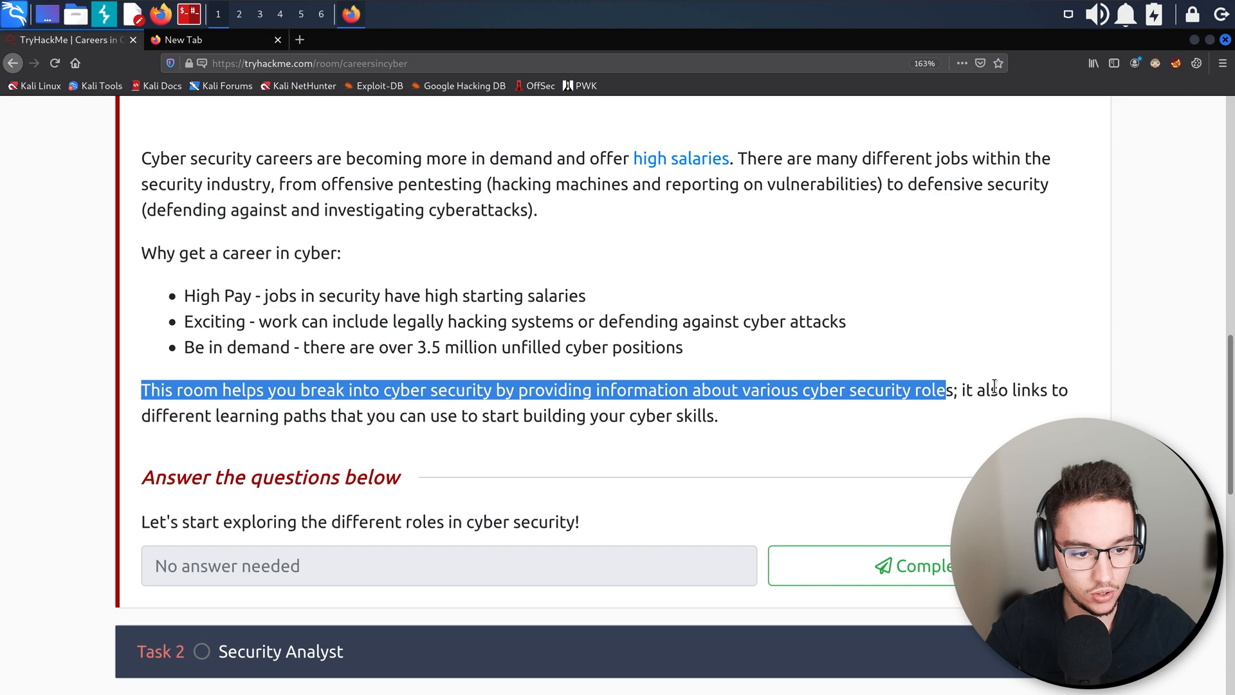
pyautogui.doubleClick(248, 416)
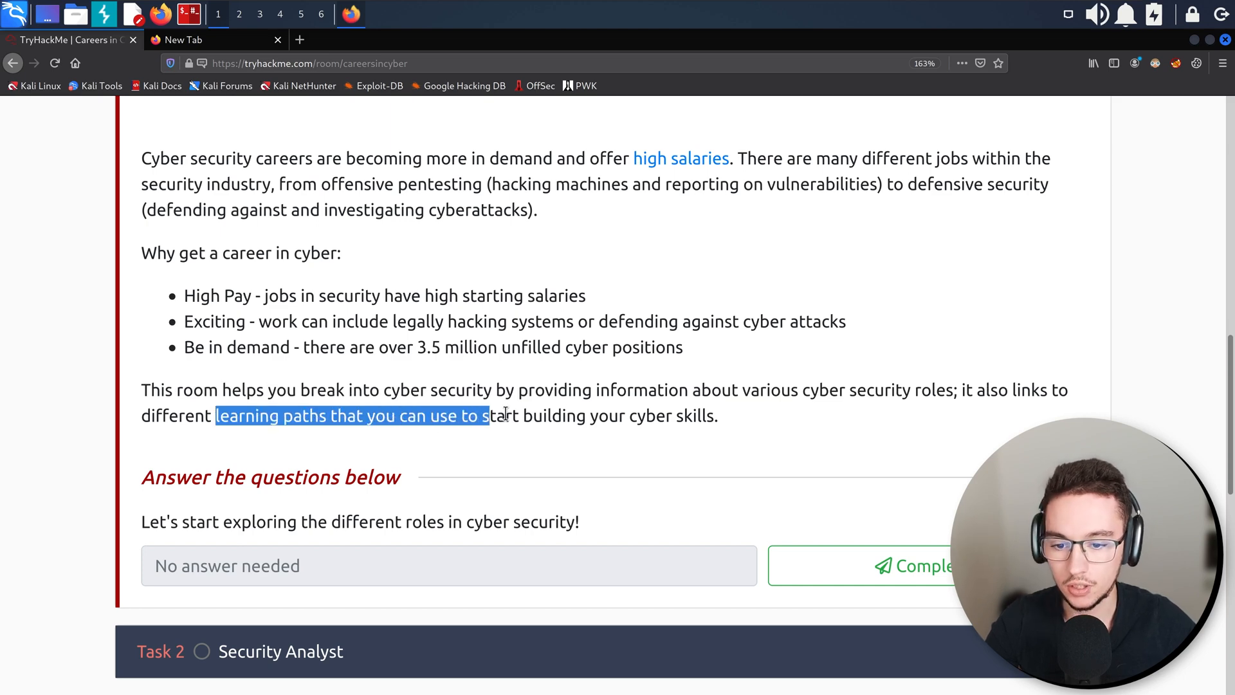
pyautogui.click(283, 471)
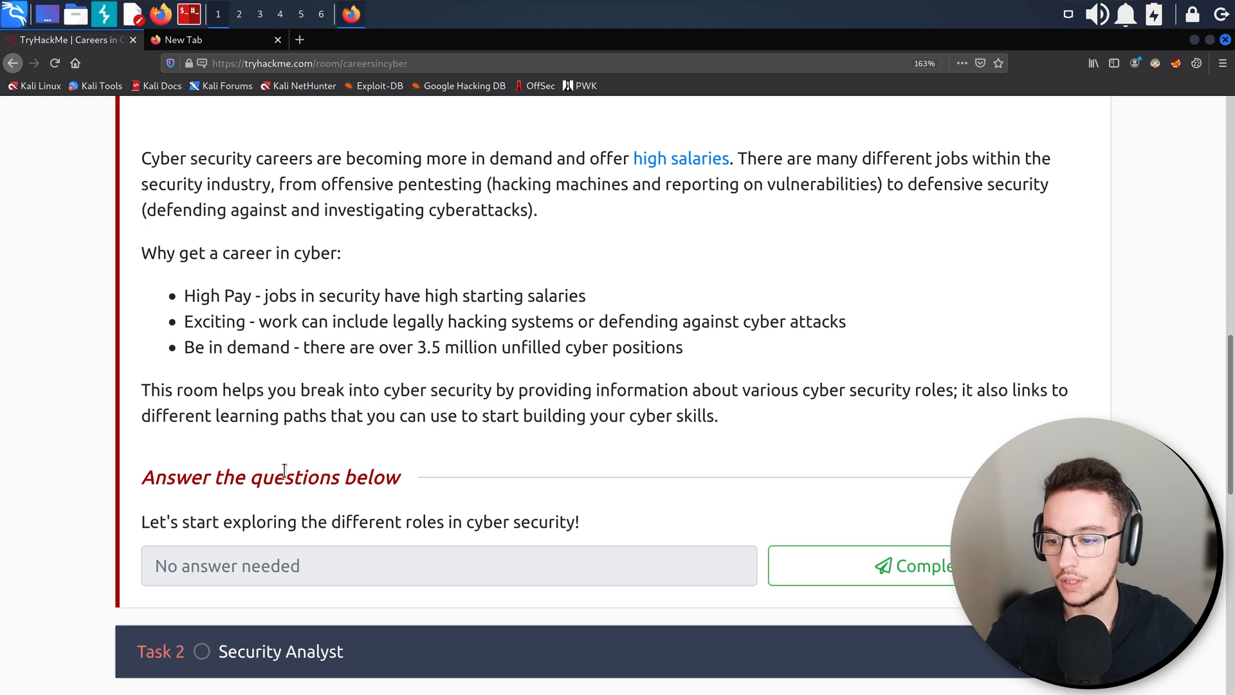
pyautogui.click(922, 567)
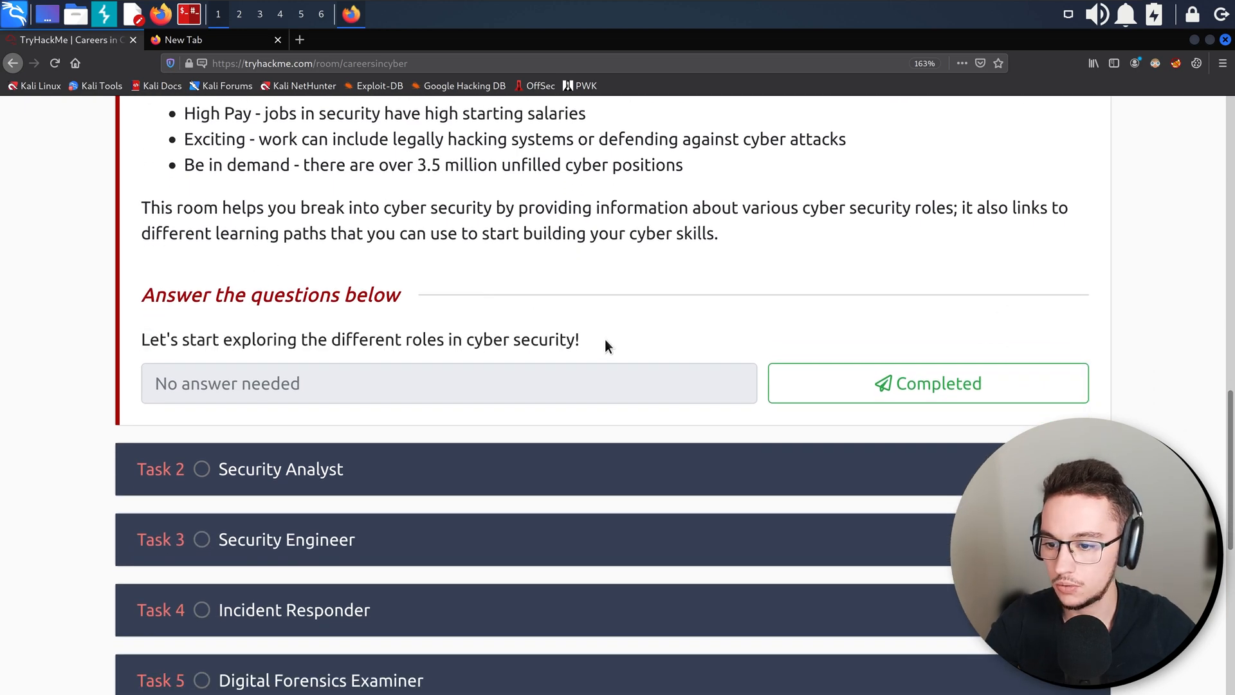
# Mark Task 1 Introduction completed, bringing room progress to 11% with Security Analyst next.
pyautogui.click(927, 383)
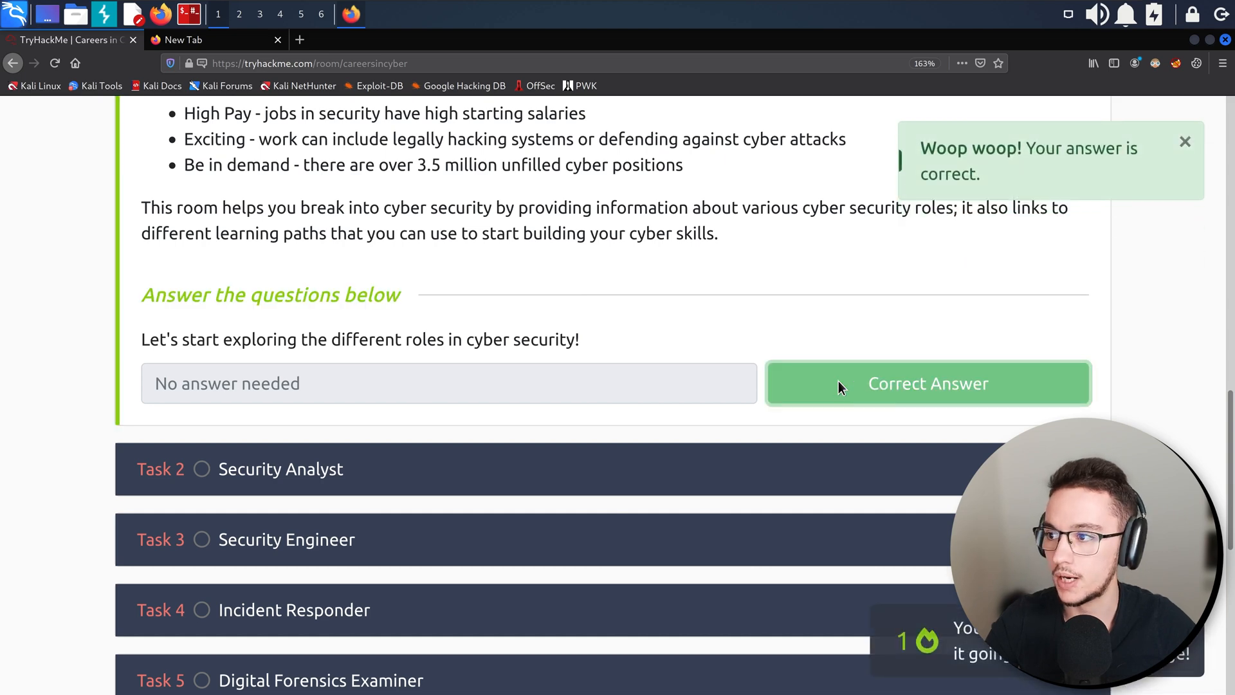
pyautogui.scroll(-3)
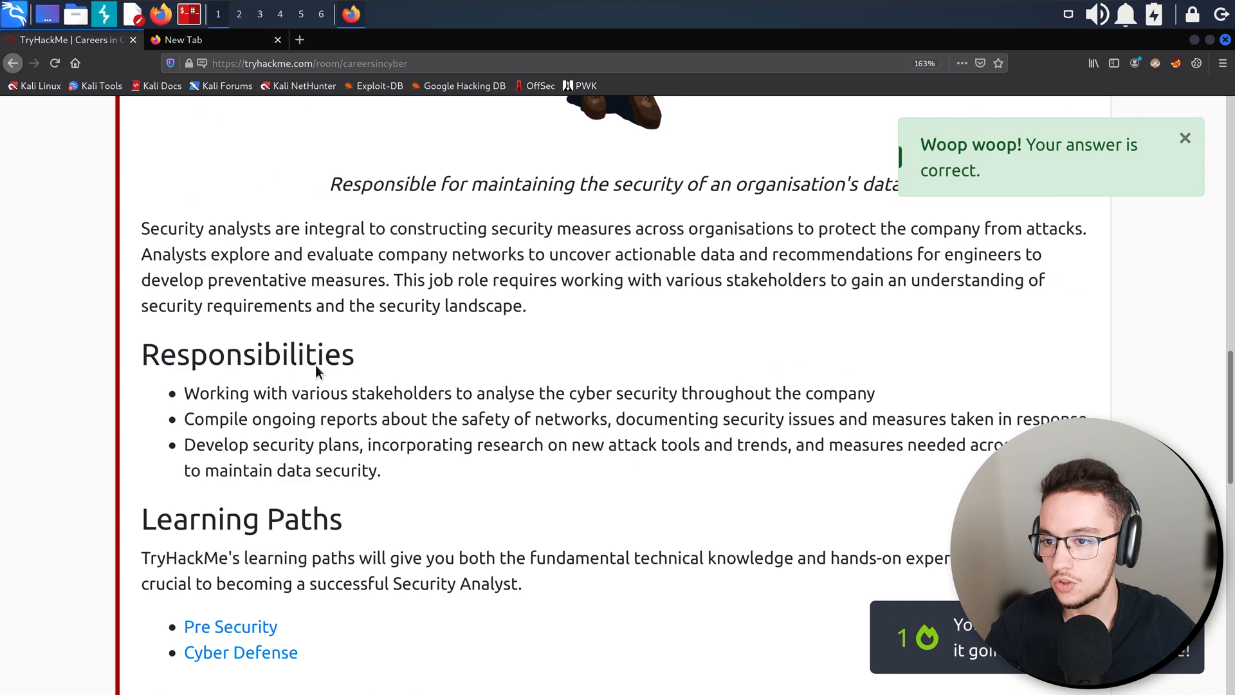
pyautogui.scroll(3)
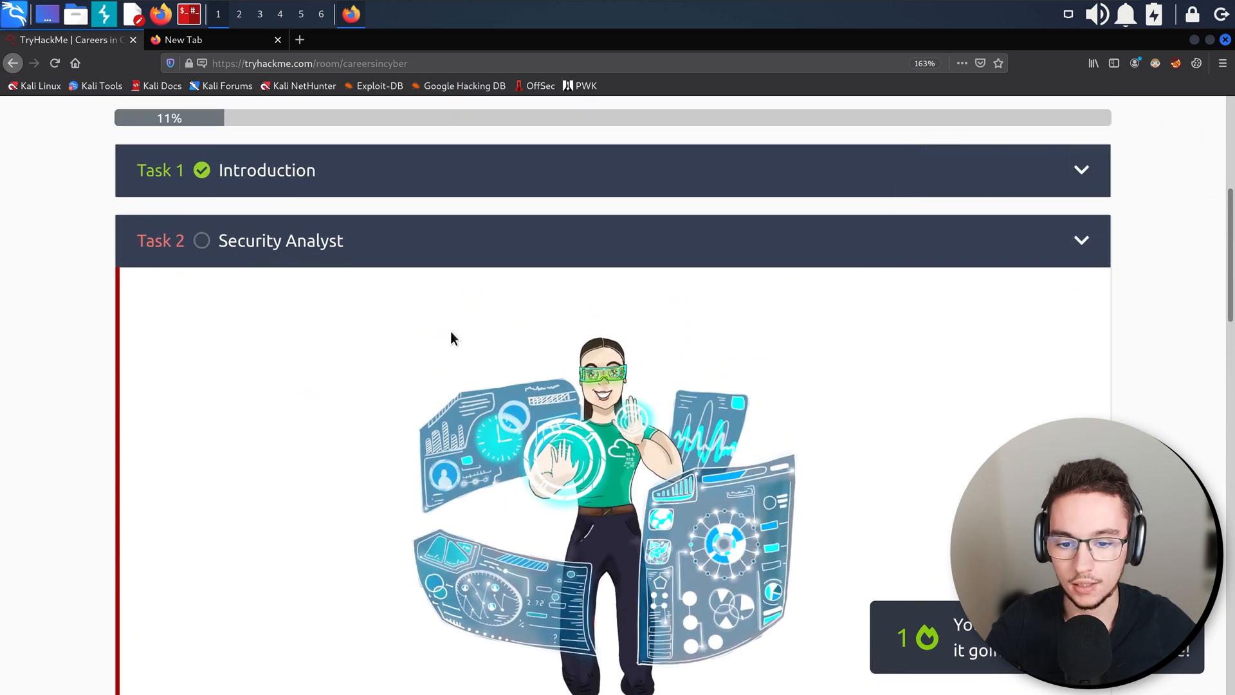
pyautogui.scroll(-3)
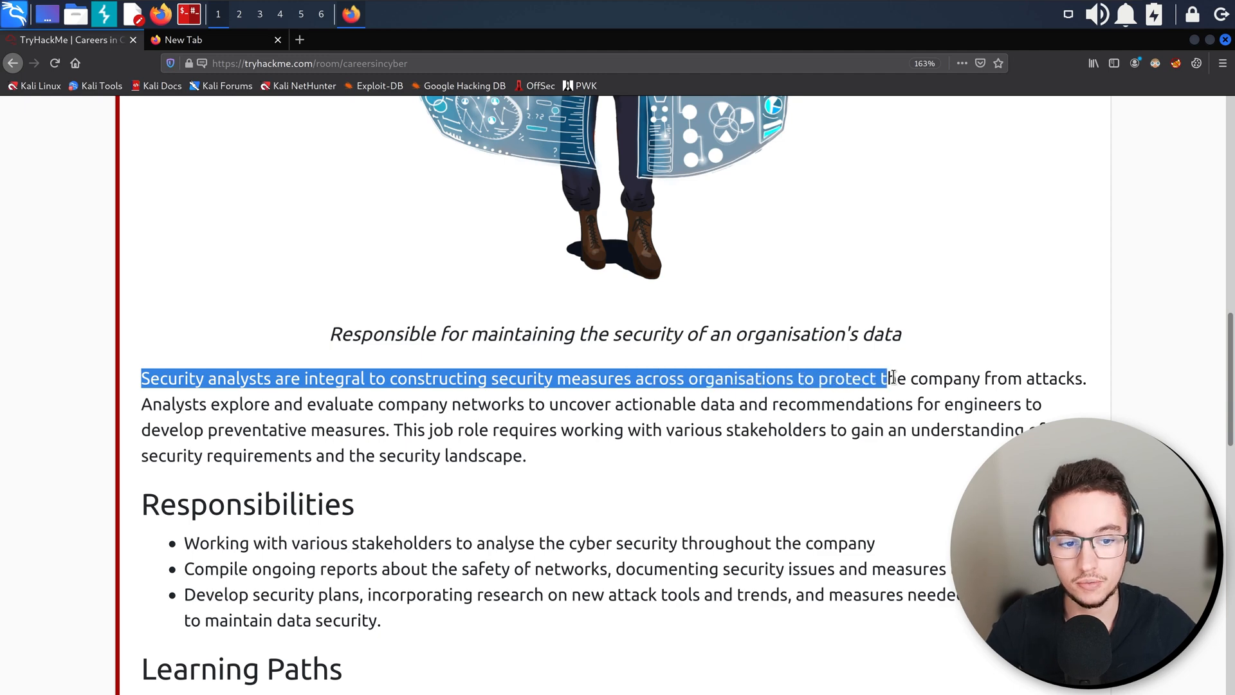
pyautogui.click(230, 403)
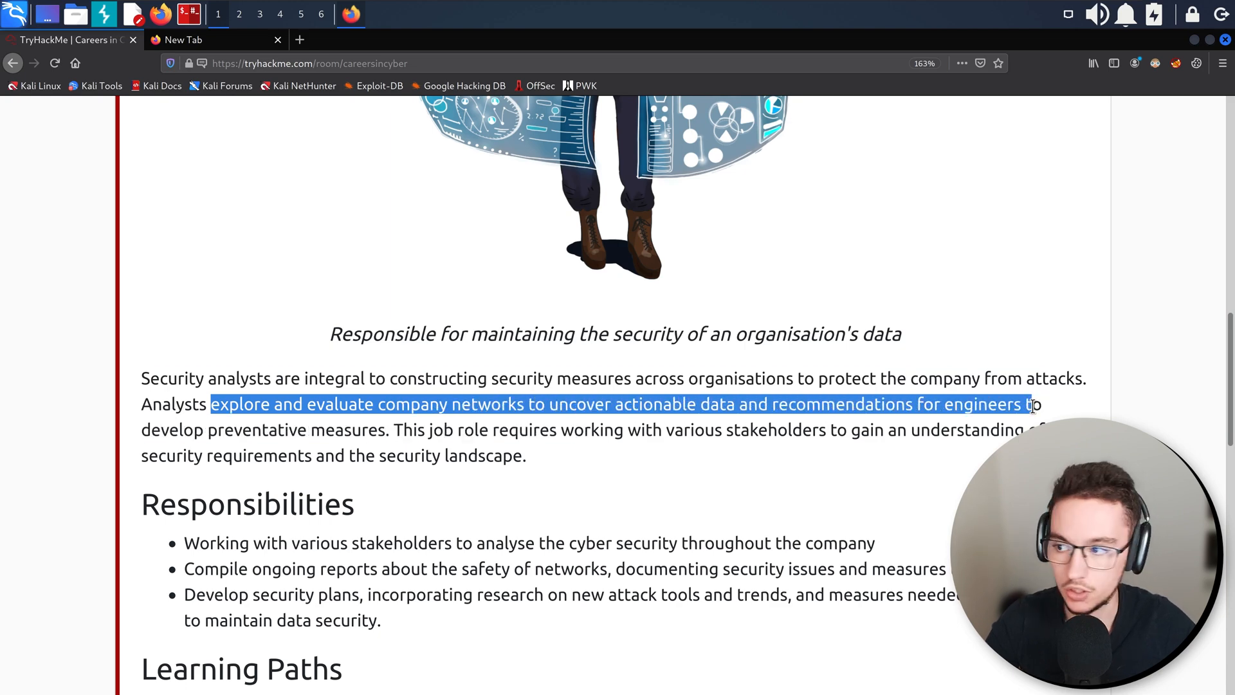
pyautogui.scroll(-3)
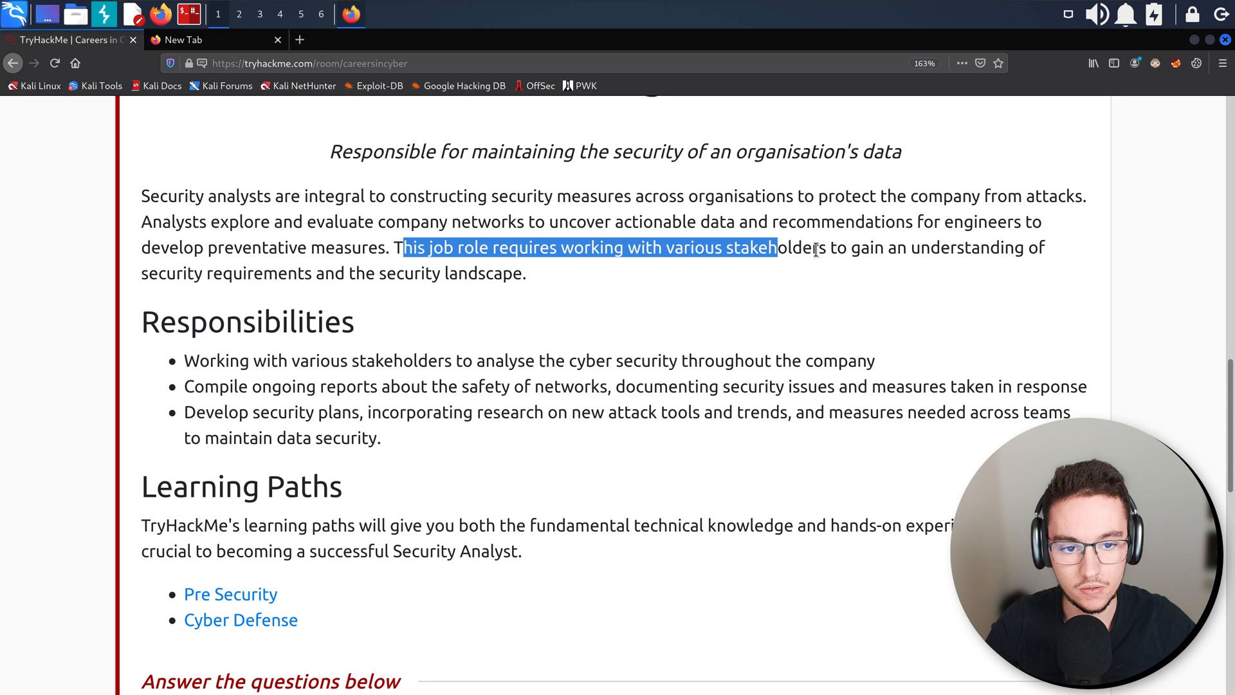
pyautogui.click(206, 273)
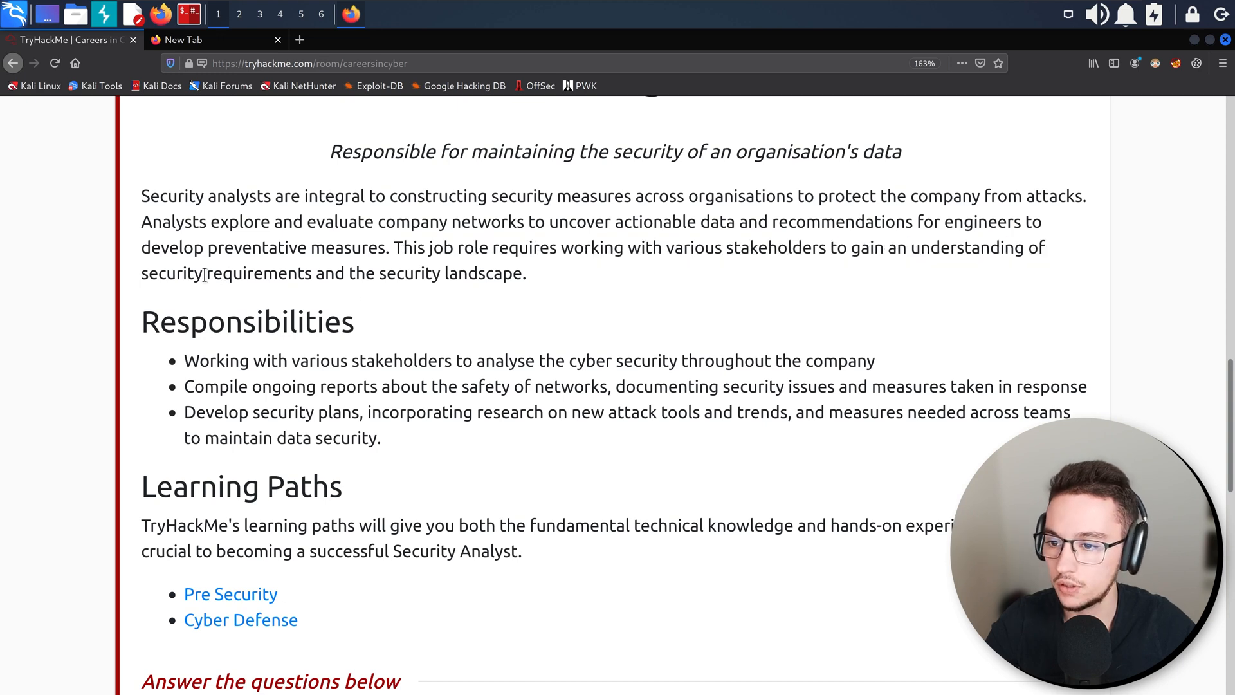
pyautogui.moveTo(449, 297)
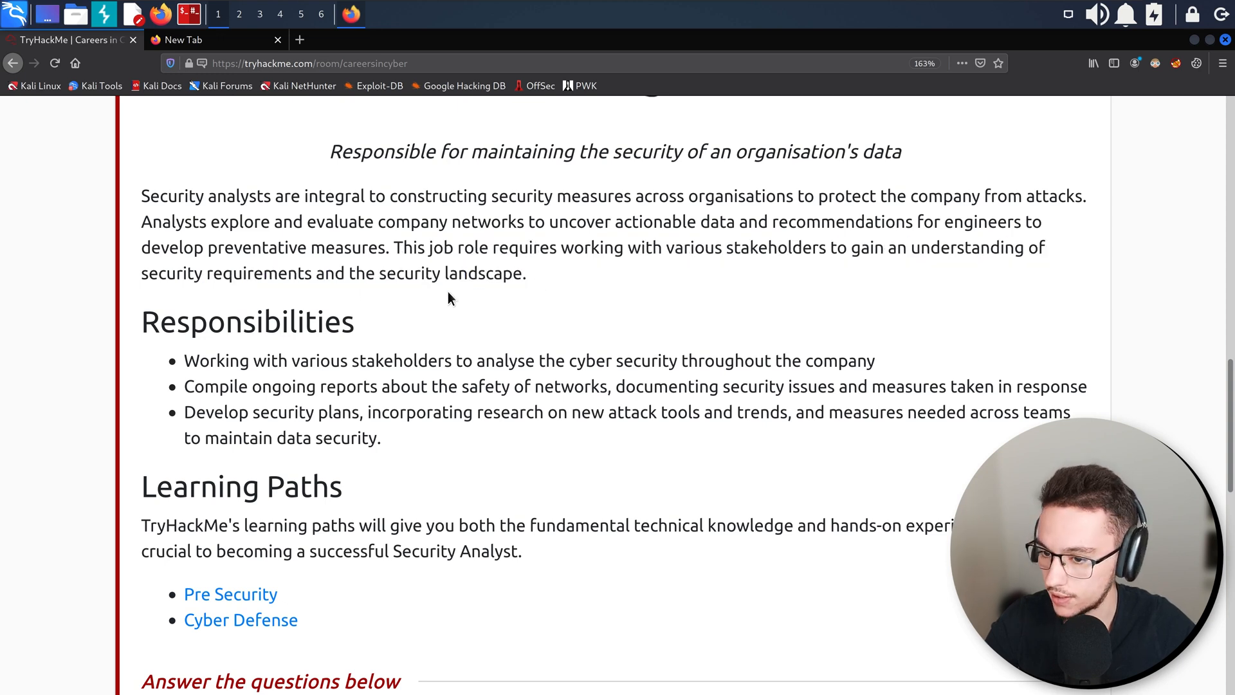
pyautogui.moveTo(403, 326)
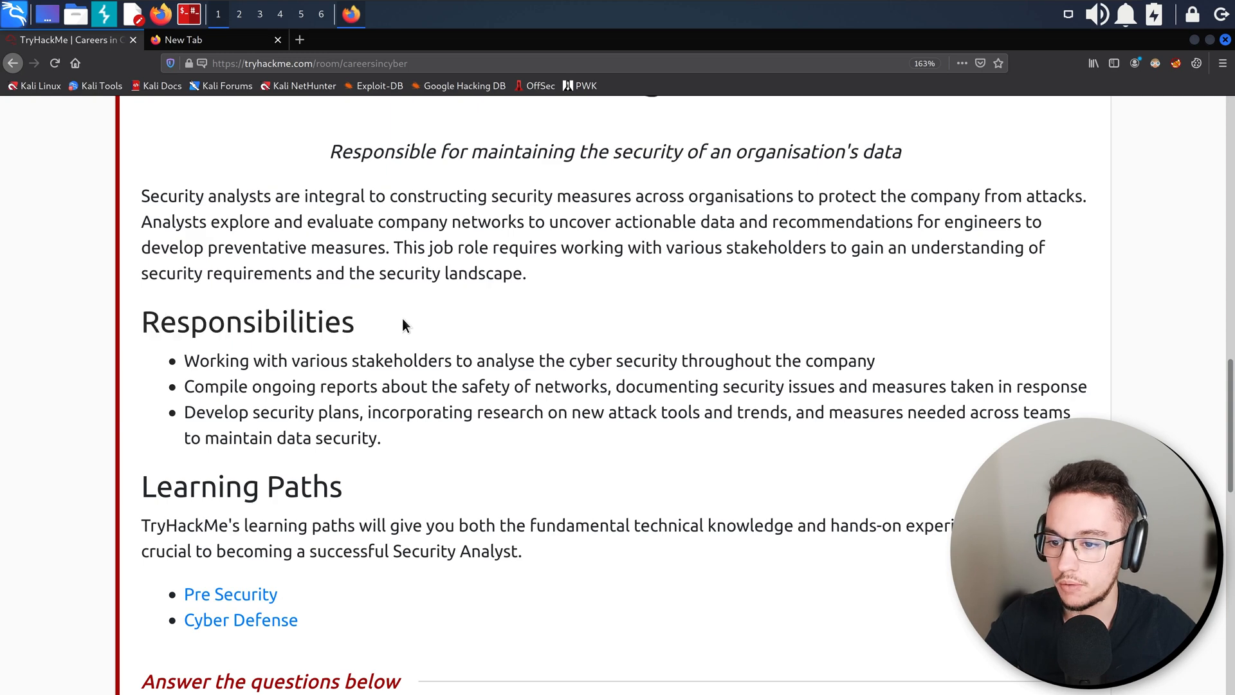
pyautogui.scroll(-3)
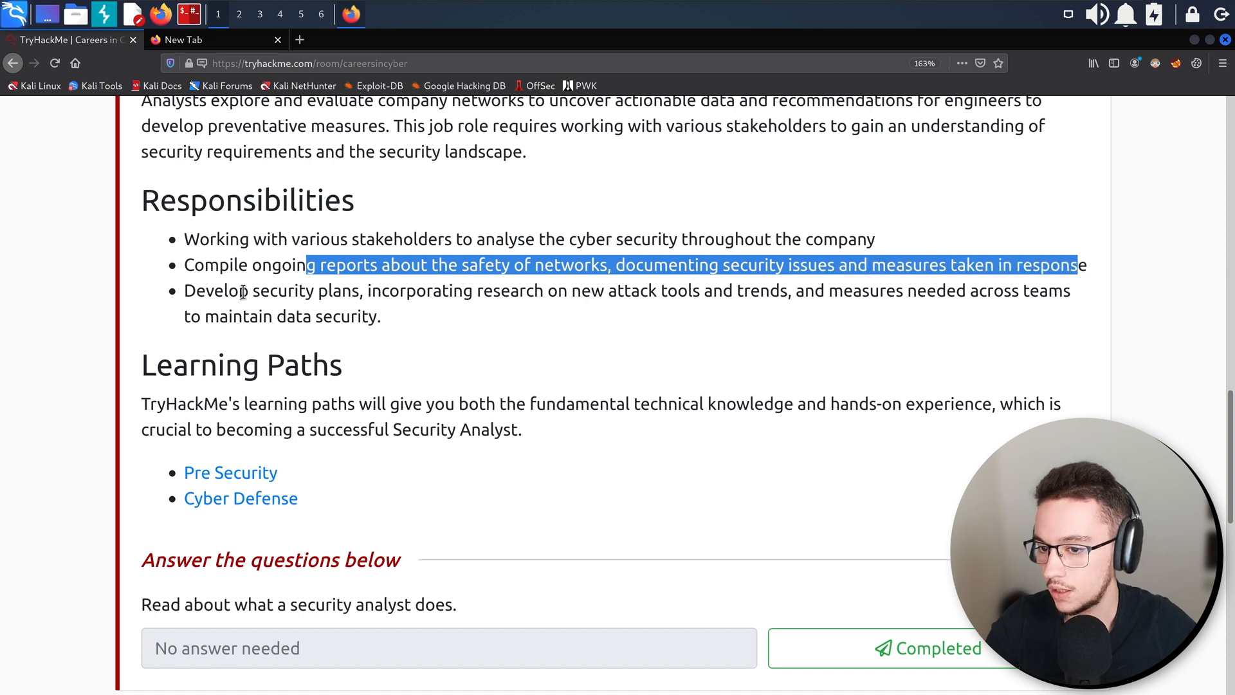
pyautogui.click(444, 289)
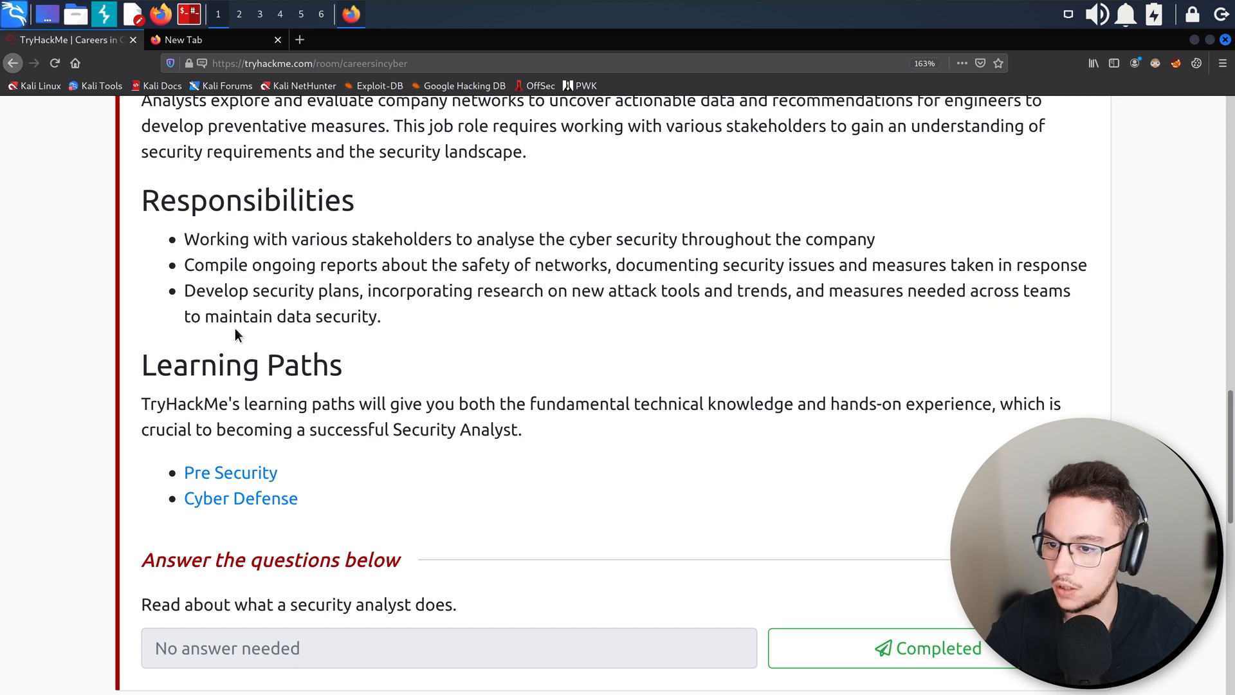
pyautogui.moveTo(201, 379)
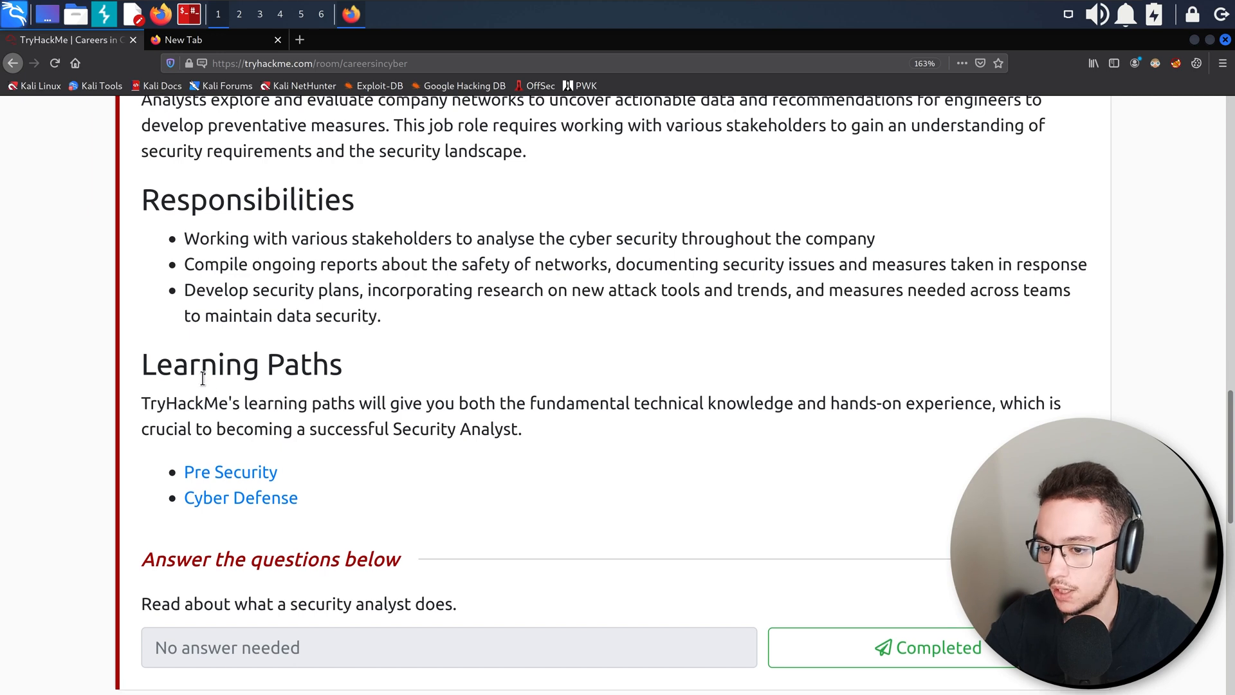
pyautogui.scroll(-3)
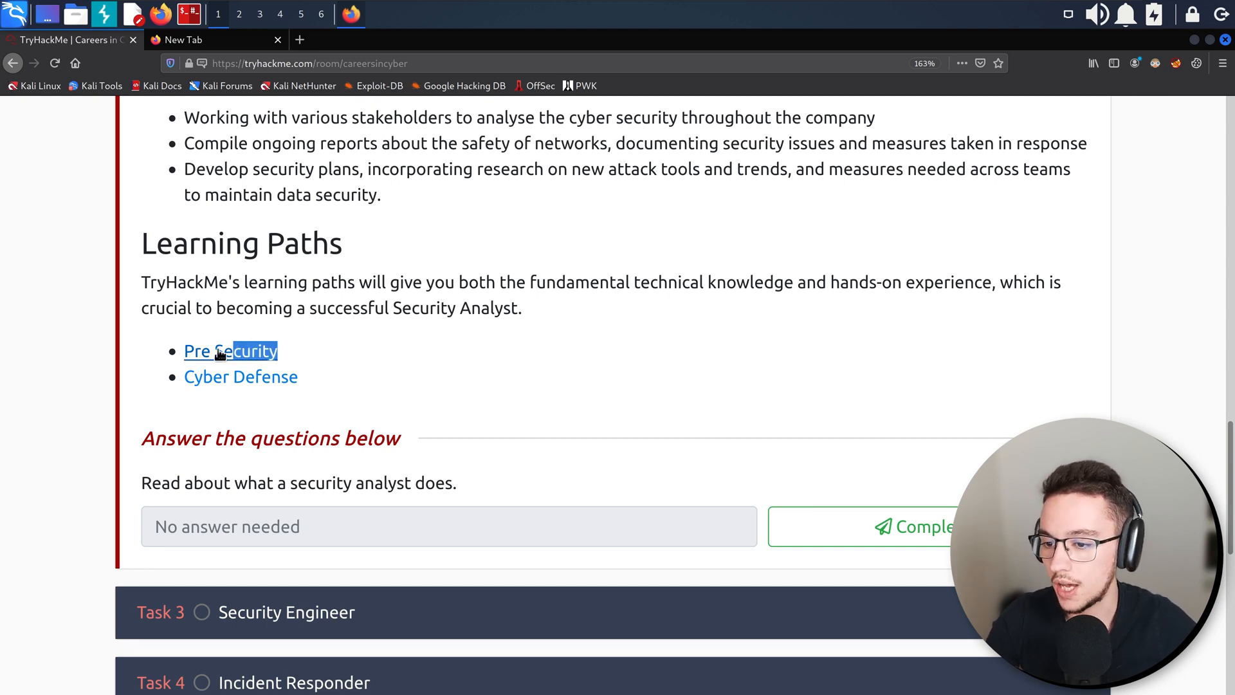
pyautogui.rightClick(230, 350)
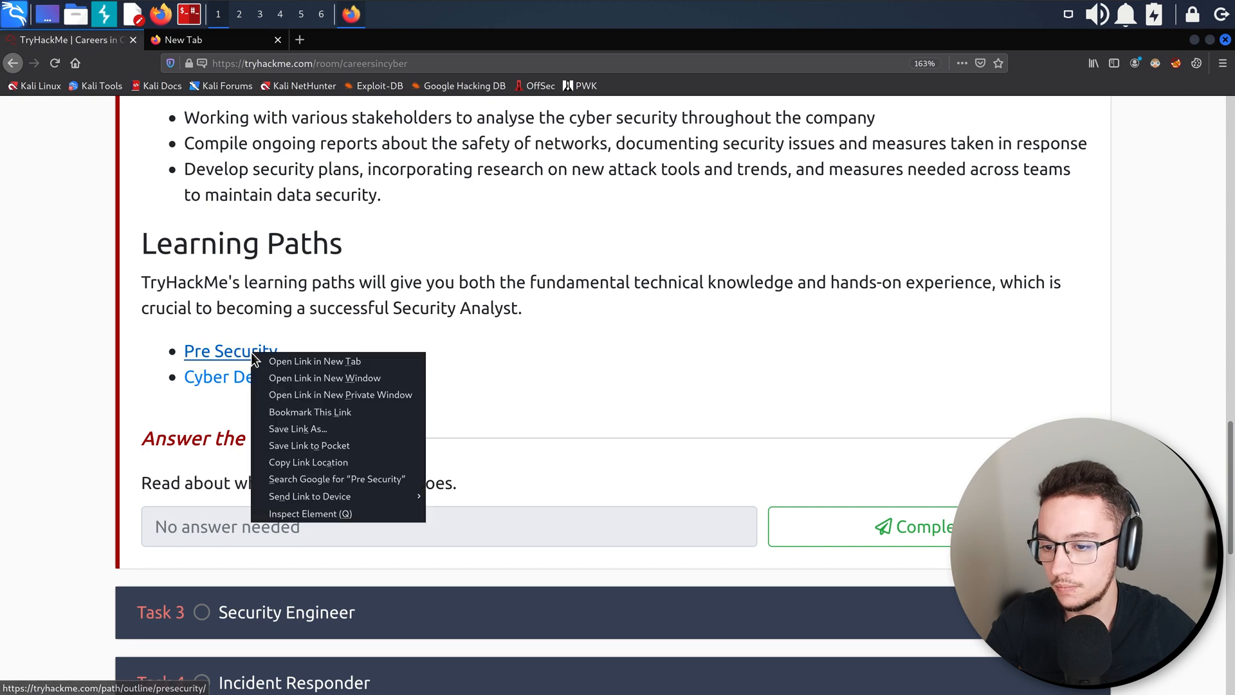
pyautogui.click(314, 360)
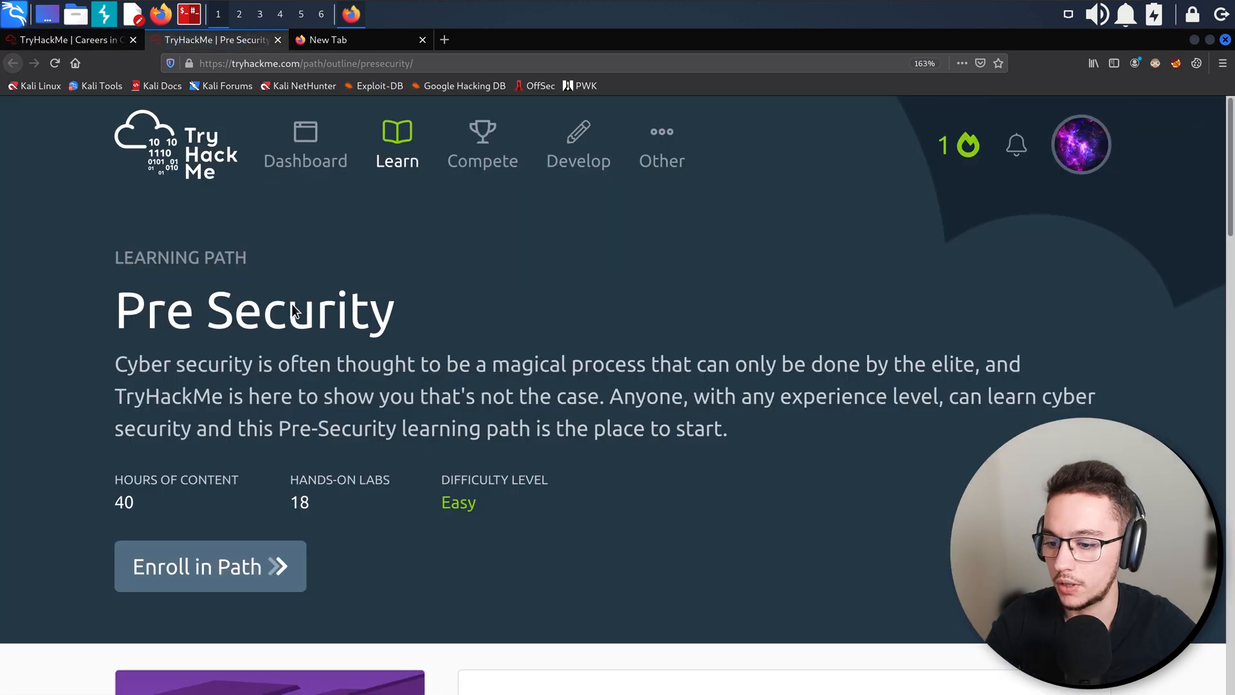
pyautogui.scroll(-3)
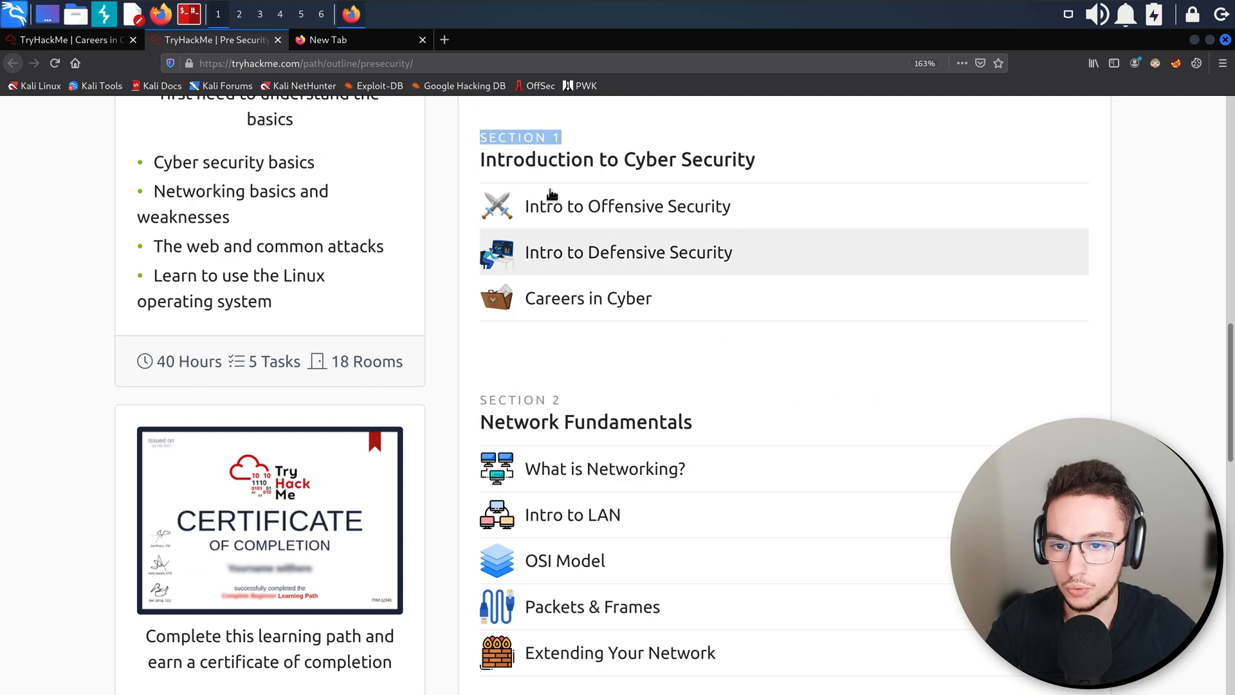
pyautogui.scroll(-3)
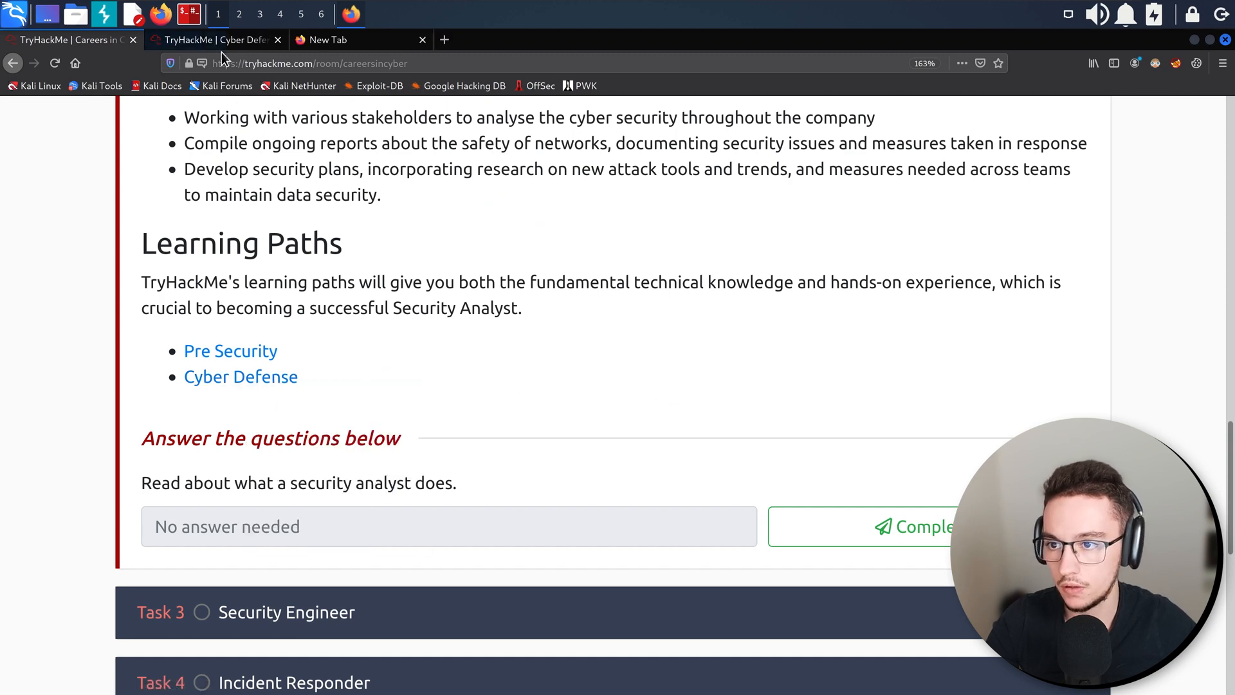
pyautogui.click(240, 377)
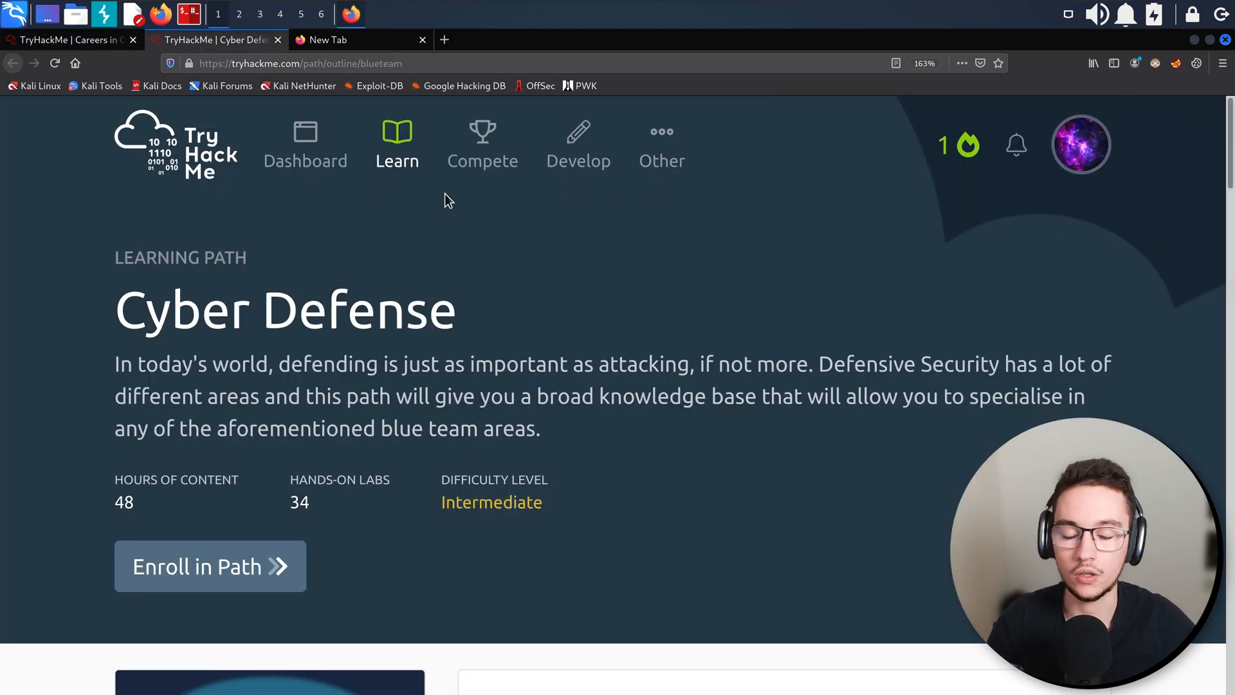
pyautogui.scroll(-3)
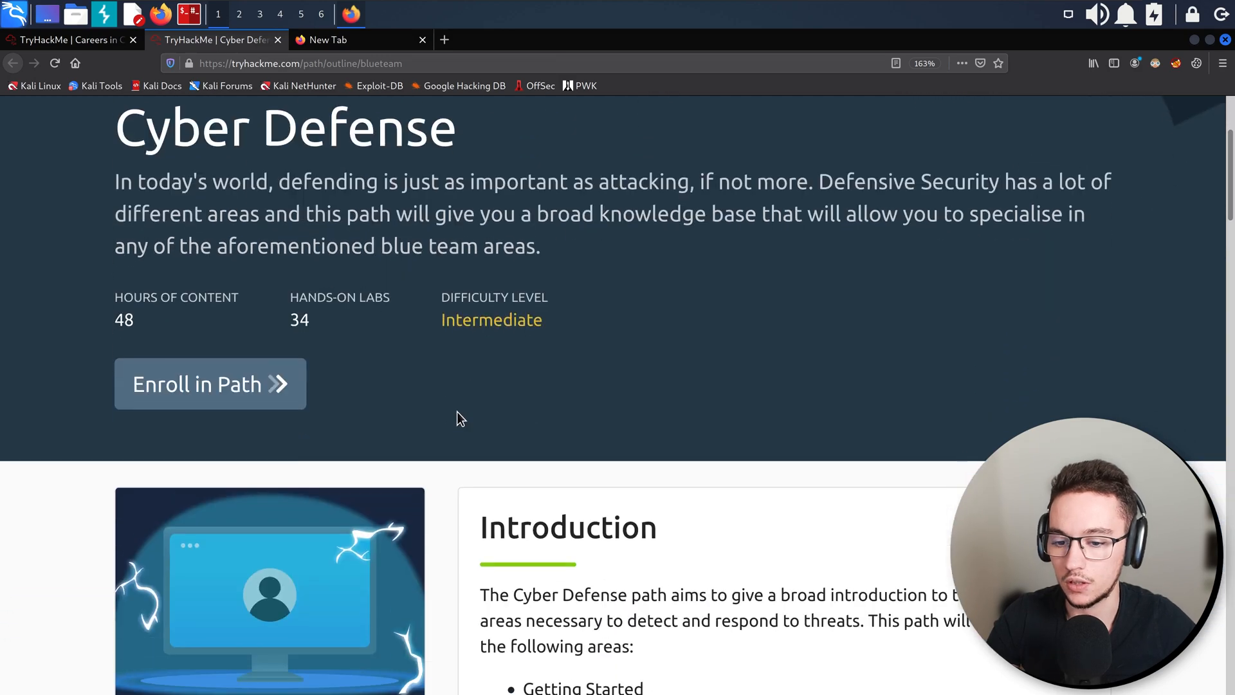
pyautogui.scroll(-3)
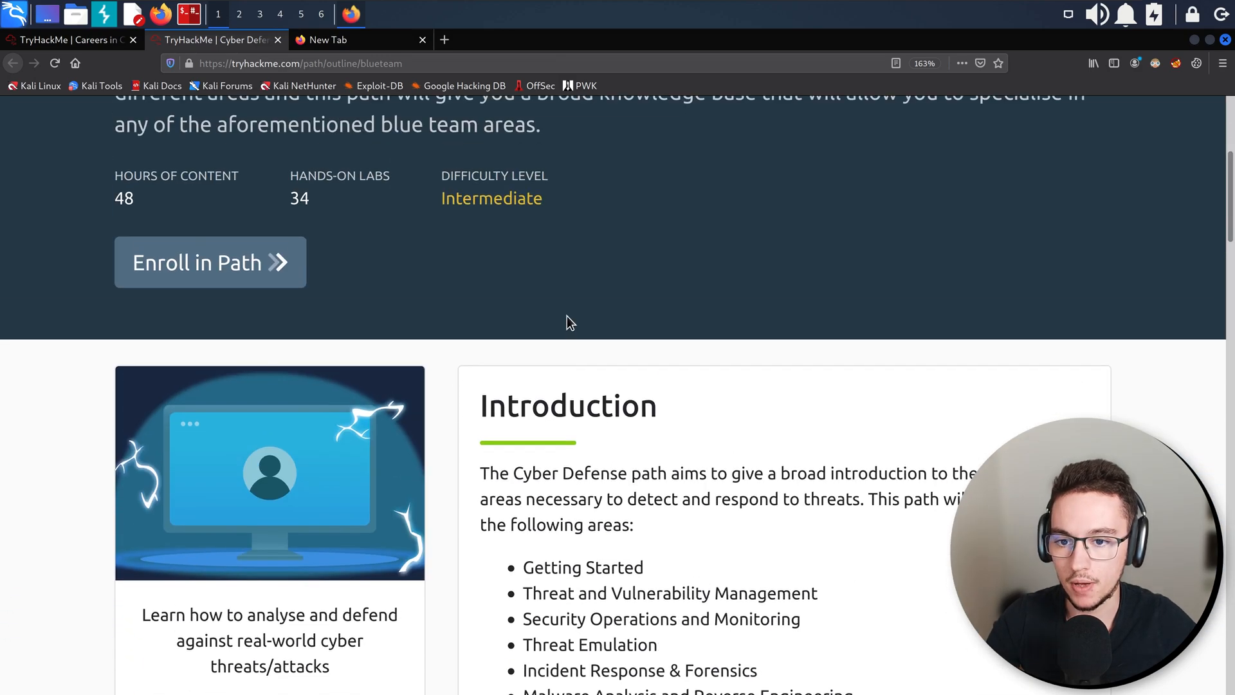
pyautogui.scroll(3)
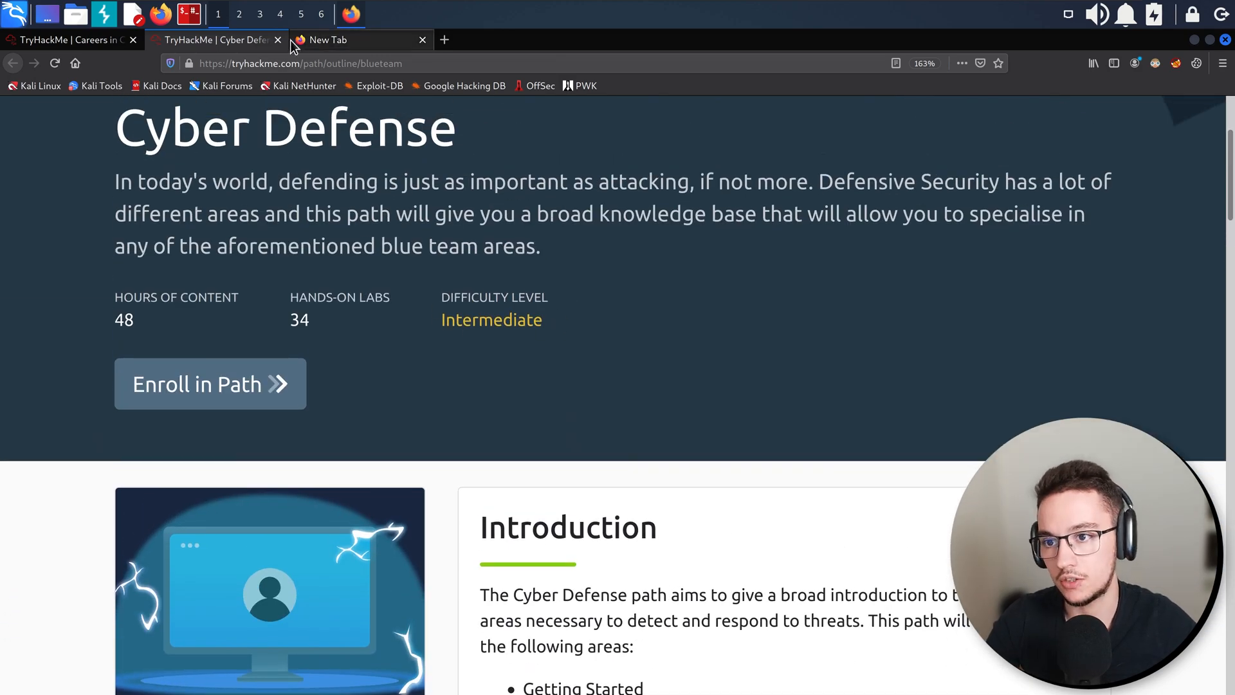
pyautogui.click(278, 40)
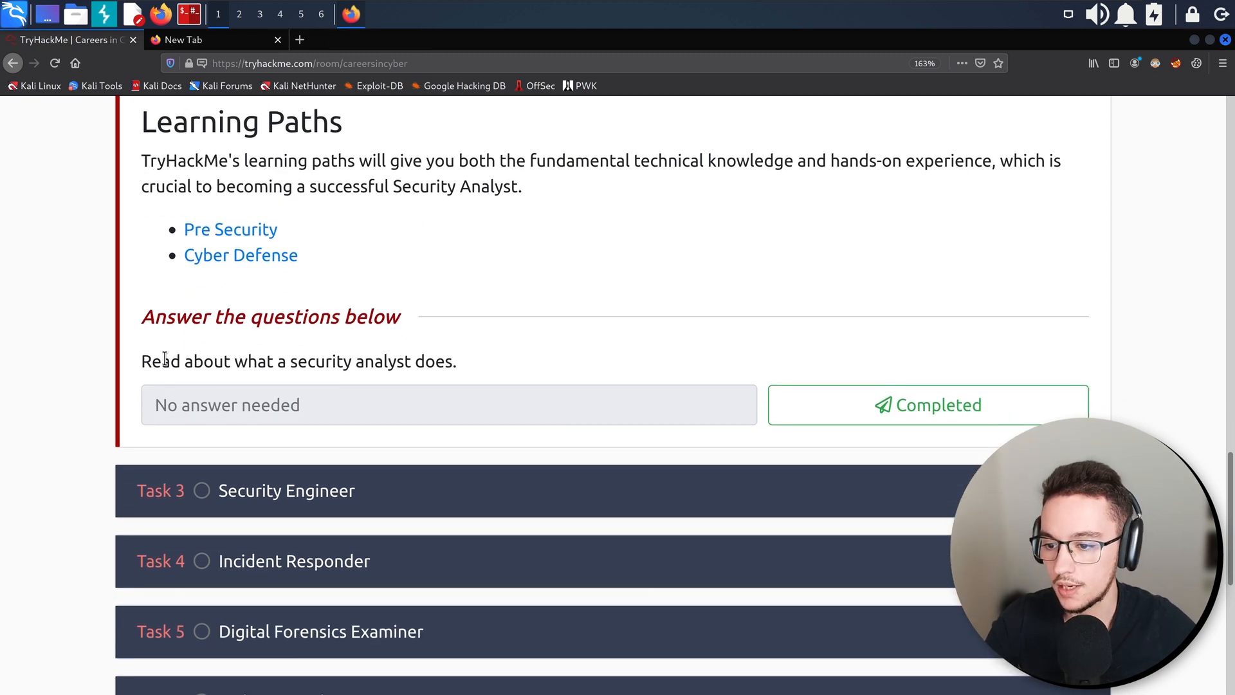
pyautogui.moveTo(895, 430)
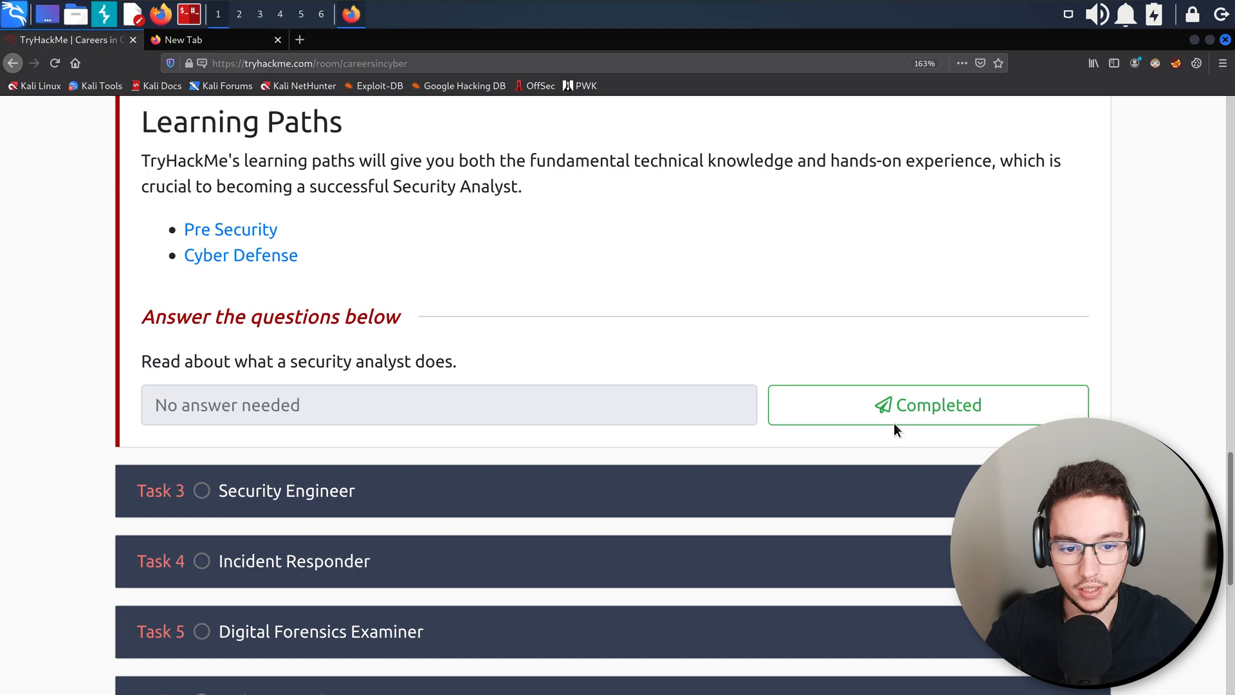
# Mark Task 2 Security Analyst completed and get the 'Woop woop' correct confirmation.
pyautogui.click(928, 404)
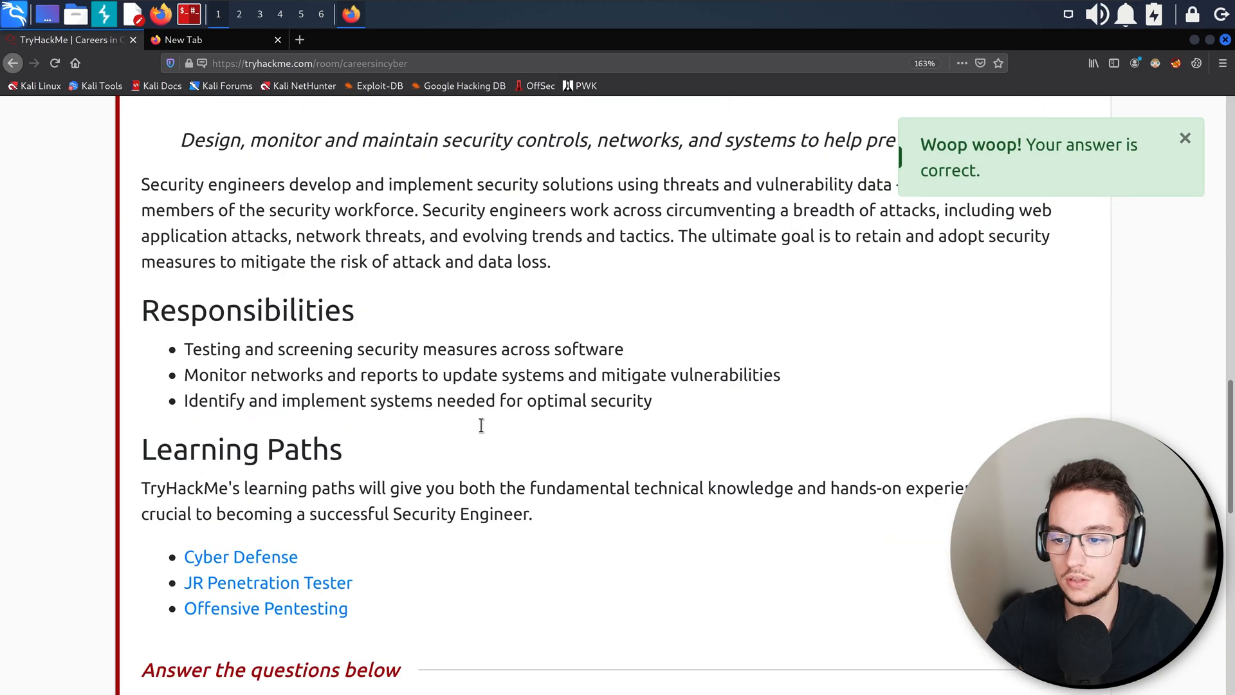
pyautogui.scroll(3)
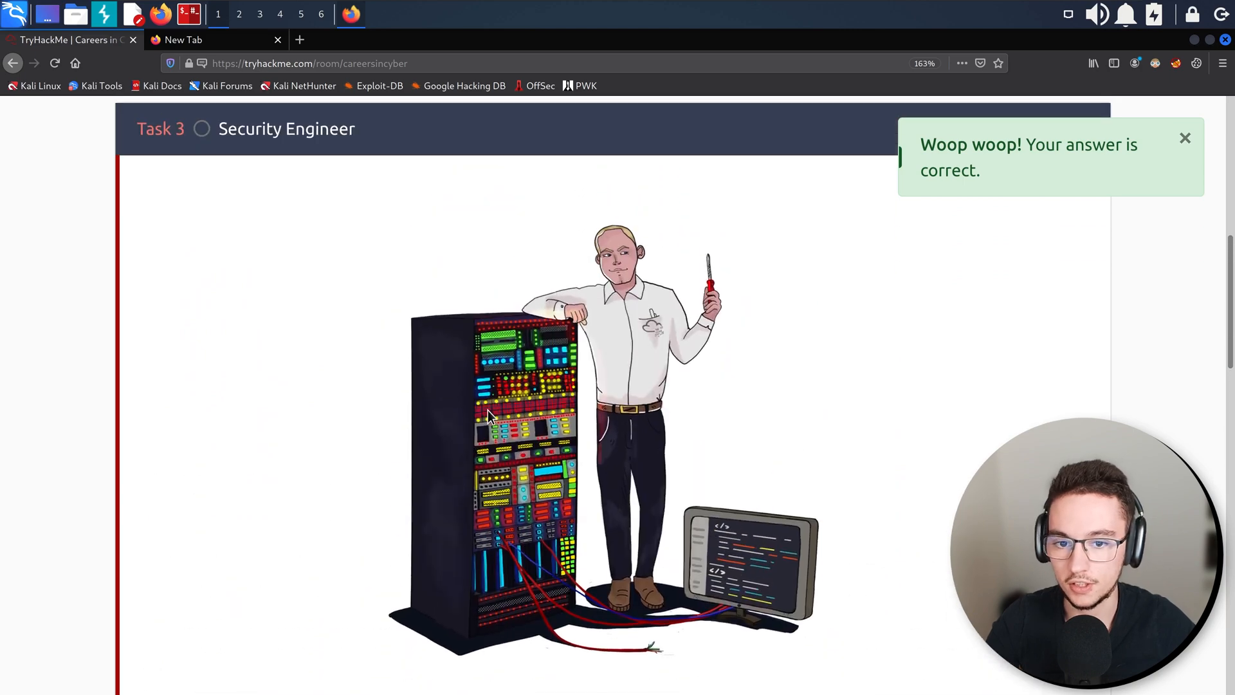
# Read the Security Engineer description, highlighting sentences as they are read.
pyautogui.scroll(3)
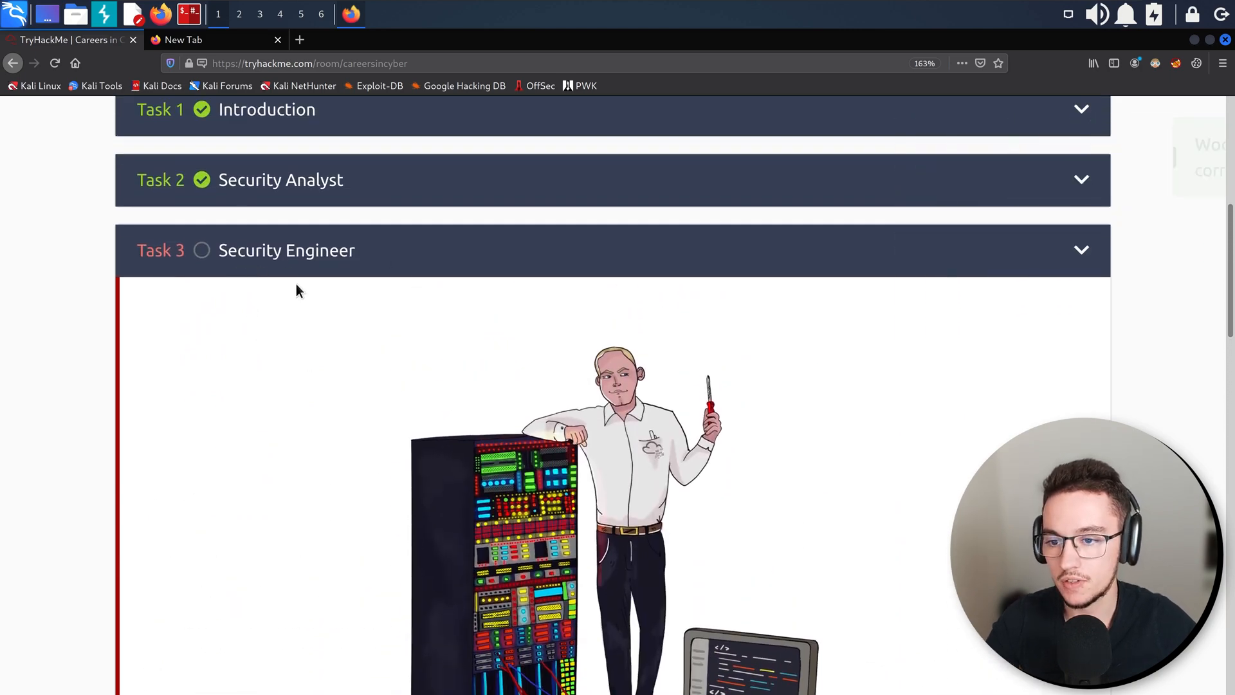
pyautogui.scroll(-3)
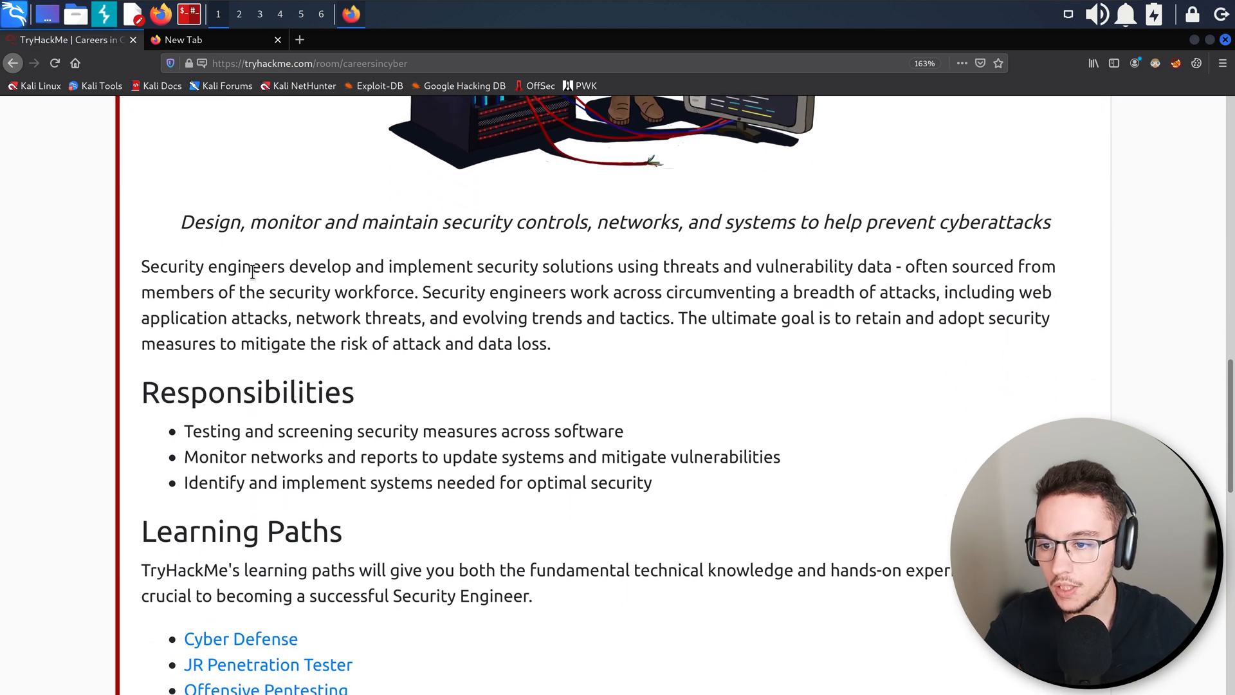
pyautogui.moveTo(183, 223)
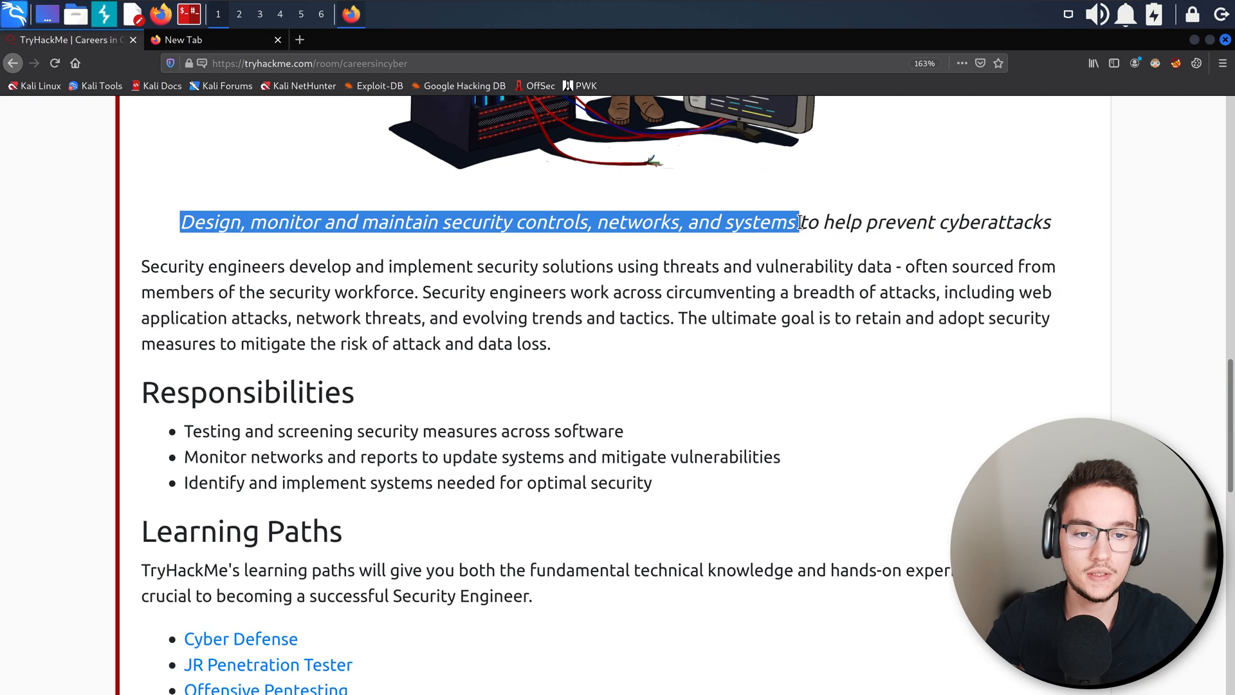
pyautogui.click(1024, 242)
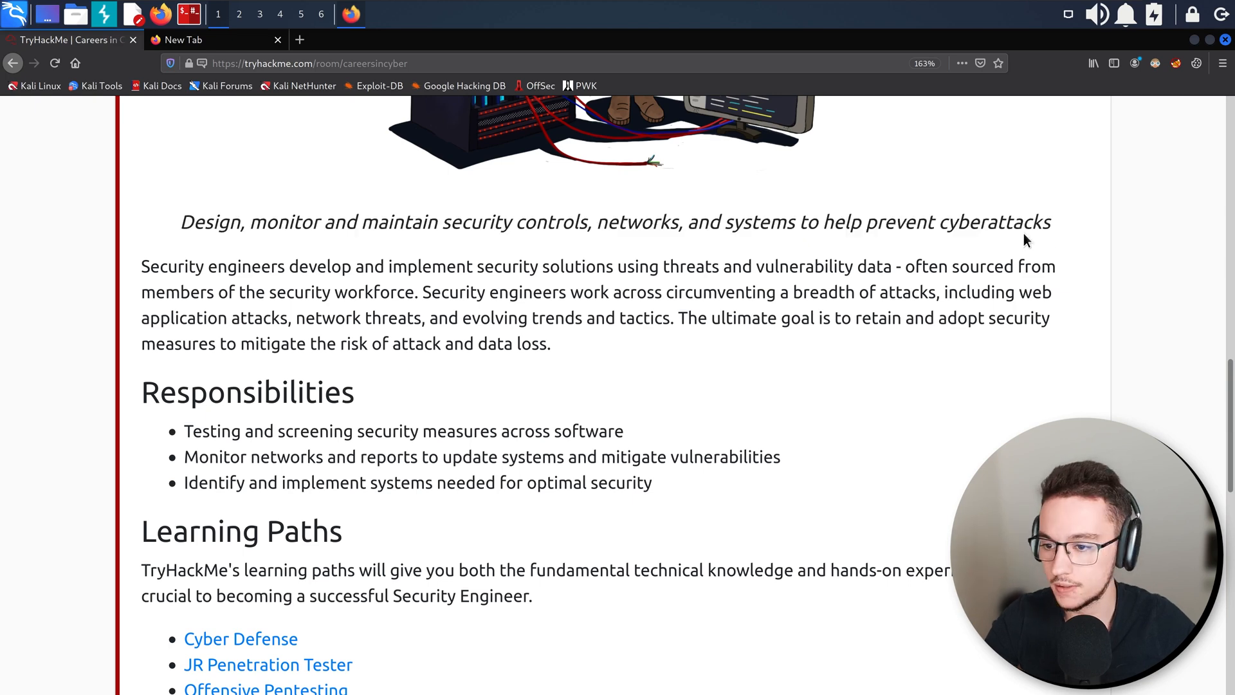
pyautogui.doubleClick(232, 267)
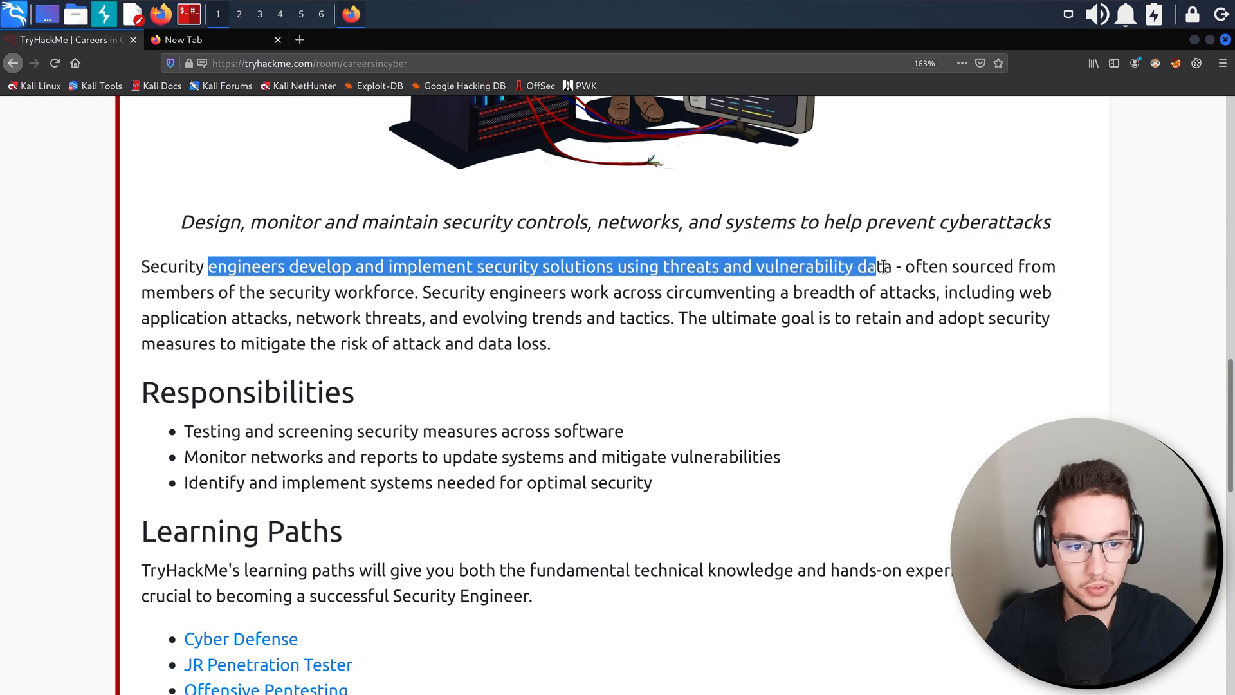
pyautogui.click(189, 292)
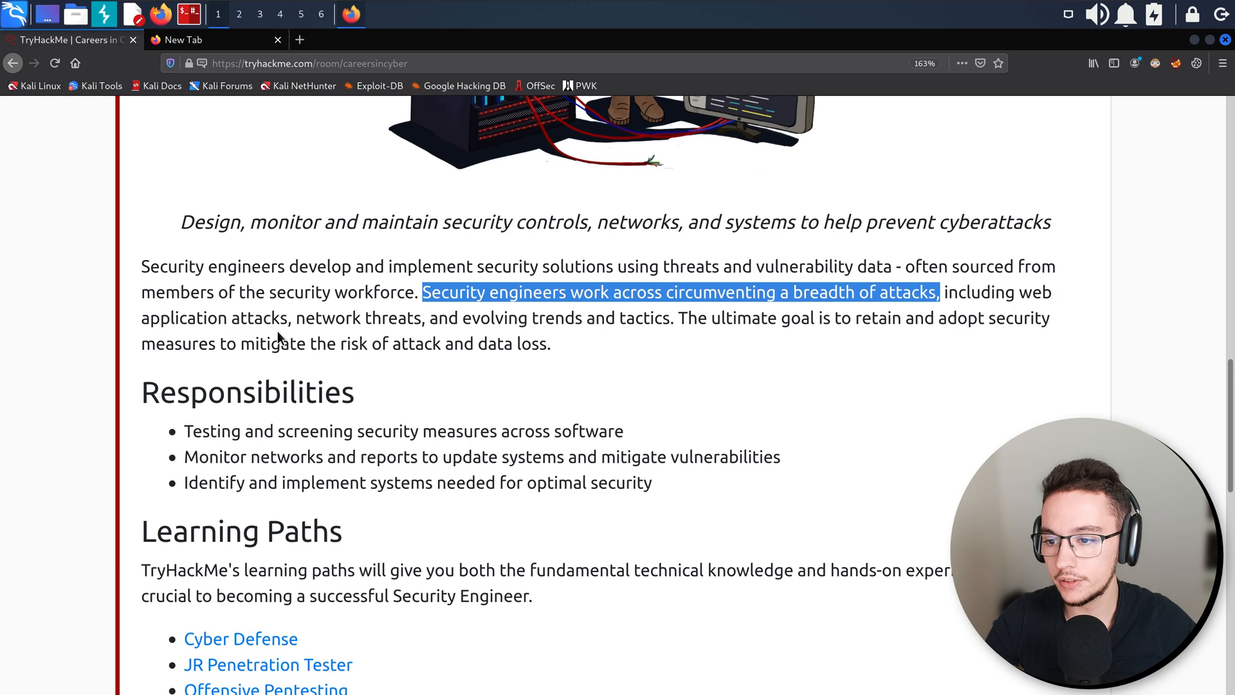
pyautogui.doubleClick(352, 318)
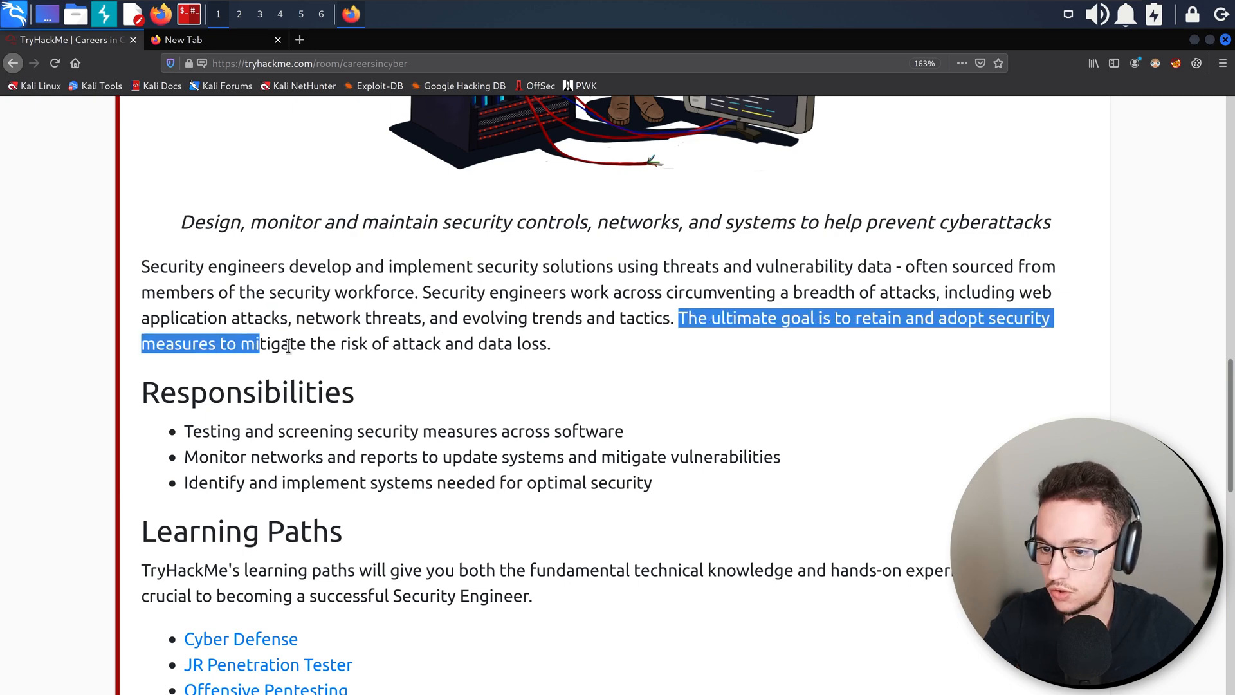
pyautogui.click(553, 344)
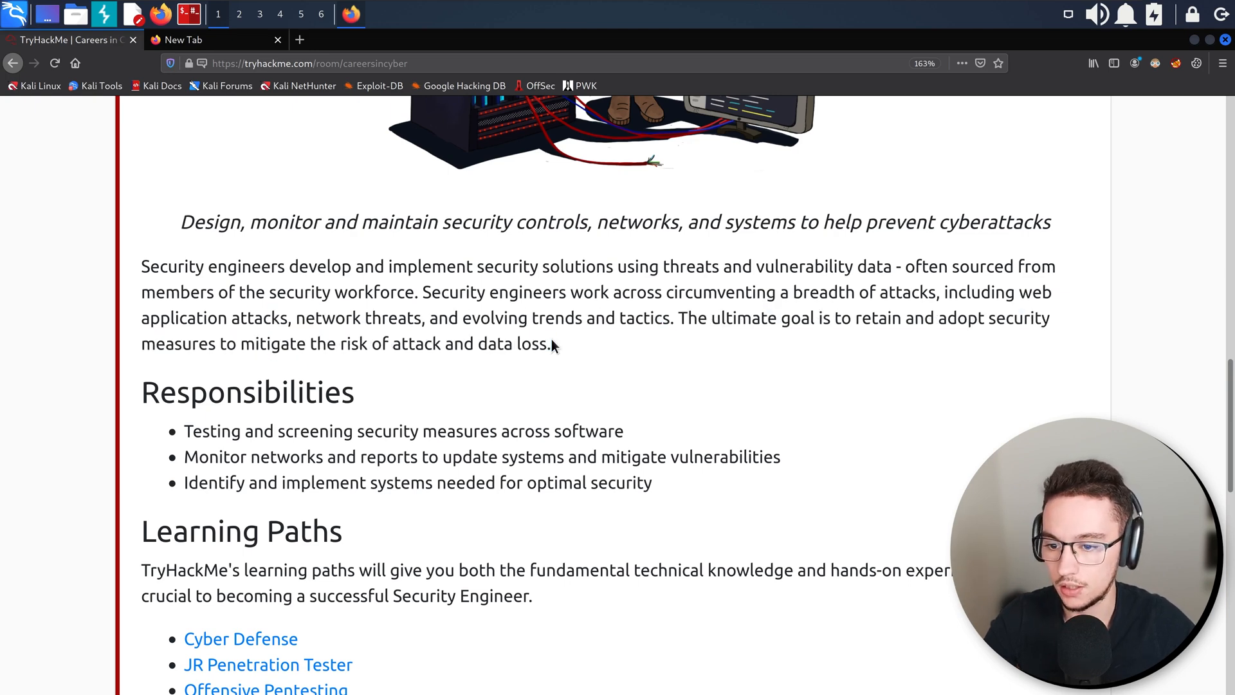
# Continue through the Security Engineer task down into Task 4 Incident Responder.
pyautogui.scroll(-3)
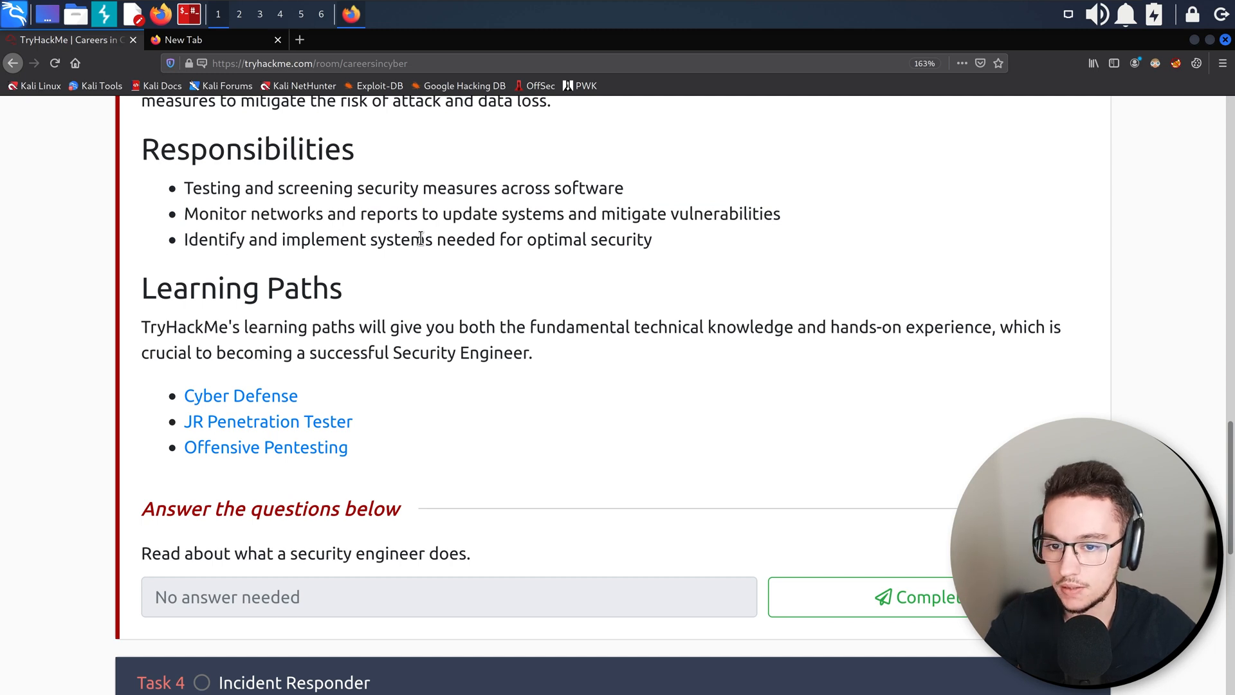
pyautogui.moveTo(444, 374)
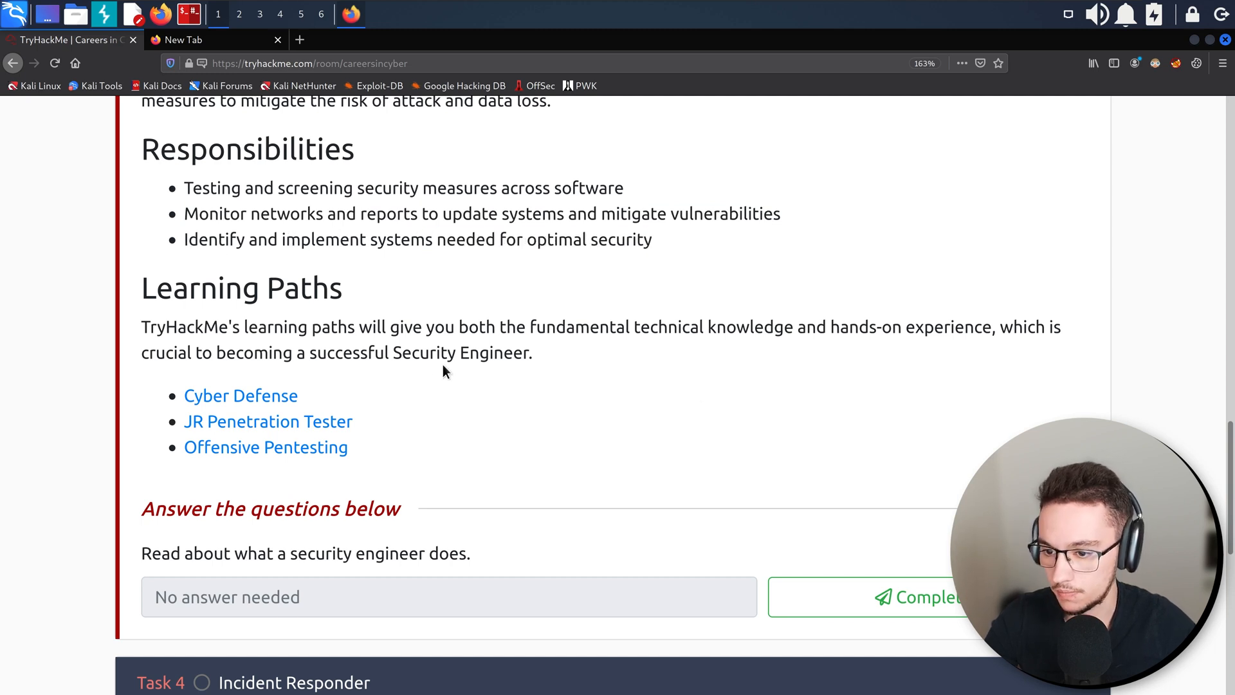
pyautogui.scroll(-3)
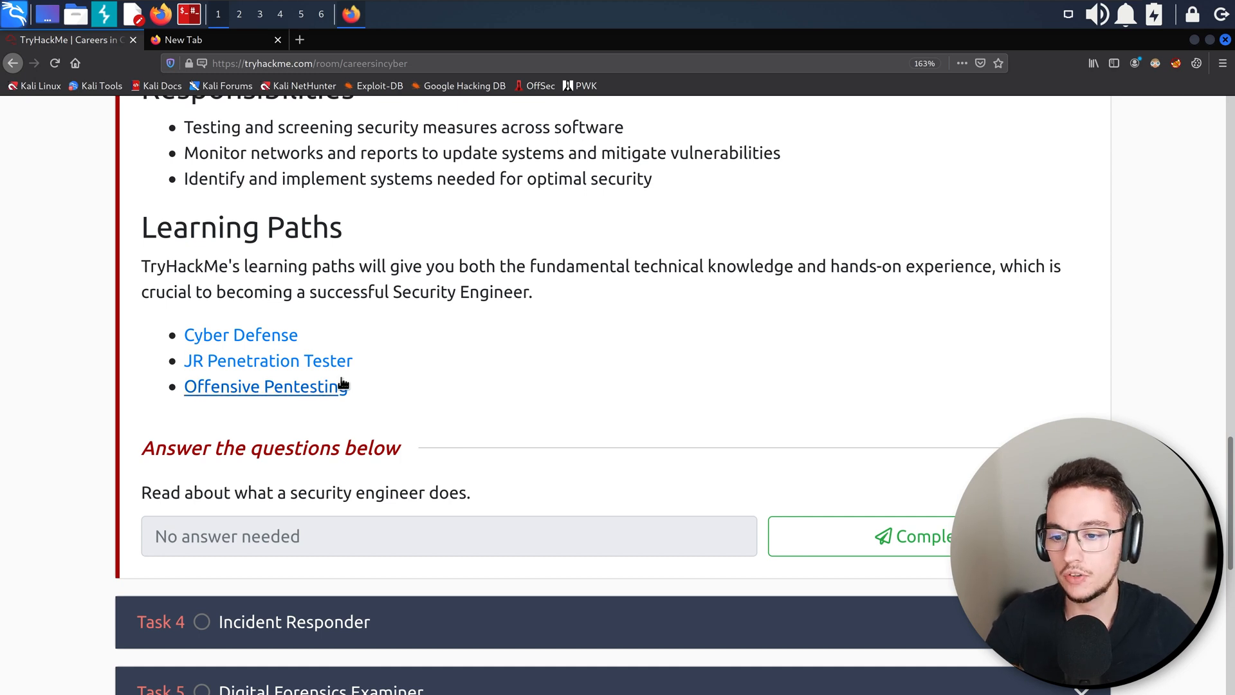
pyautogui.moveTo(849, 525)
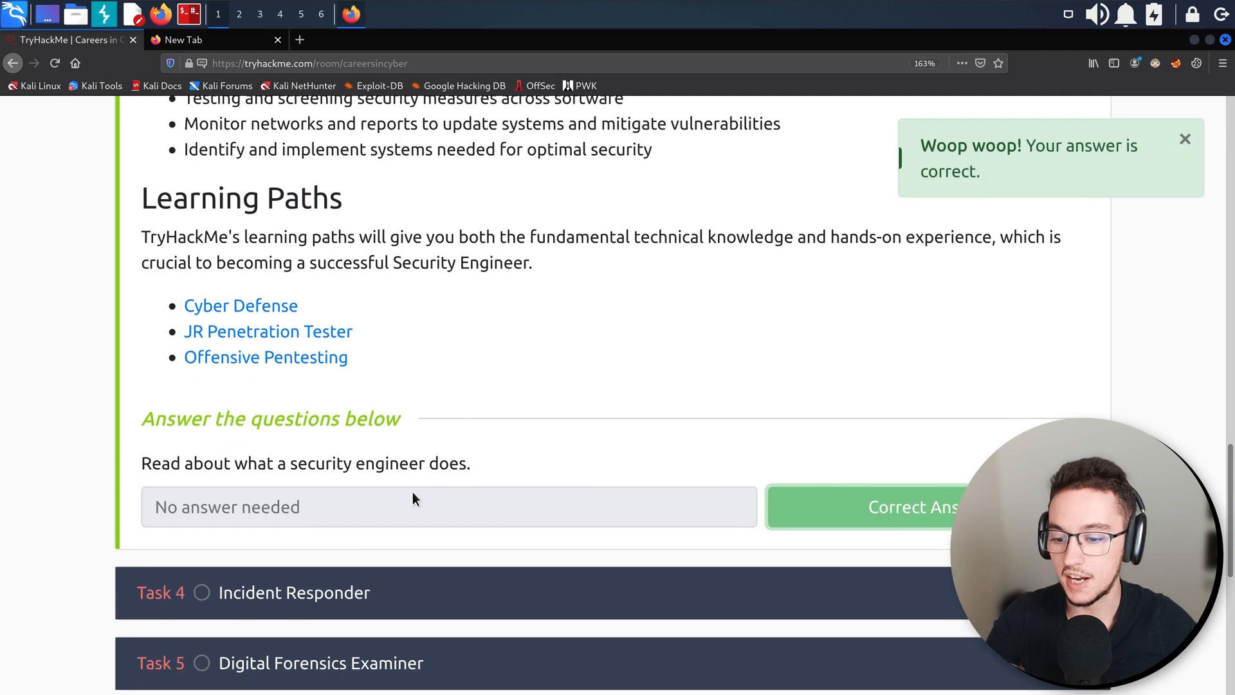
pyautogui.scroll(-3)
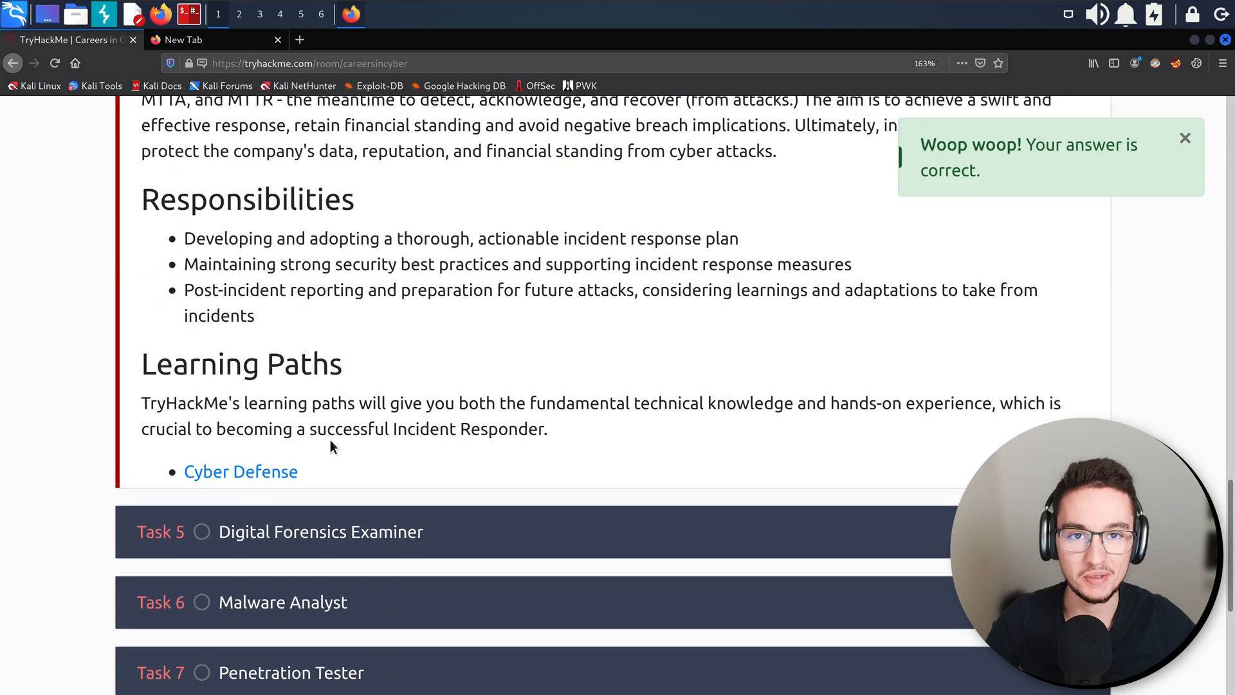
pyautogui.scroll(3)
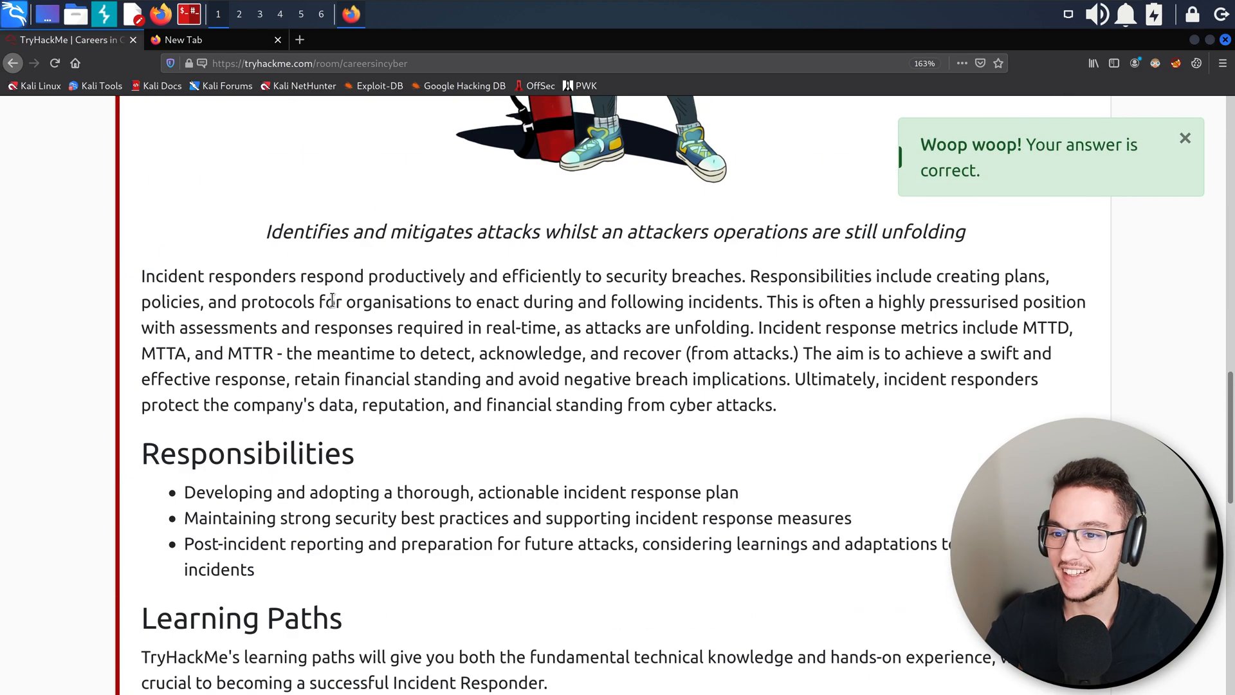
pyautogui.scroll(3)
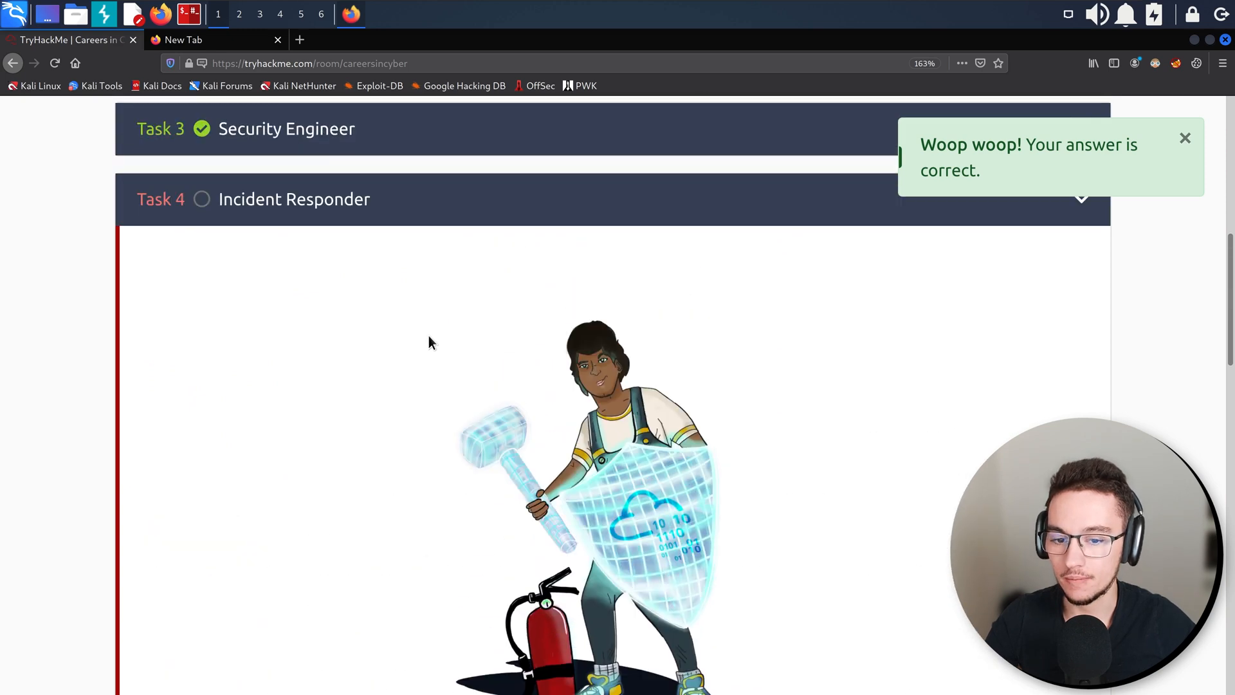
pyautogui.scroll(-3)
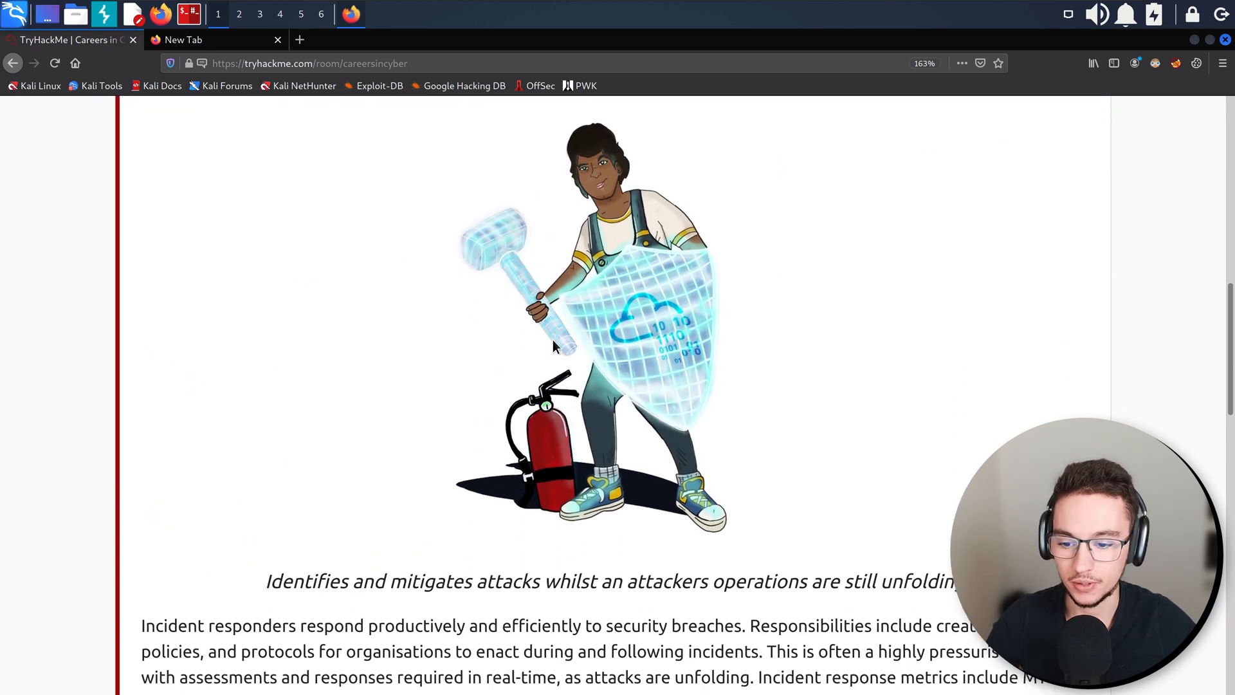
pyautogui.scroll(-3)
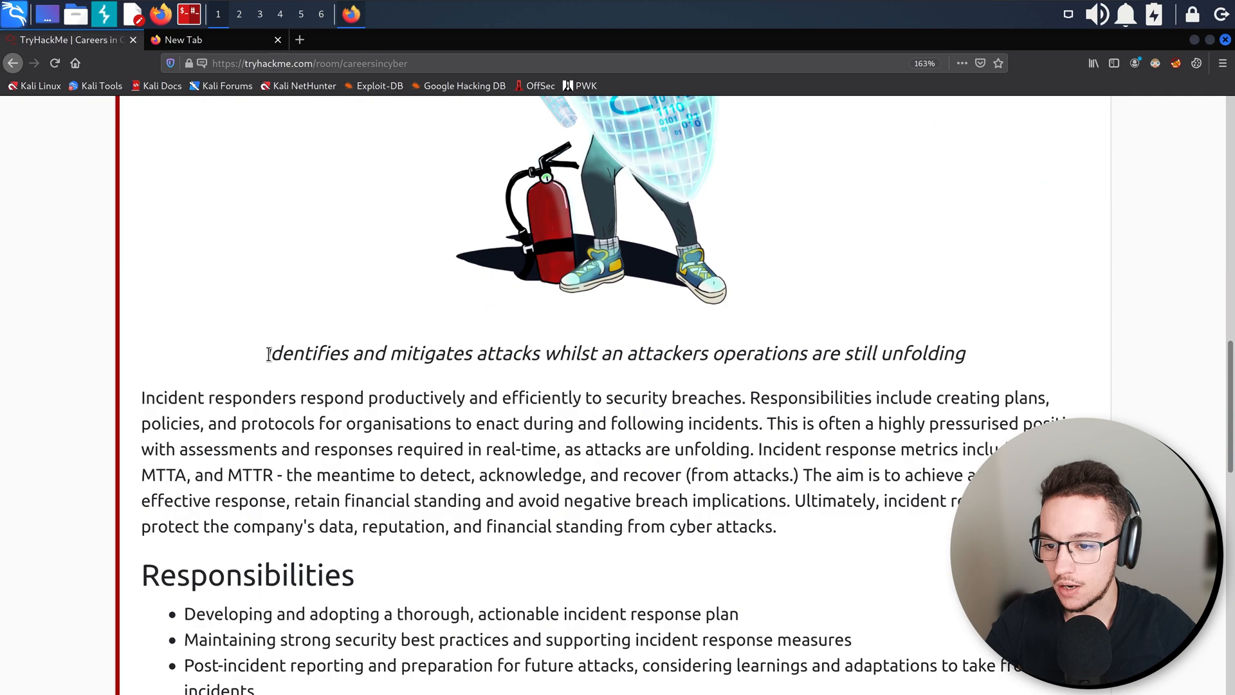
pyautogui.scroll(3)
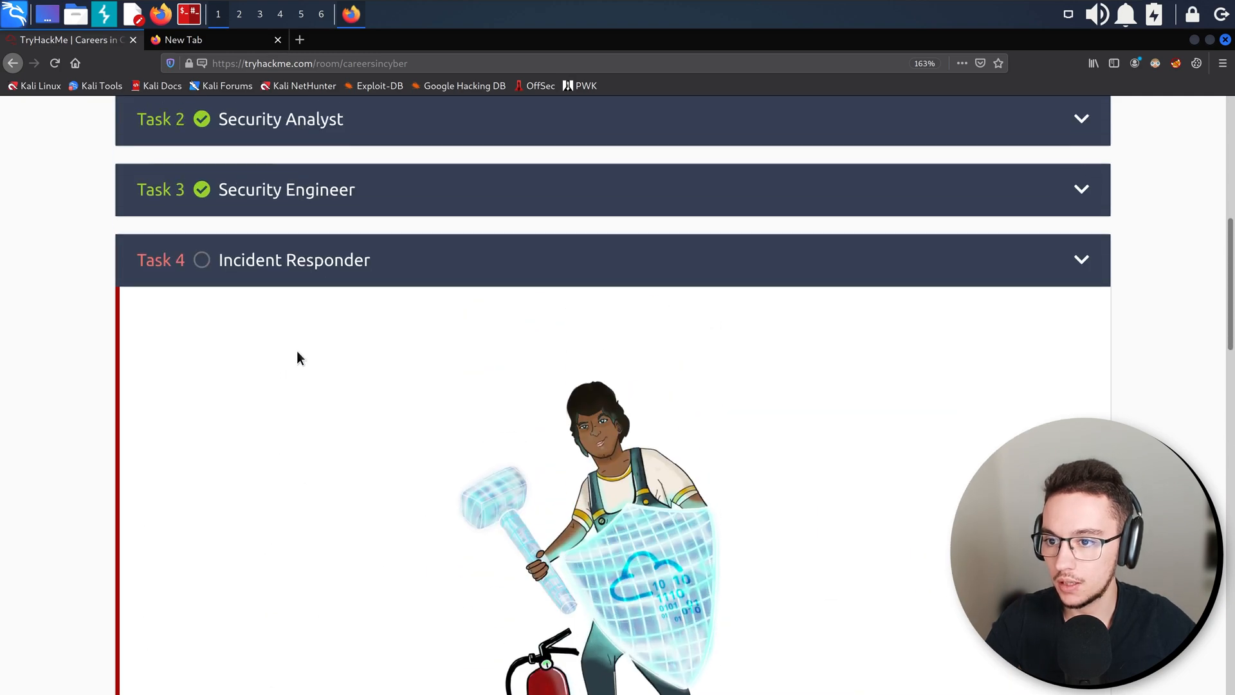
pyautogui.scroll(-3)
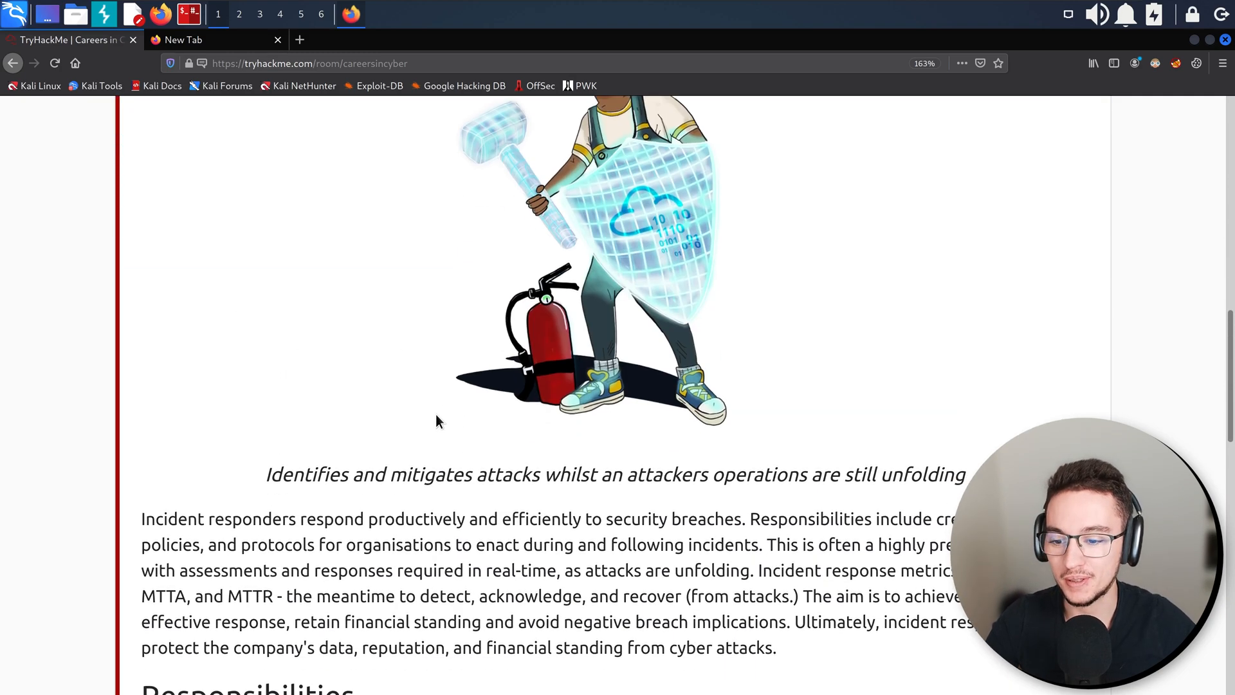
pyautogui.scroll(-3)
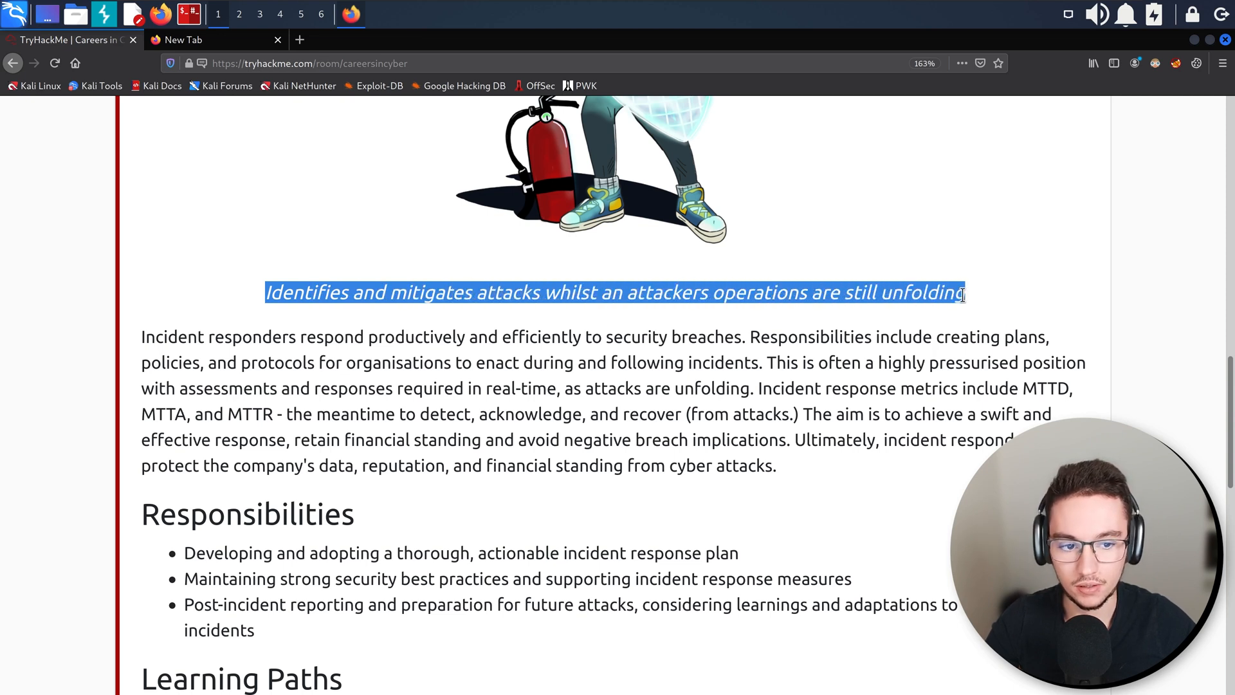
pyautogui.click(301, 336)
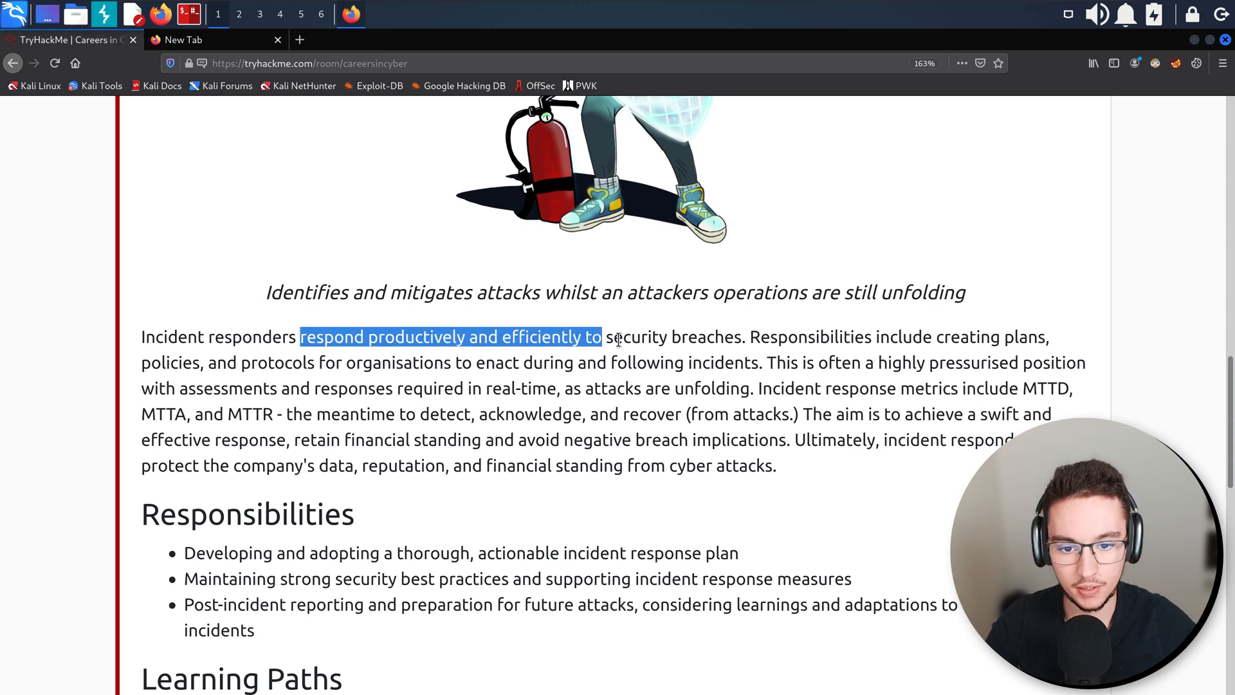
pyautogui.click(849, 336)
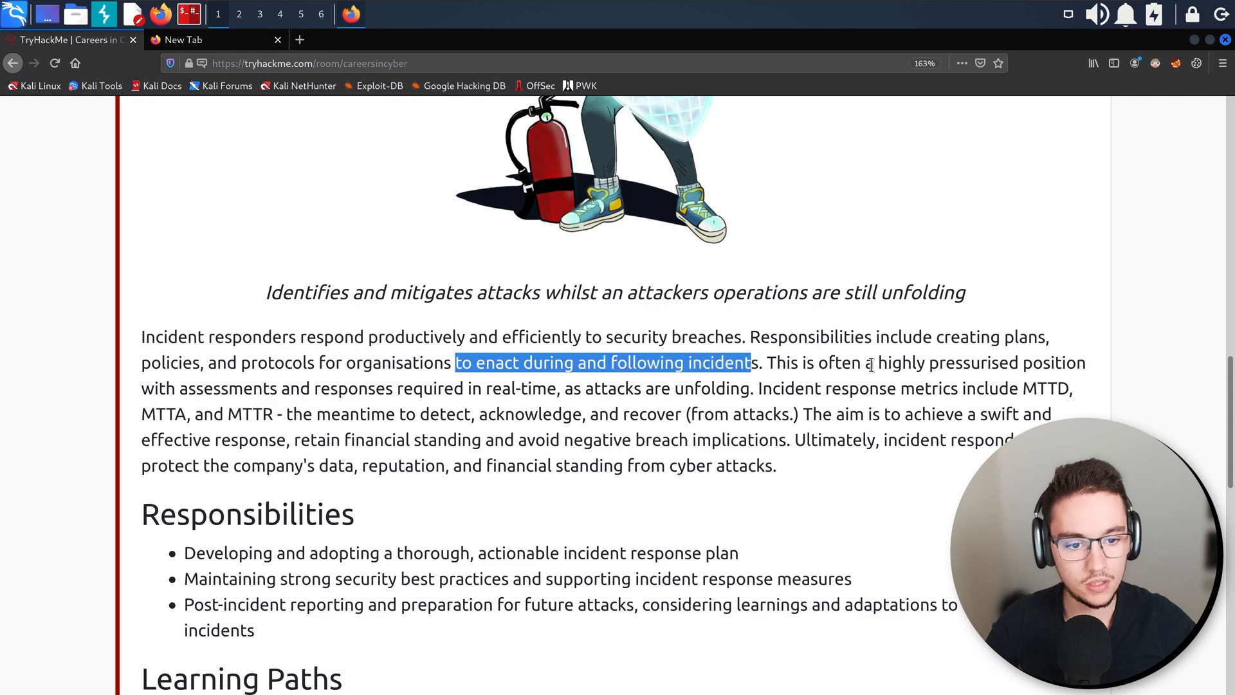
pyautogui.moveTo(245, 387)
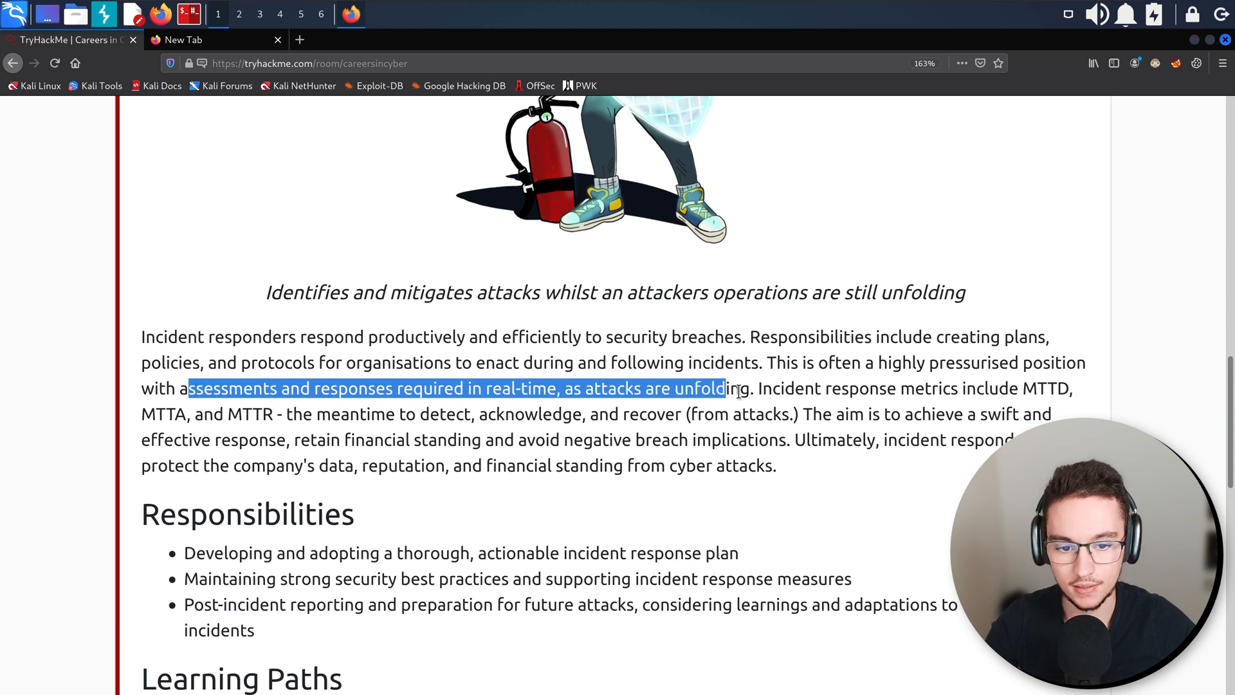
pyautogui.click(749, 388)
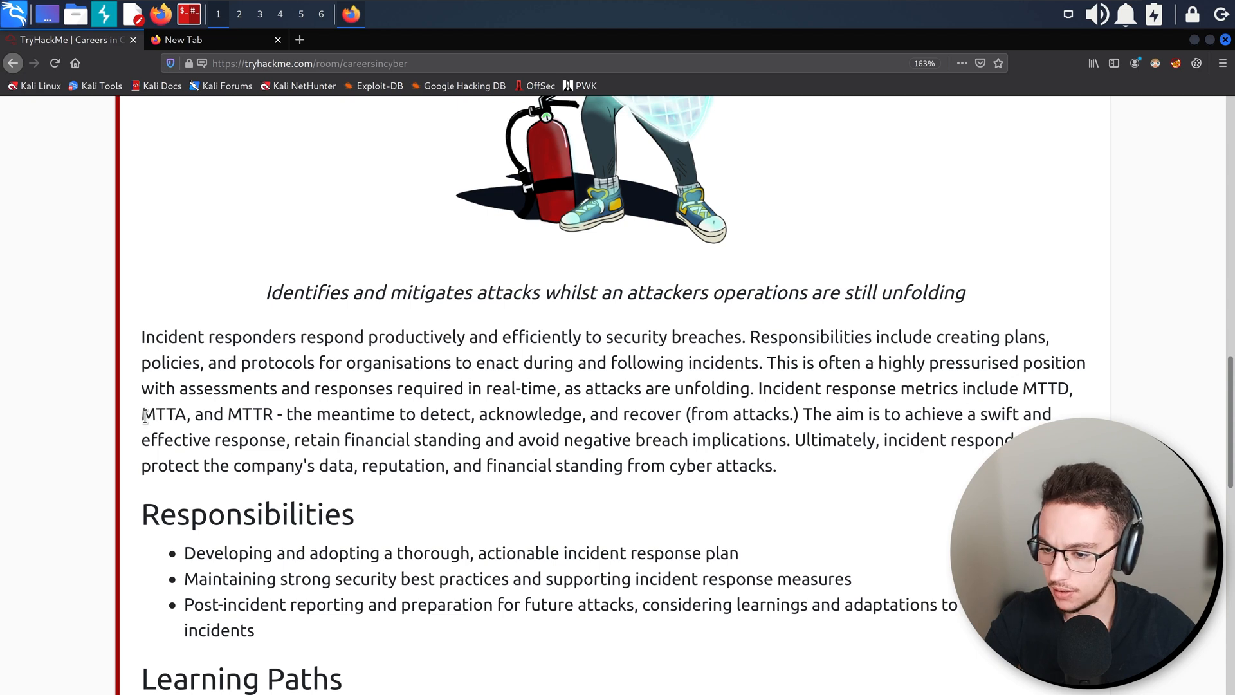
pyautogui.doubleClick(163, 414)
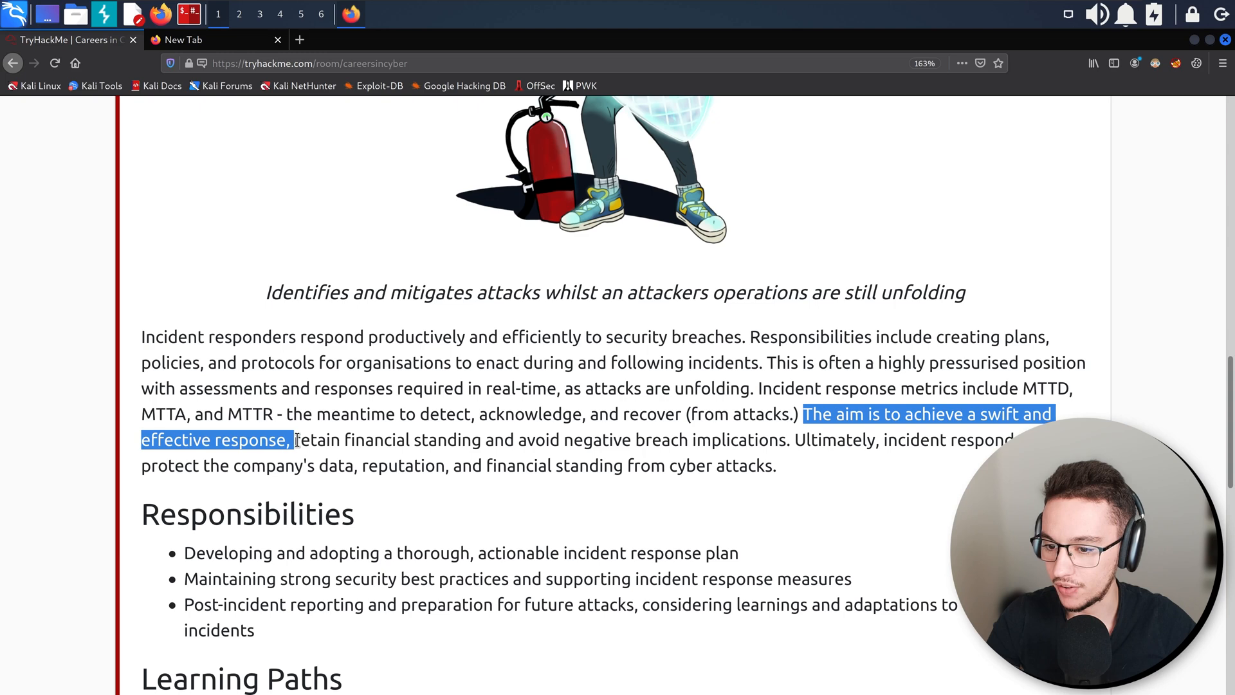
pyautogui.click(560, 440)
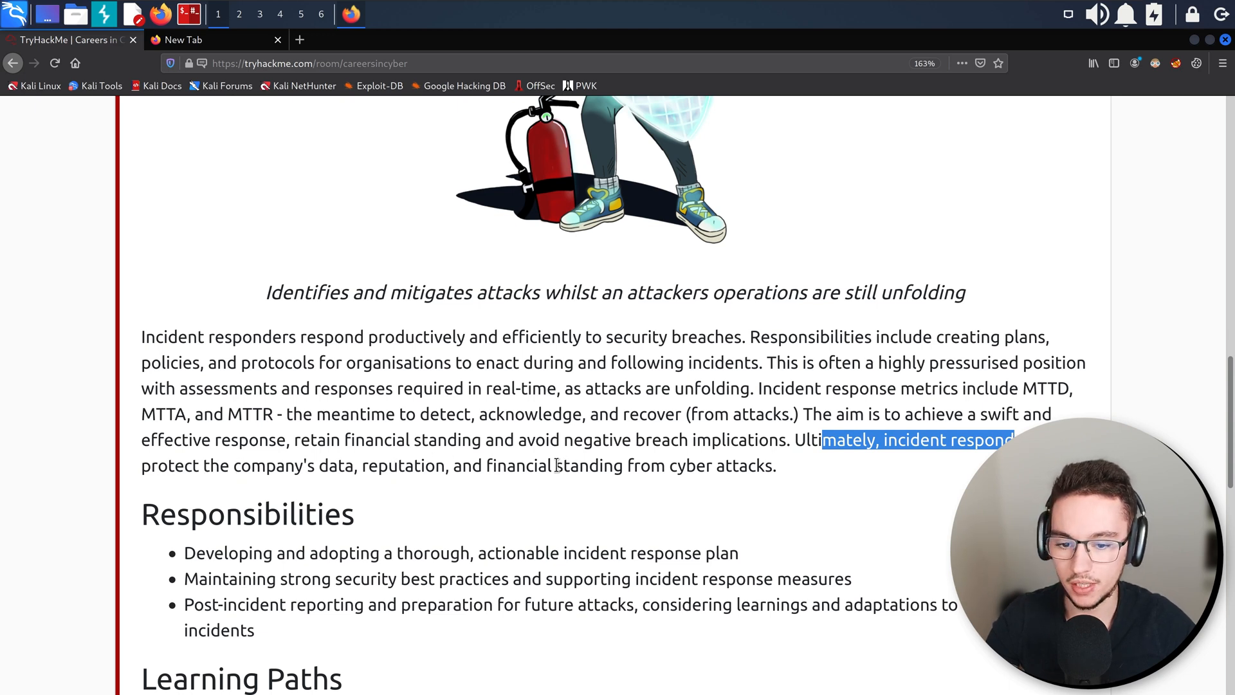
pyautogui.scroll(-3)
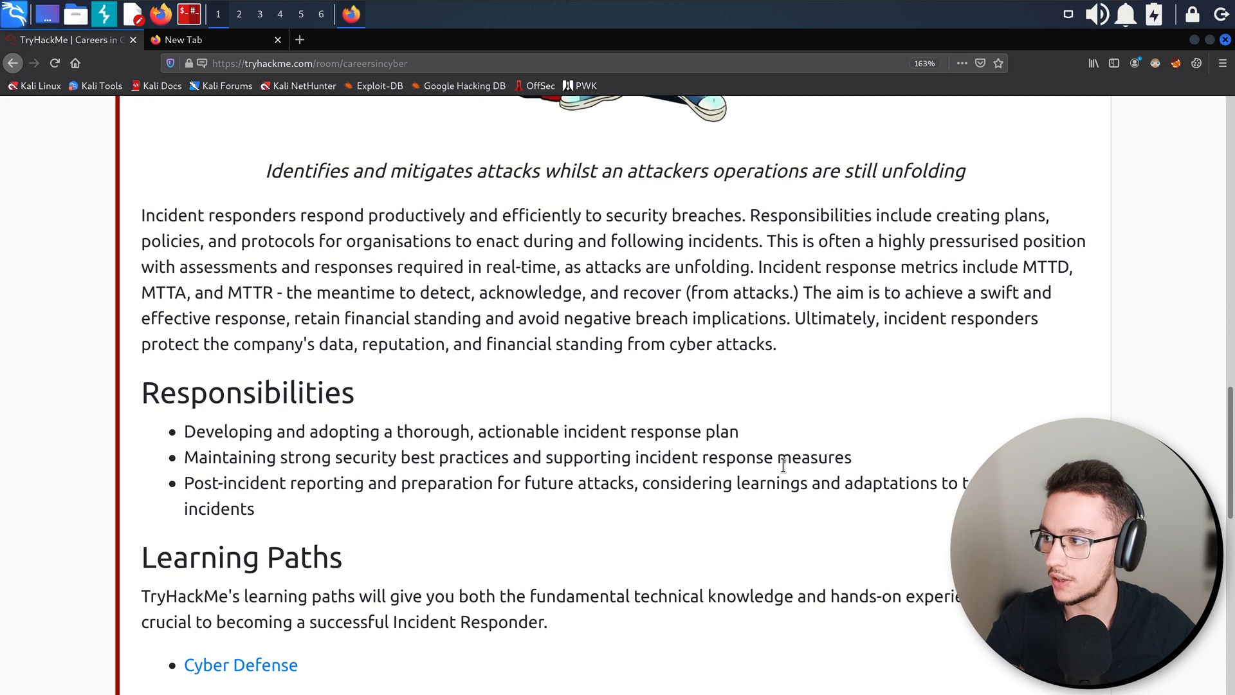
pyautogui.scroll(-3)
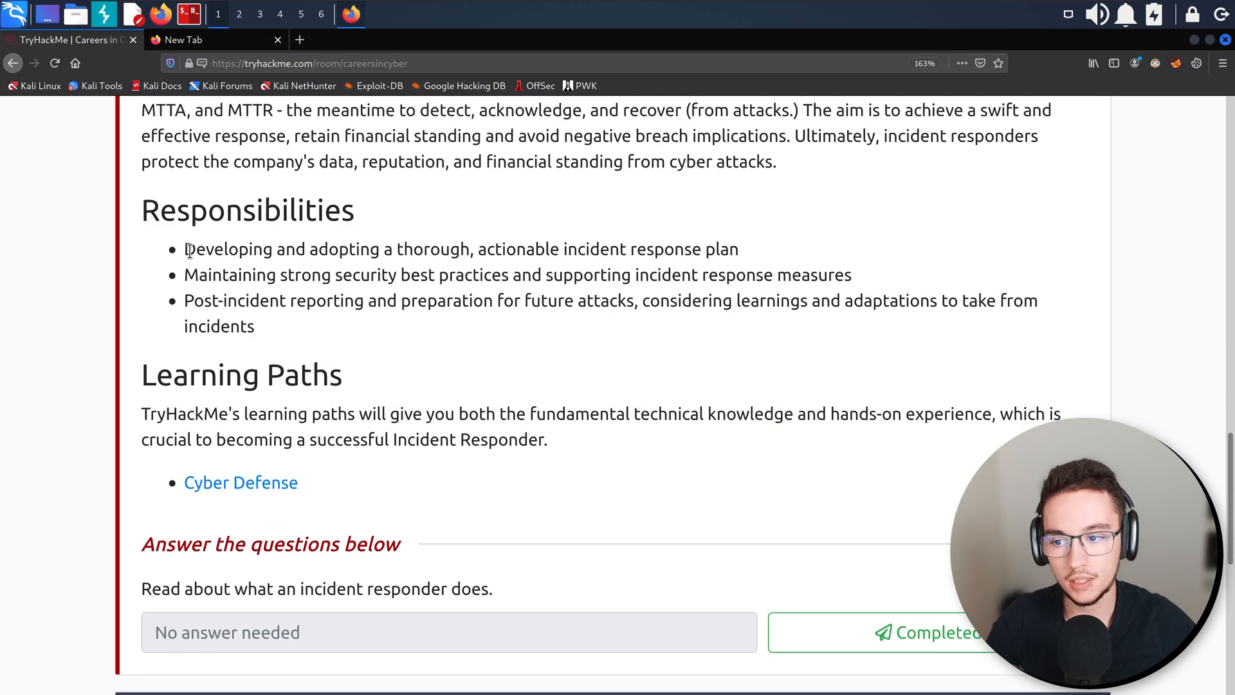
pyautogui.moveTo(184, 249); pyautogui.dragTo(479, 249)
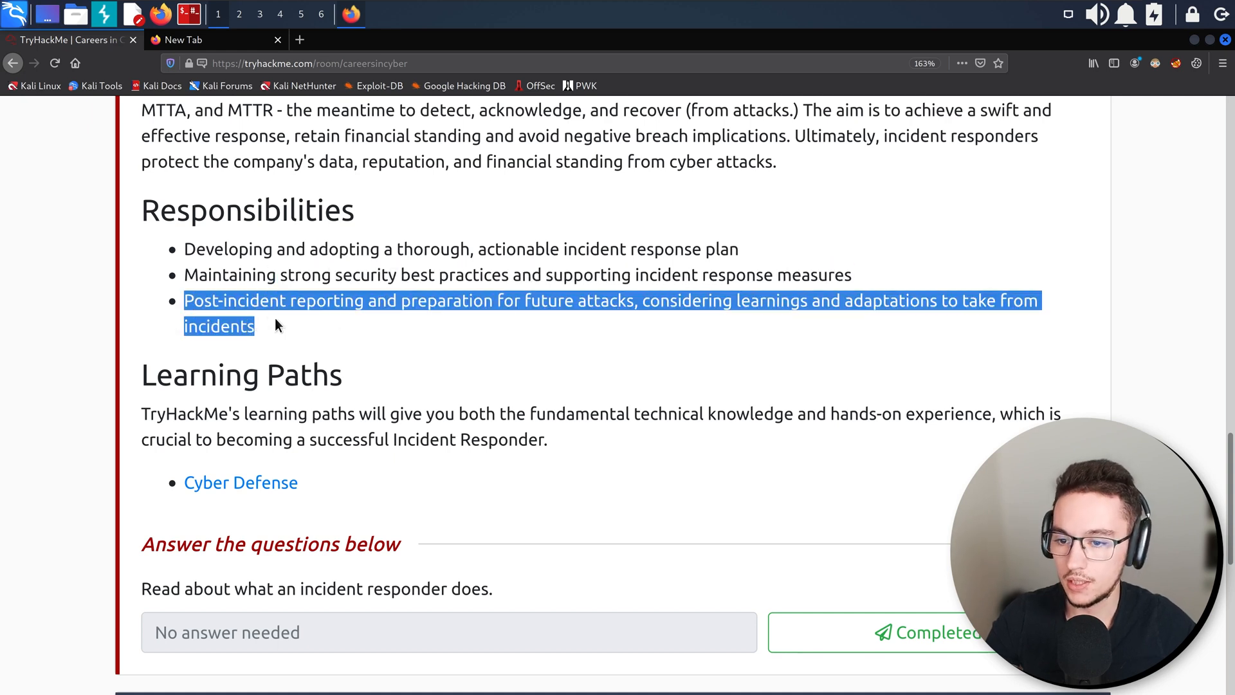
pyautogui.click(490, 306)
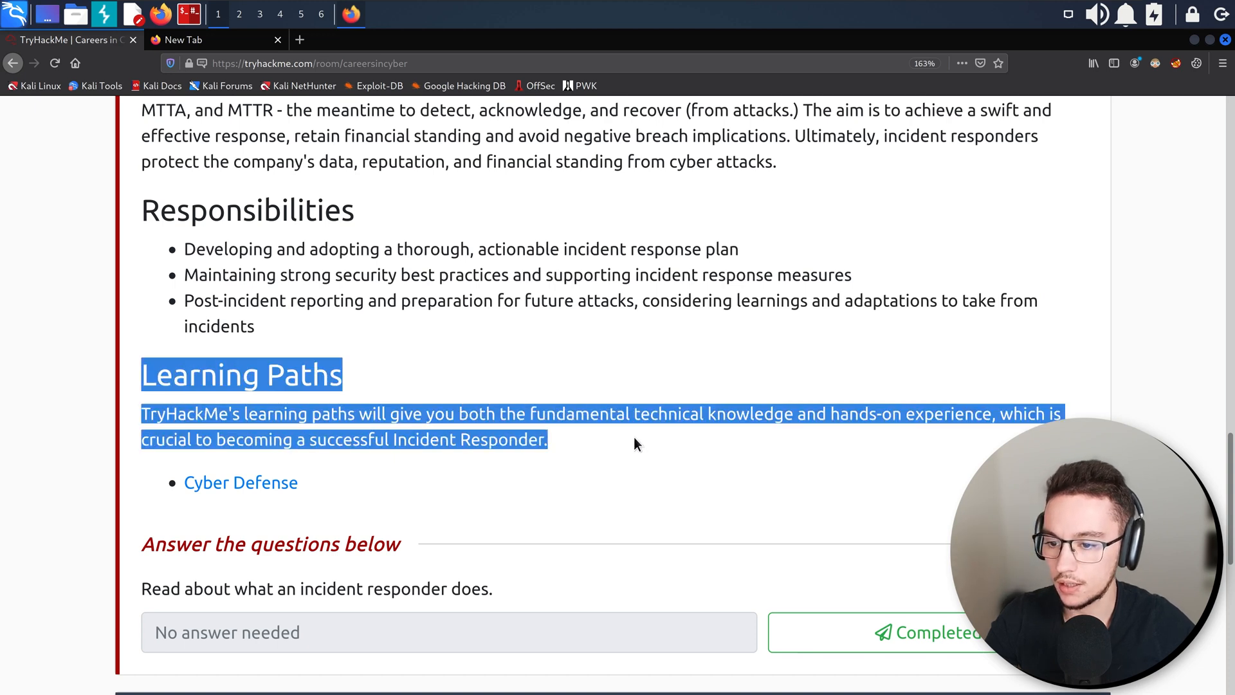
pyautogui.click(571, 389)
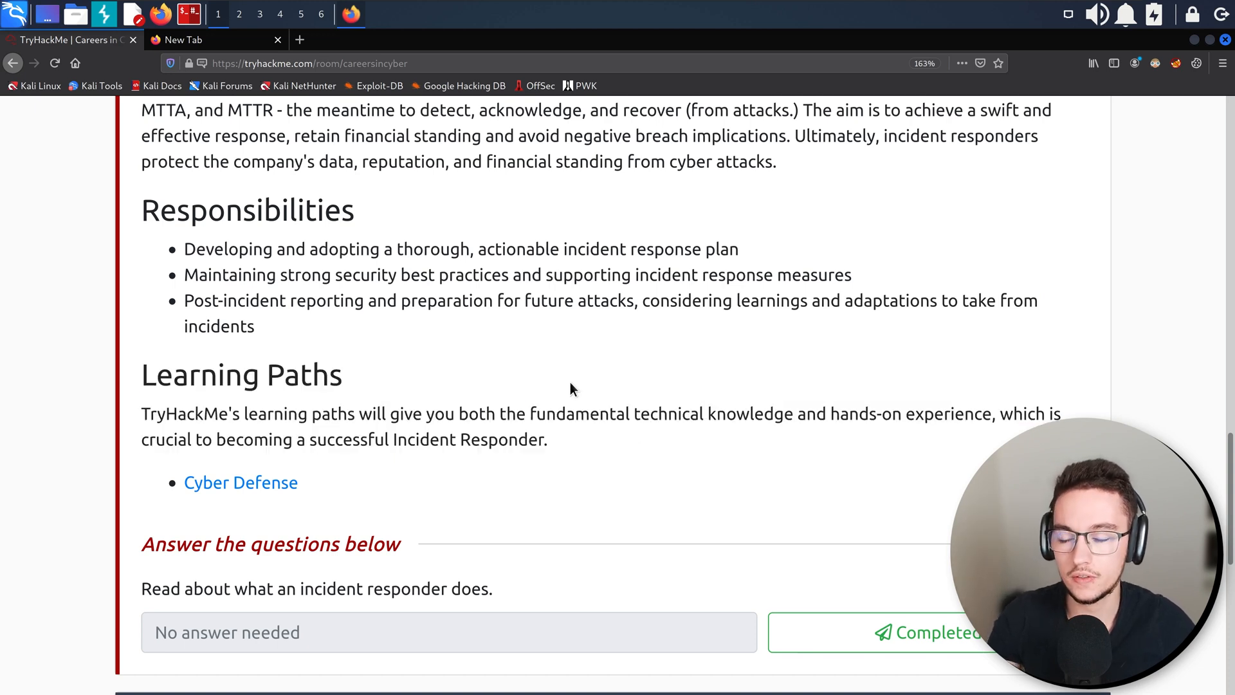
pyautogui.moveTo(353, 490)
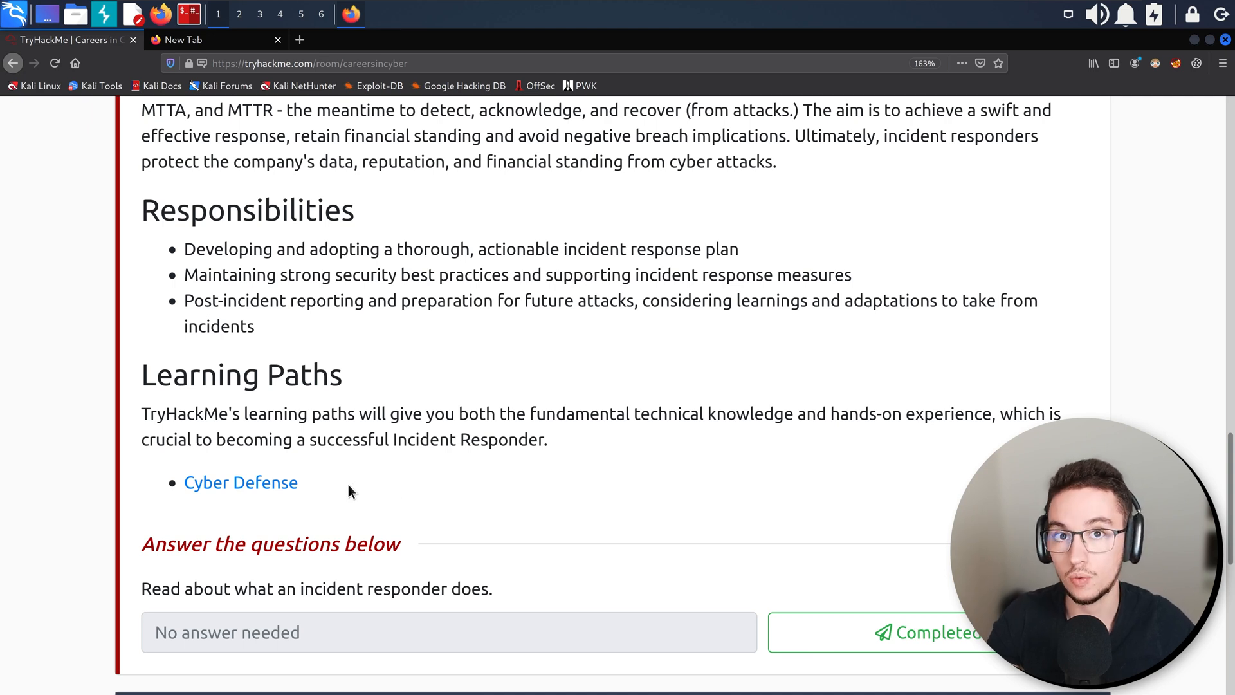
pyautogui.doubleClick(240, 483)
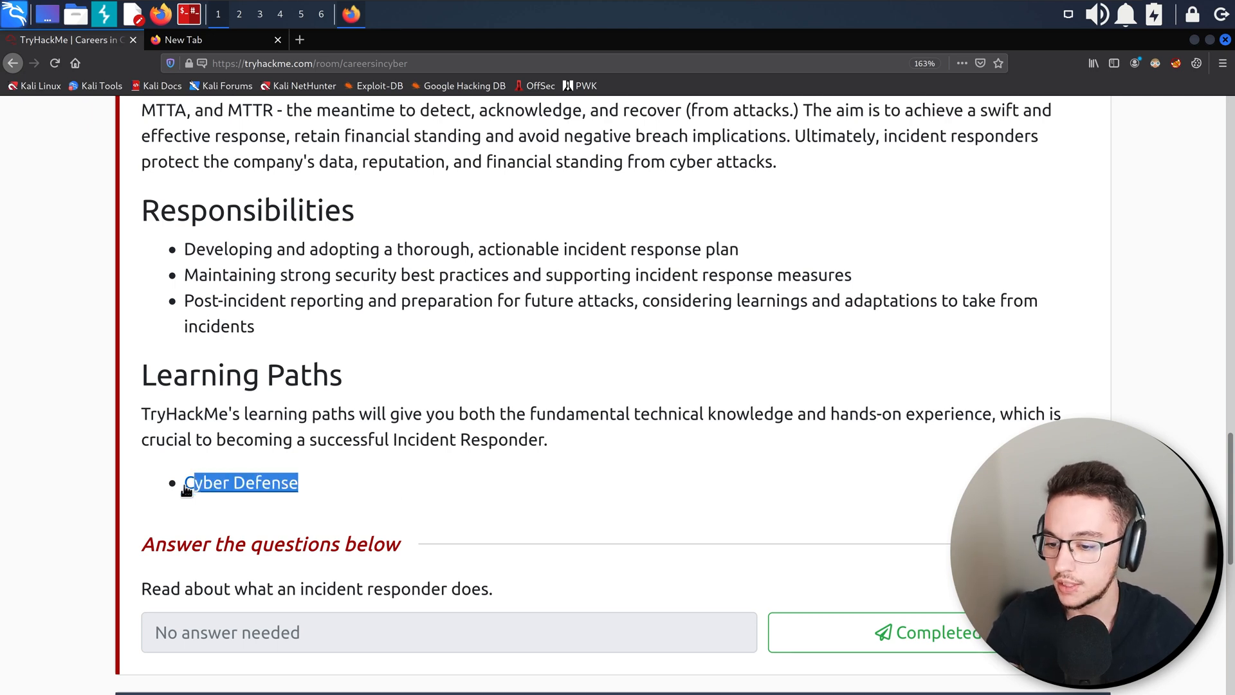
pyautogui.scroll(-3)
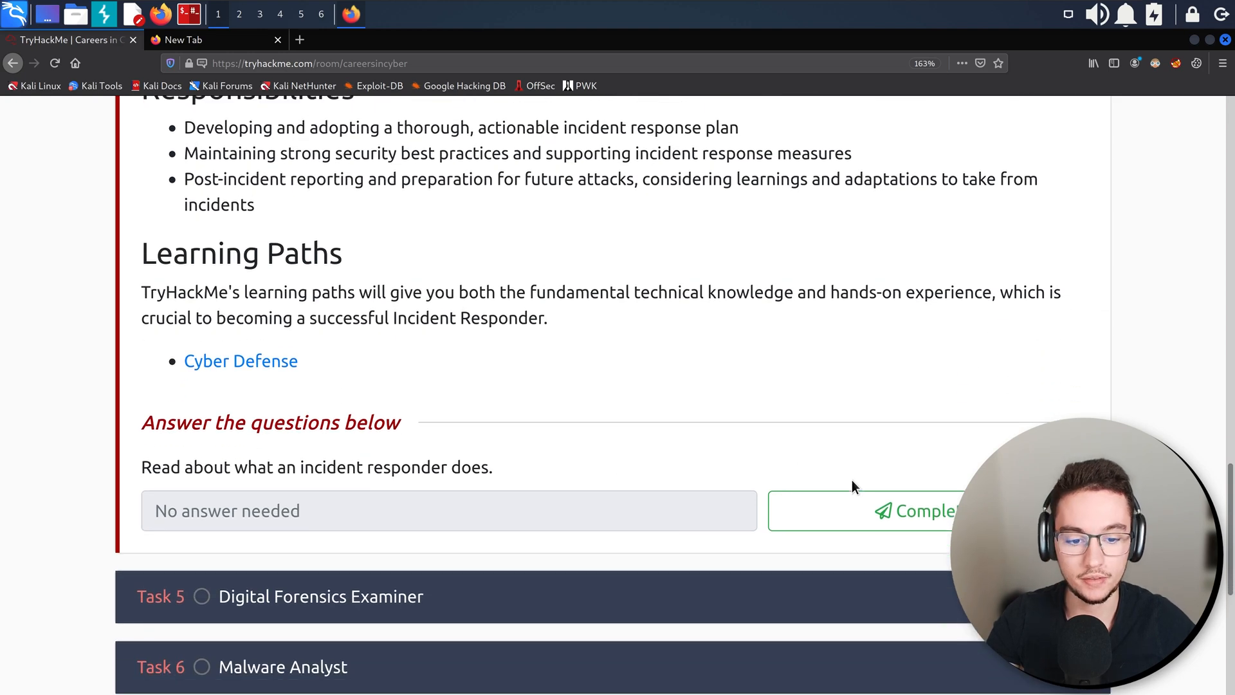
# Mark Task 4 Incident Responder completed and bring the Digital Forensics Examiner task into view.
pyautogui.click(914, 511)
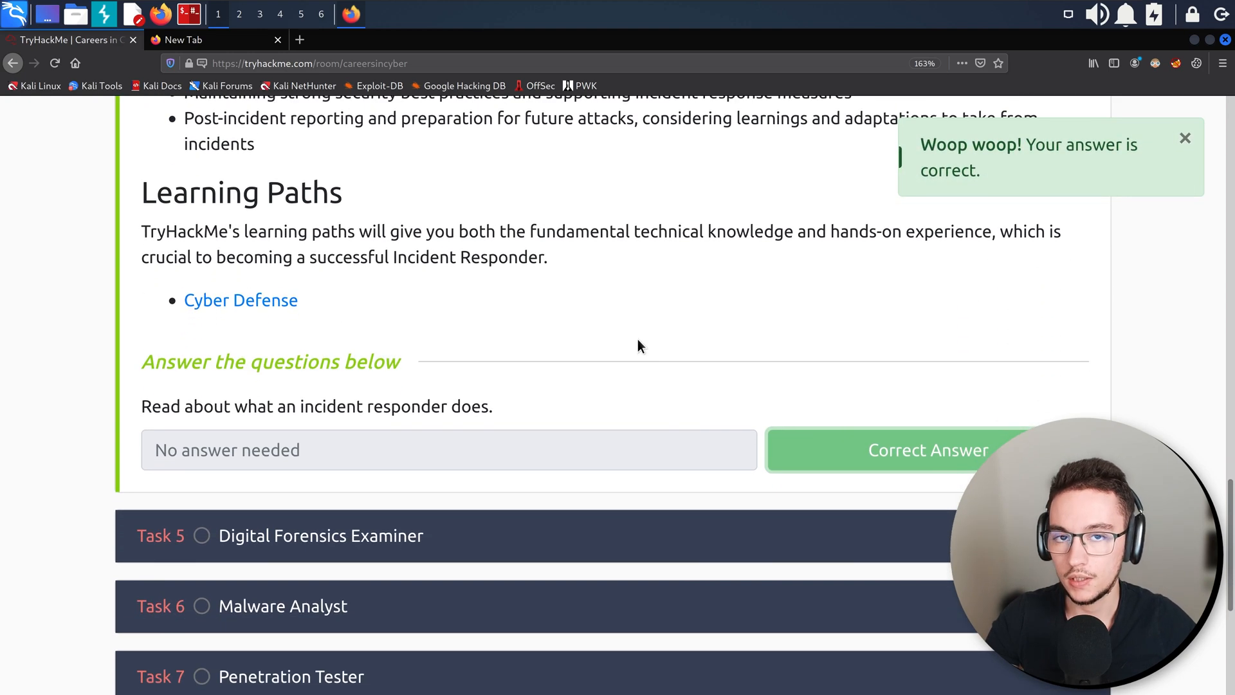
pyautogui.scroll(-3)
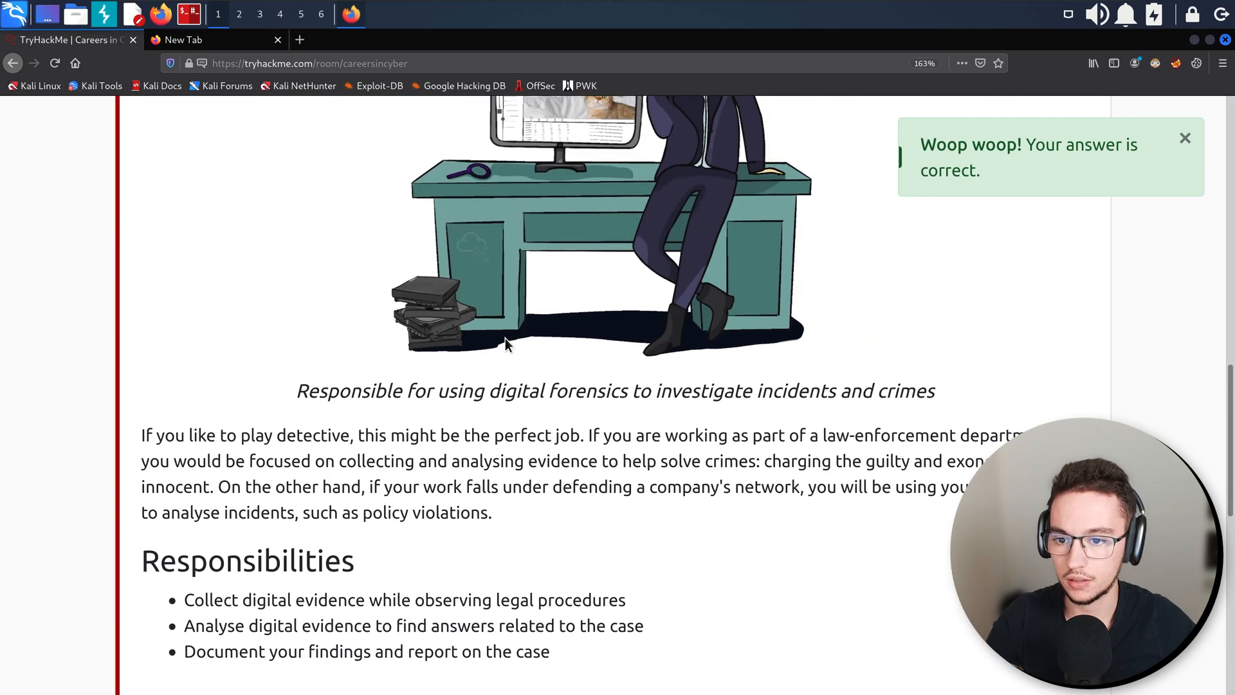
pyautogui.scroll(3)
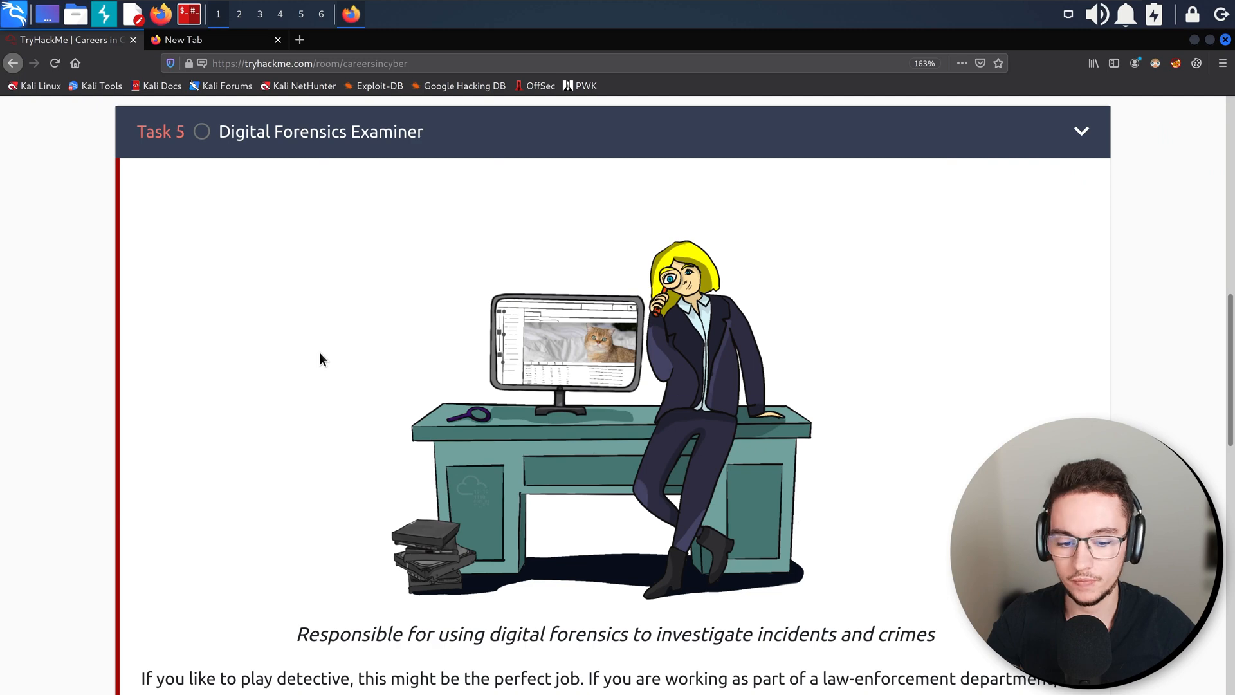
pyautogui.scroll(3)
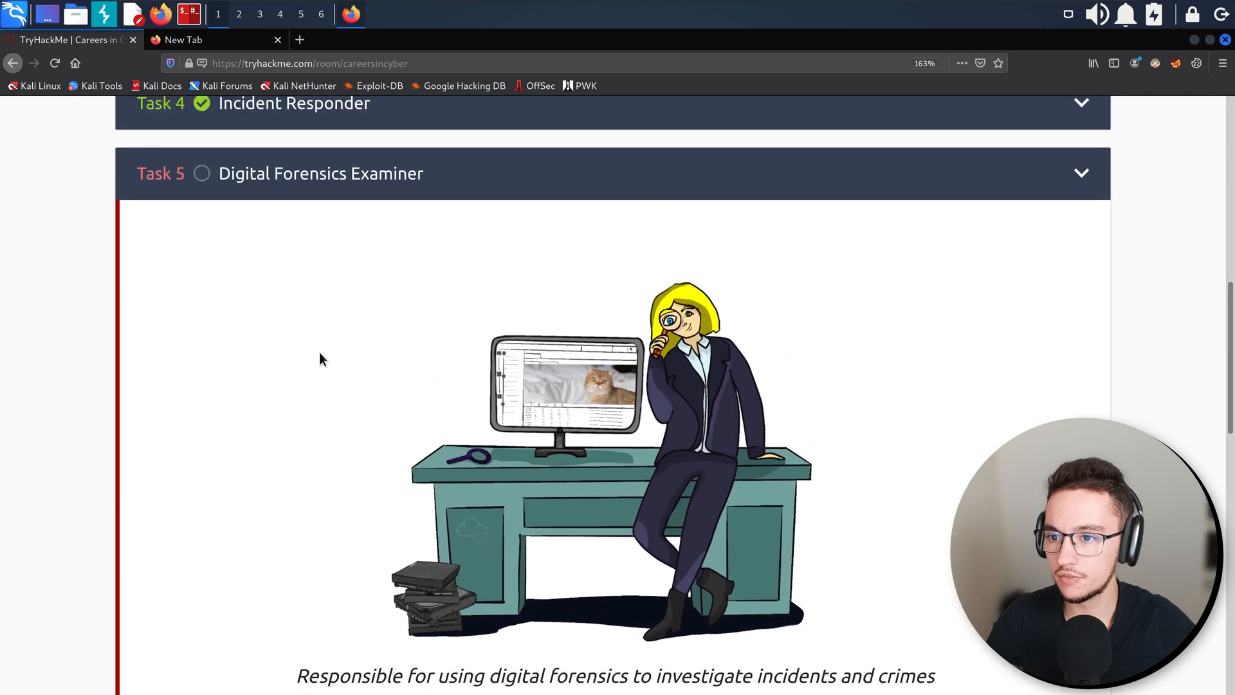
pyautogui.scroll(3)
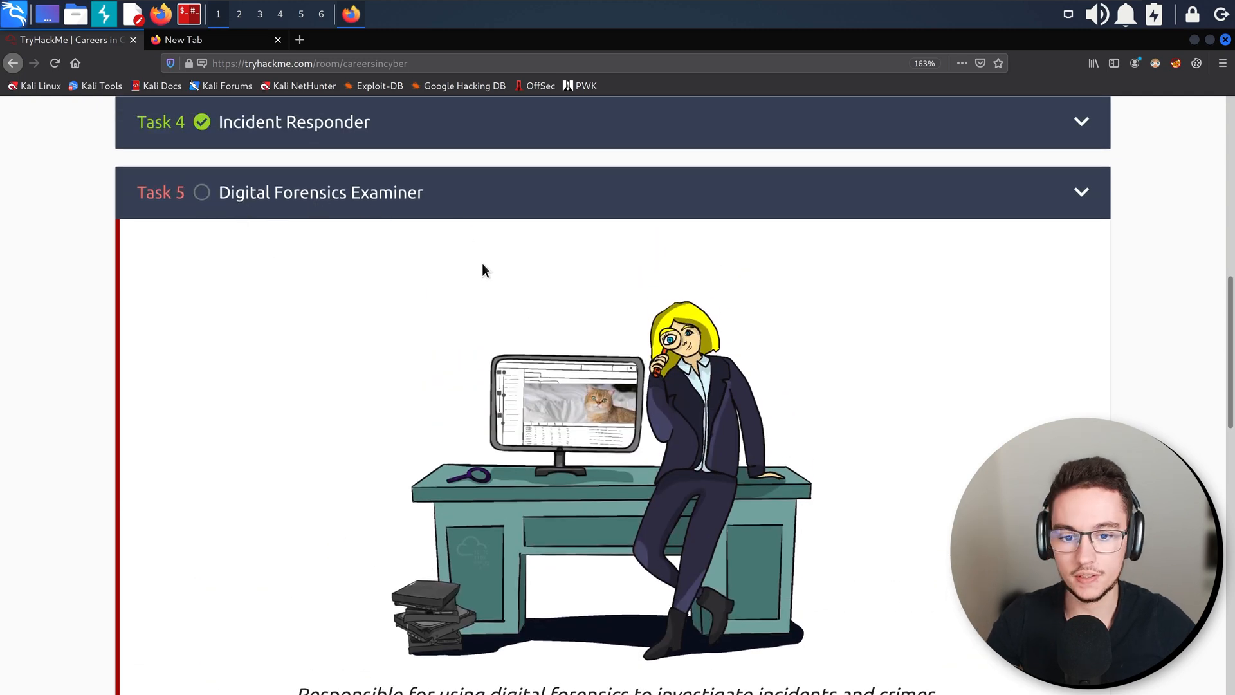
pyautogui.scroll(-3)
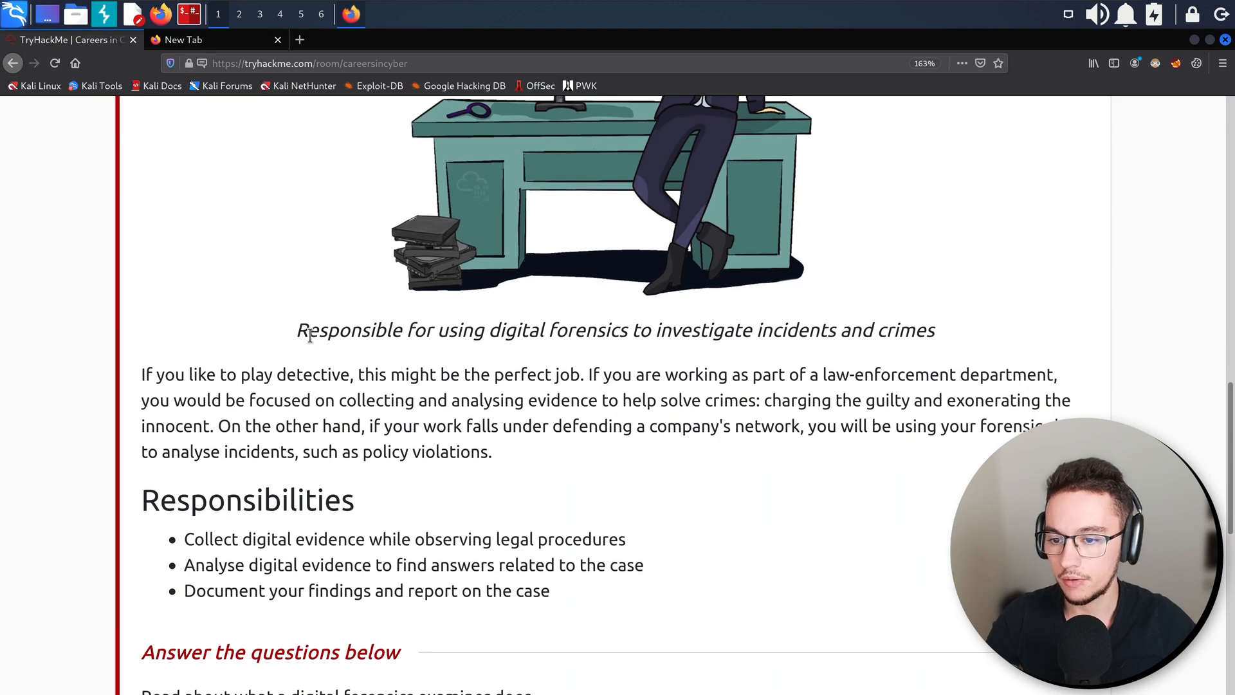
pyautogui.scroll(3)
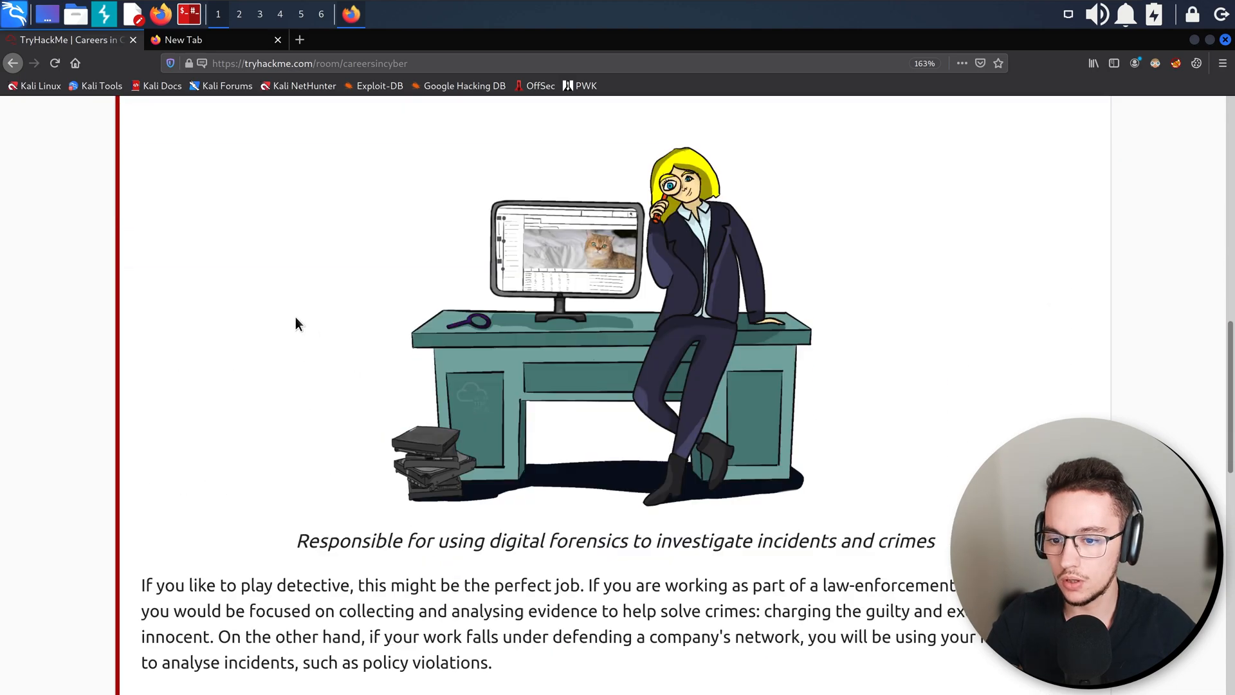
pyautogui.scroll(-3)
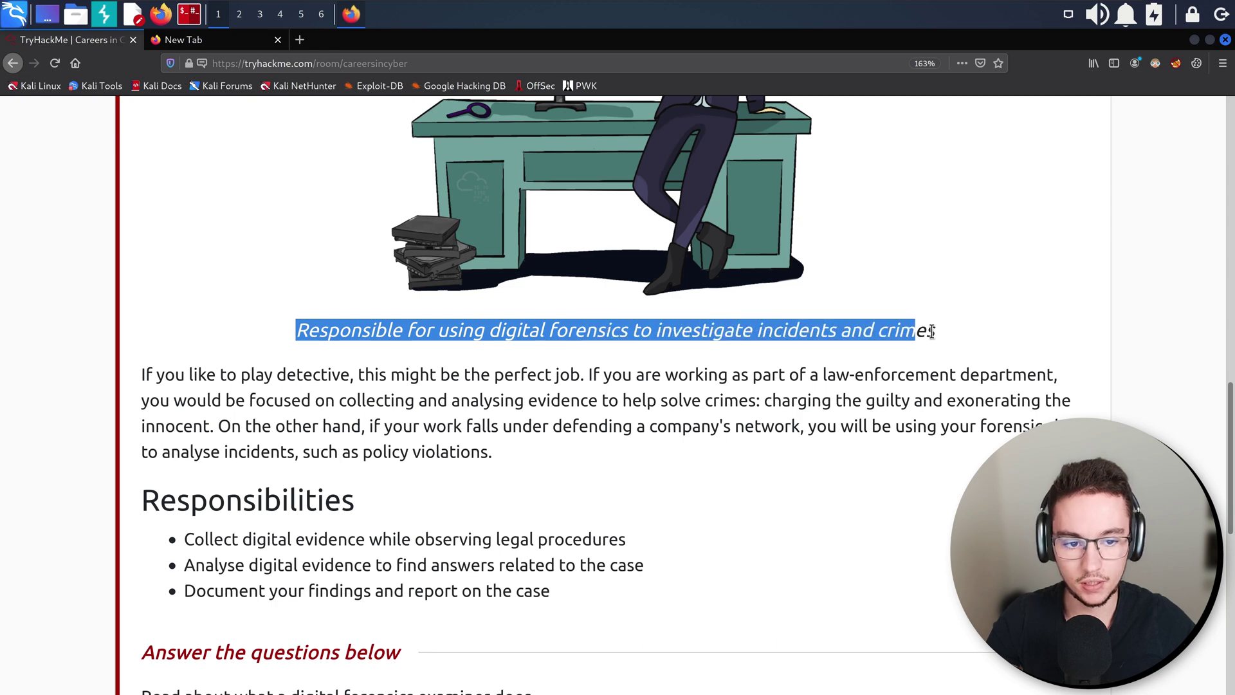
# Read the Digital Forensics Examiner detective paragraph and responsibilities, highlighting sentences while reading.
pyautogui.click(200, 374)
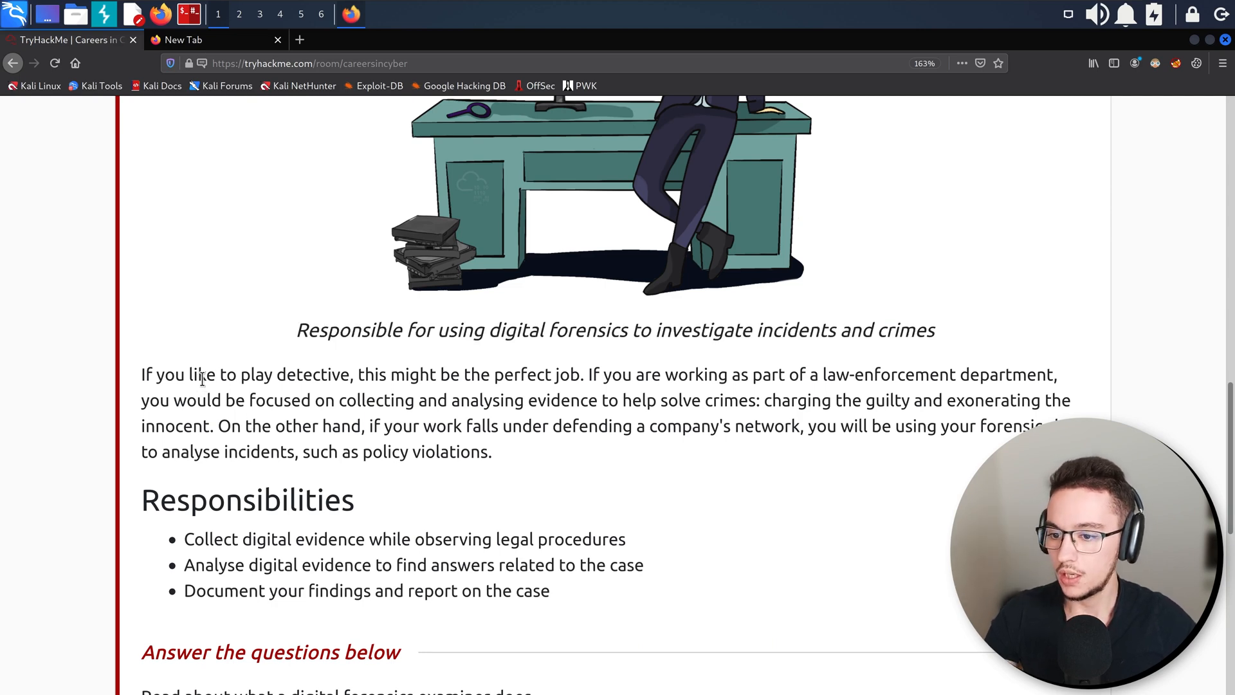
pyautogui.doubleClick(404, 375)
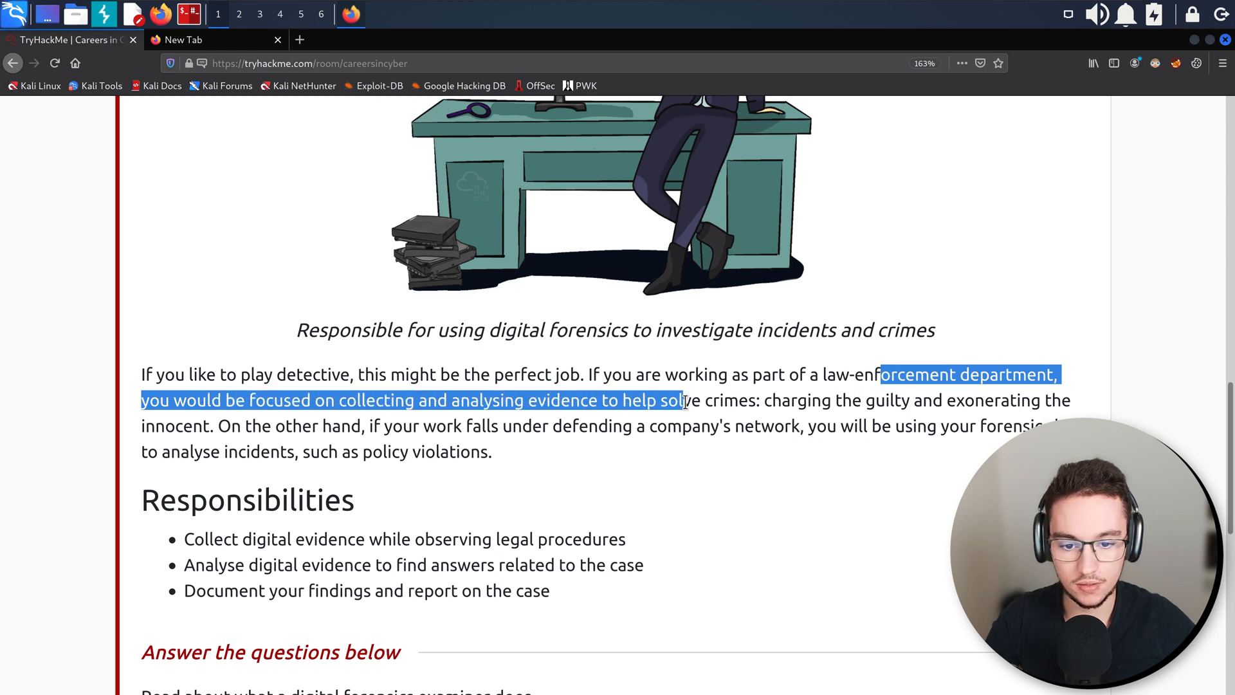
pyautogui.click(905, 400)
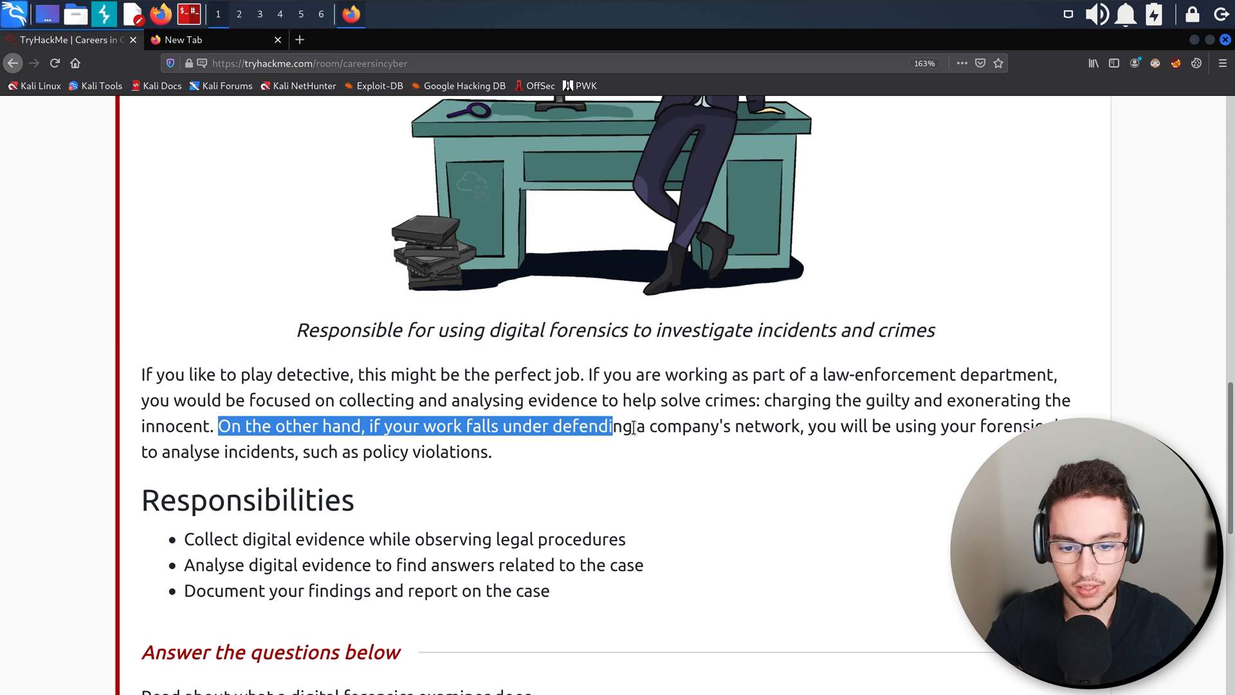
pyautogui.click(934, 425)
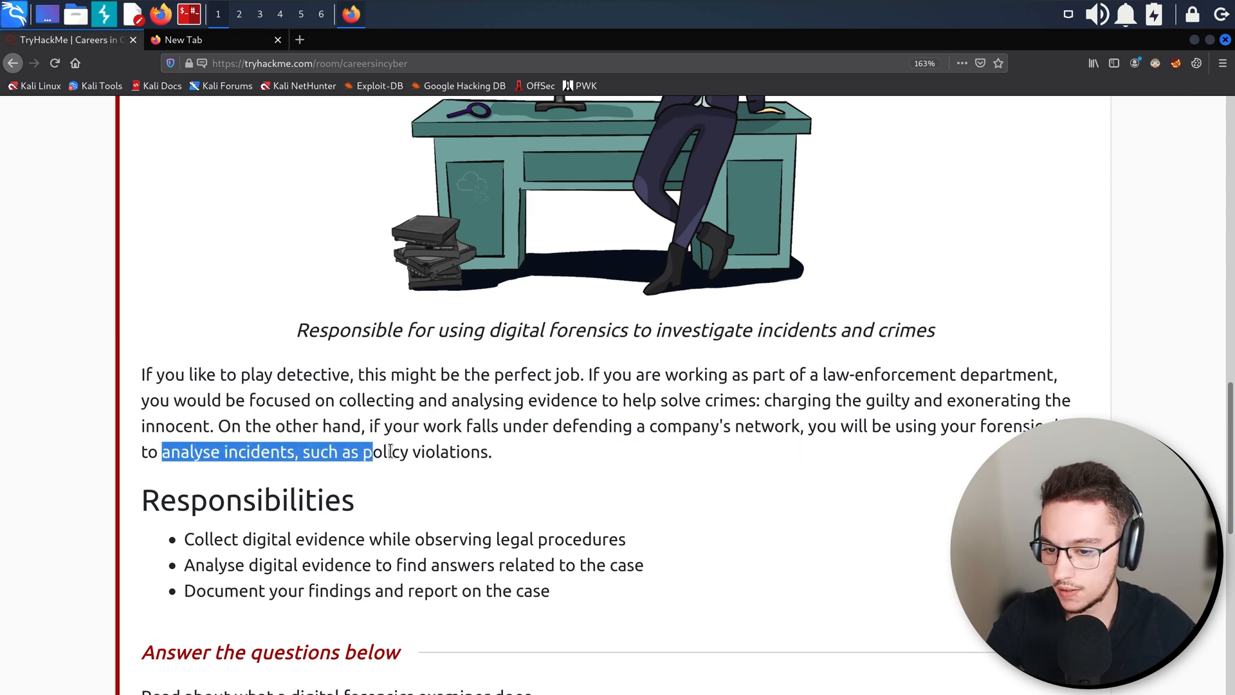
pyautogui.scroll(-3)
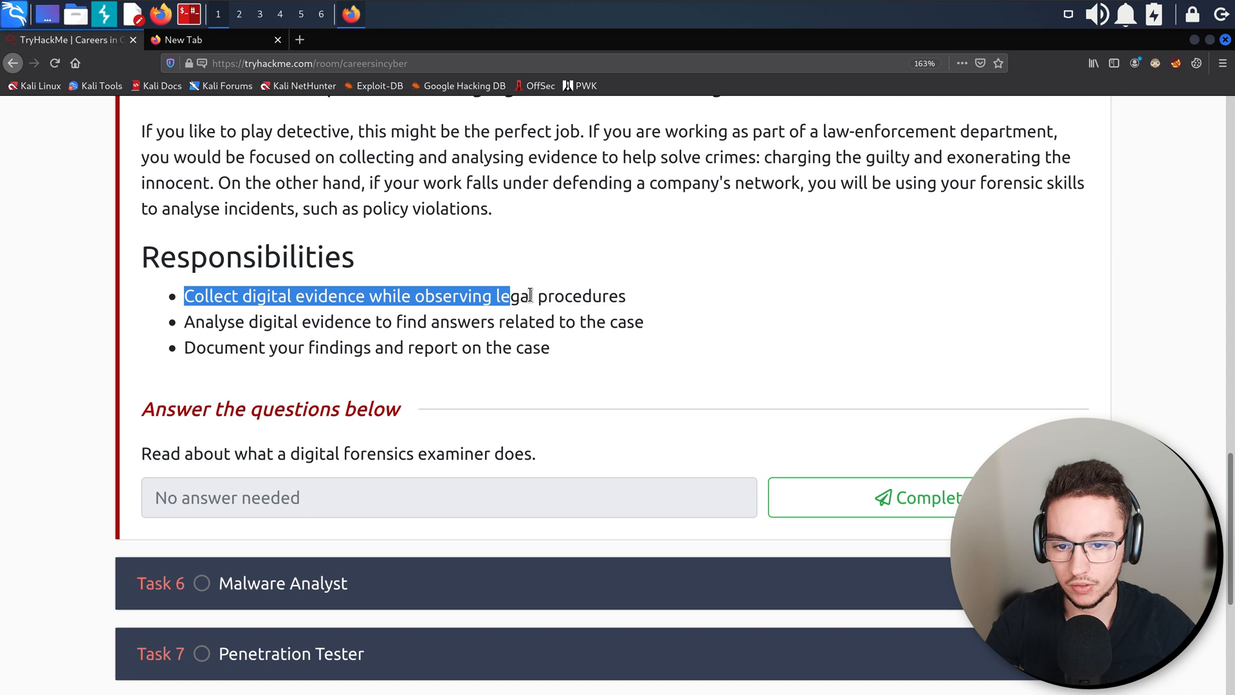
pyautogui.click(186, 322)
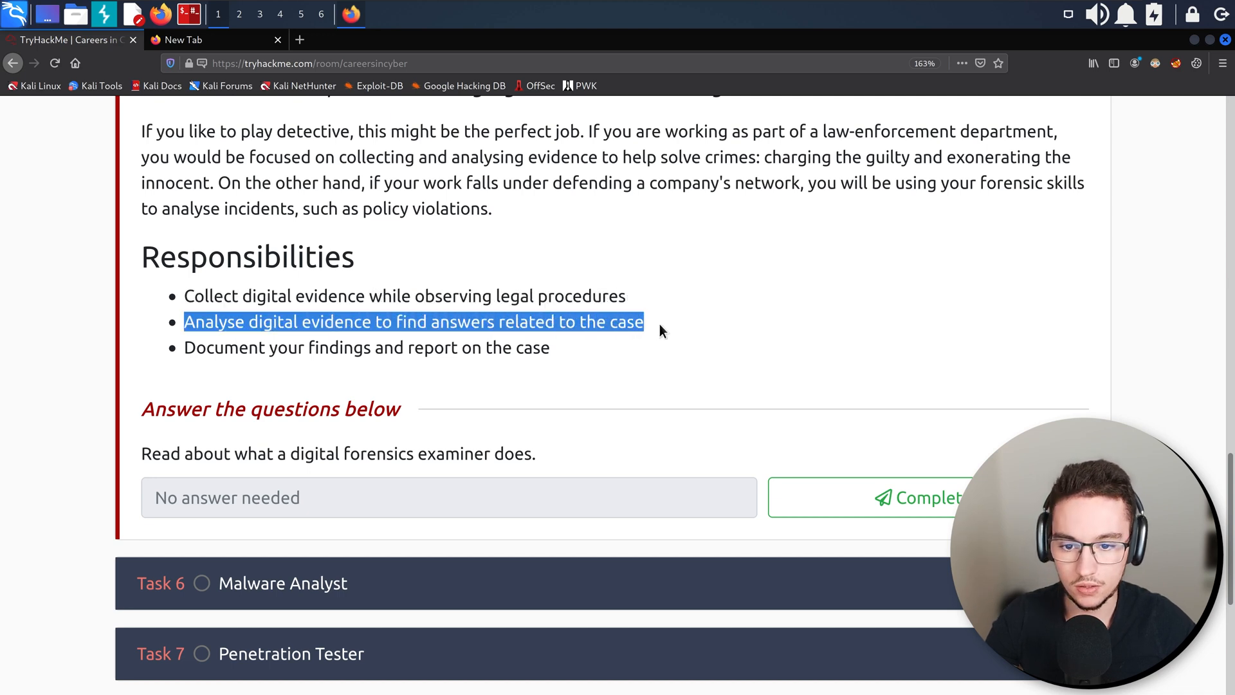
pyautogui.moveTo(192, 348)
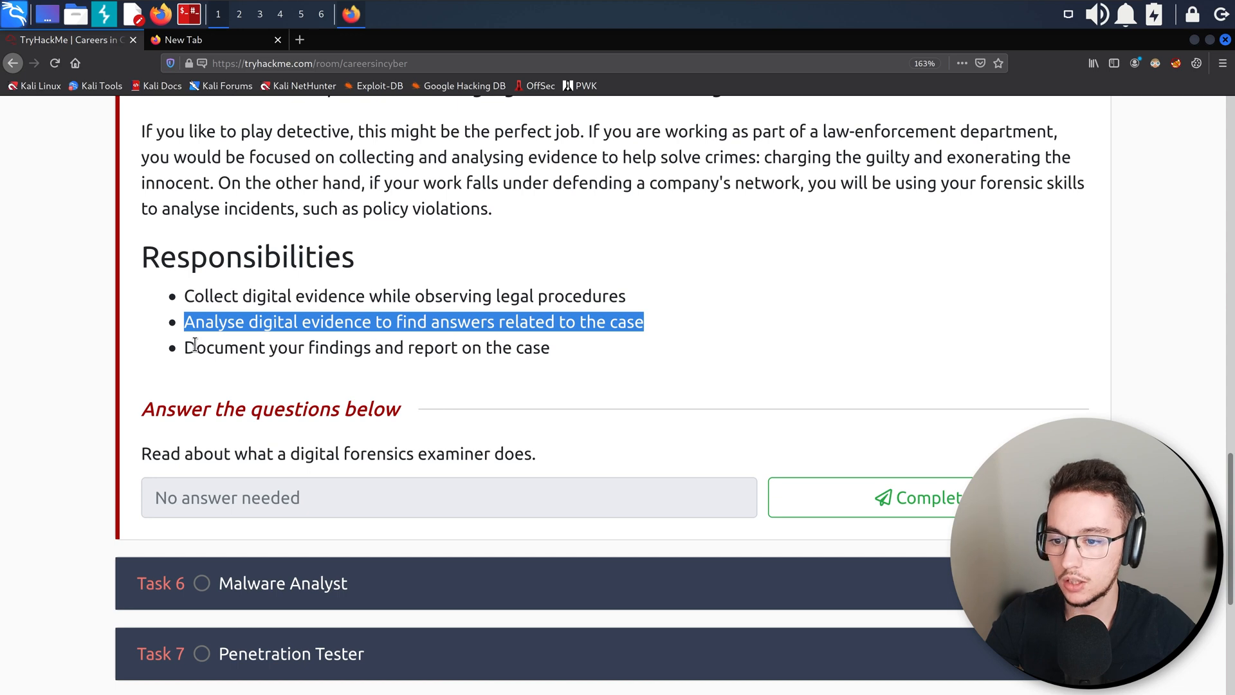
pyautogui.click(553, 357)
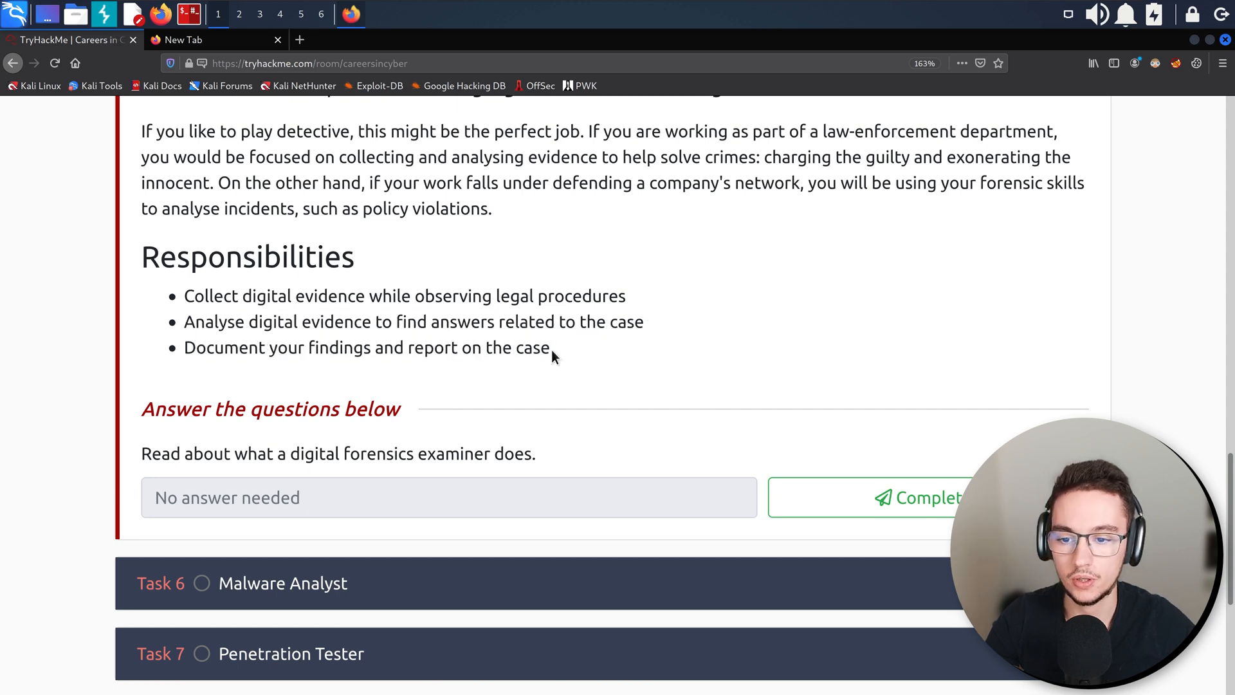
pyautogui.moveTo(519, 386)
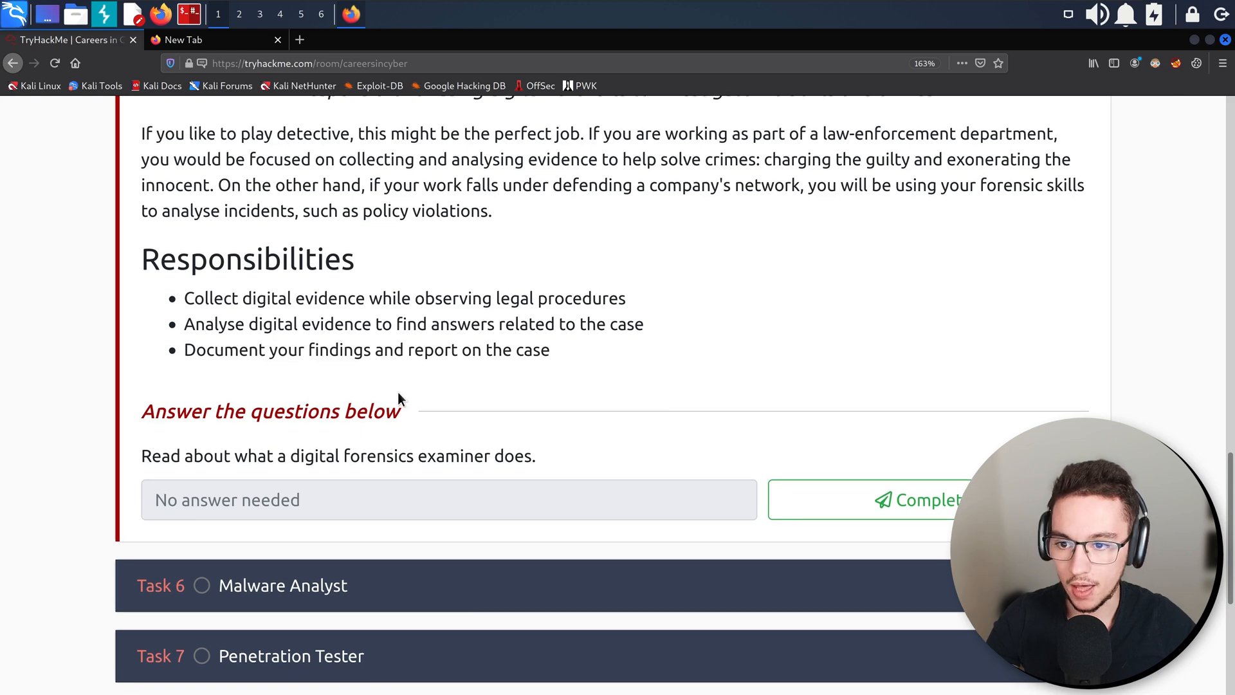
pyautogui.scroll(3)
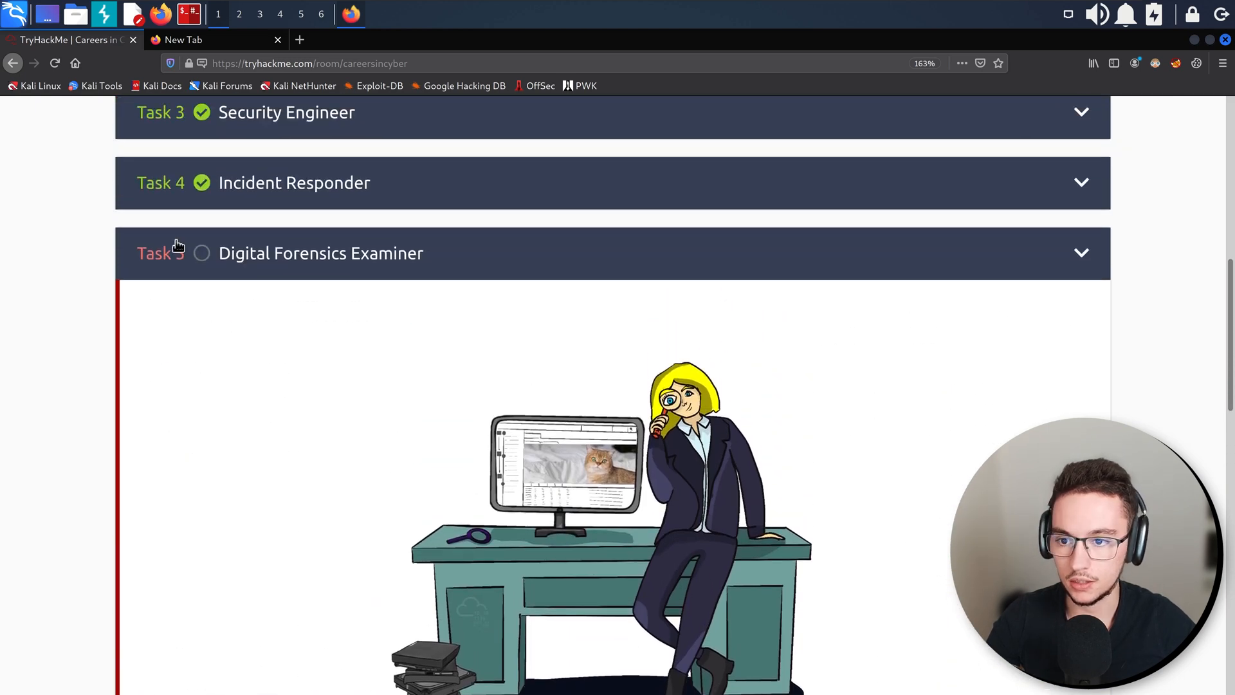
pyautogui.scroll(-3)
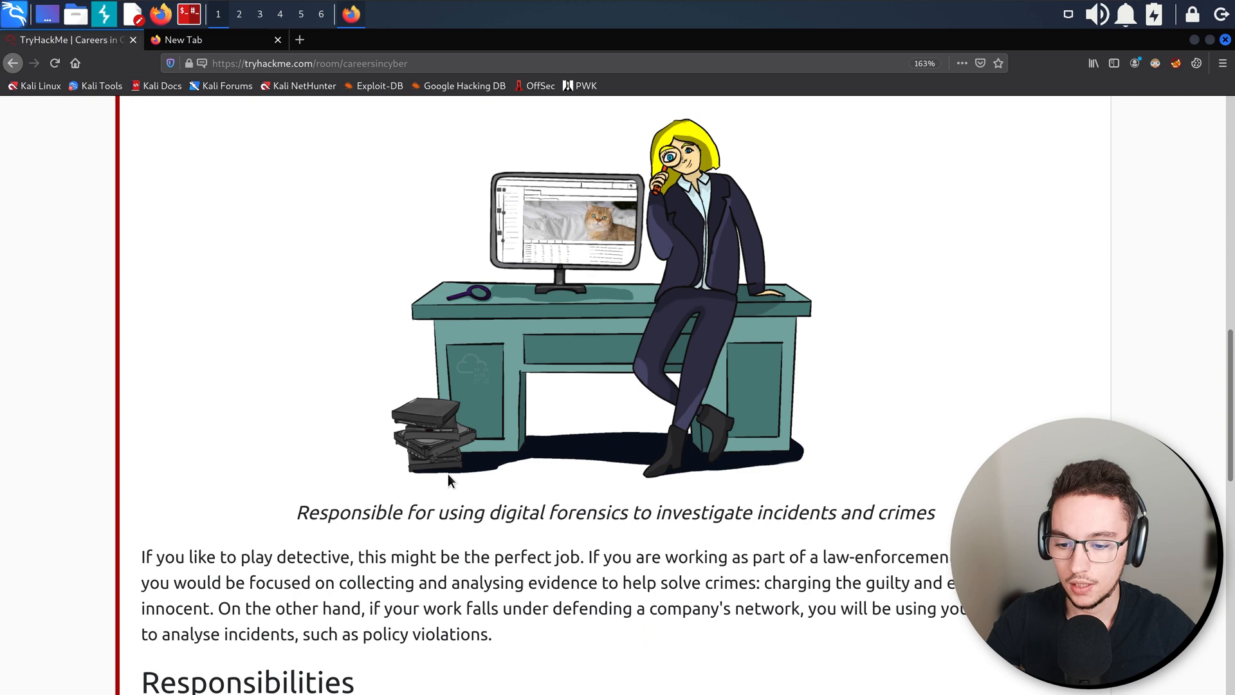
pyautogui.scroll(-3)
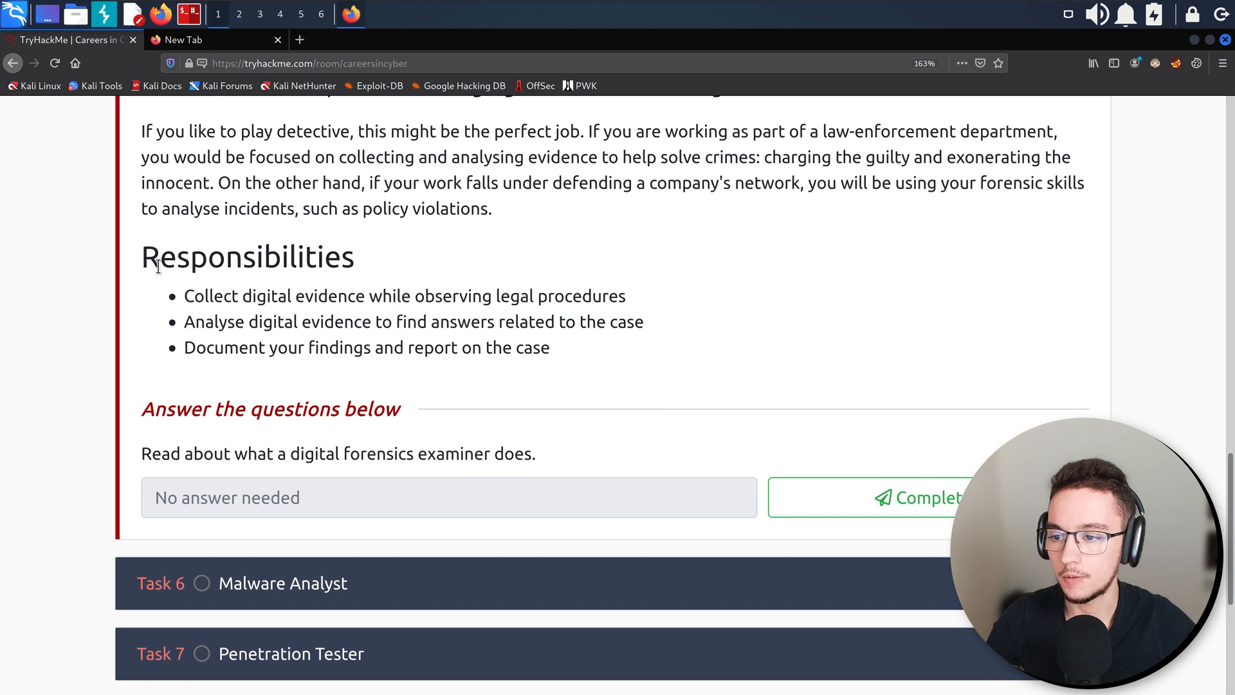
pyautogui.moveTo(538, 462)
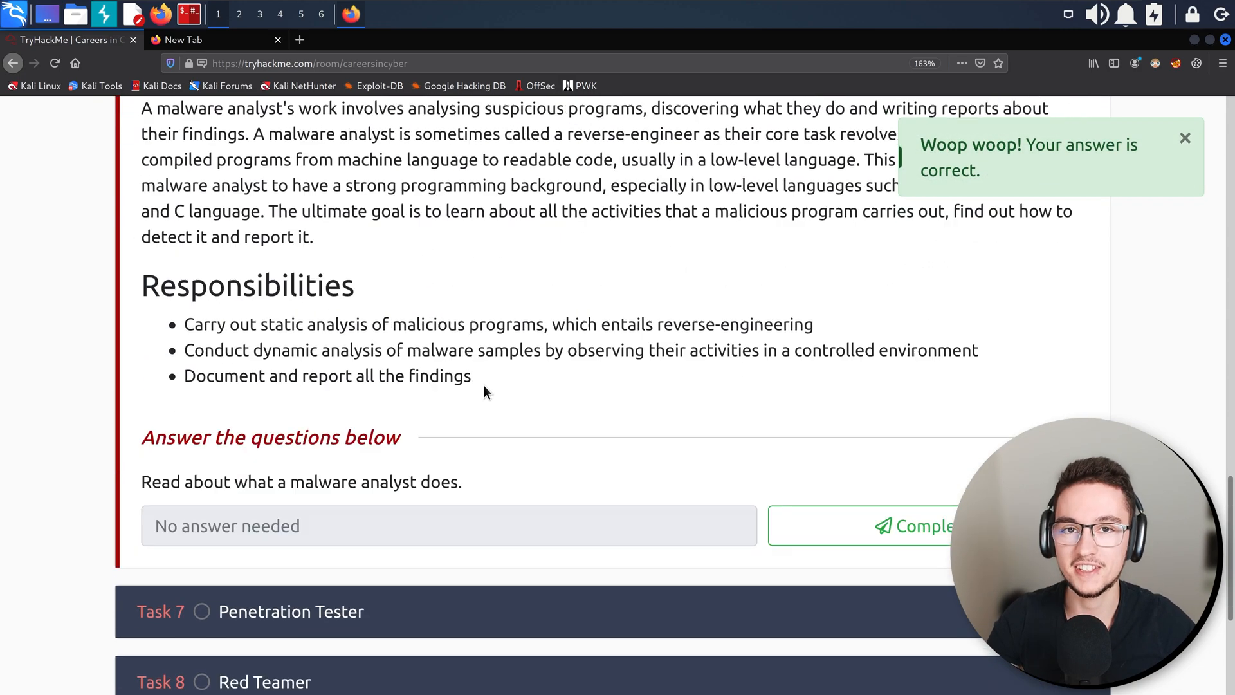
# Read the Malware Analyst description, highlighting its opening and the ultimate-goal sentence.
pyautogui.scroll(3)
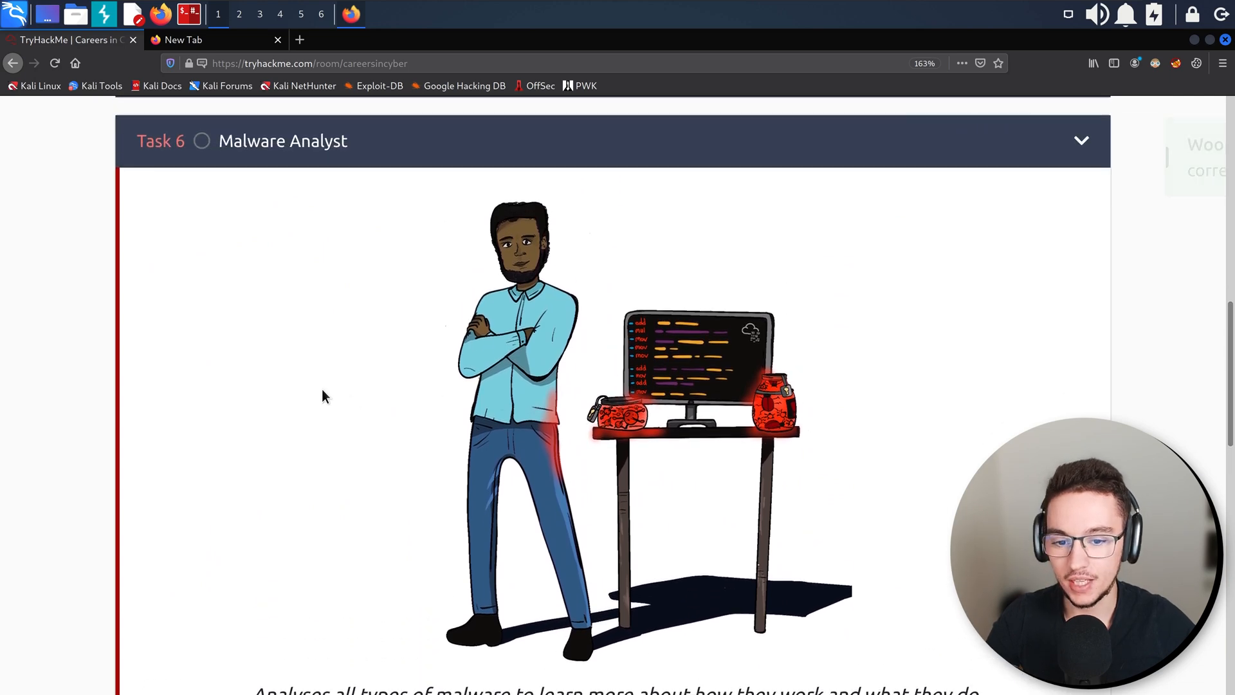
pyautogui.scroll(-3)
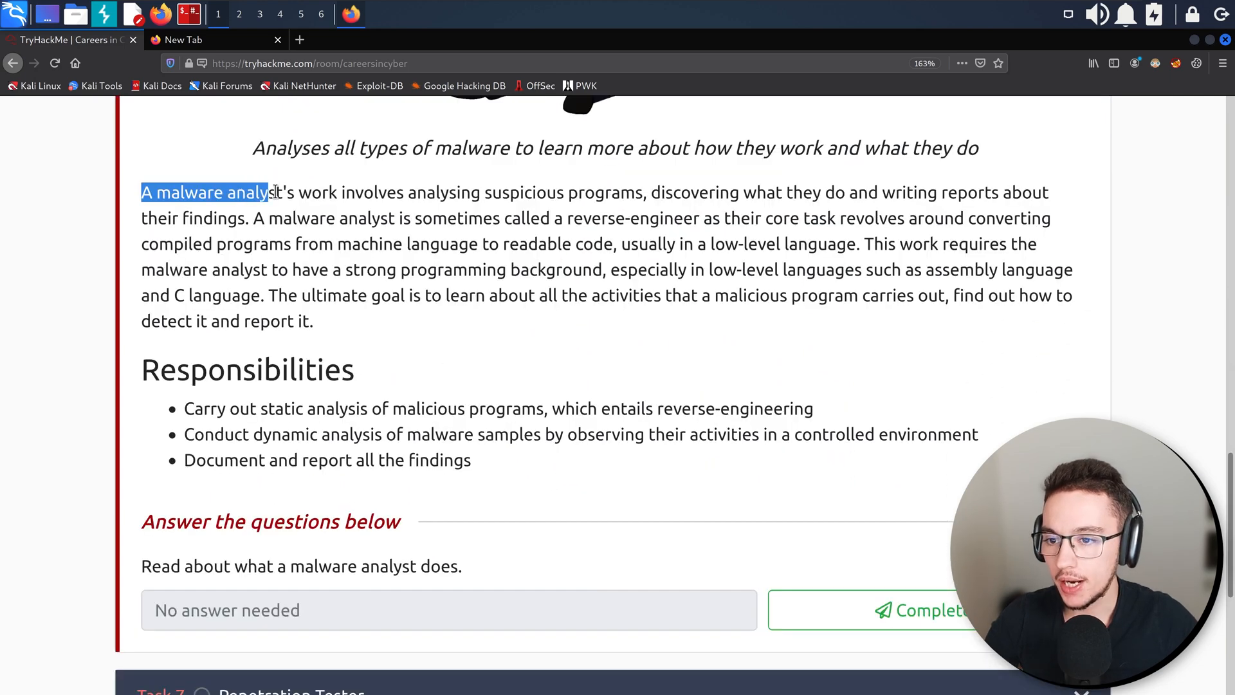
pyautogui.moveTo(271, 191); pyautogui.dragTo(556, 192)
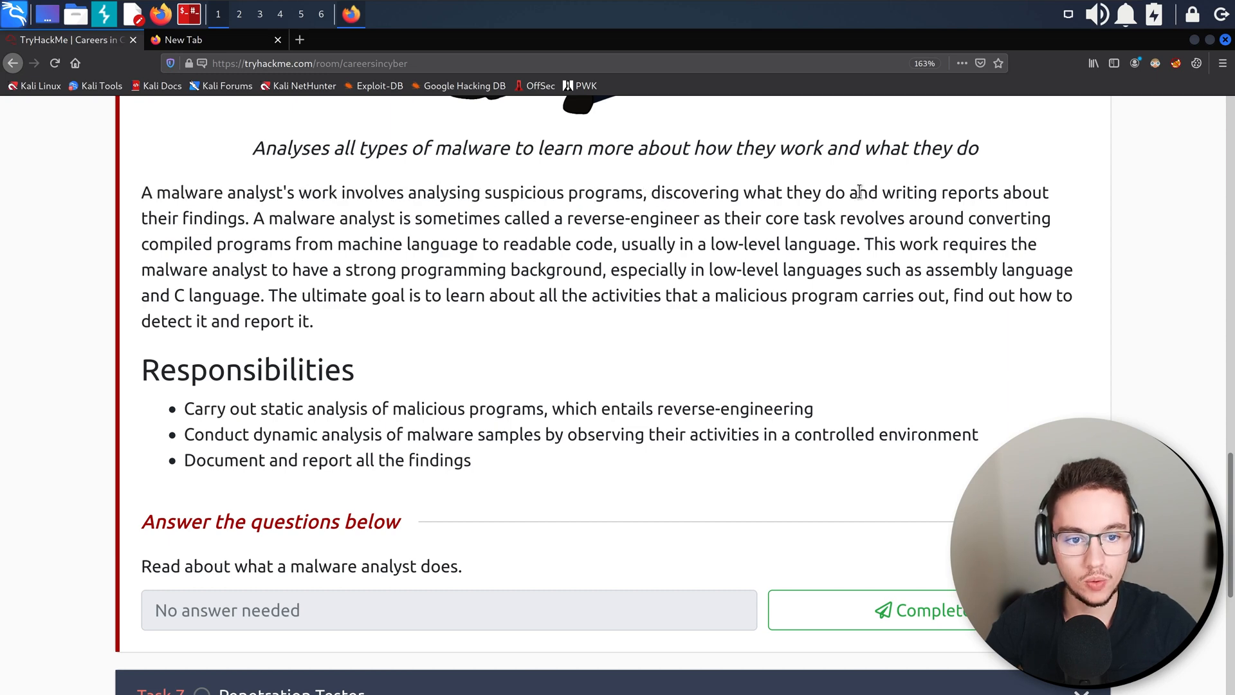
pyautogui.moveTo(248, 237)
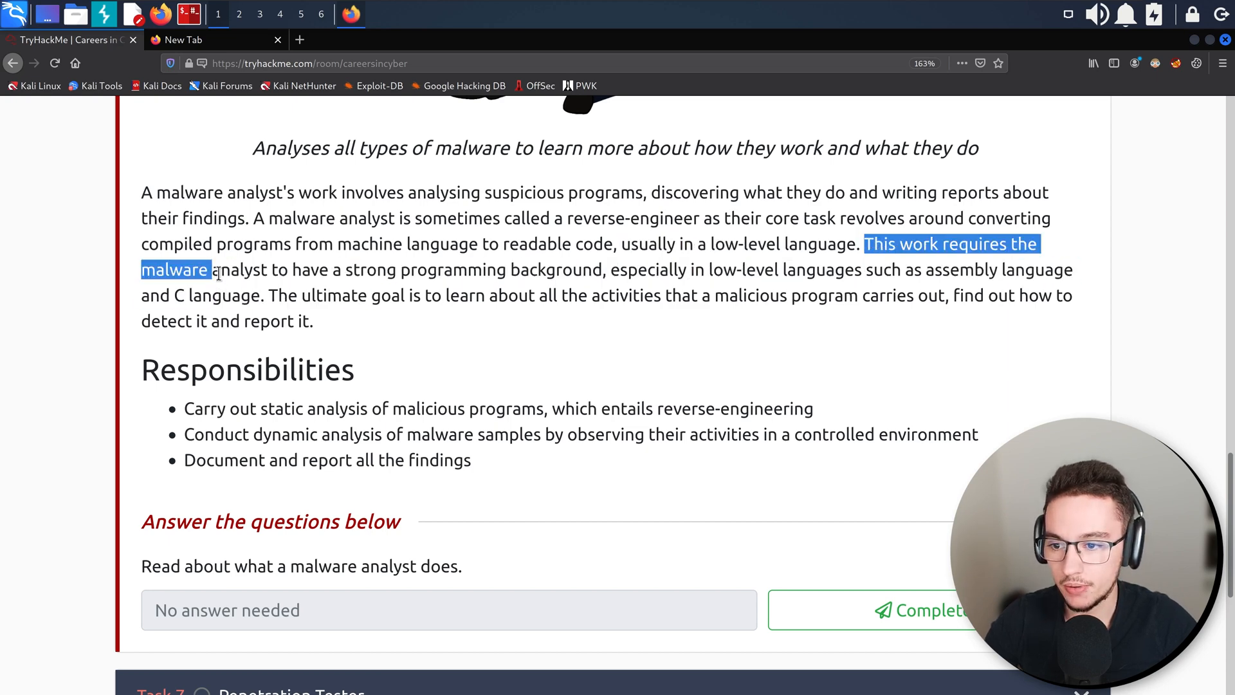
pyautogui.click(613, 269)
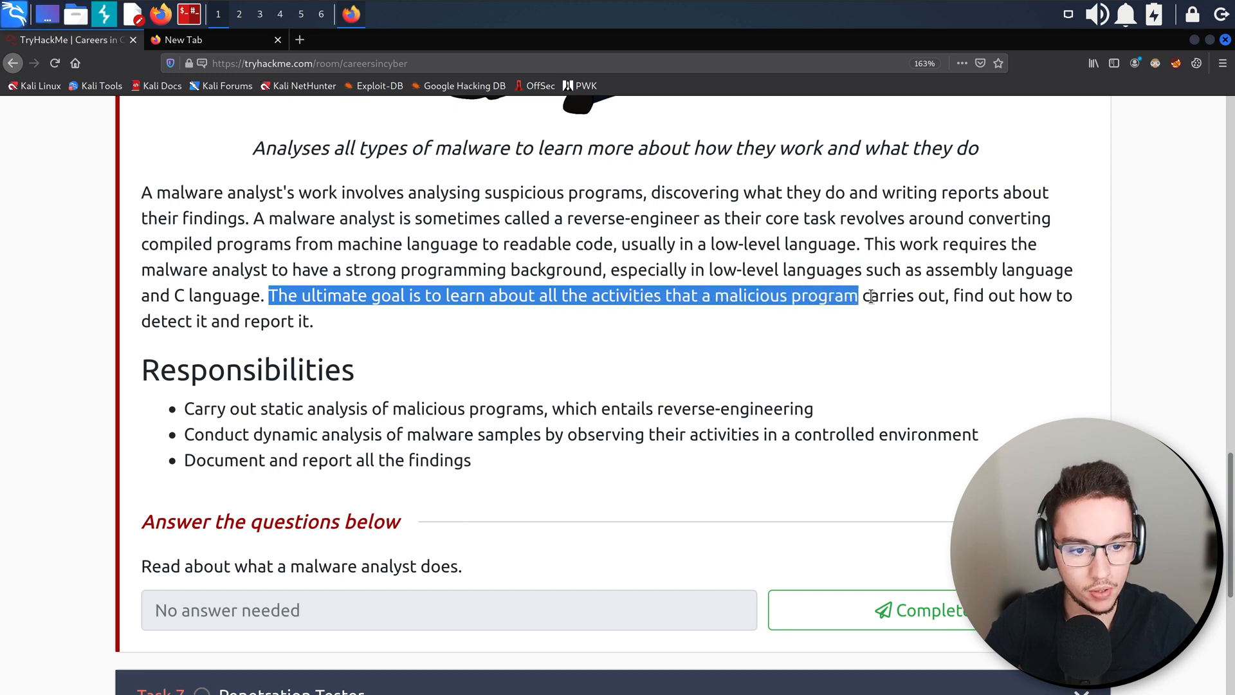
pyautogui.click(387, 324)
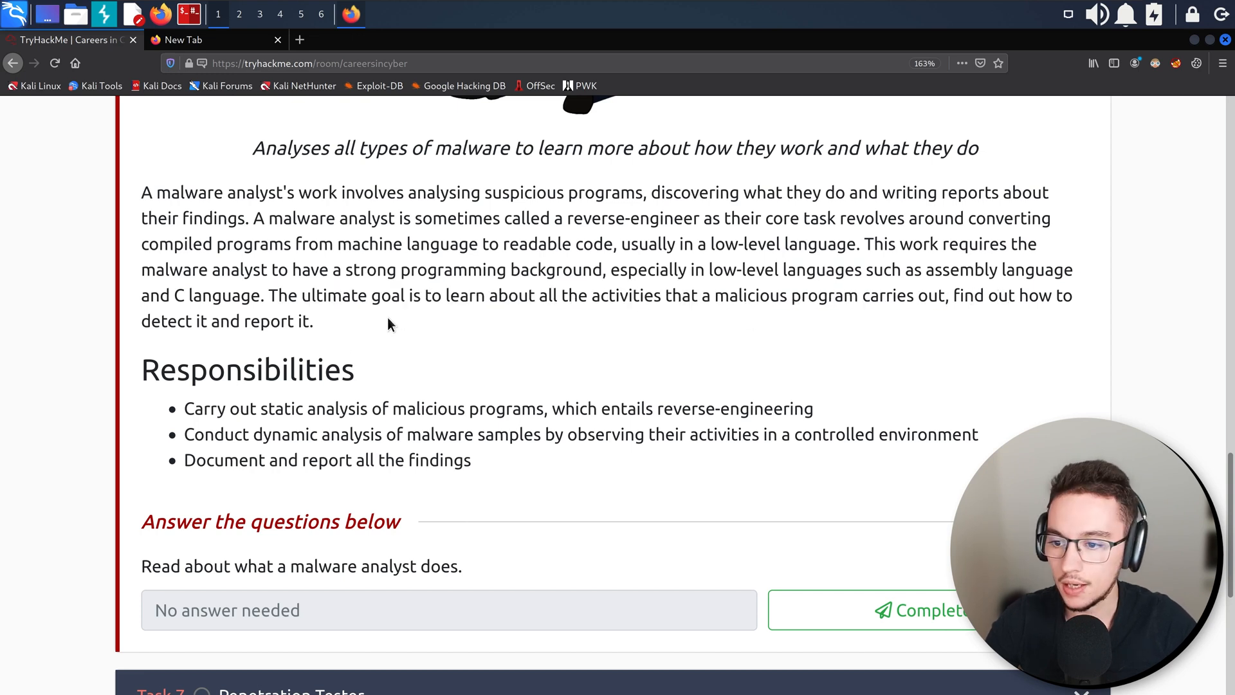
pyautogui.moveTo(205, 366)
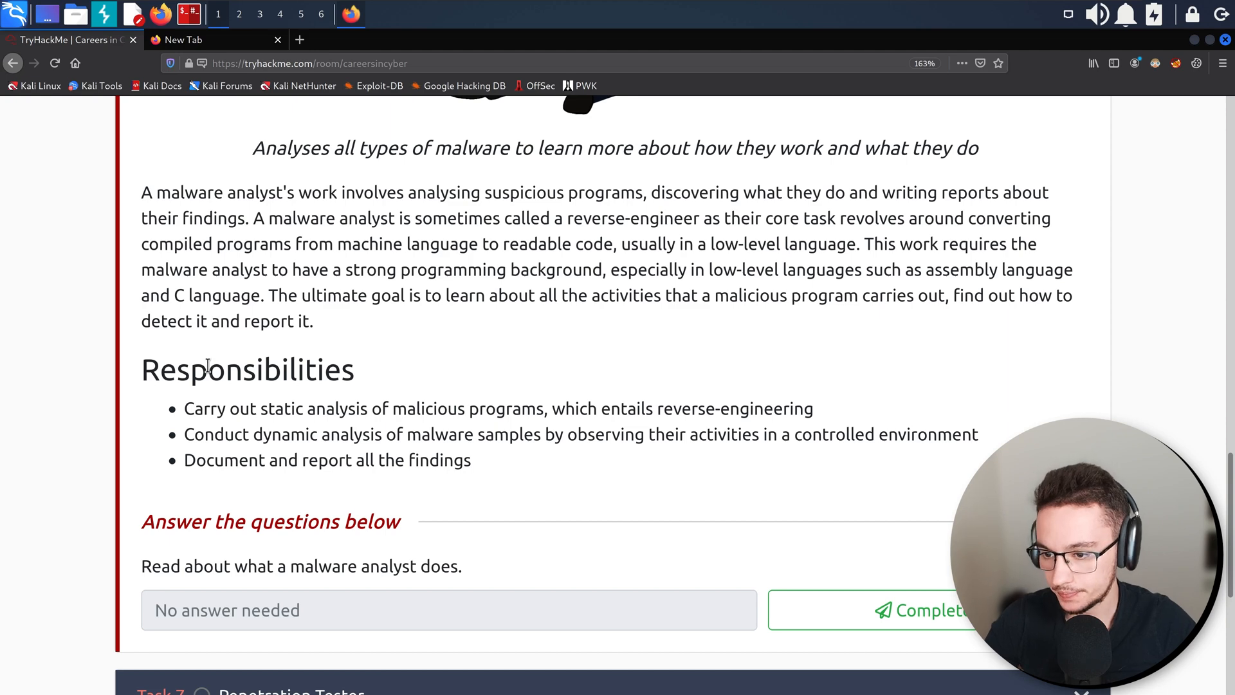
pyautogui.scroll(-3)
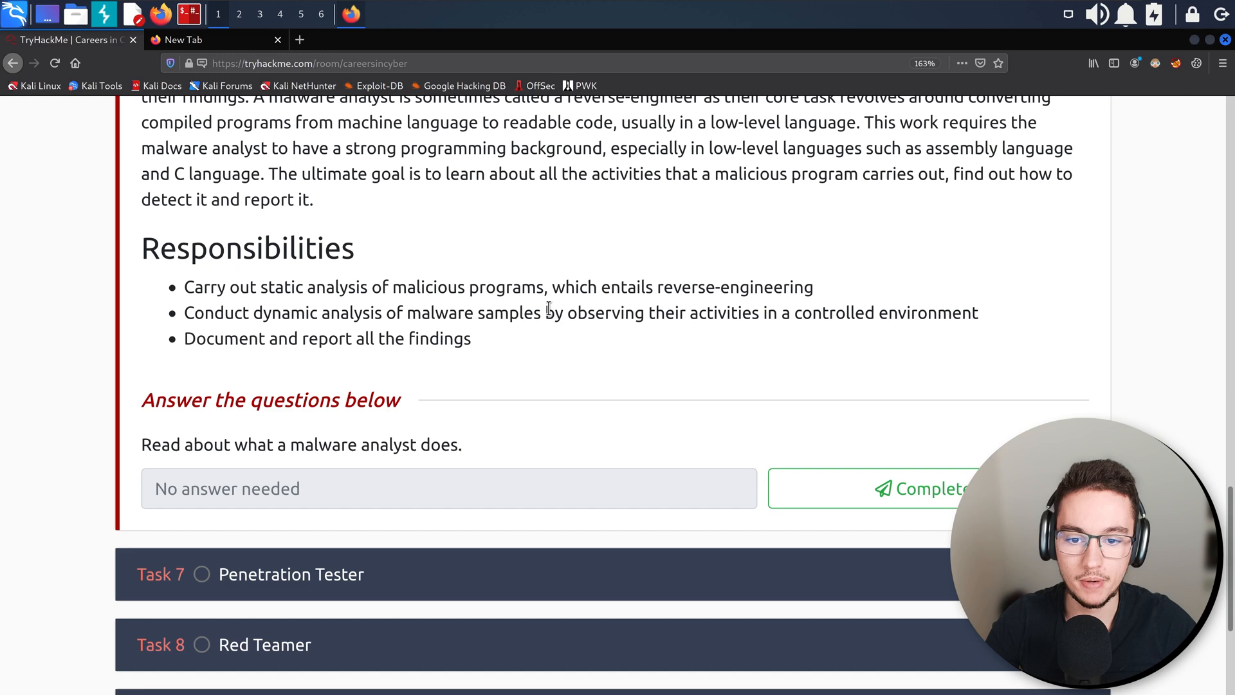
pyautogui.moveTo(1009, 315)
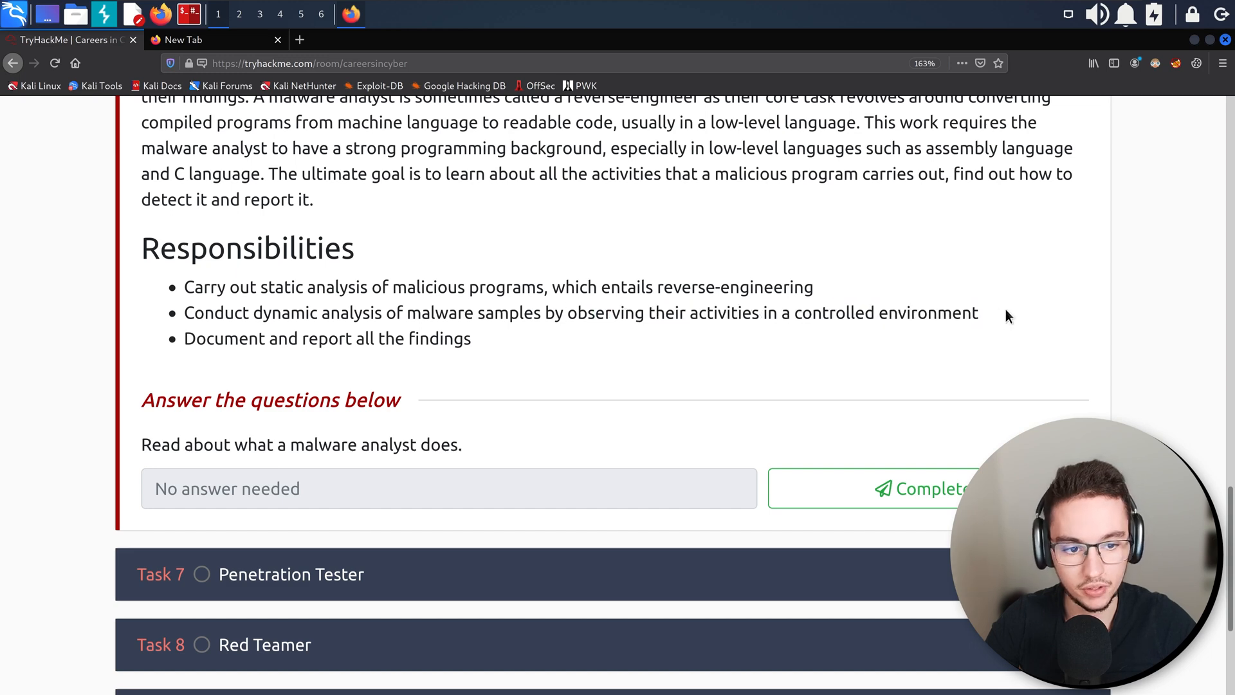
pyautogui.moveTo(196, 355)
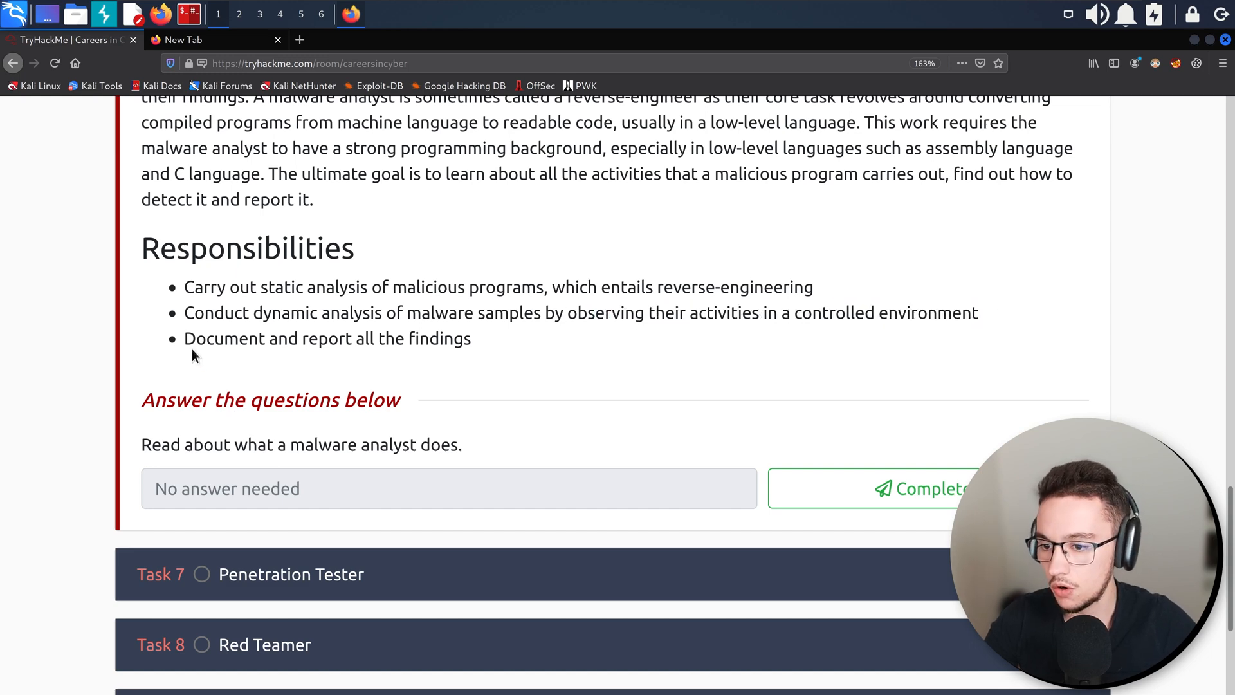
# Review the Malware Analyst responsibilities and mark Task 6 complete.
pyautogui.doubleClick(325, 338)
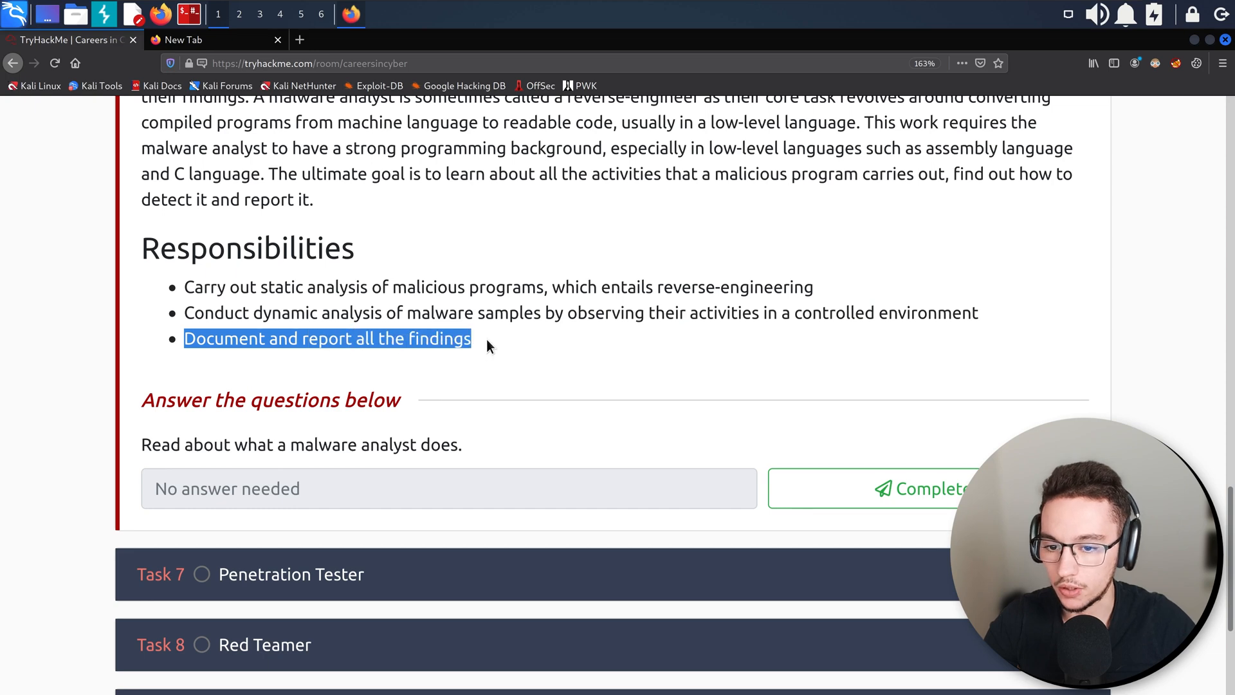
pyautogui.click(914, 489)
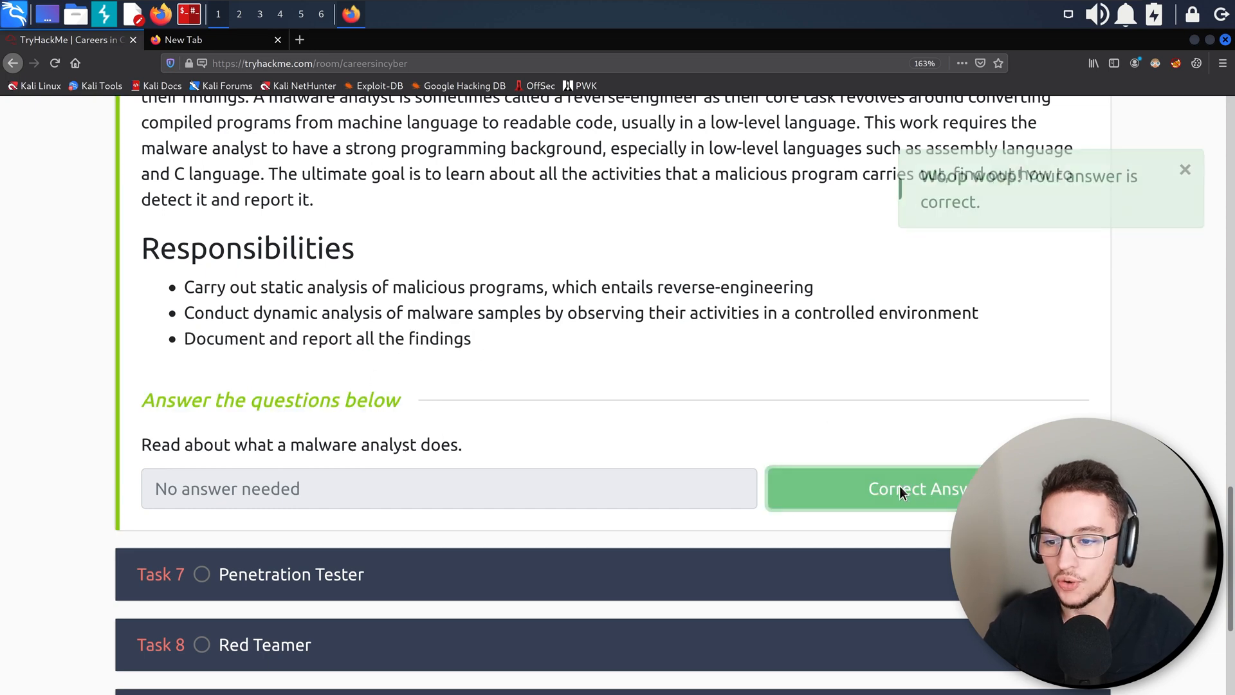
pyautogui.scroll(-3)
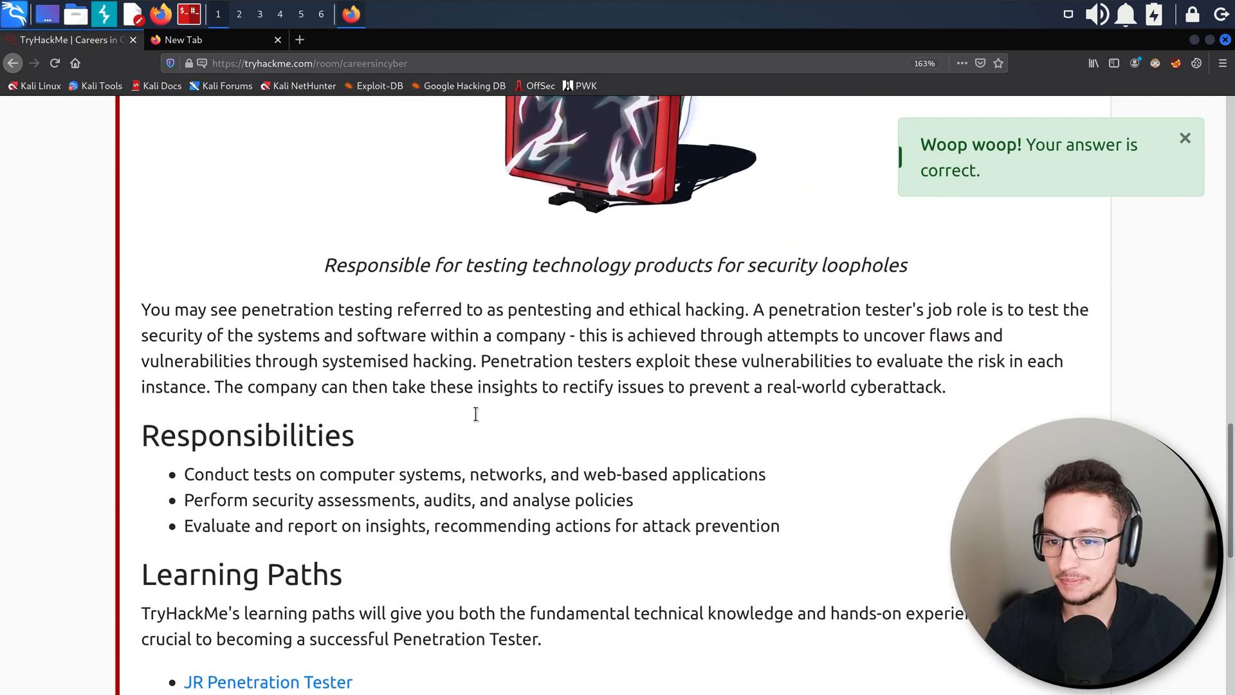
pyautogui.scroll(3)
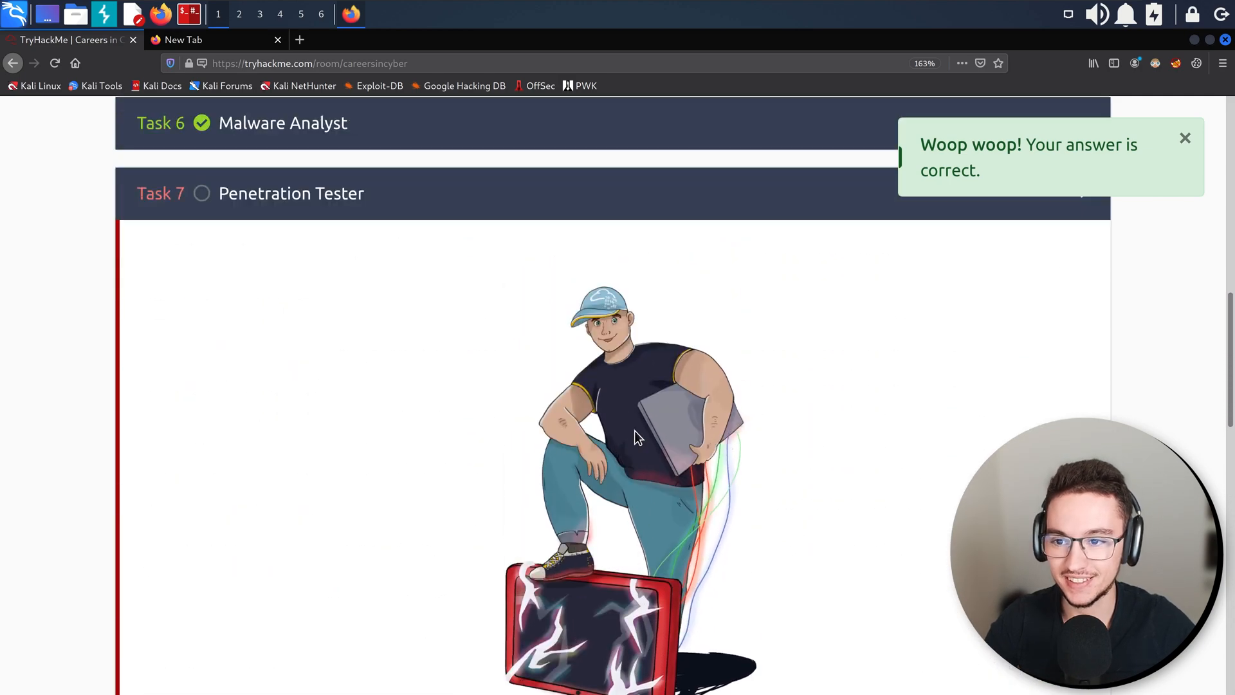
pyautogui.scroll(-3)
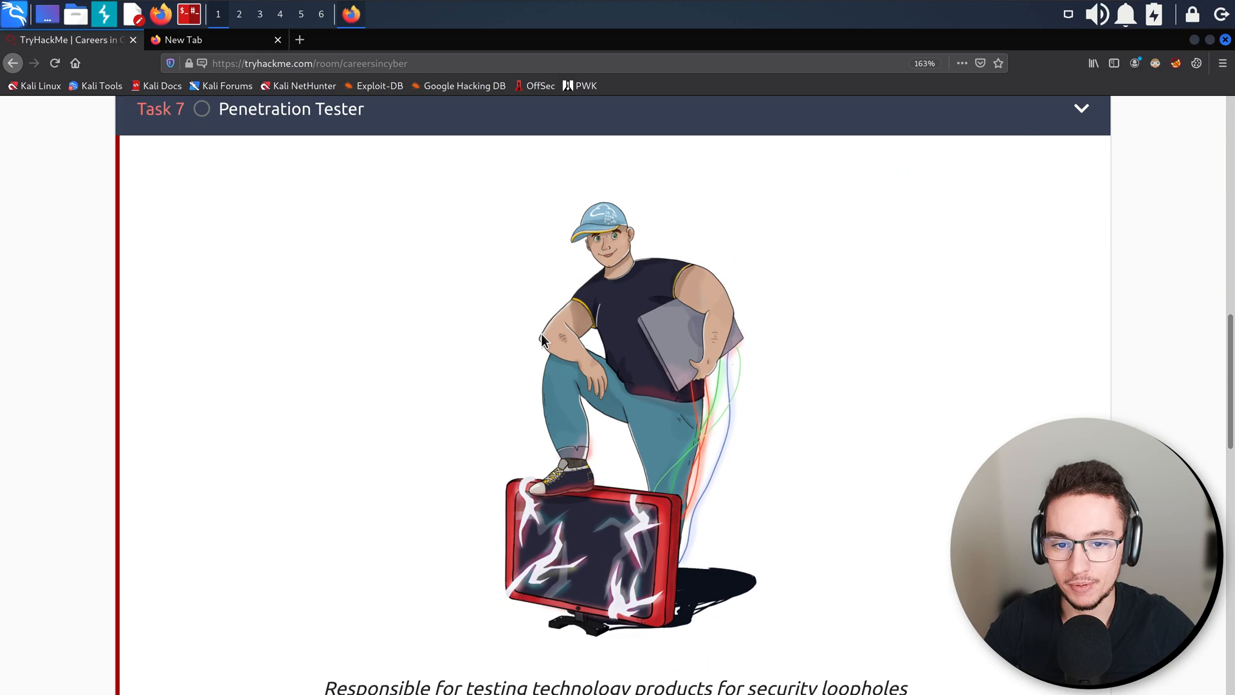
pyautogui.scroll(-3)
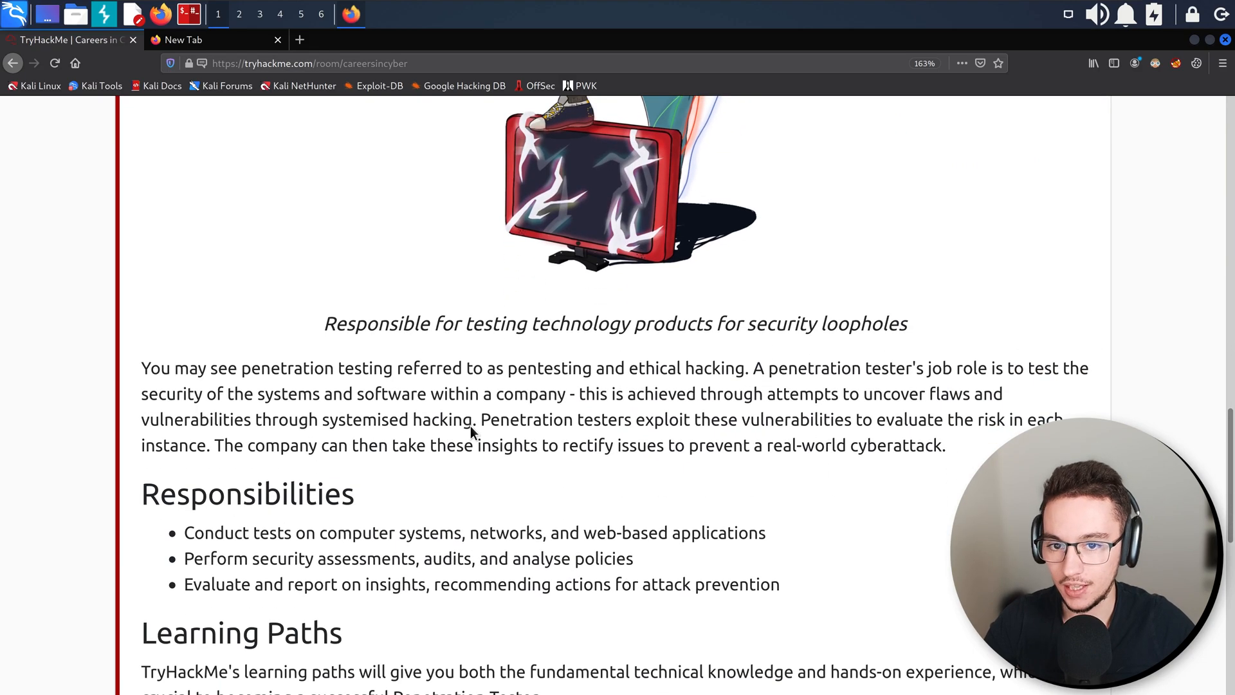
pyautogui.scroll(3)
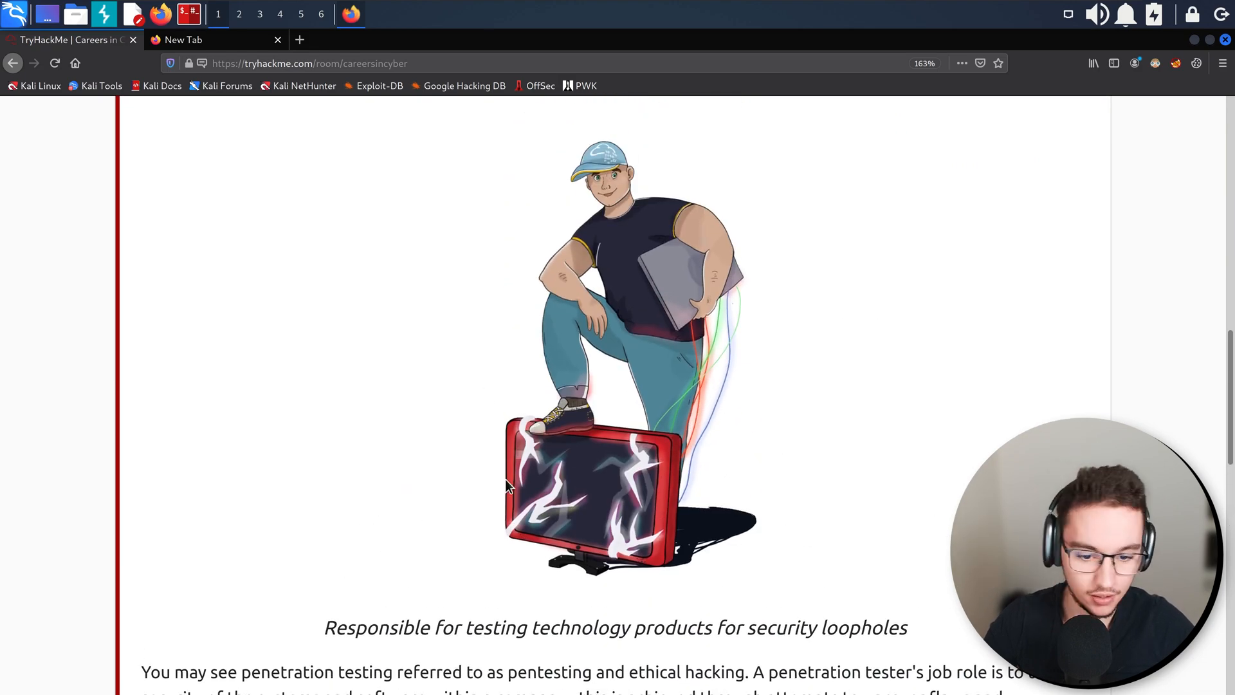
pyautogui.scroll(-3)
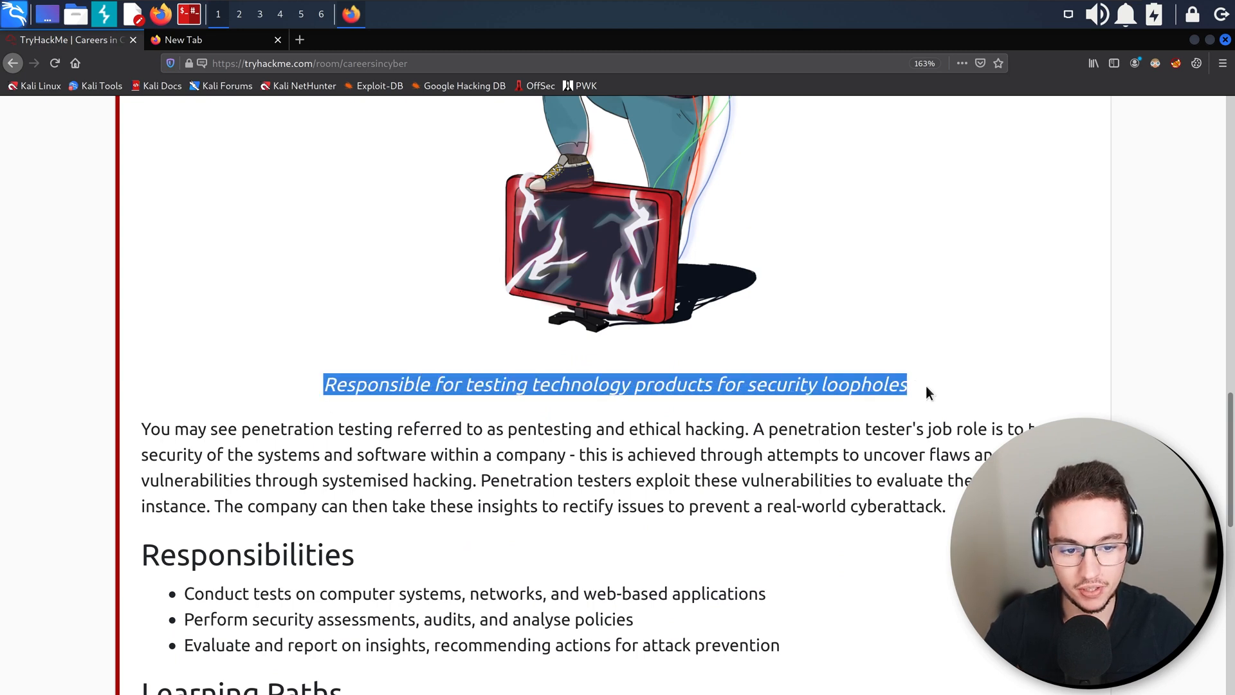
pyautogui.scroll(-3)
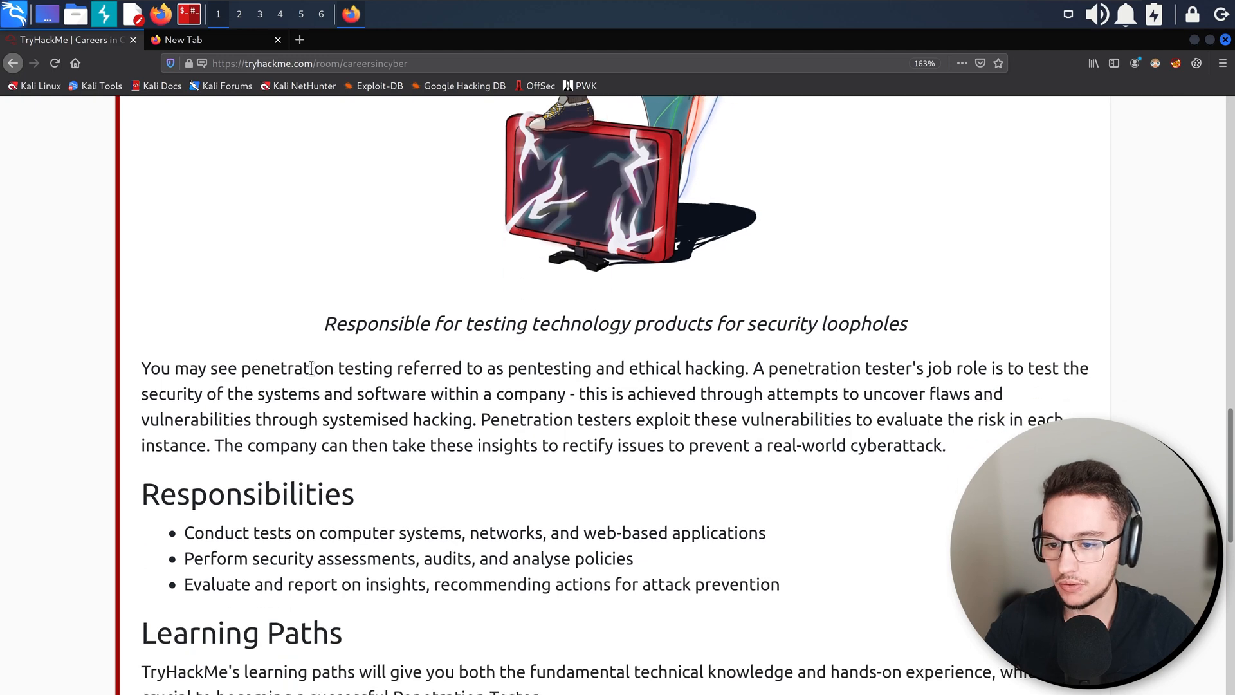
pyautogui.scroll(-3)
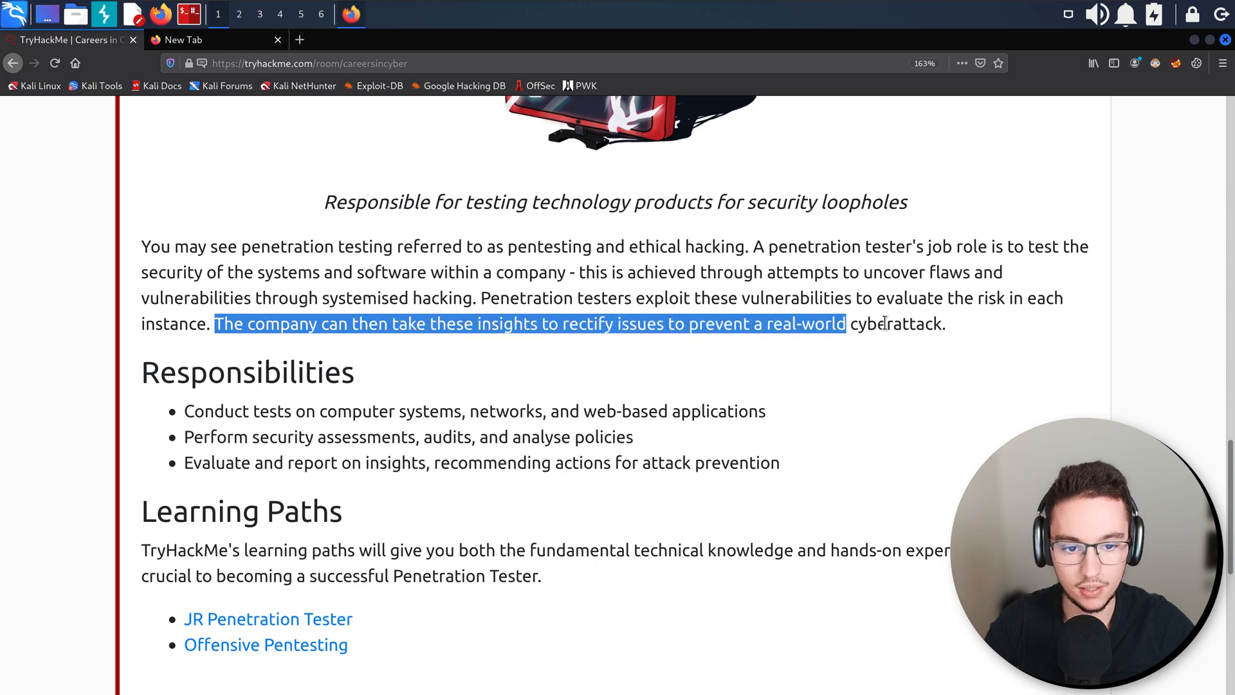
pyautogui.scroll(-3)
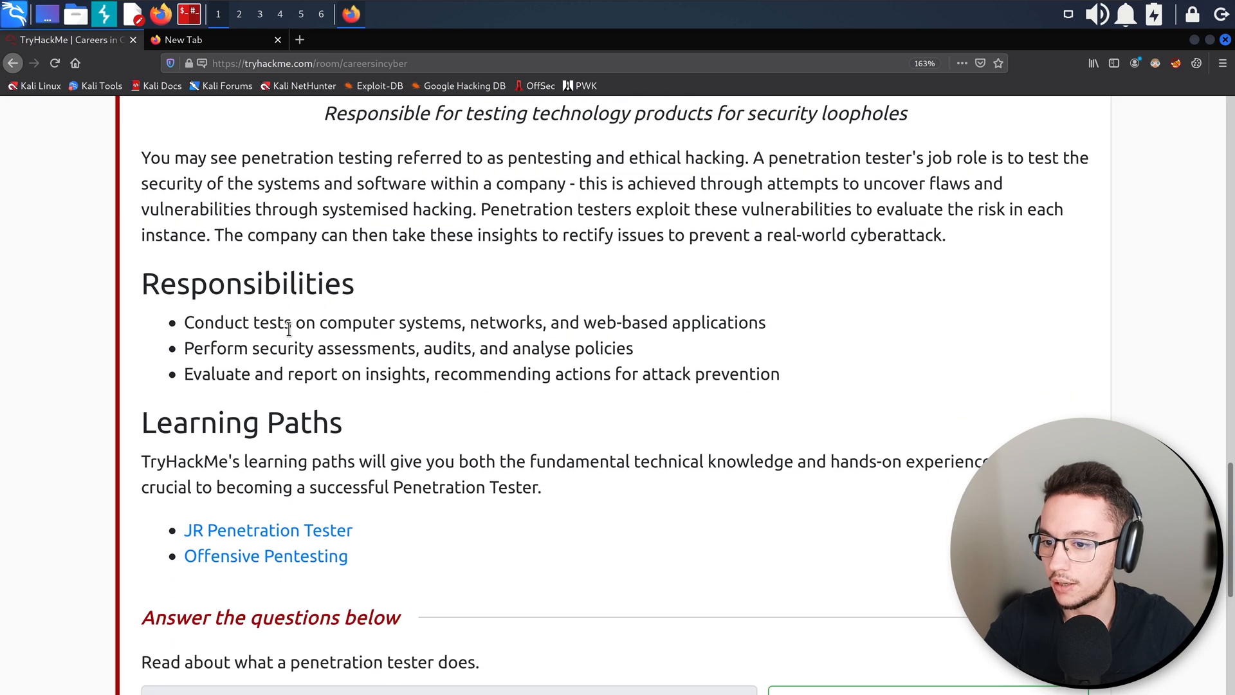
pyautogui.scroll(-3)
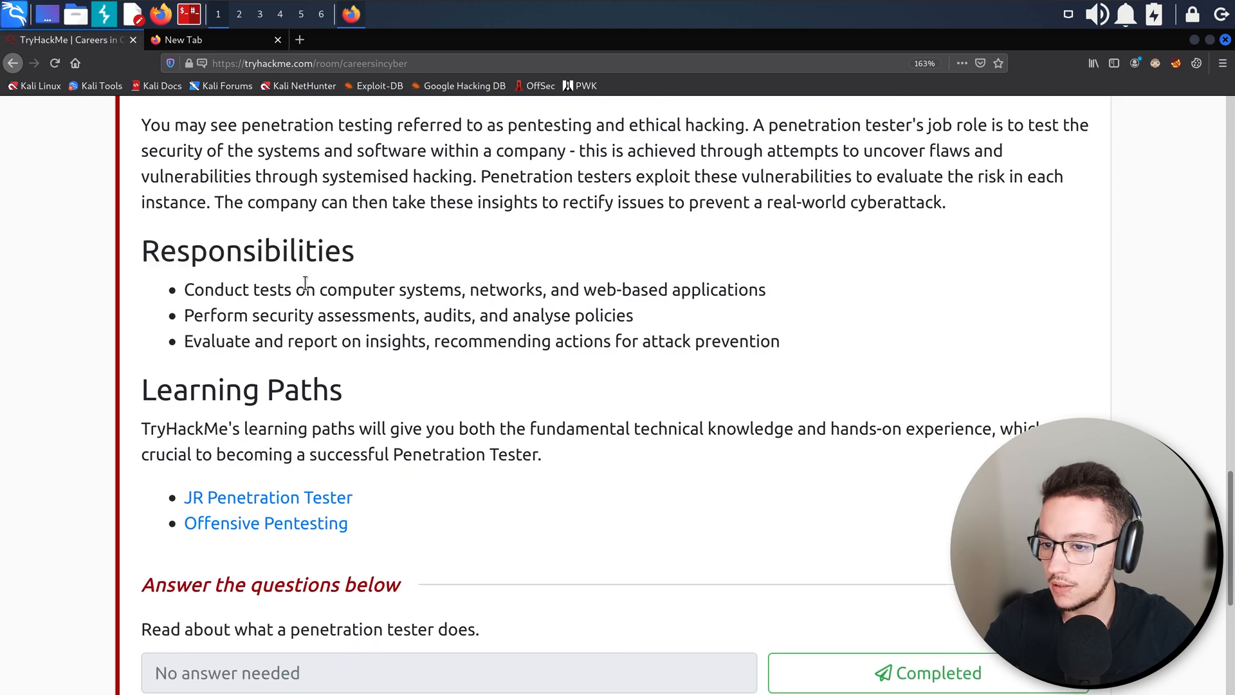
pyautogui.moveTo(184, 290); pyautogui.dragTo(467, 290)
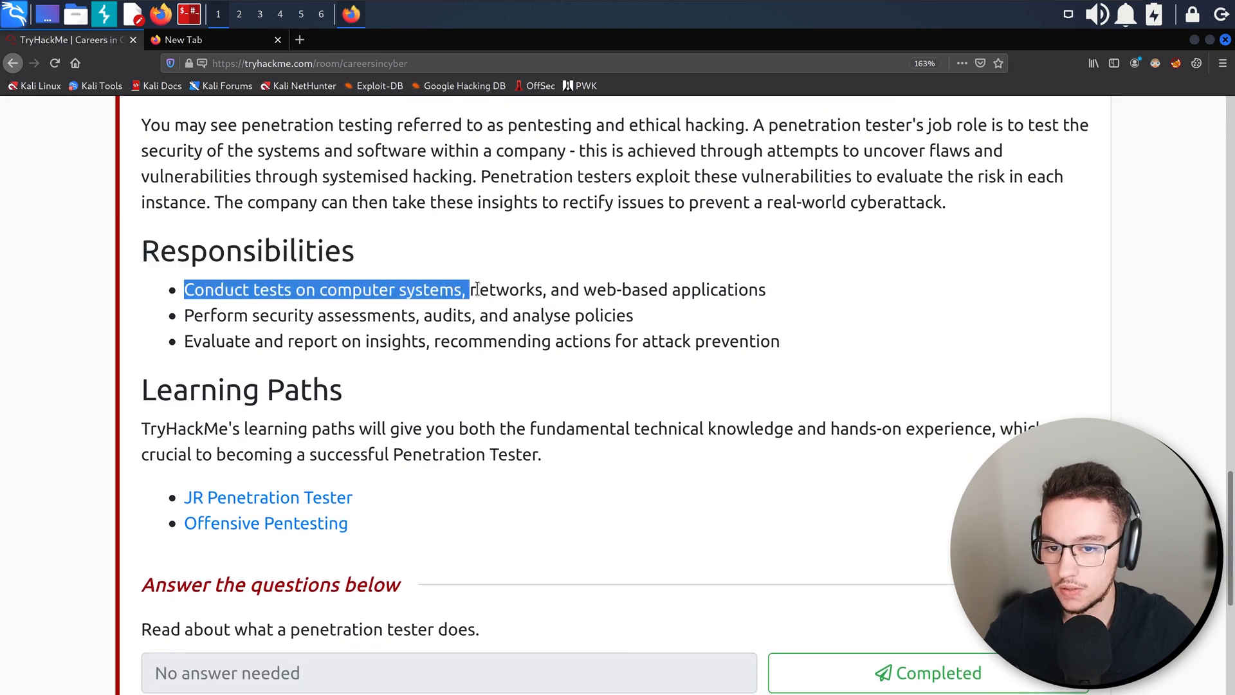
pyautogui.click(609, 314)
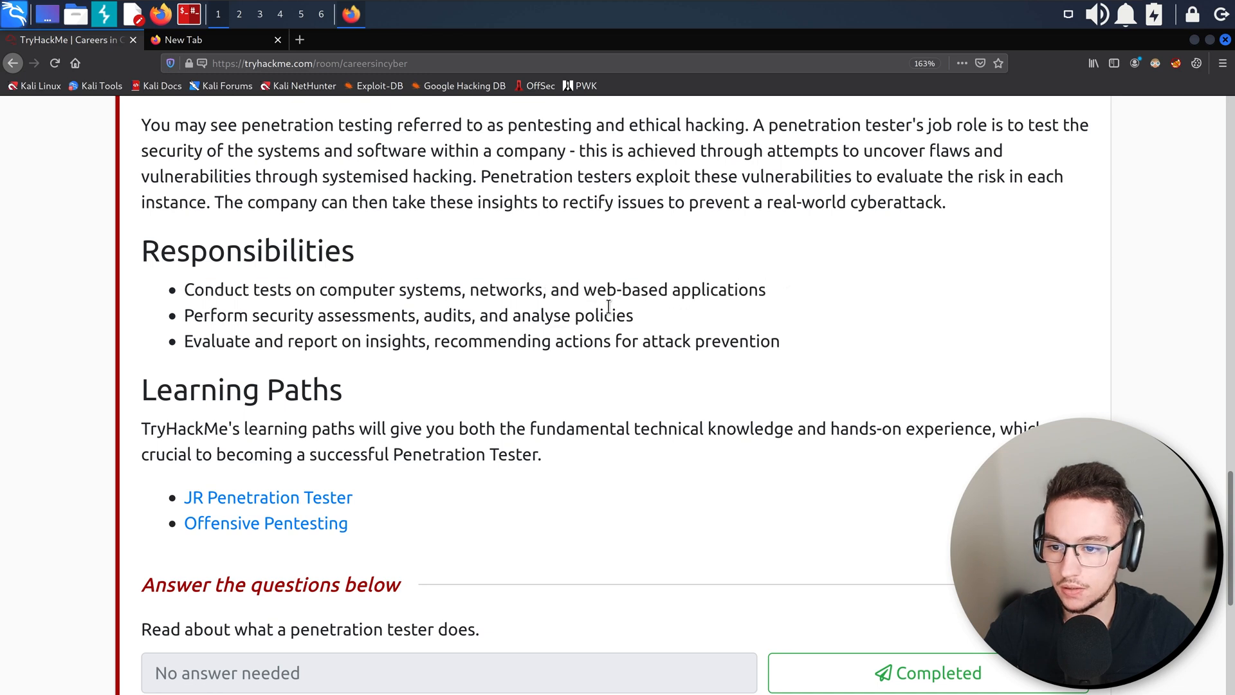
pyautogui.moveTo(339, 332)
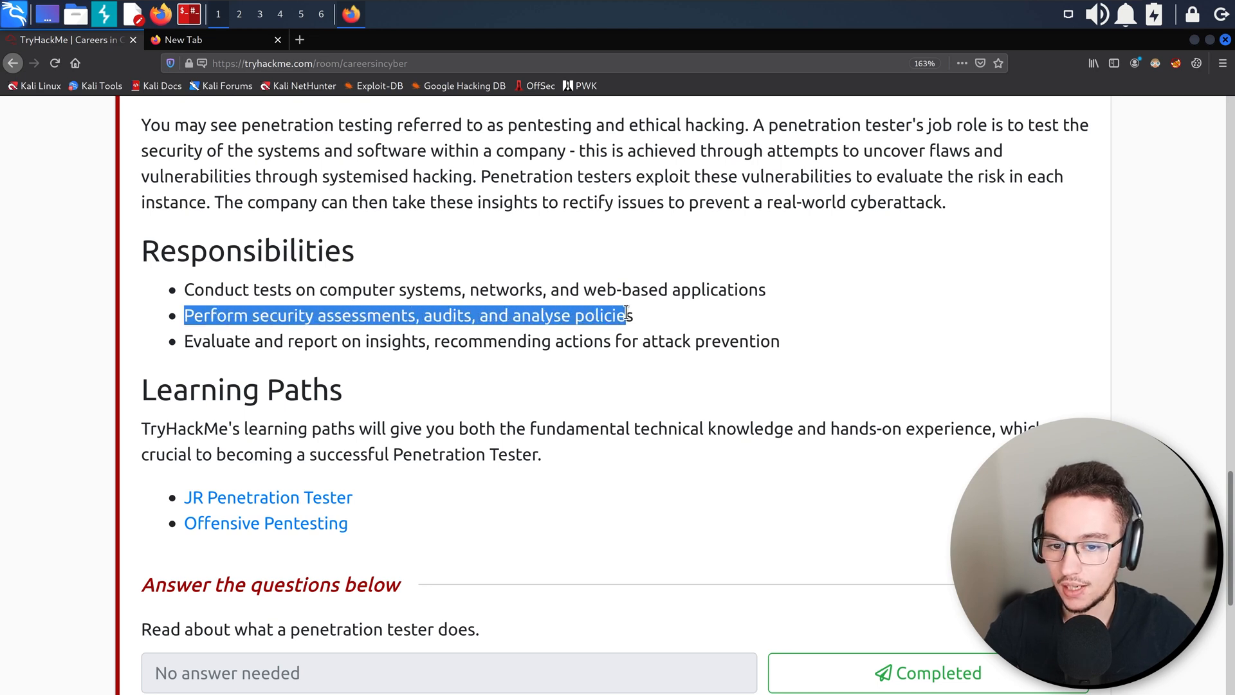
pyautogui.scroll(-3)
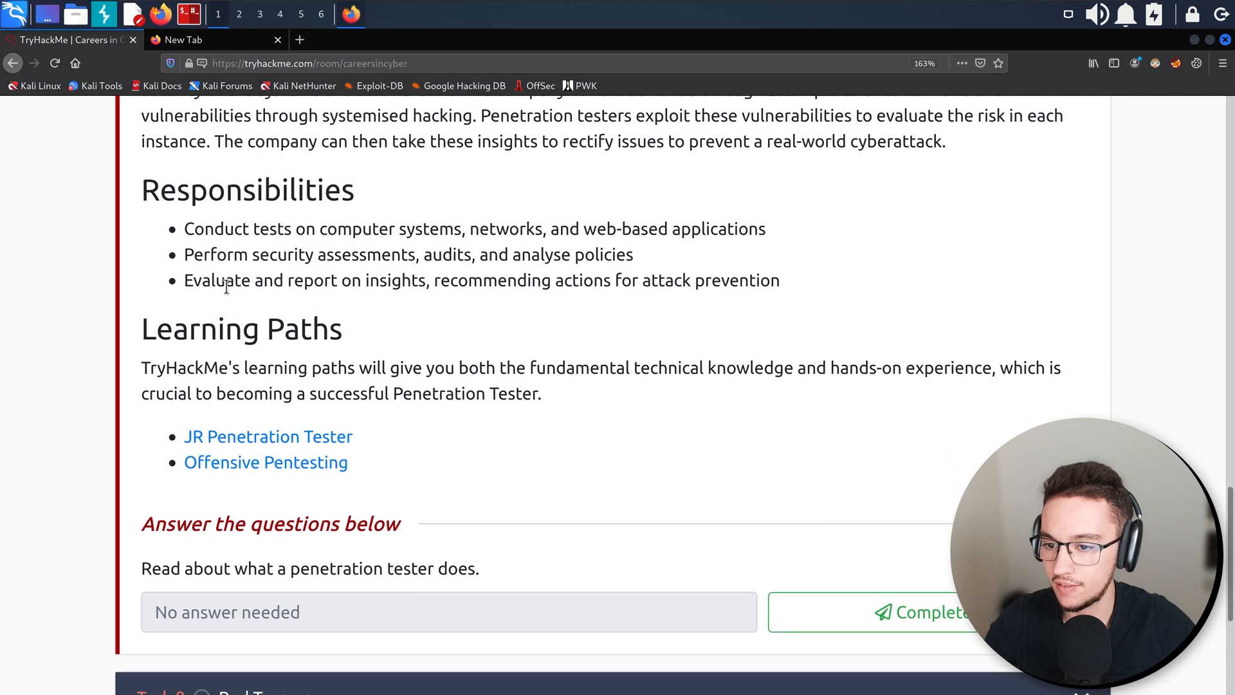
pyautogui.moveTo(254, 280); pyautogui.dragTo(432, 280)
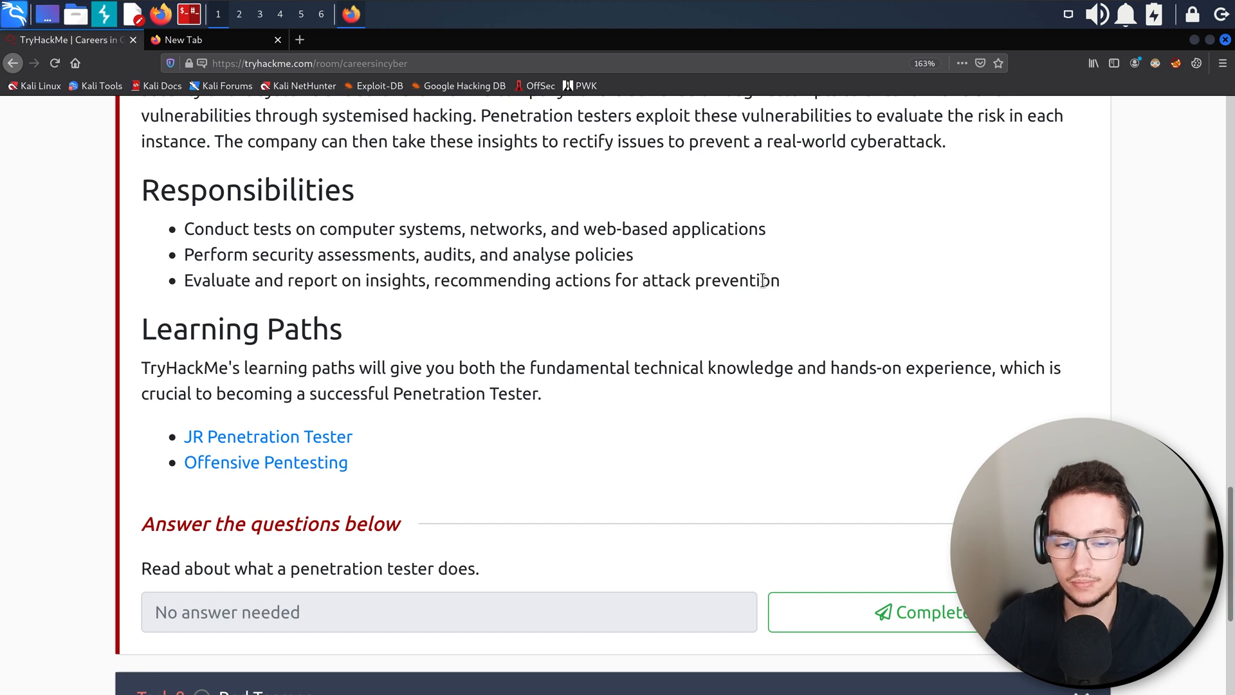
pyautogui.moveTo(317, 359)
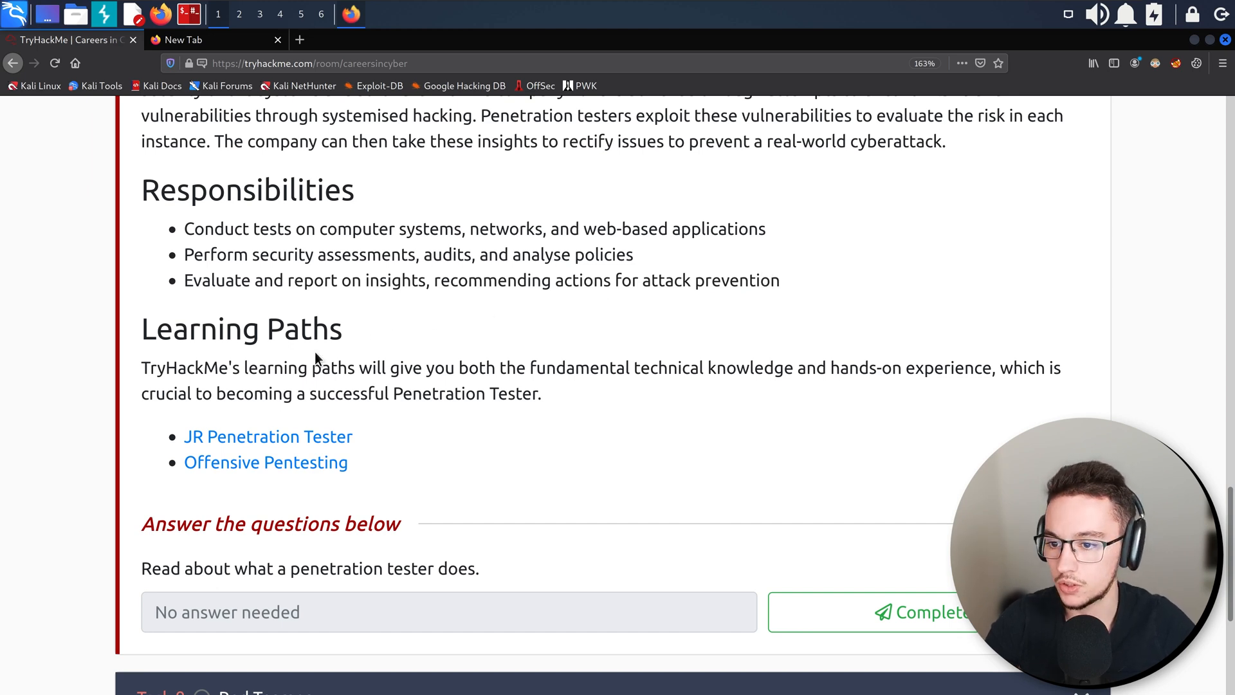
pyautogui.scroll(-3)
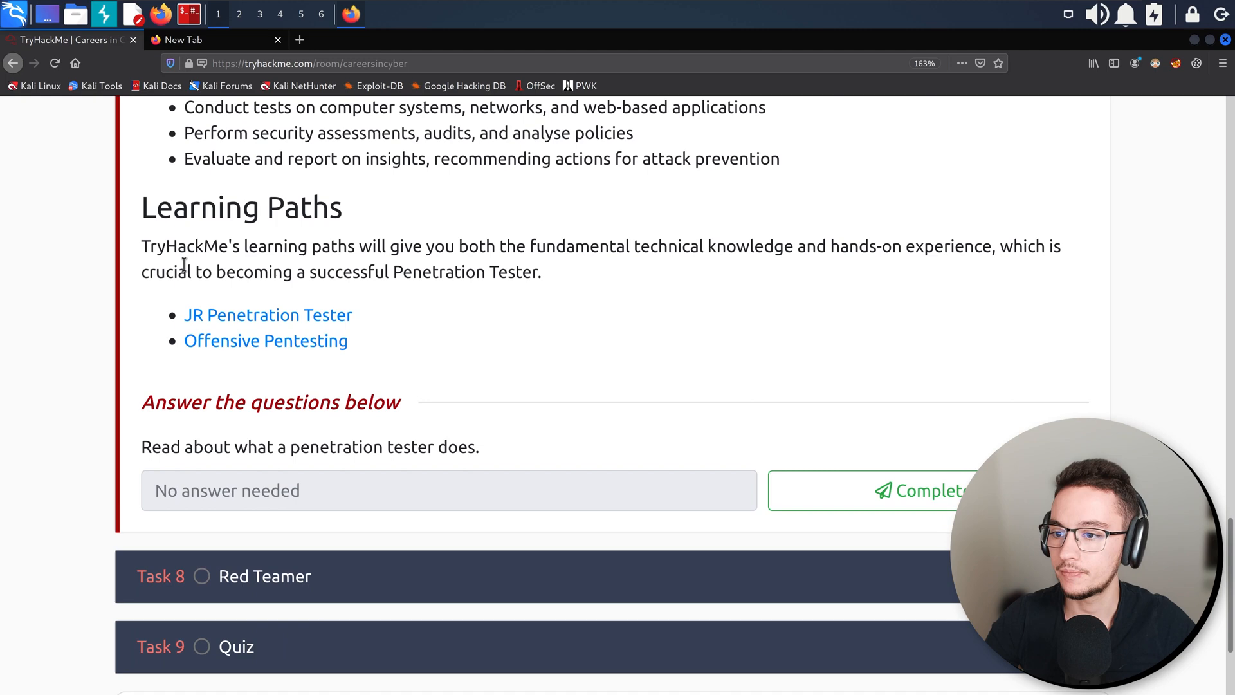
# Open the Offensive Pentesting learning path in a new tab, then mark Task 7 Penetration Tester completed.
pyautogui.moveTo(148, 246); pyautogui.dragTo(360, 272)
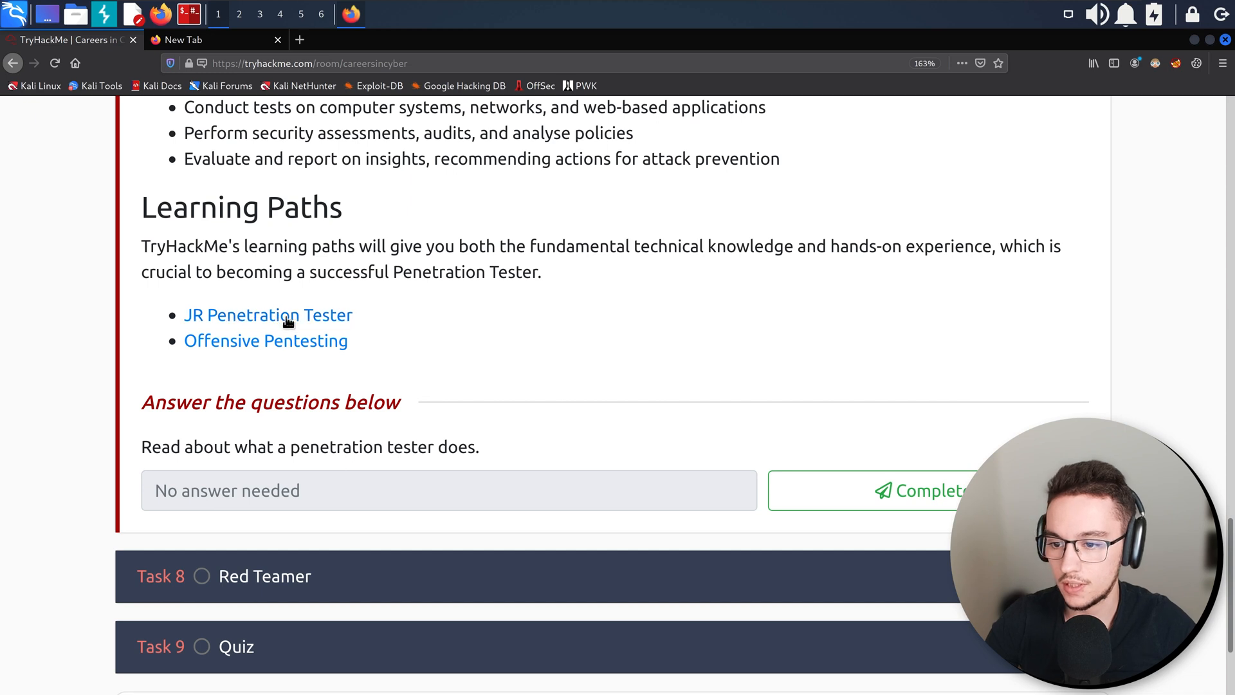
pyautogui.doubleClick(268, 314)
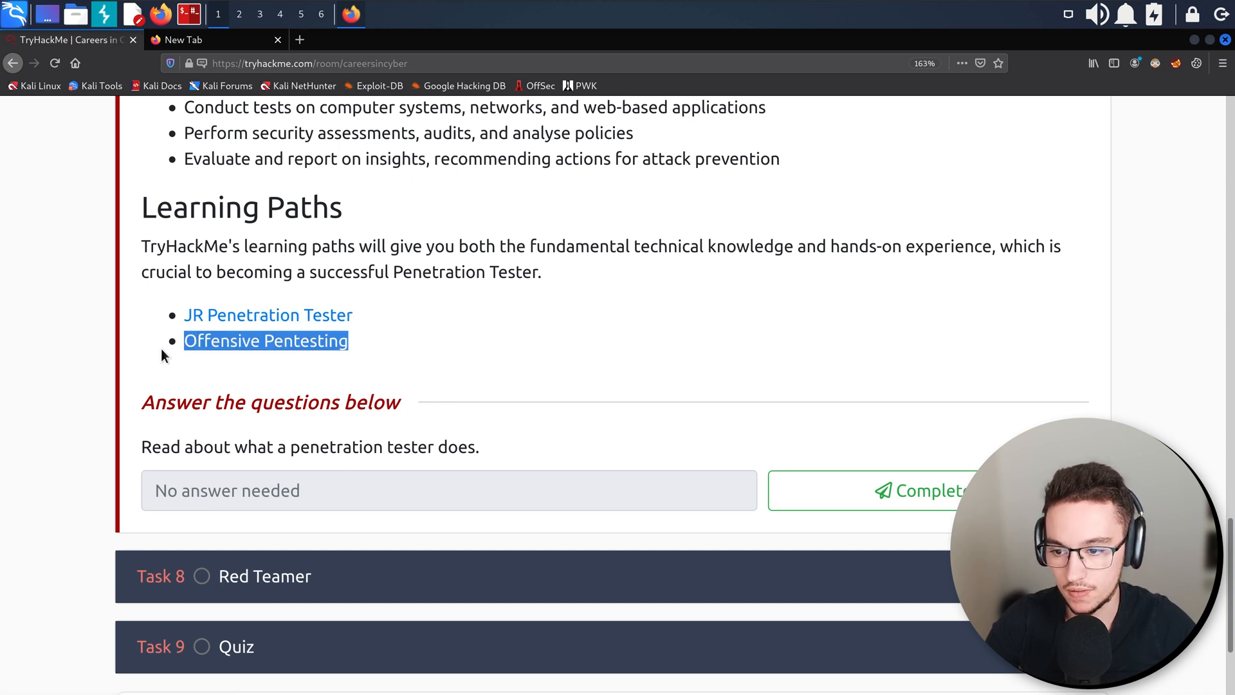
pyautogui.middleClick(265, 340)
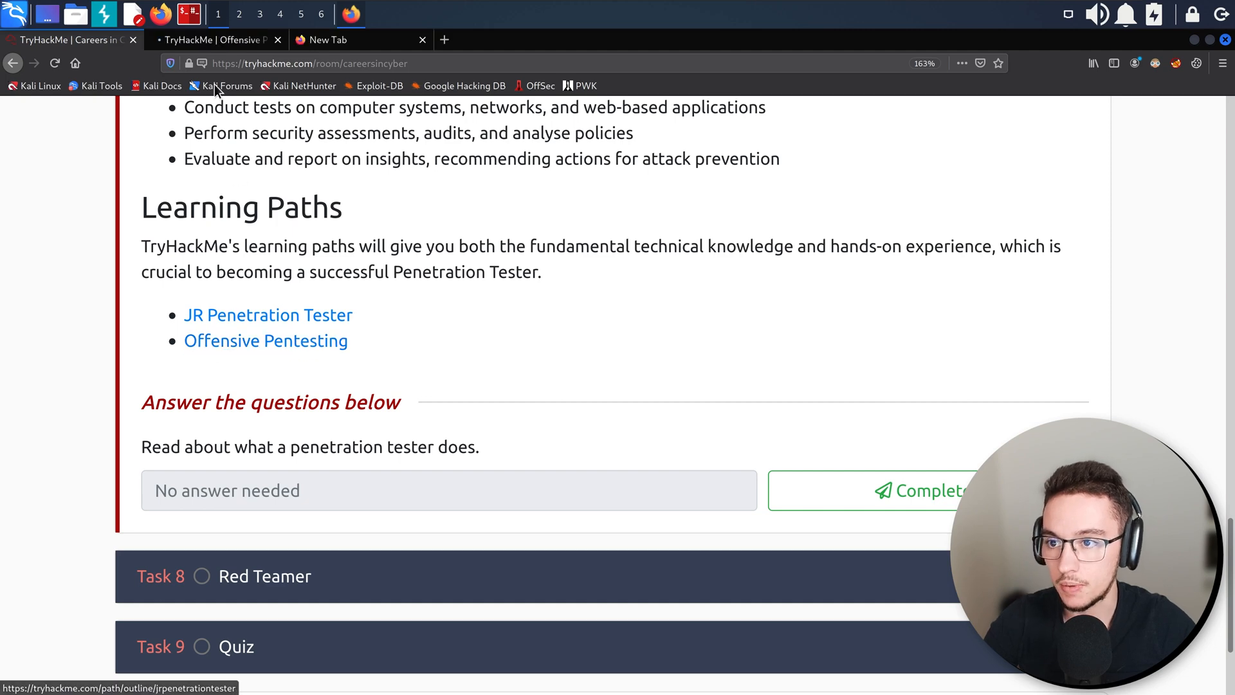
pyautogui.click(265, 340)
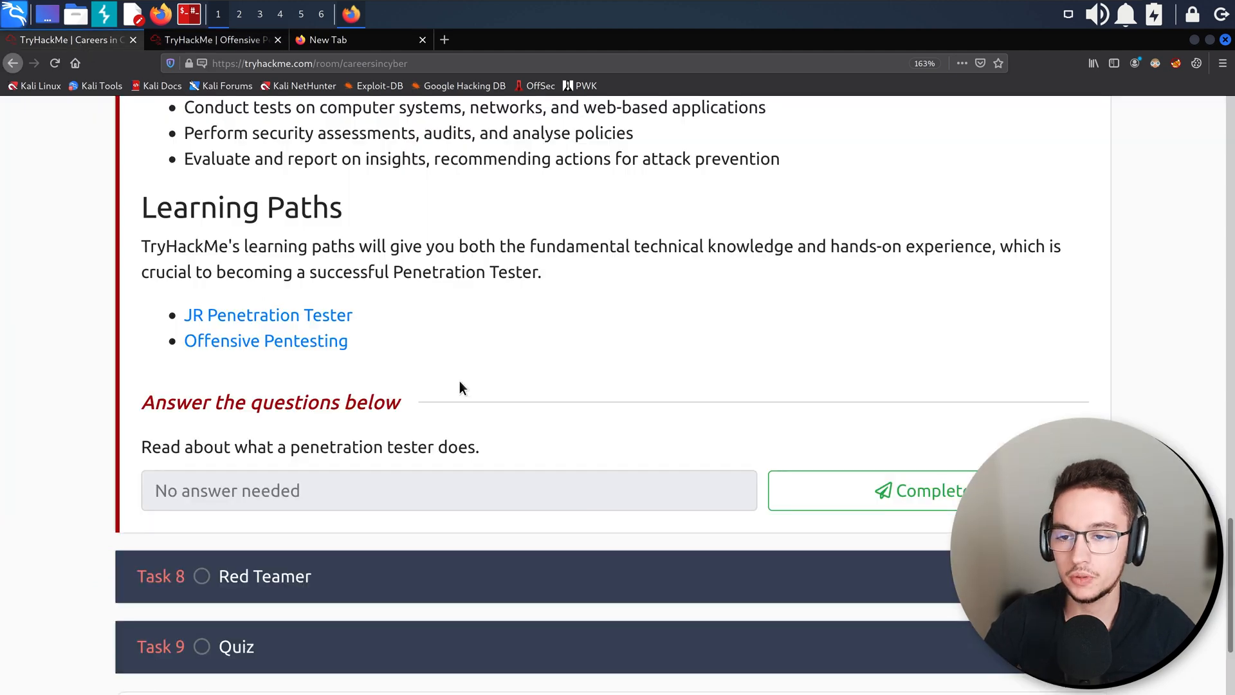
pyautogui.doubleClick(265, 340)
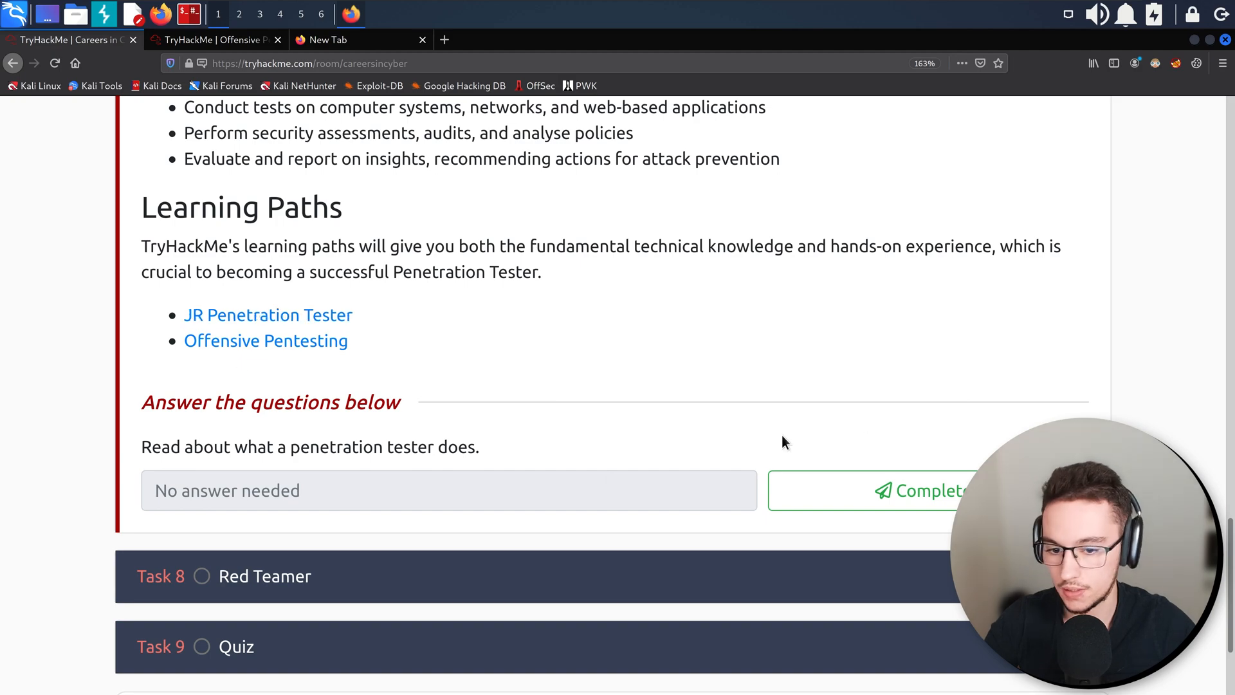
pyautogui.click(916, 490)
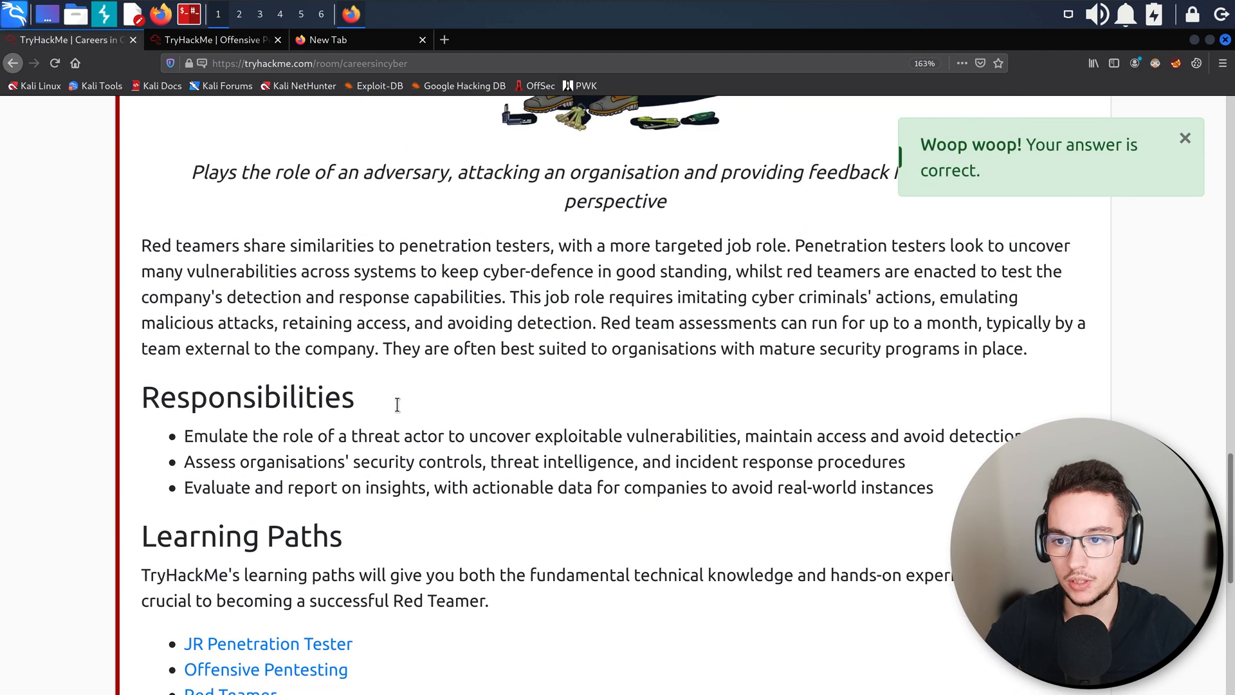
pyautogui.scroll(3)
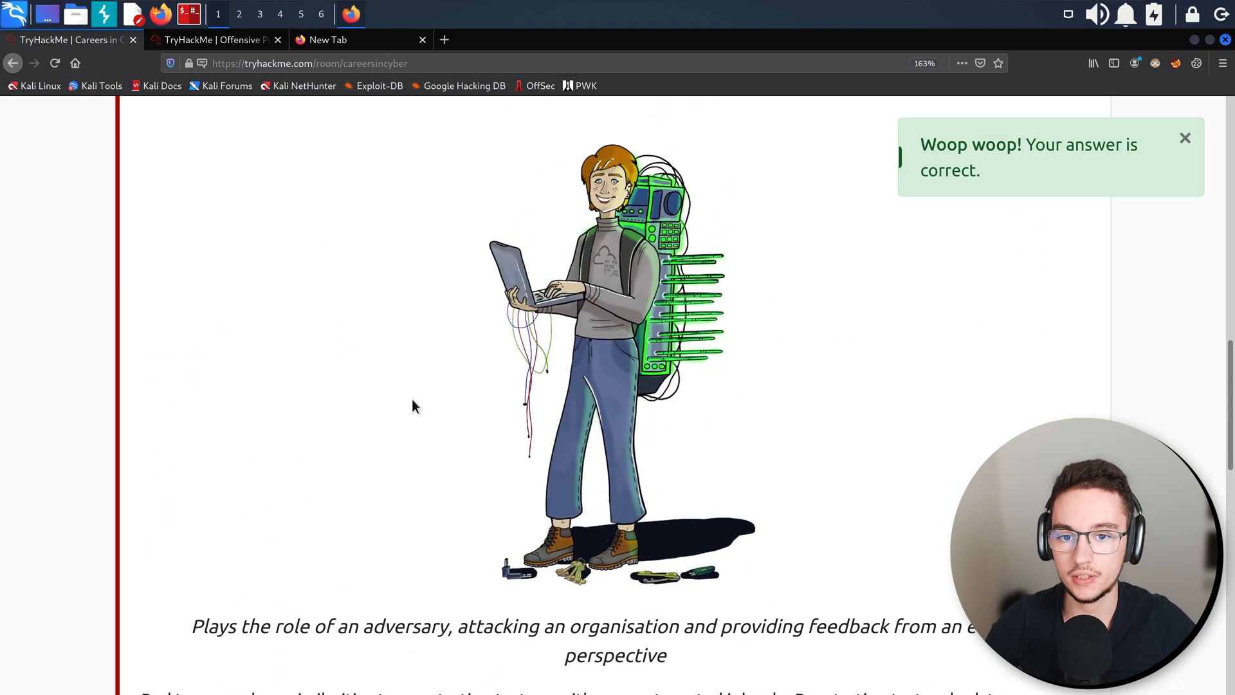
pyautogui.scroll(3)
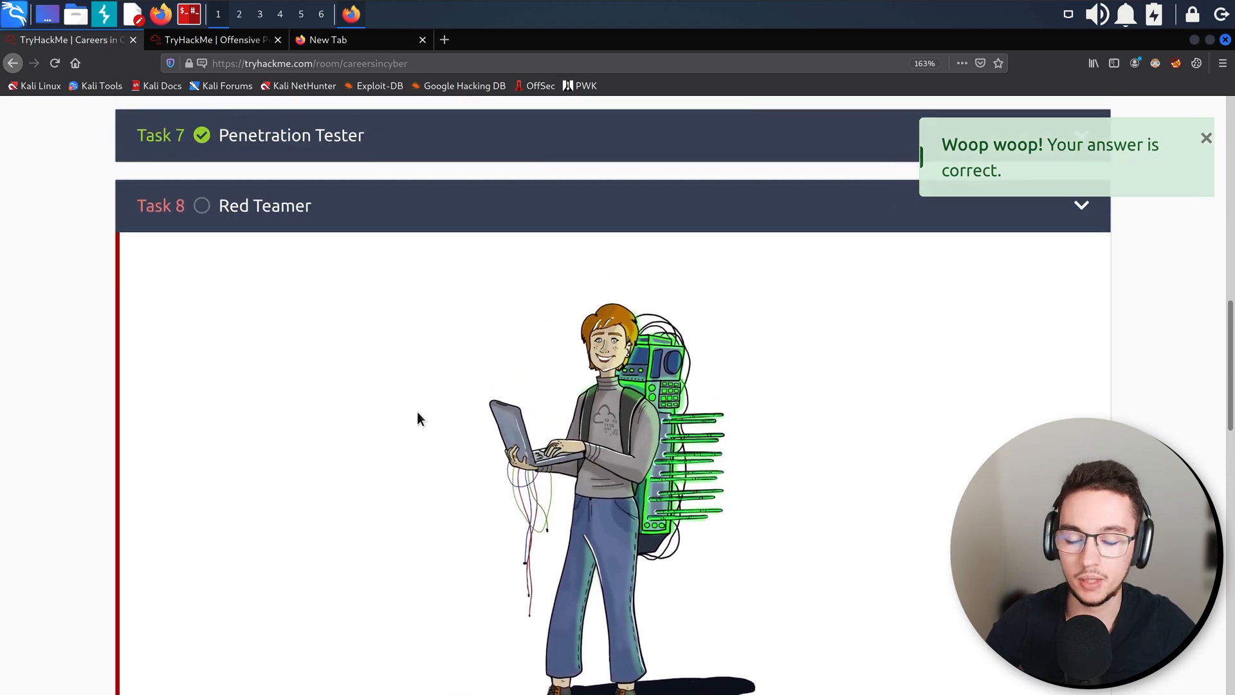
pyautogui.scroll(-3)
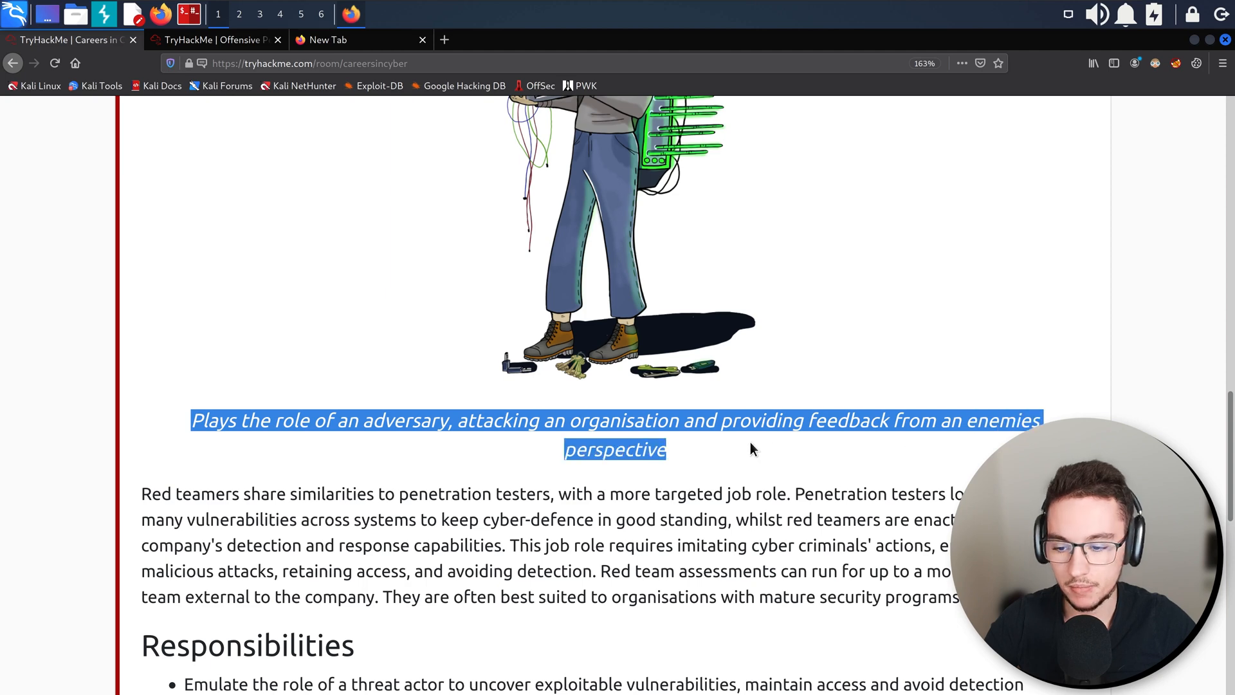
pyautogui.scroll(-3)
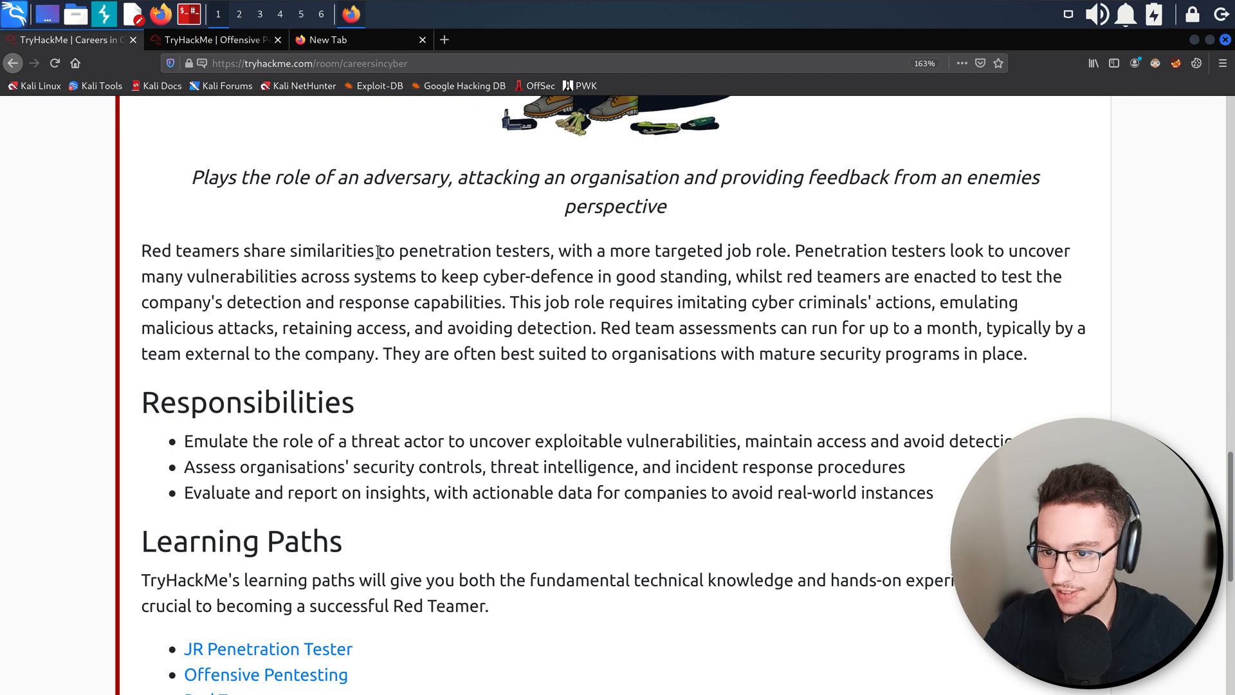
pyautogui.moveTo(668, 253)
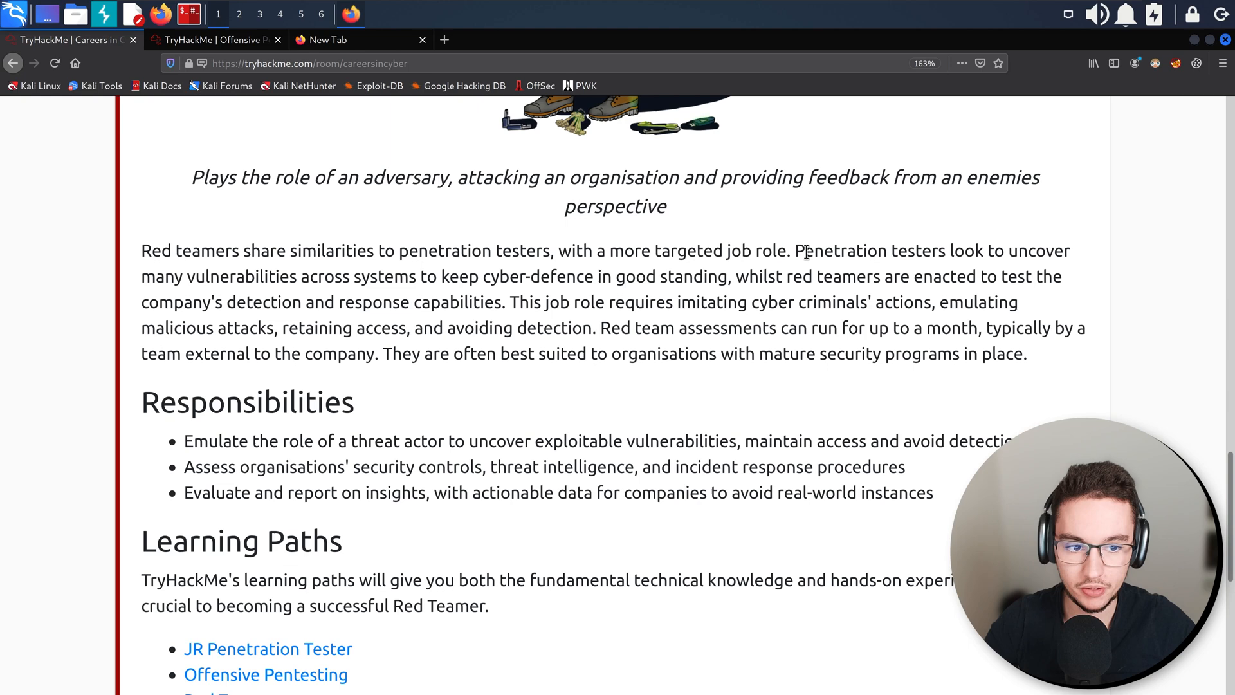
pyautogui.moveTo(301, 275)
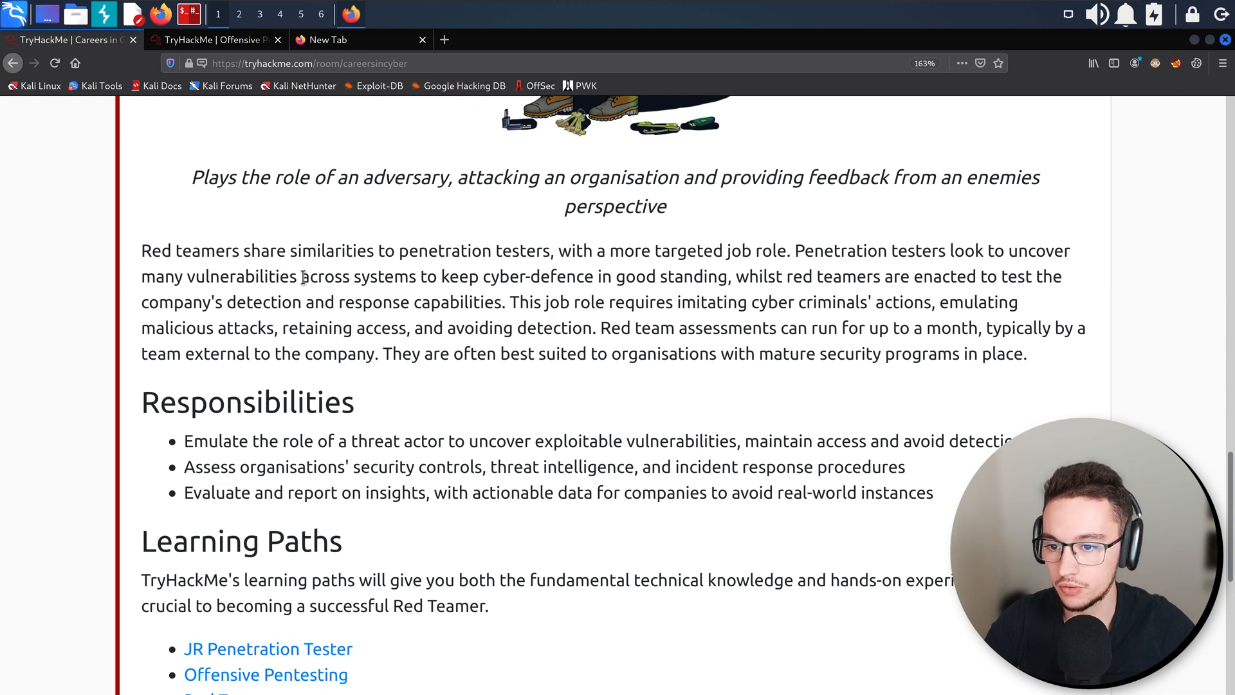
pyautogui.moveTo(360, 276); pyautogui.dragTo(520, 277)
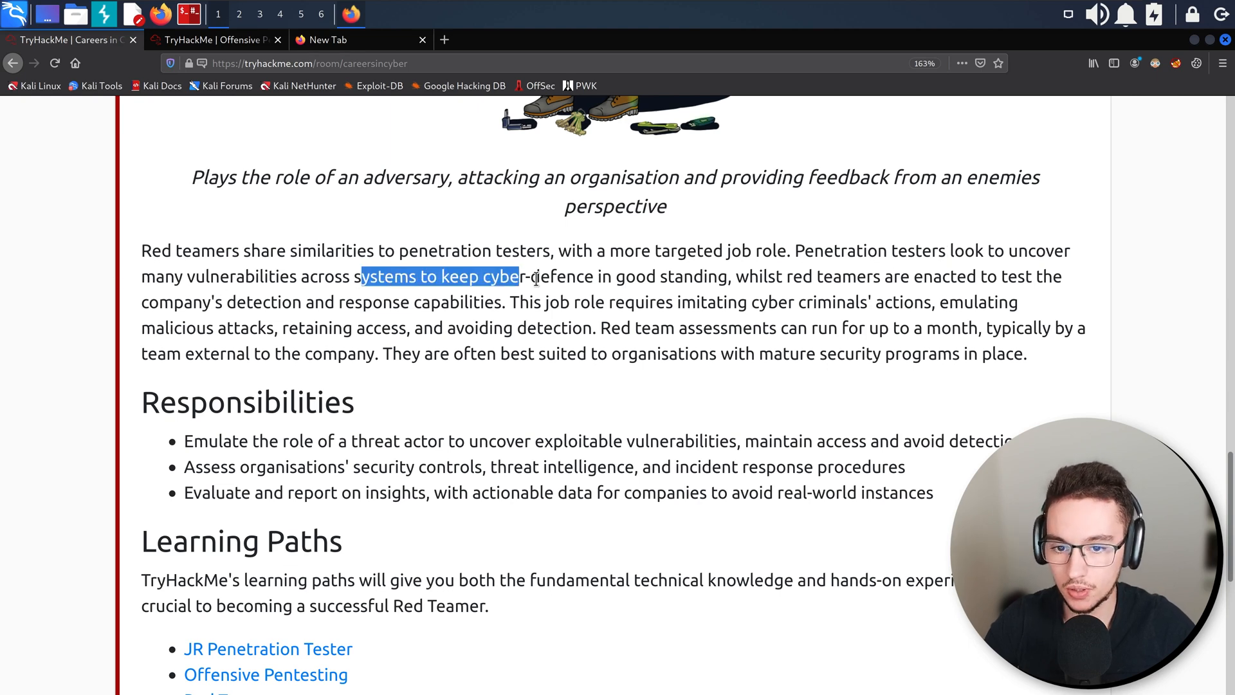
pyautogui.doubleClick(755, 276)
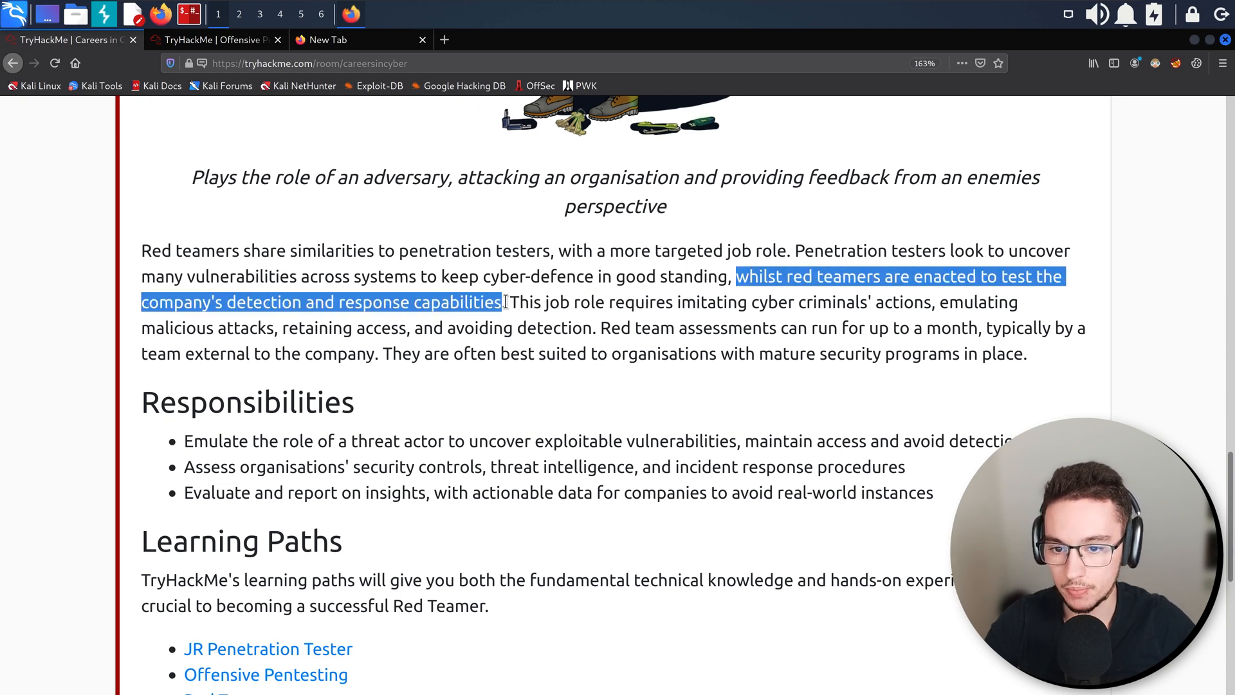
pyautogui.click(508, 301)
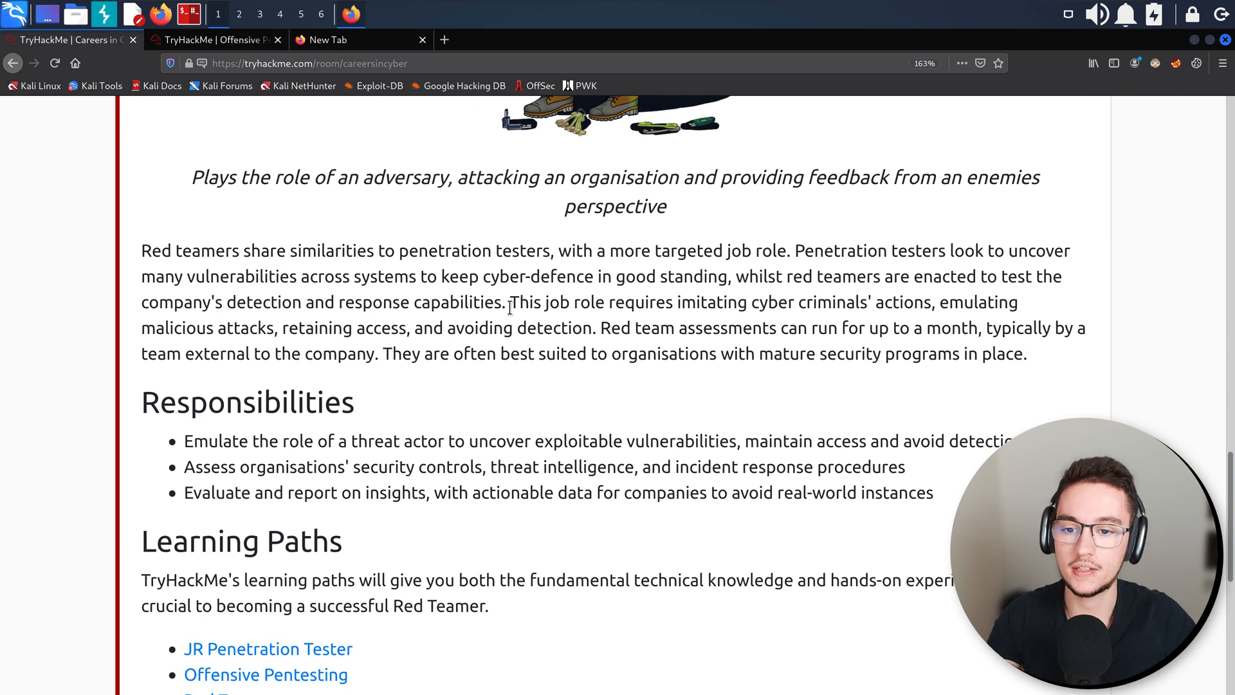
pyautogui.doubleClick(520, 301)
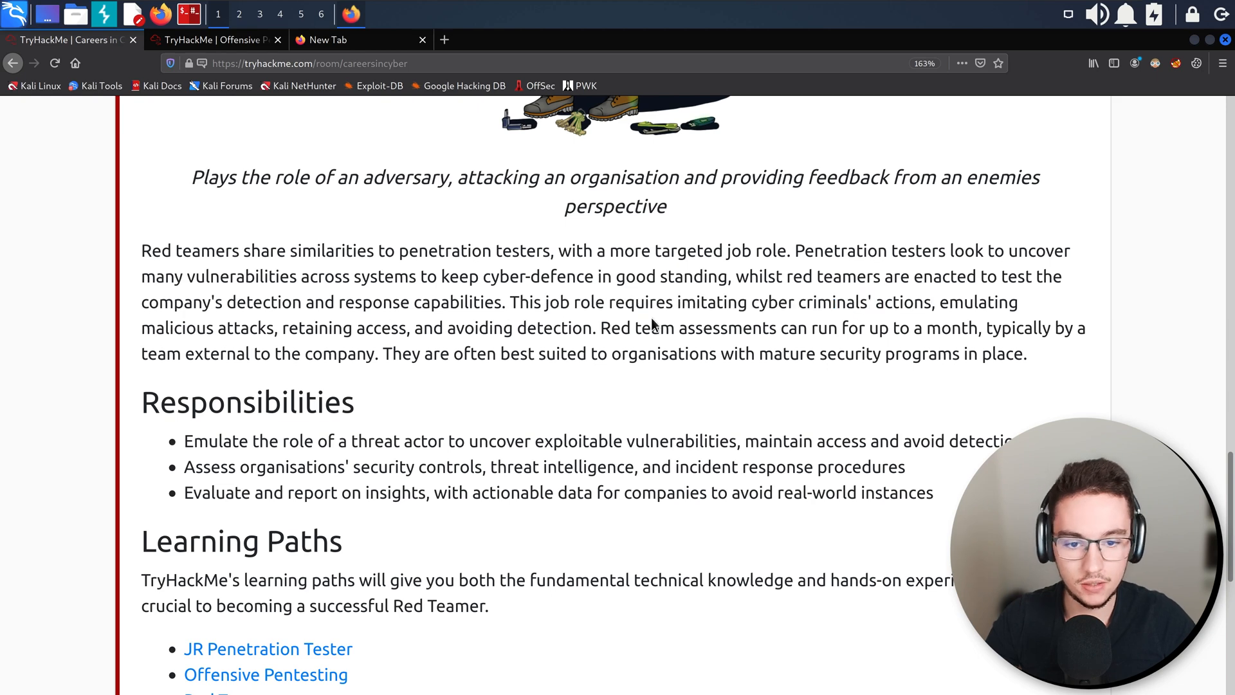
pyautogui.doubleClick(307, 328)
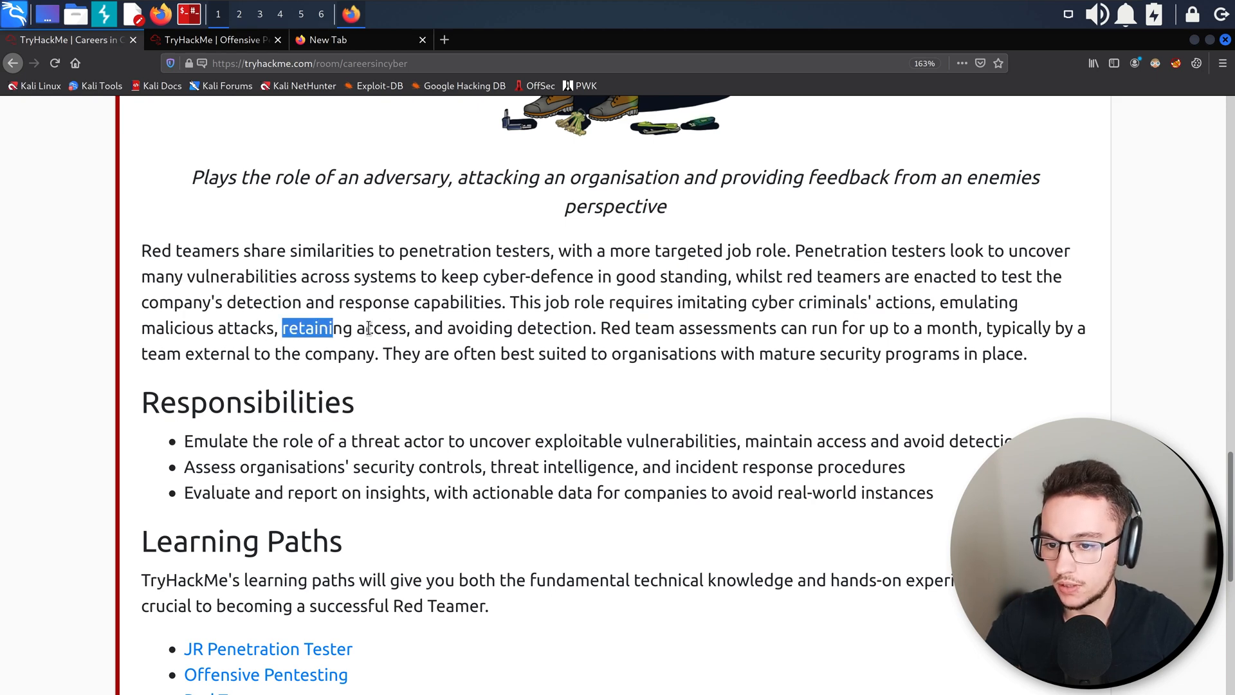
pyautogui.click(590, 328)
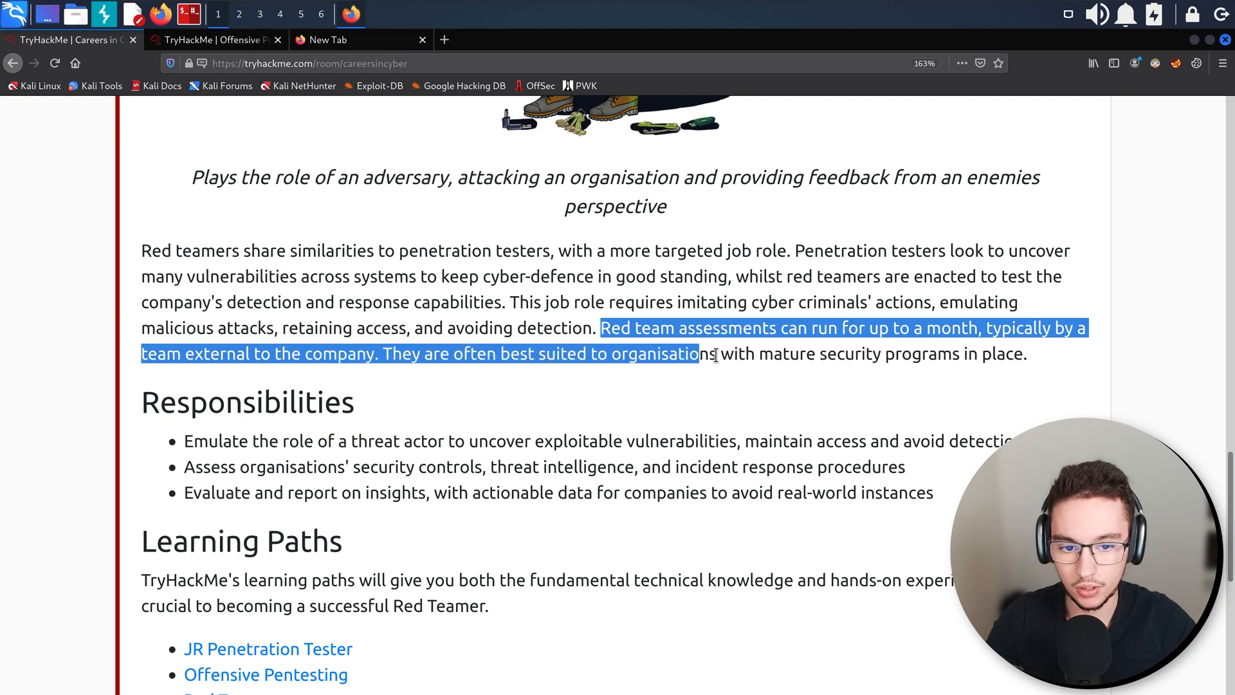
pyautogui.click(1032, 361)
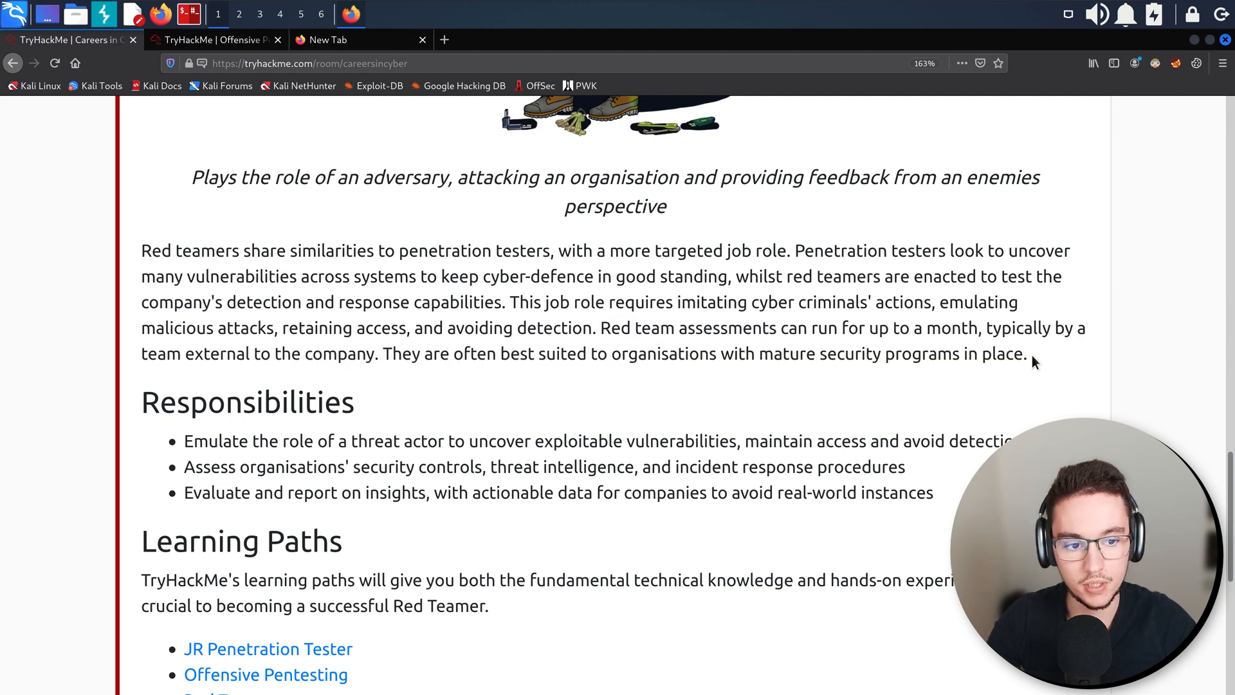
pyautogui.moveTo(656, 310)
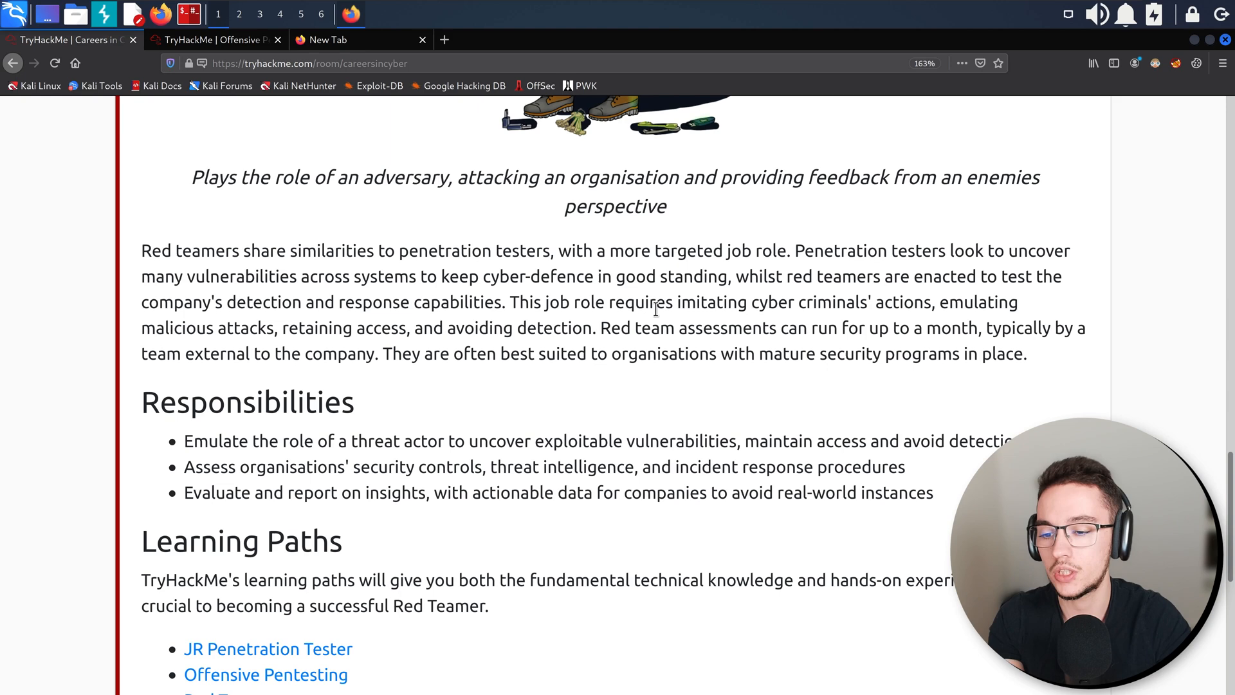
pyautogui.scroll(-3)
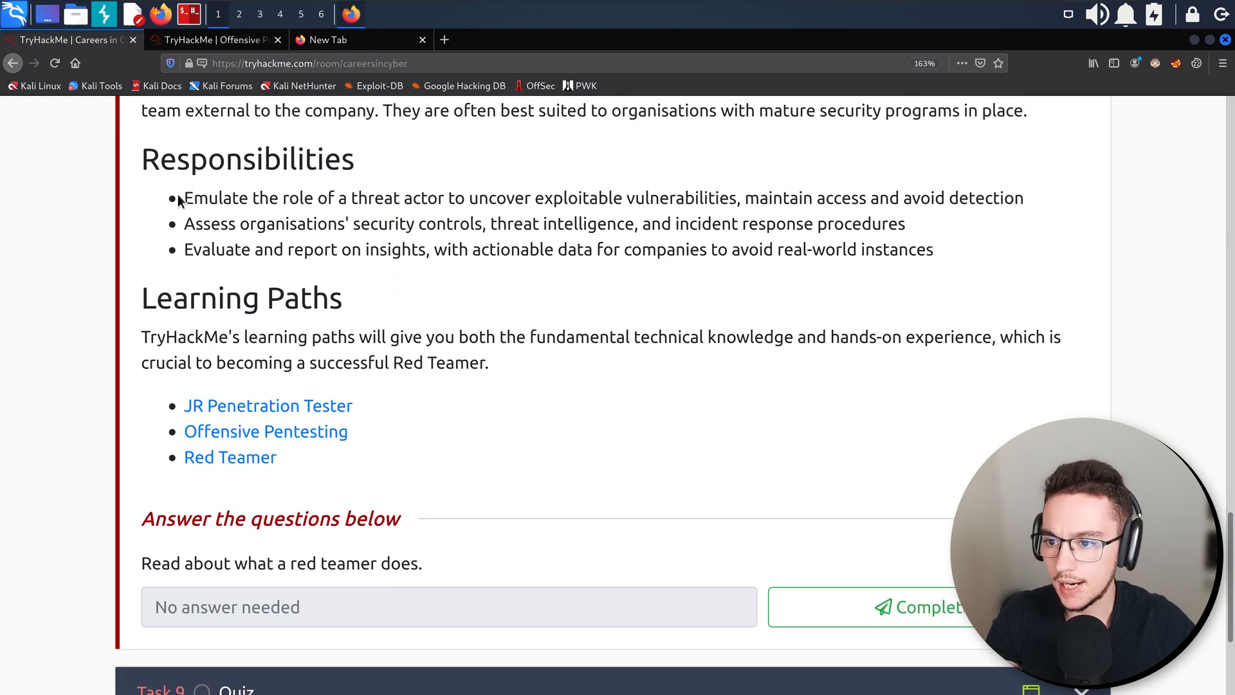
# Read the Red Teamer responsibilities, highlighting the first two while reading.
pyautogui.doubleClick(201, 198)
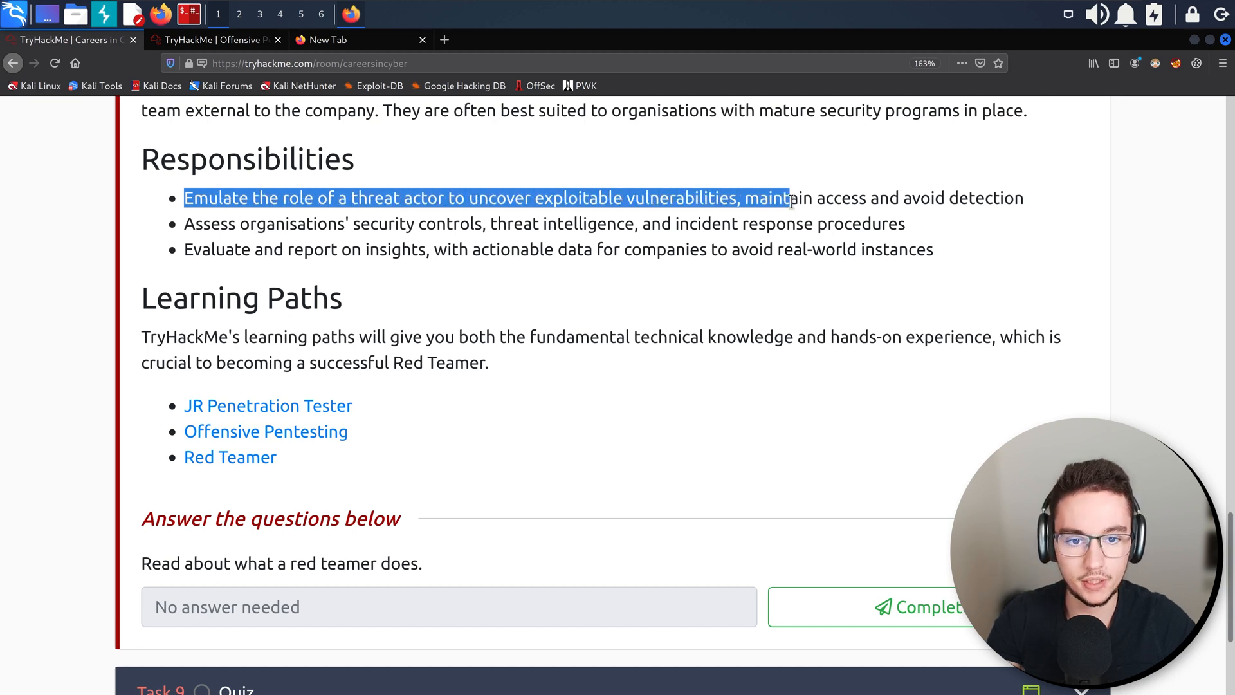
pyautogui.click(296, 244)
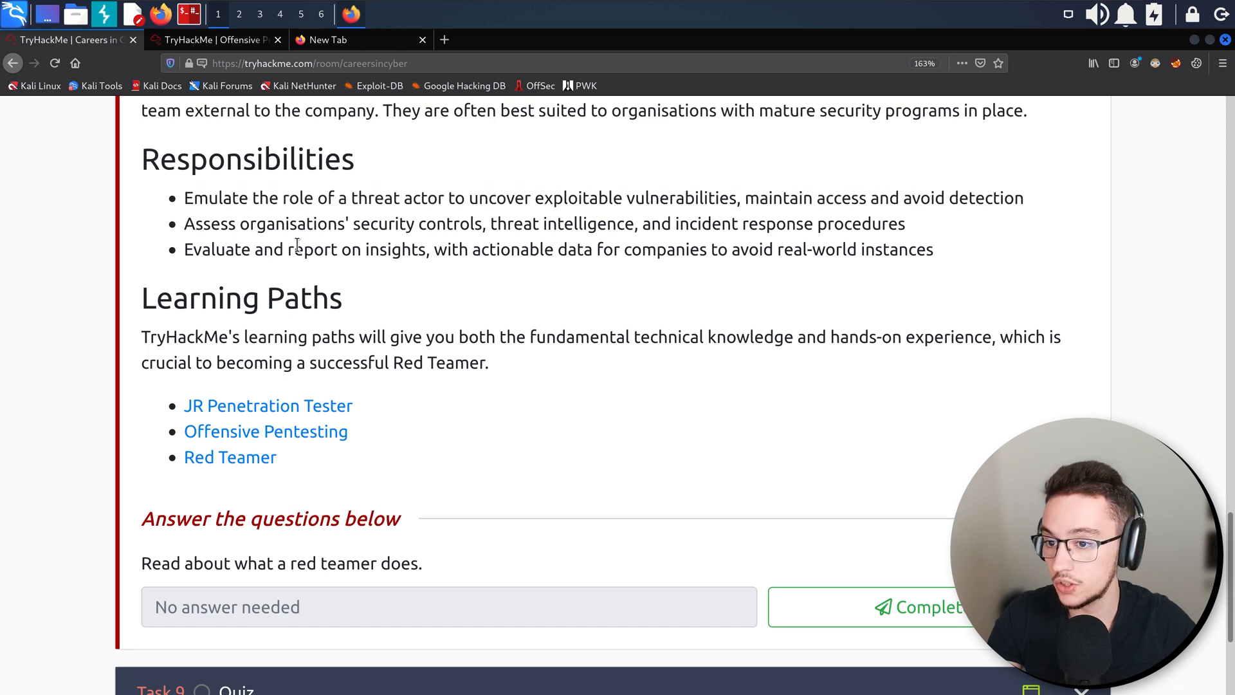
pyautogui.moveTo(251, 223); pyautogui.dragTo(459, 224)
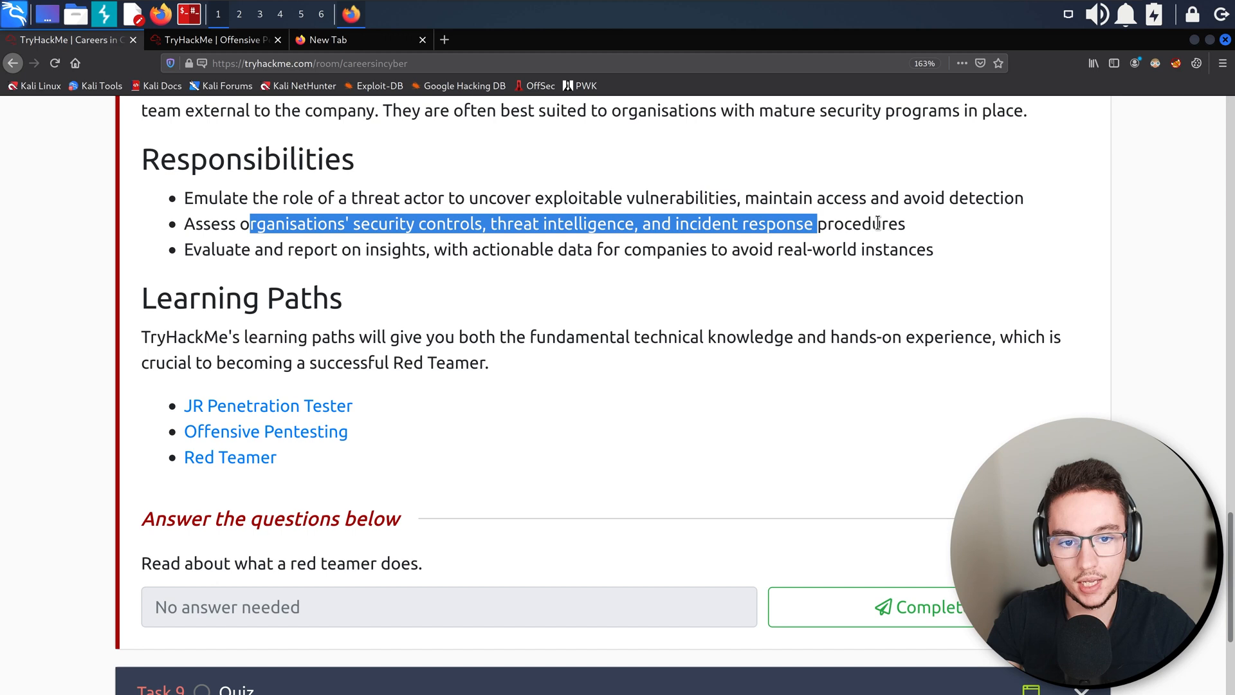
pyautogui.click(209, 248)
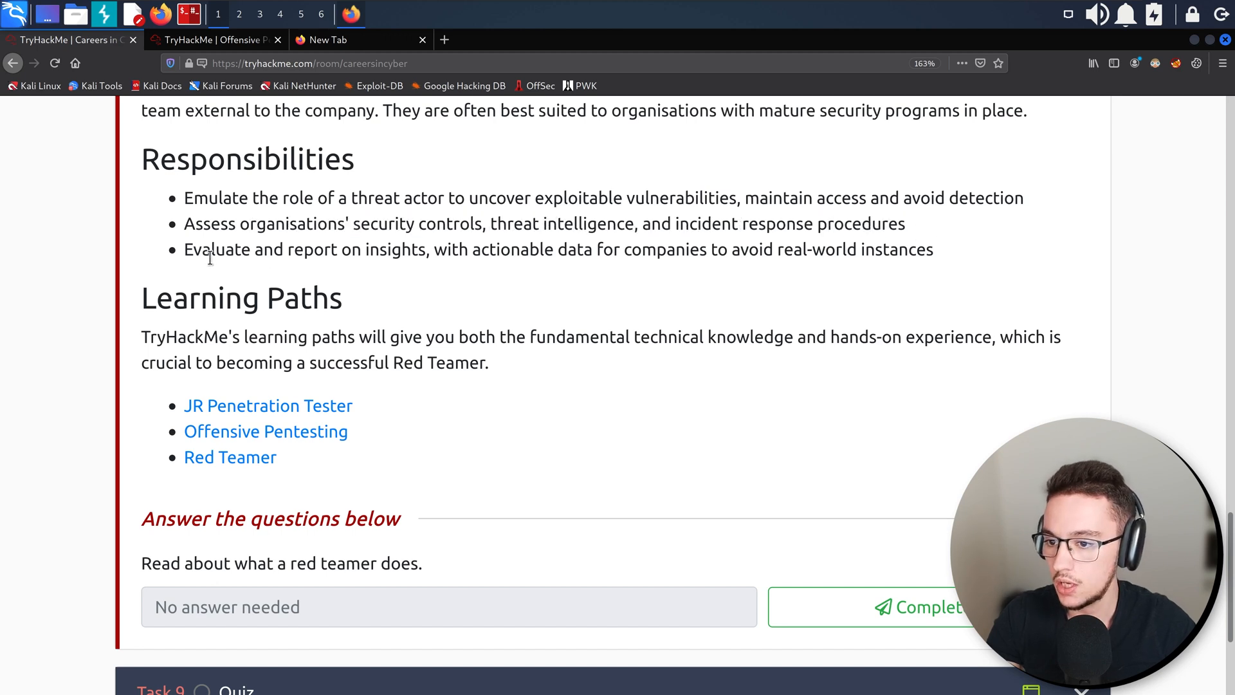
pyautogui.moveTo(433, 251)
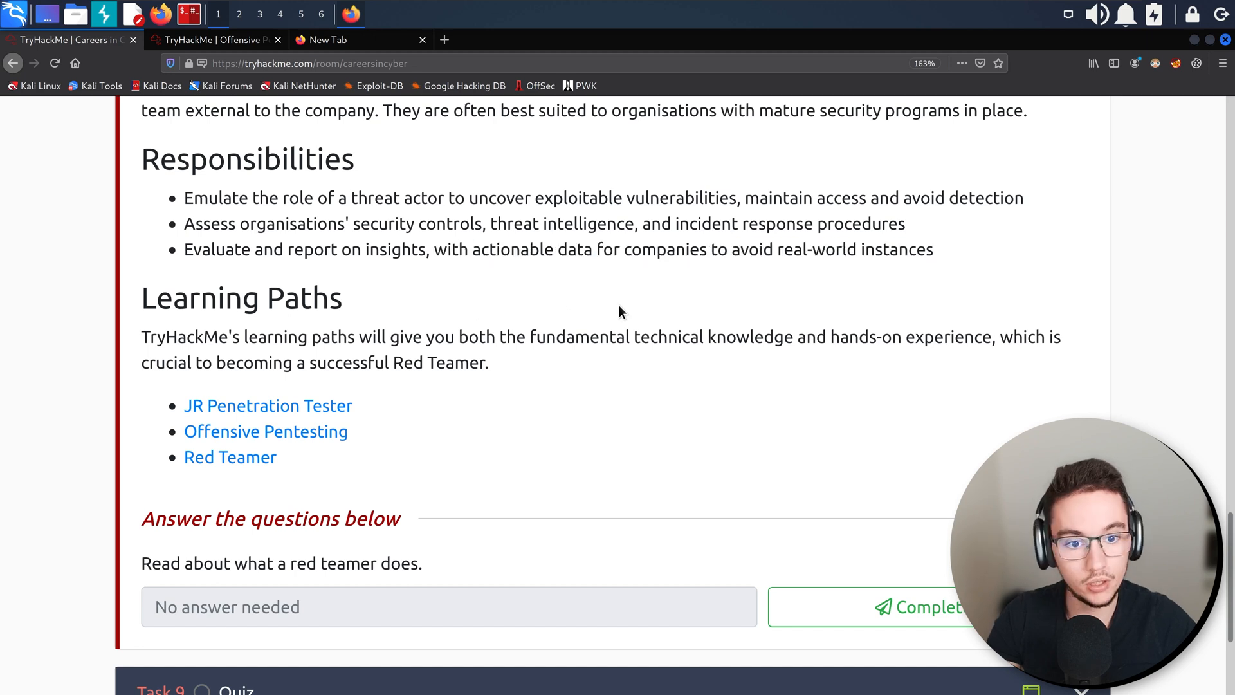
pyautogui.moveTo(152, 339)
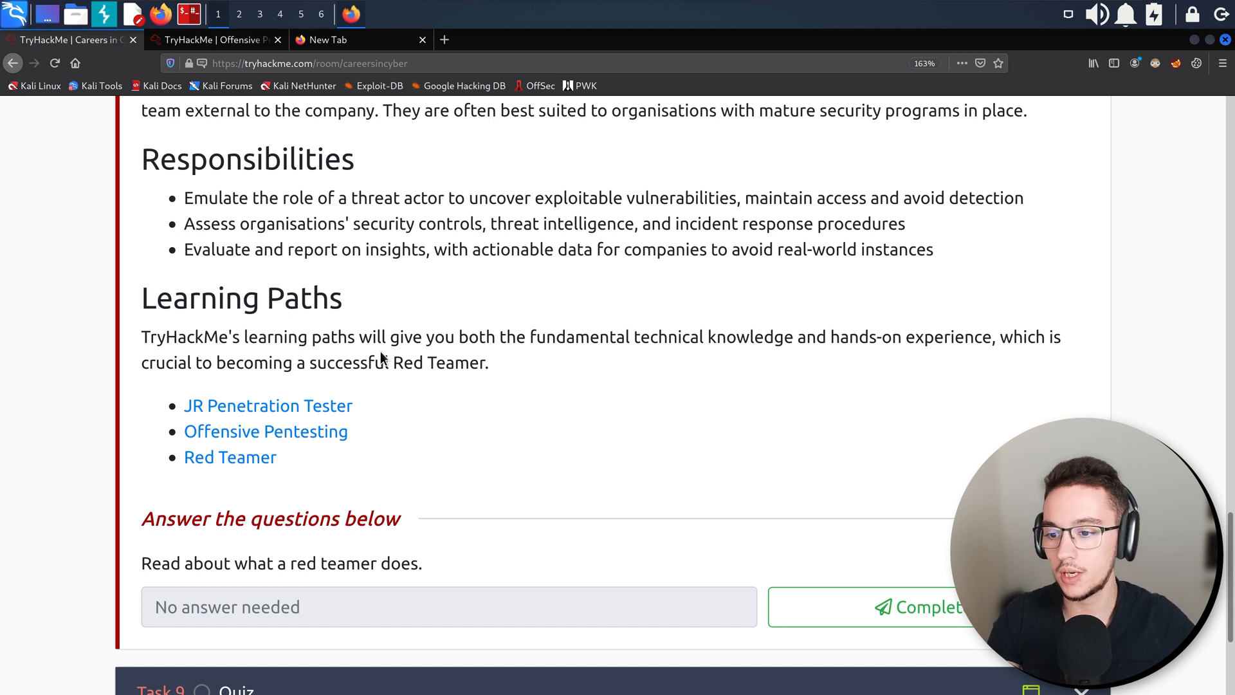
pyautogui.moveTo(356, 441)
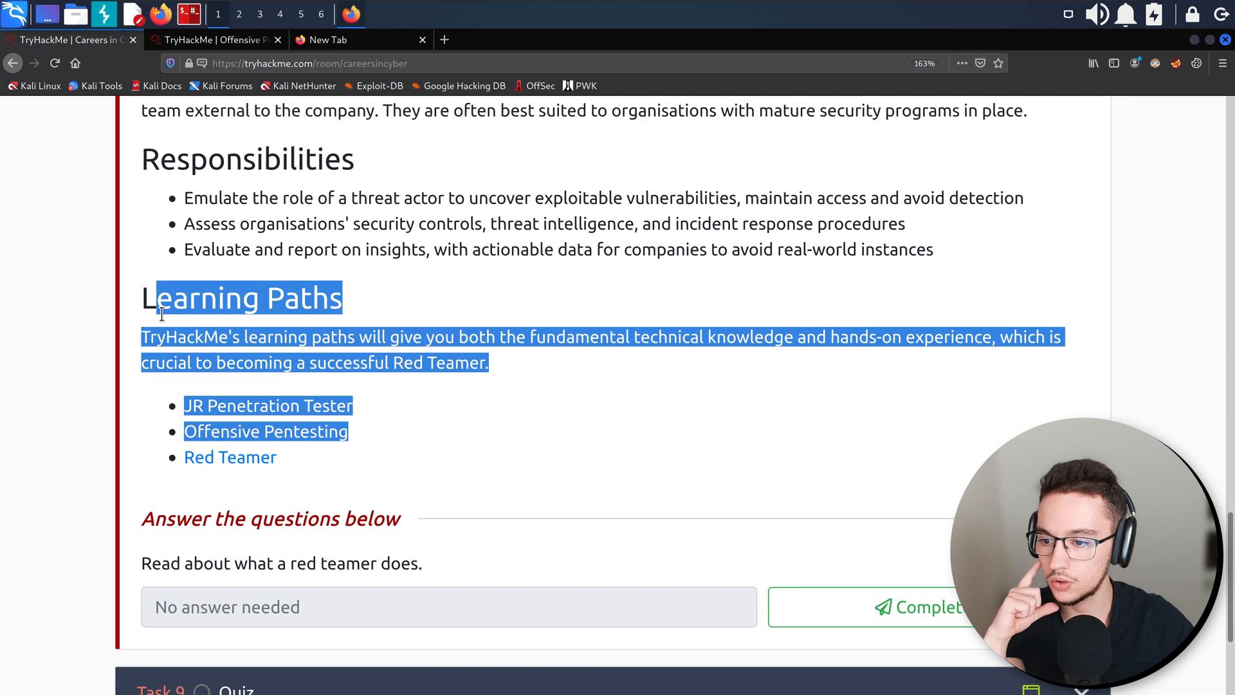
pyautogui.click(169, 339)
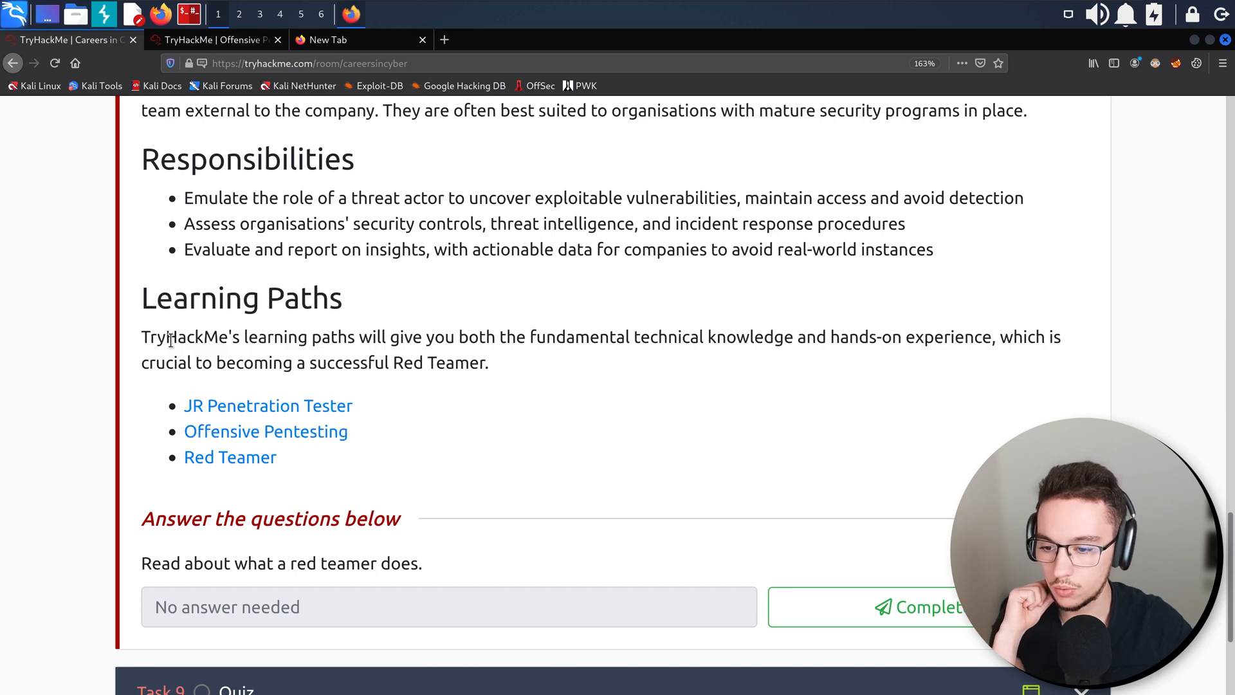
# Open the Red Teamer learning path link in a new tab via the context menu.
pyautogui.rightClick(230, 457)
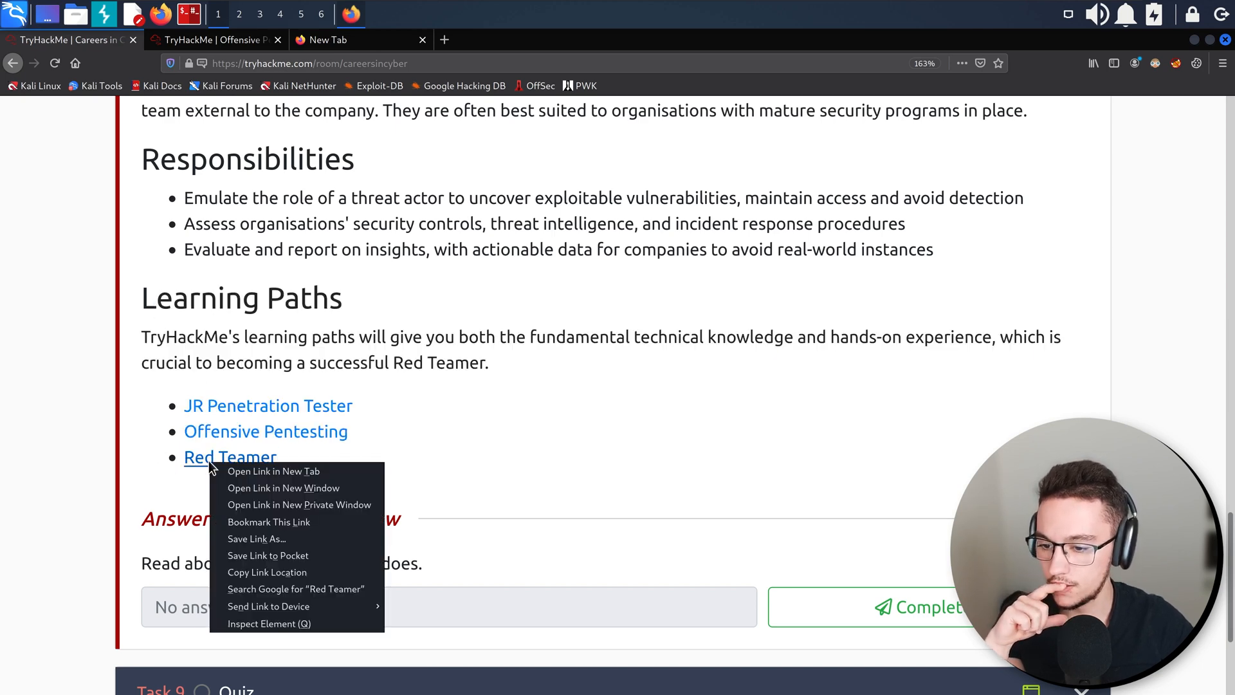
pyautogui.click(273, 471)
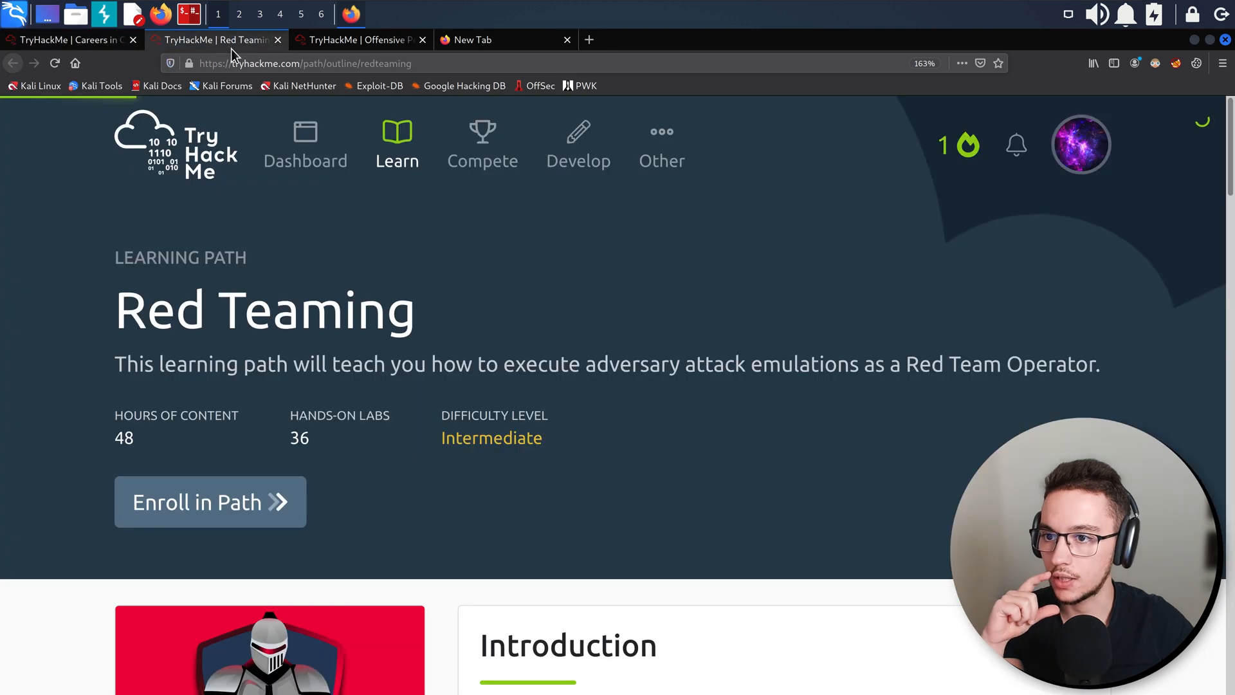
# Scroll through the Red Teaming path's sections, then return to the Careers in Cyber room tab.
pyautogui.scroll(-3)
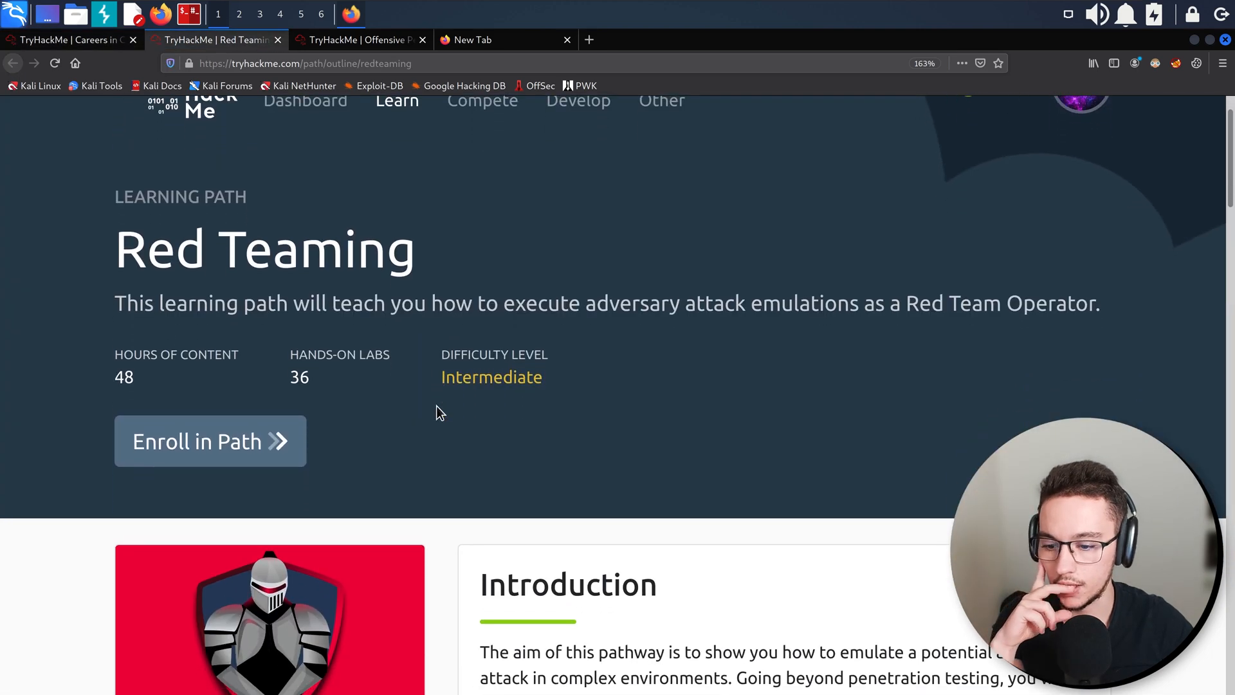
pyautogui.scroll(-3)
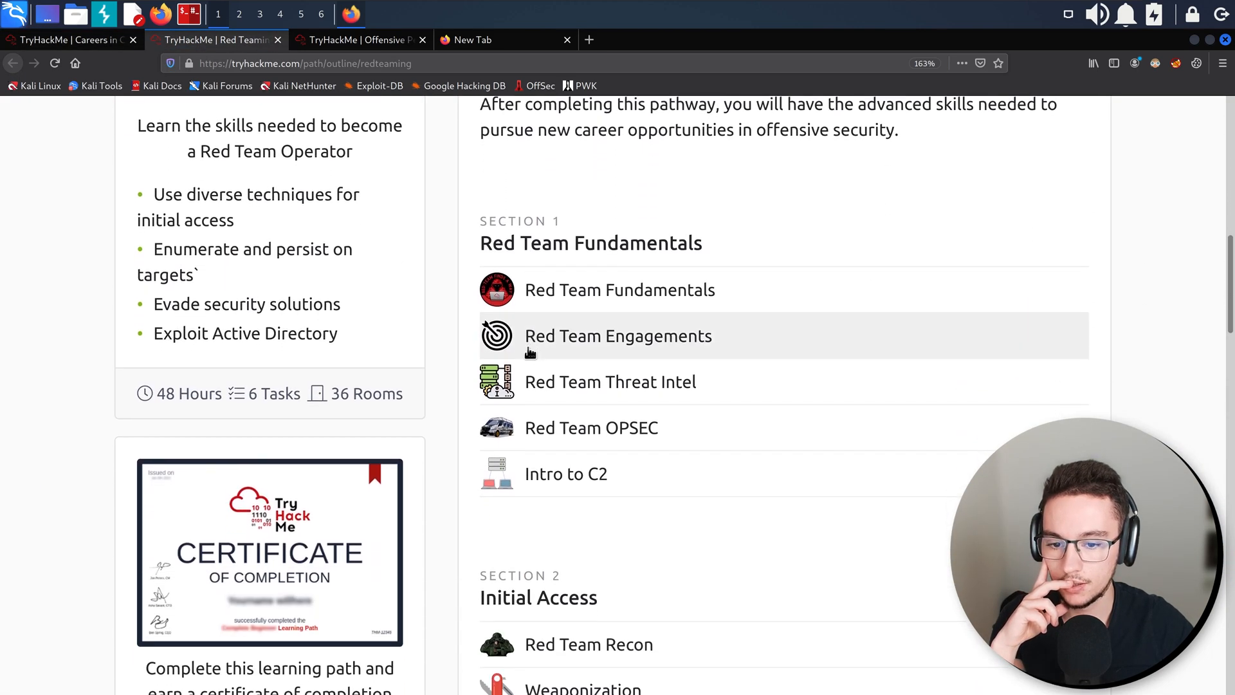
pyautogui.scroll(-3)
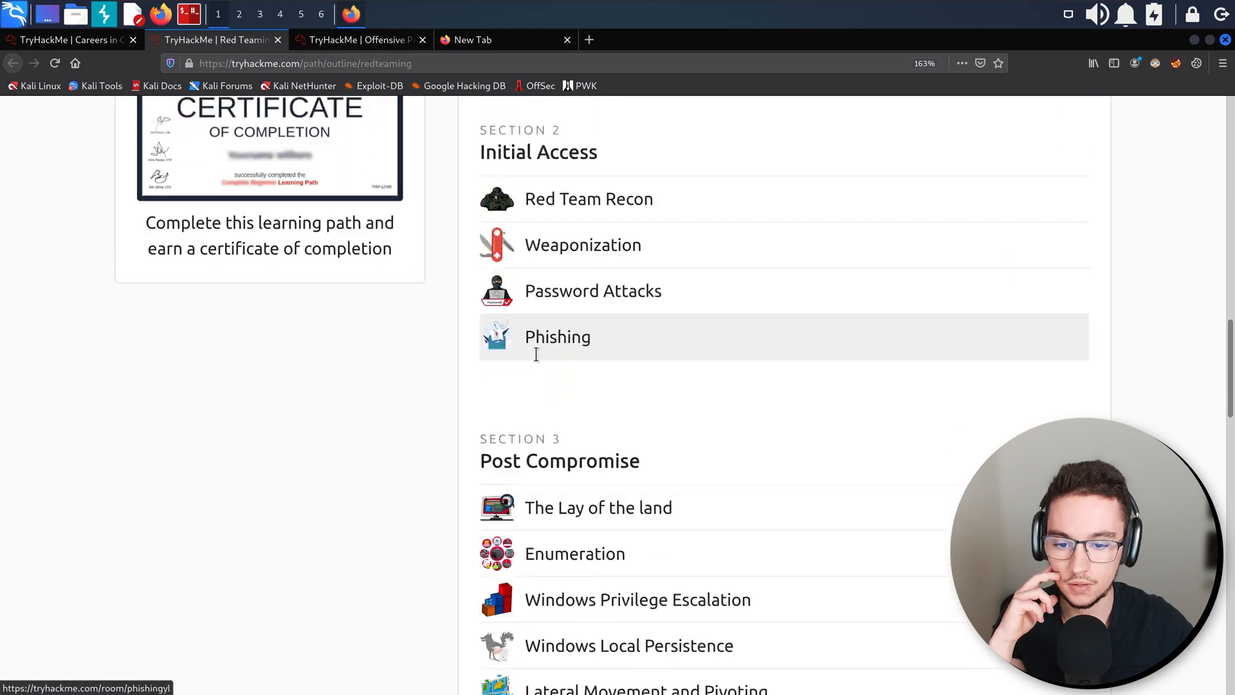
pyautogui.scroll(-3)
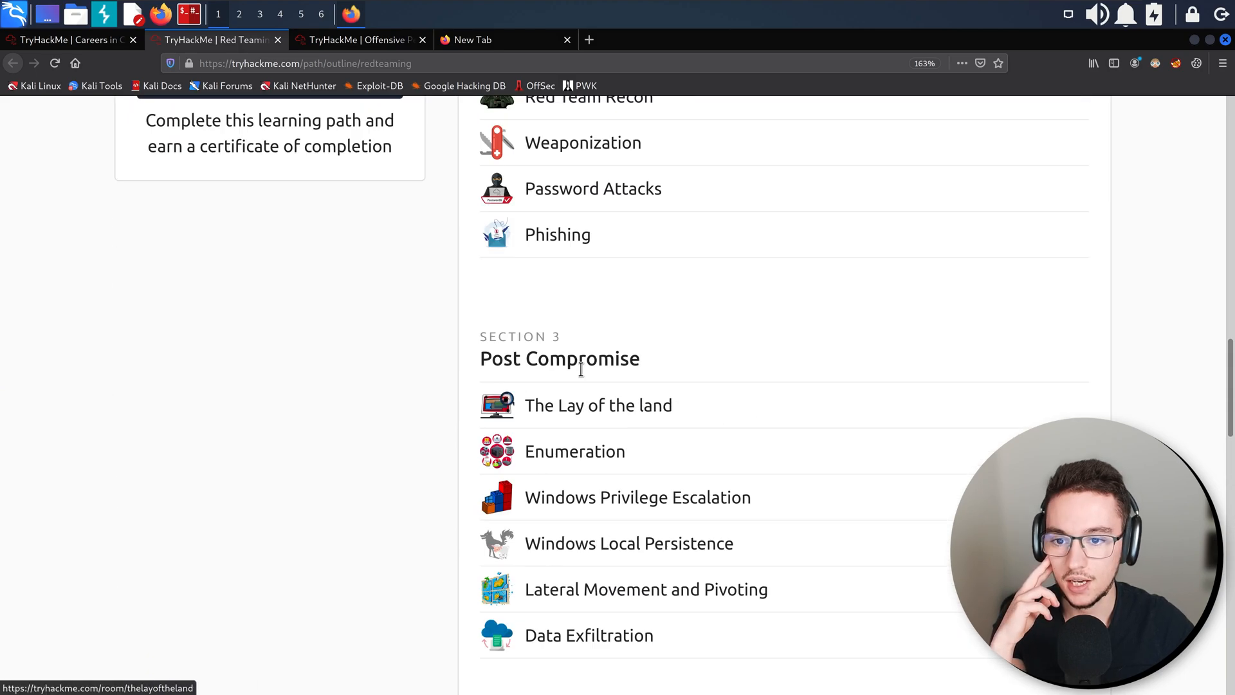
pyautogui.scroll(3)
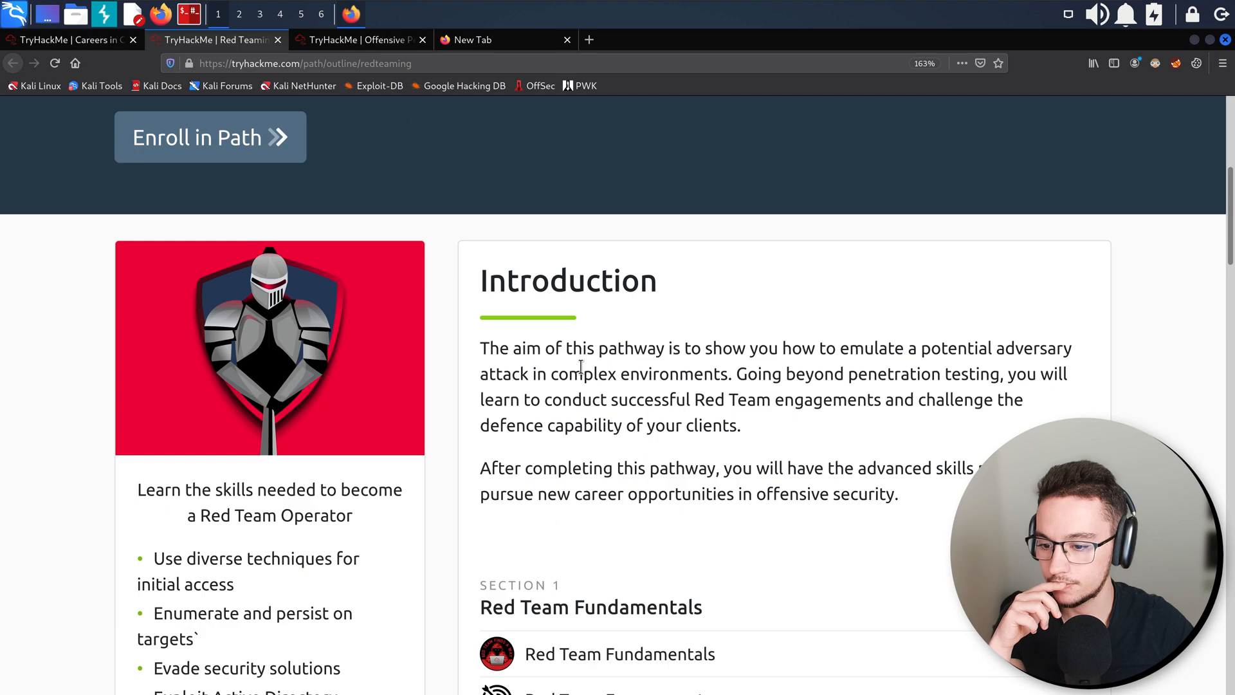
pyautogui.scroll(-3)
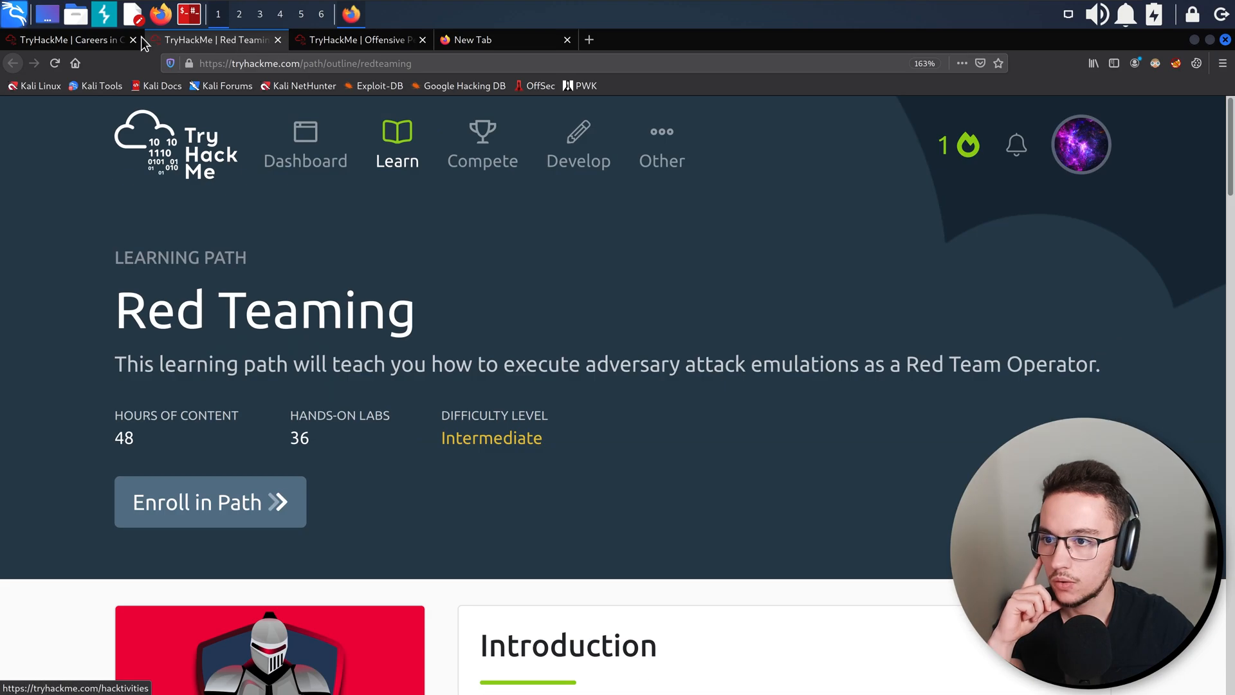
pyautogui.click(67, 39)
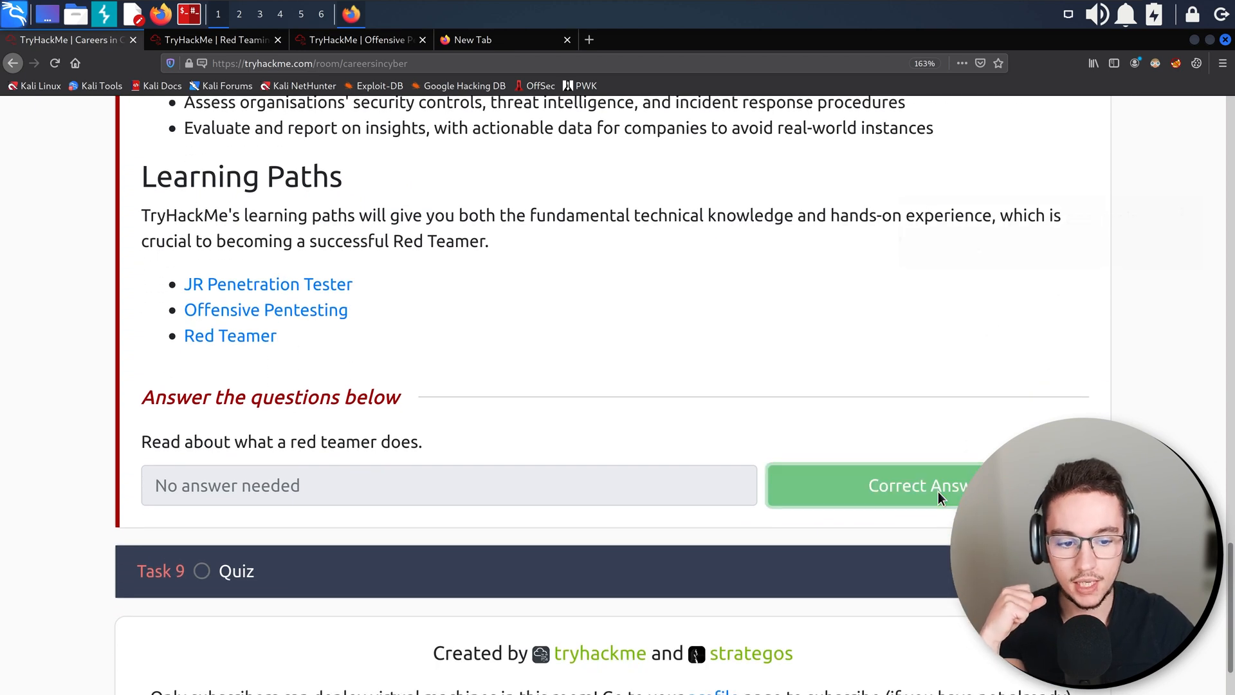
# Read the blog post on leveraging online training for a job, then return to the Careers in Cyber room.
pyautogui.click(928, 485)
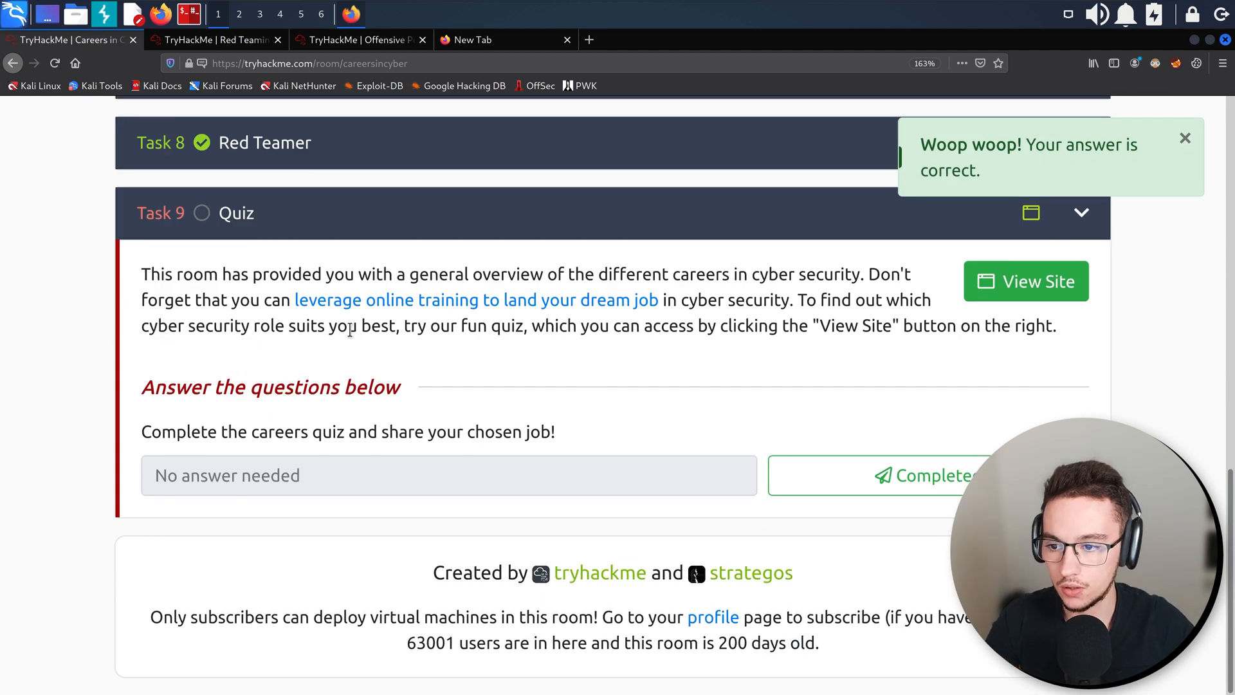
pyautogui.doubleClick(298, 274)
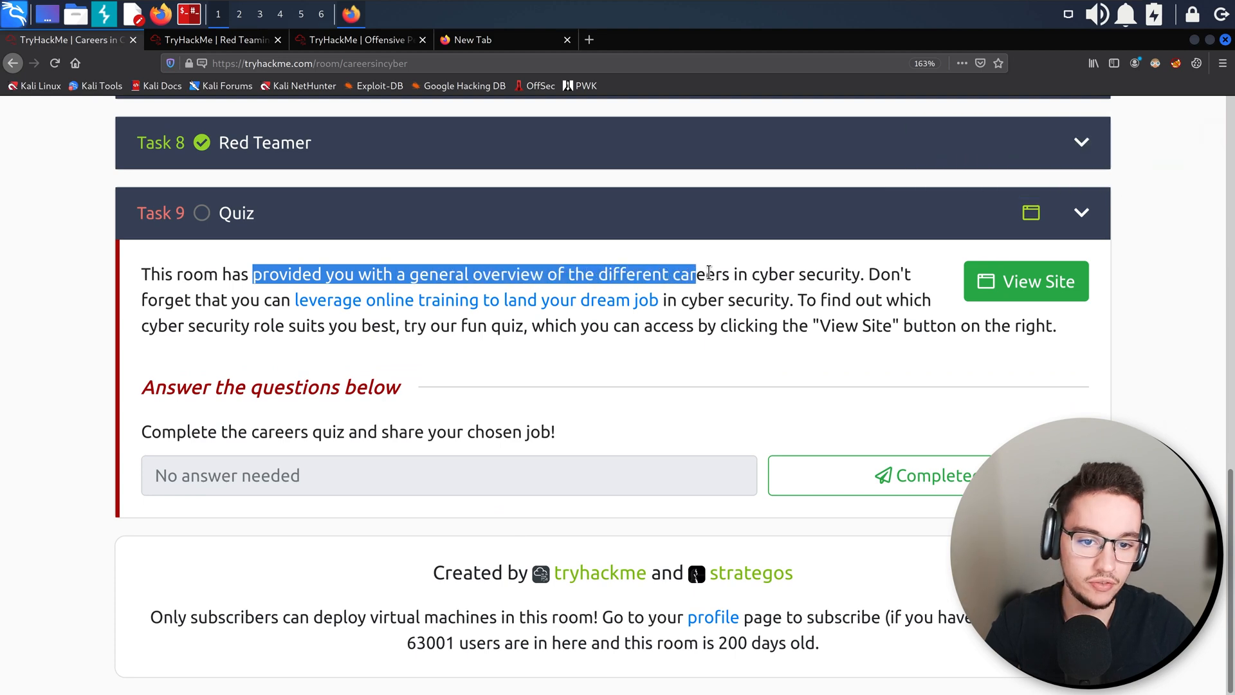
pyautogui.click(73, 323)
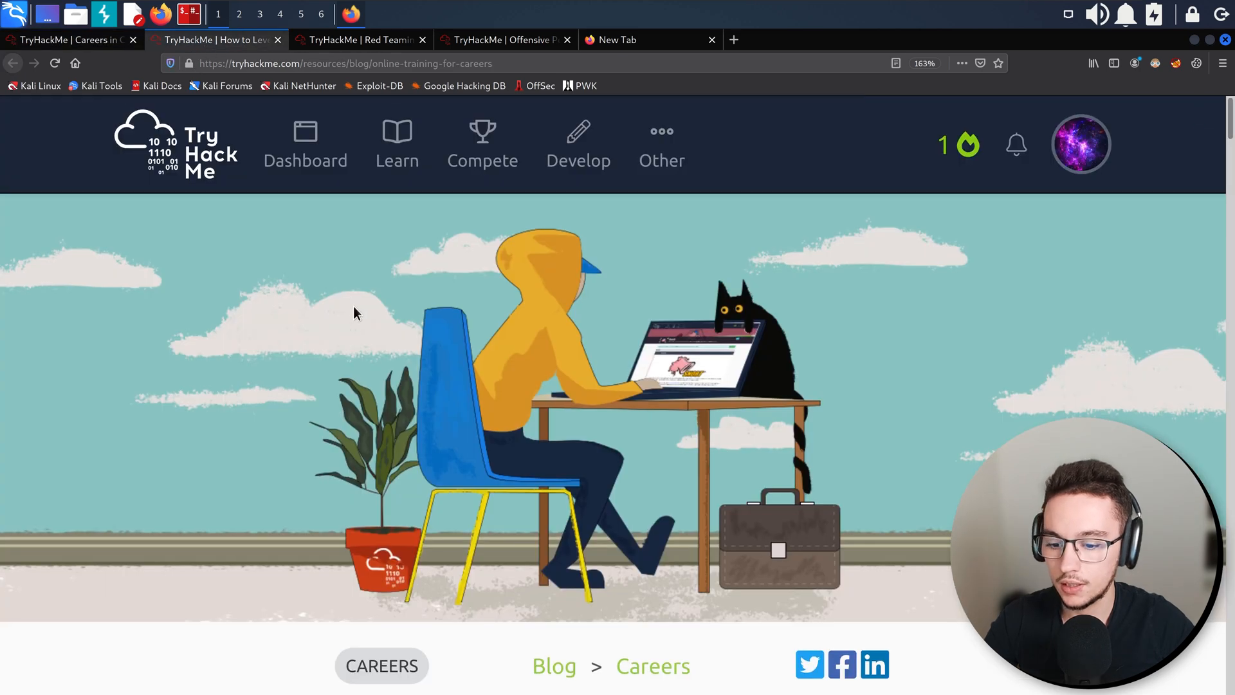
pyautogui.scroll(-3)
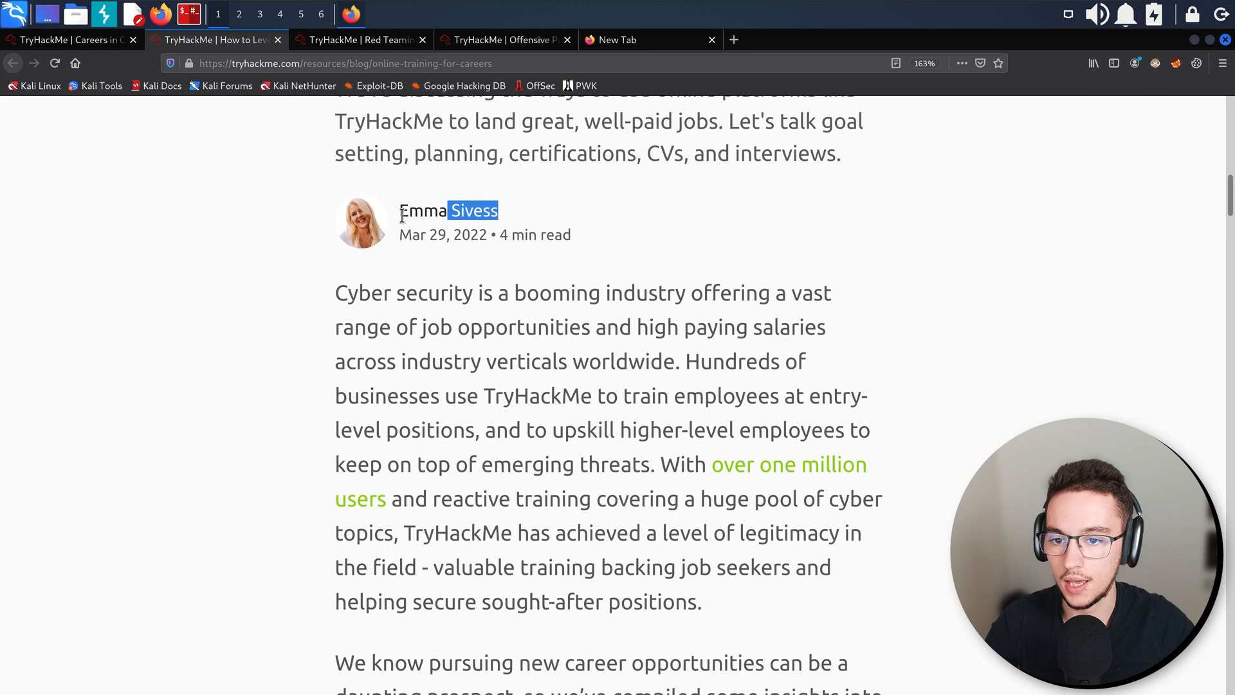
pyautogui.click(67, 40)
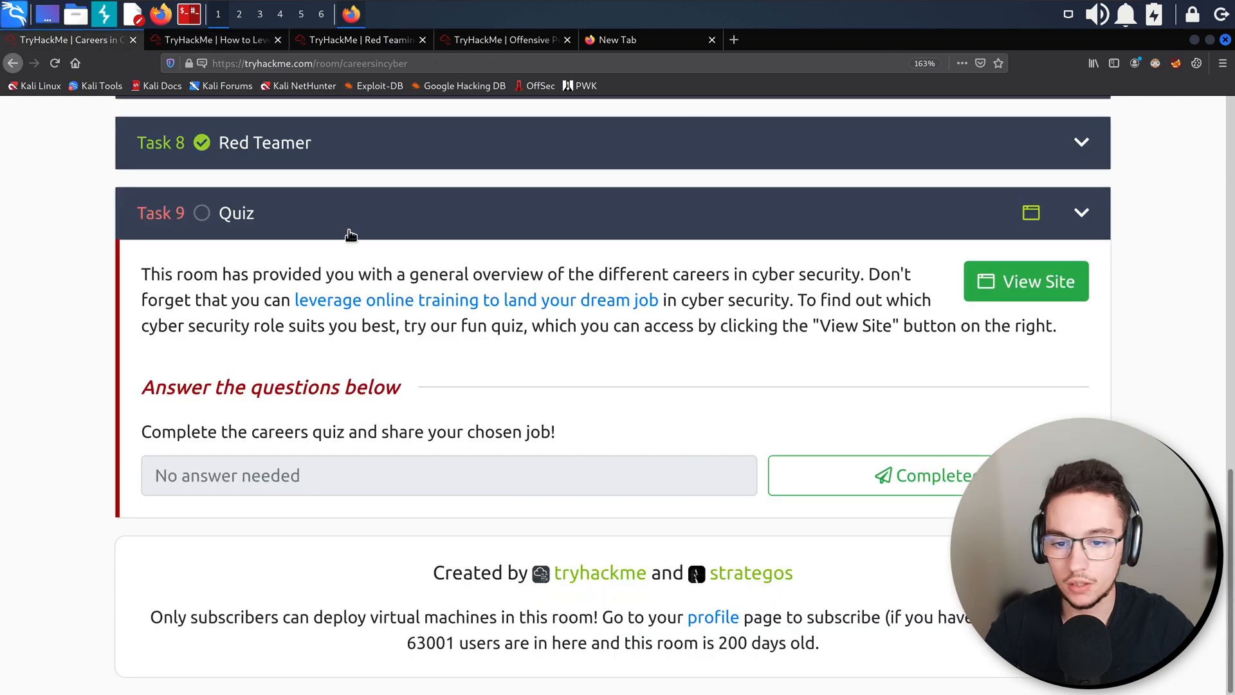
pyautogui.moveTo(798, 300)
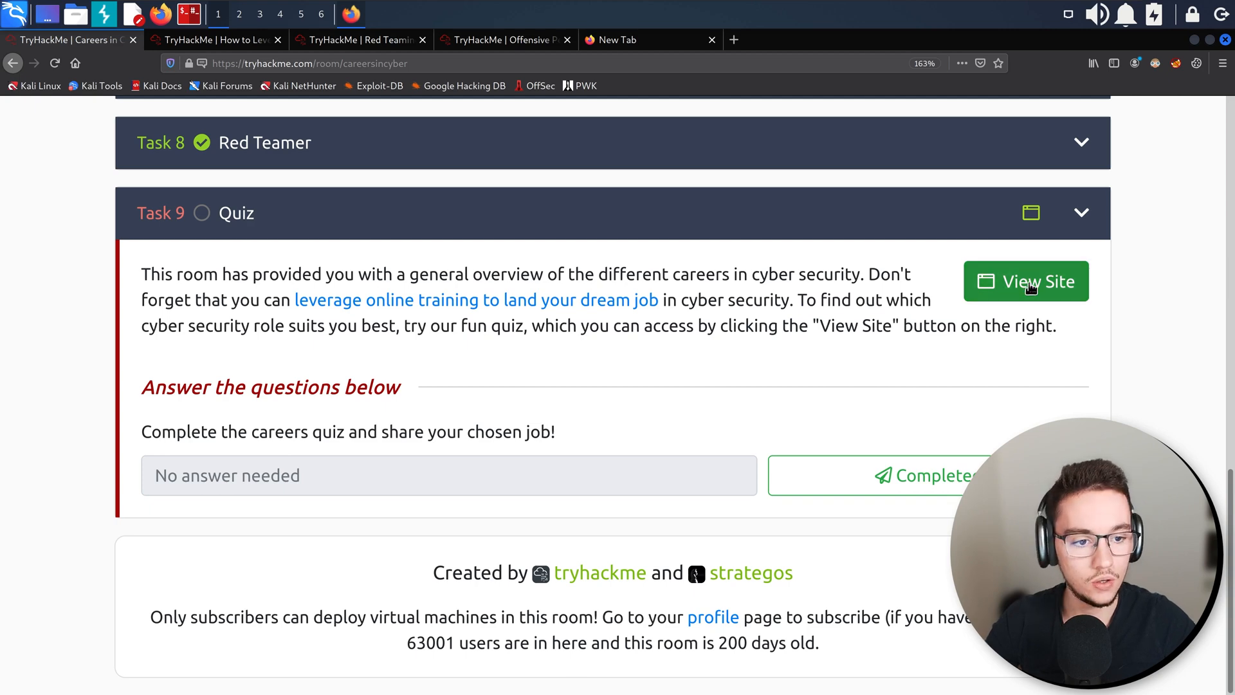
# Launch the careers quiz site in split view beside the room via View Site.
pyautogui.click(1025, 282)
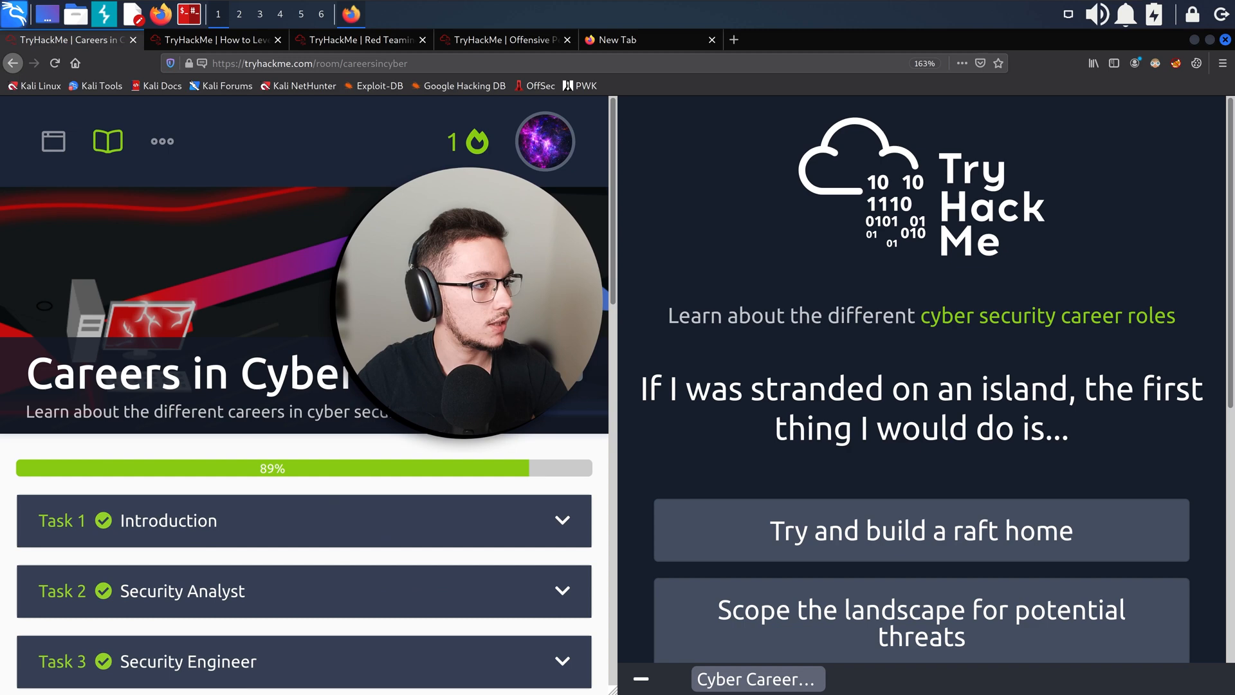
pyautogui.moveTo(869, 423)
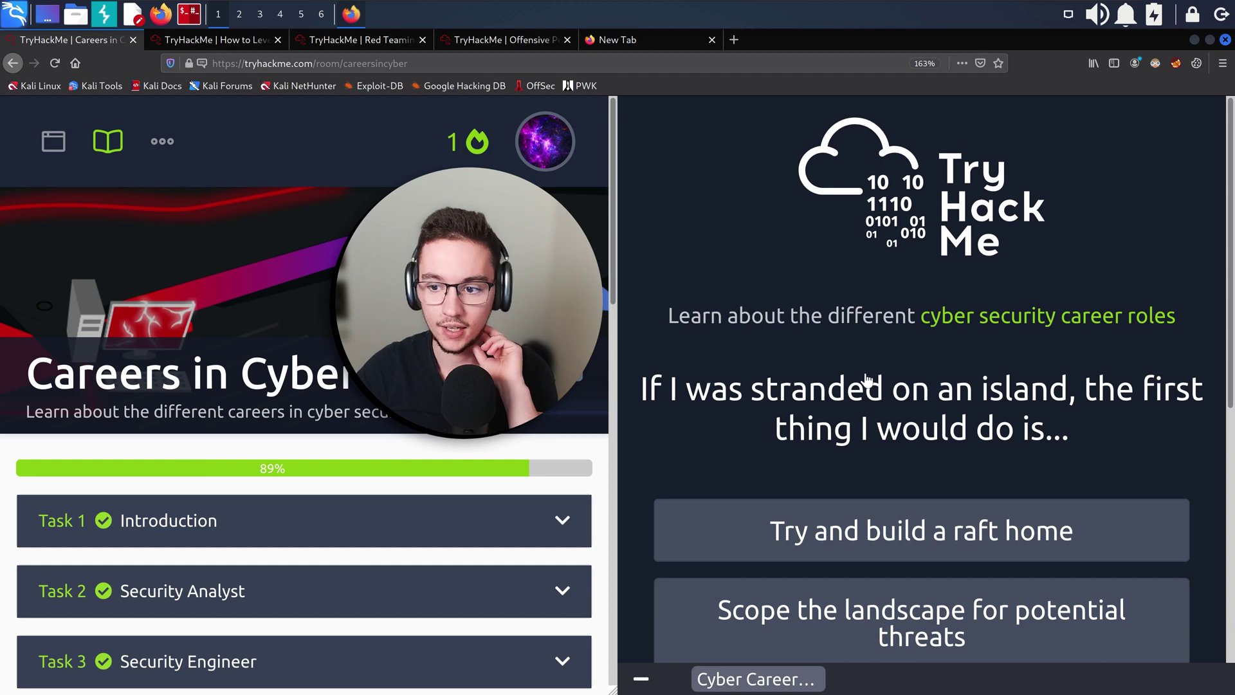
pyautogui.moveTo(733, 401)
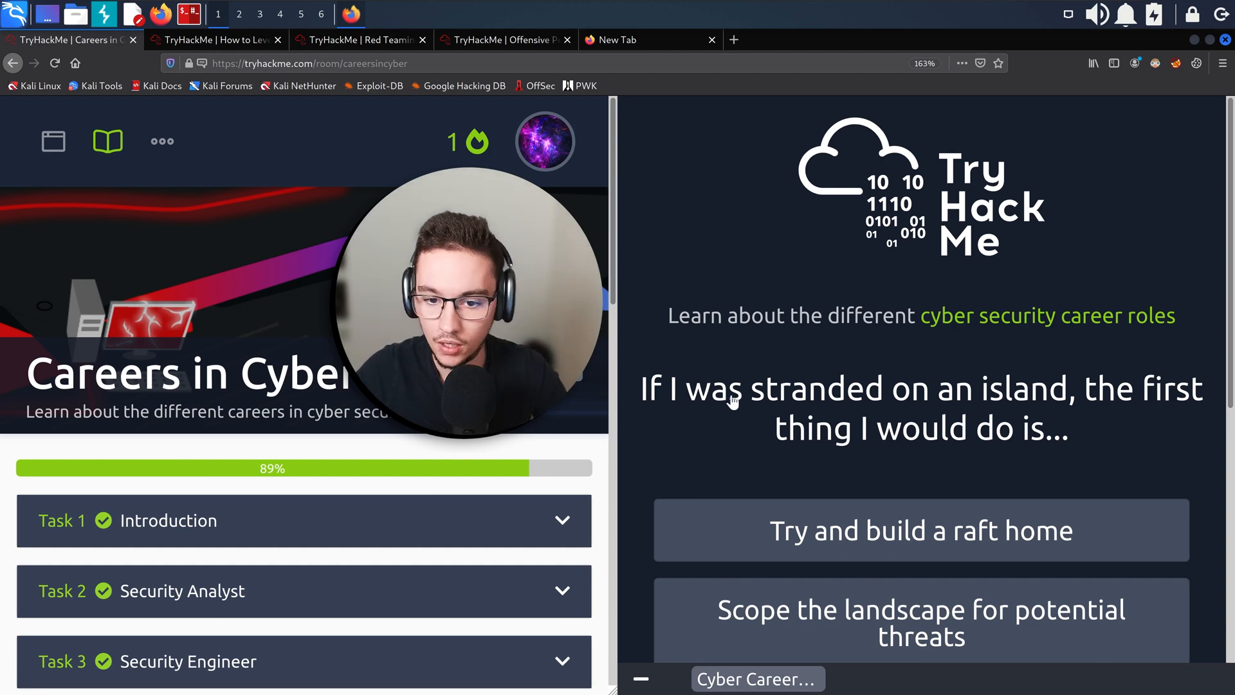
pyautogui.moveTo(848, 338)
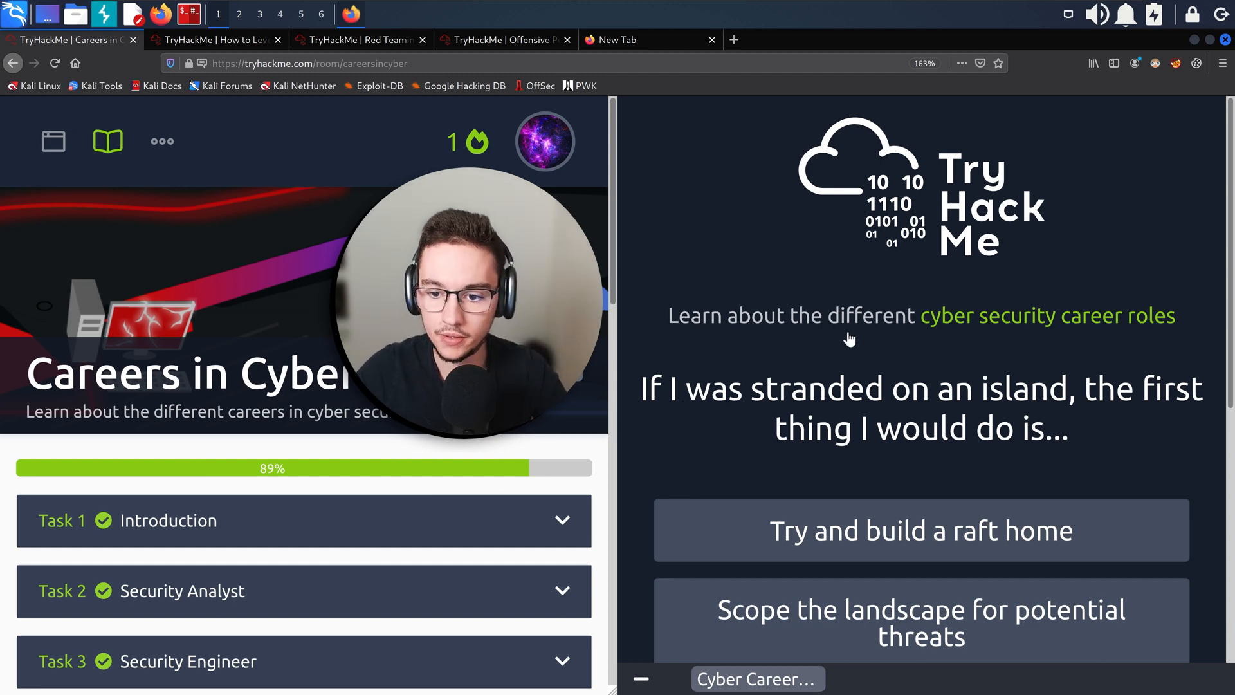
pyautogui.moveTo(771, 401)
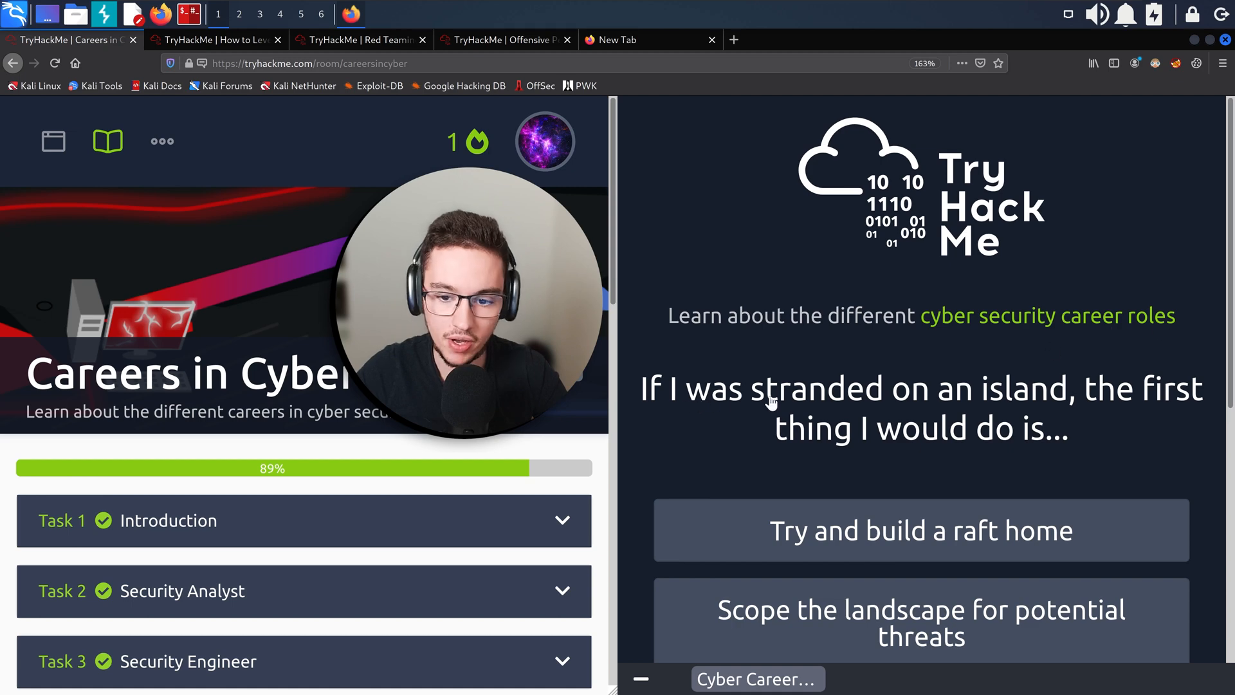
pyautogui.moveTo(866, 441)
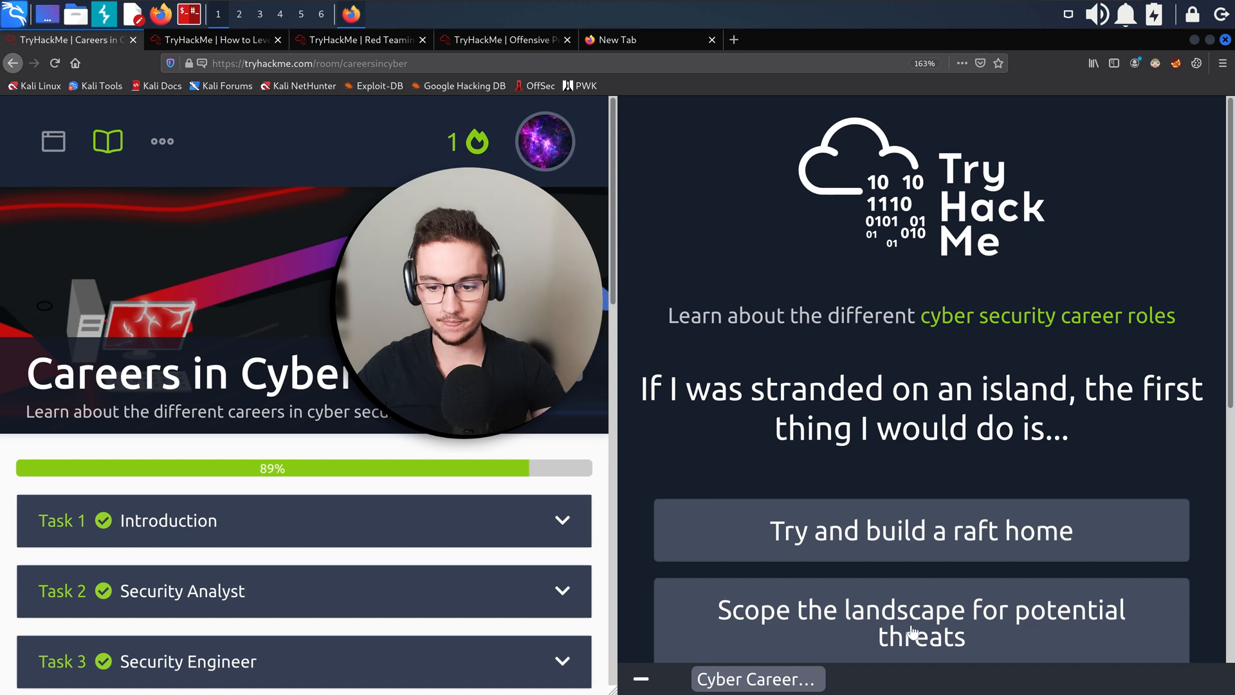
pyautogui.moveTo(964, 568)
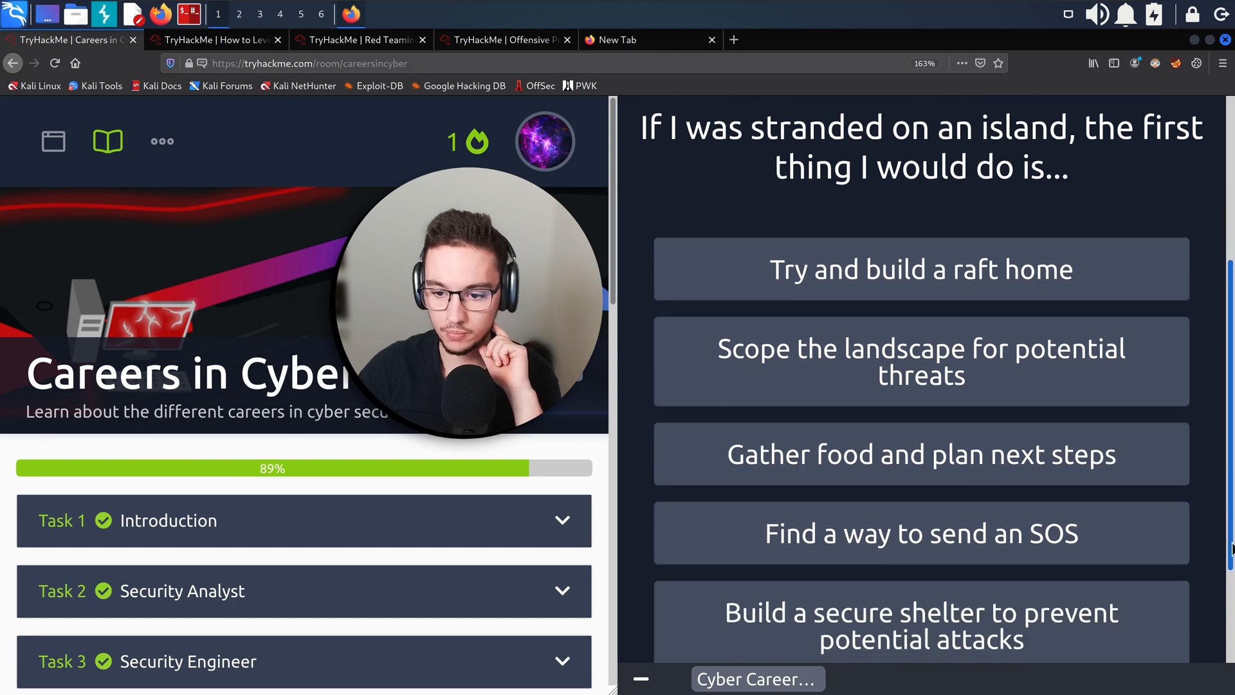
# Bring all five answer choices for the stranded-on-an-island question (1 of 6) into view.
pyautogui.scroll(-3)
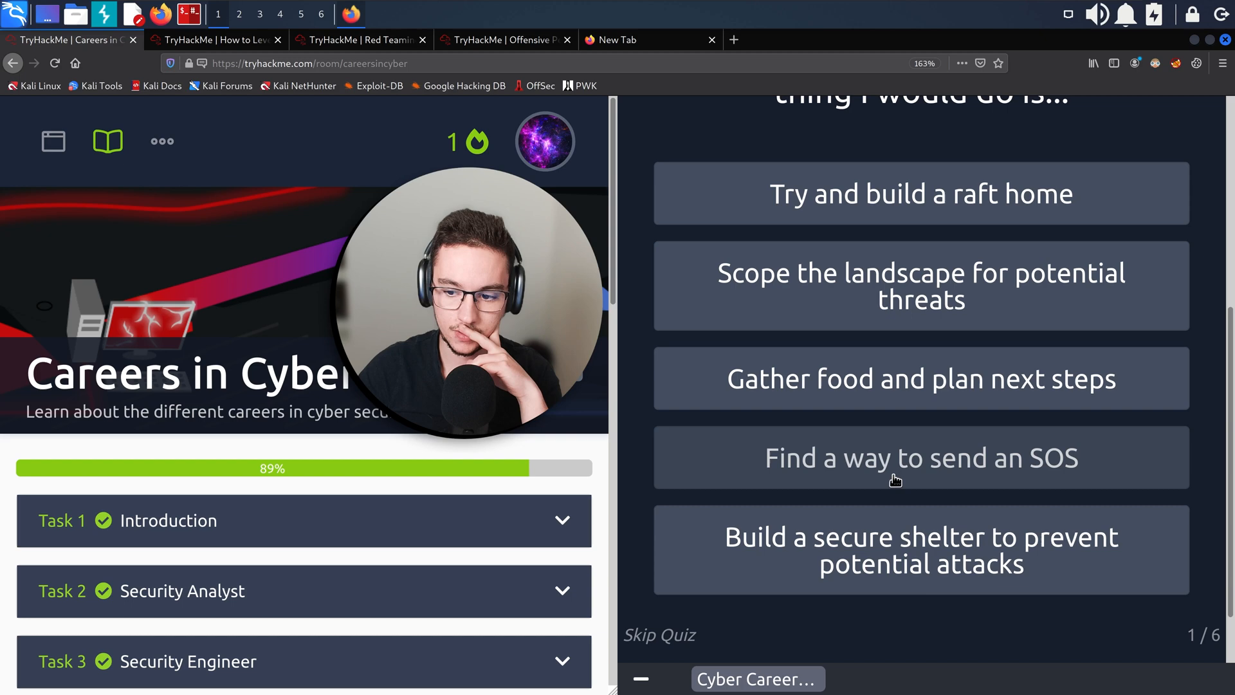
pyautogui.moveTo(890, 556)
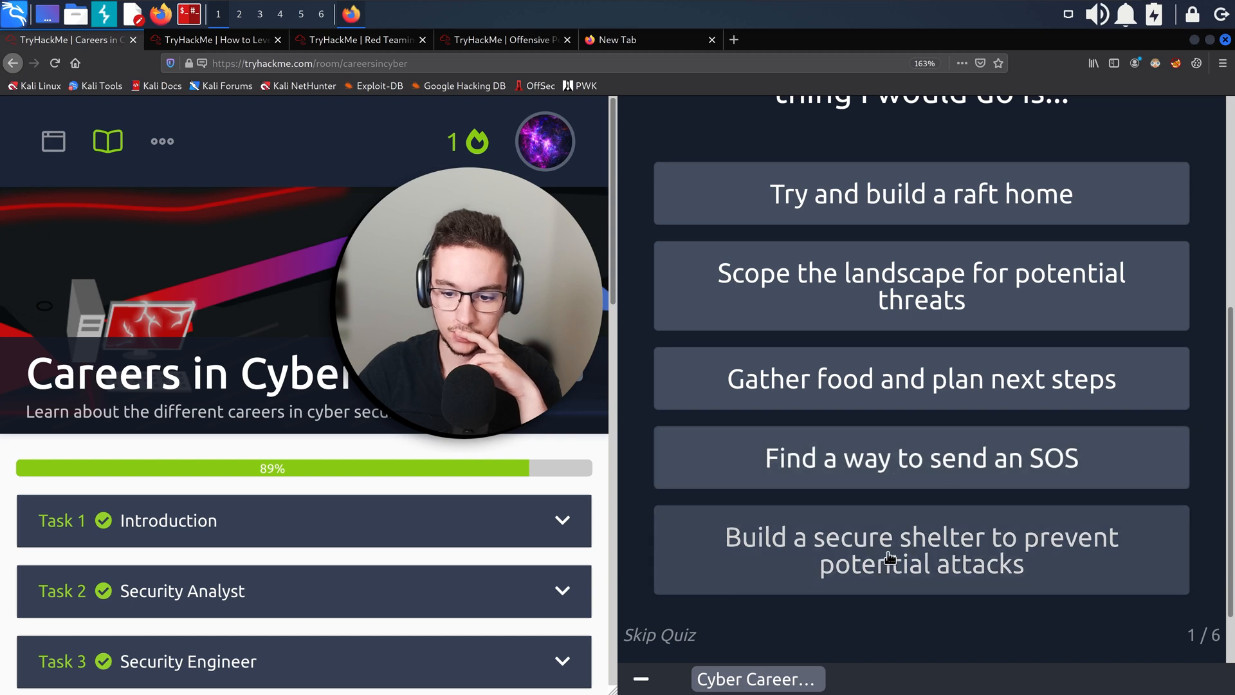
pyautogui.moveTo(982, 567)
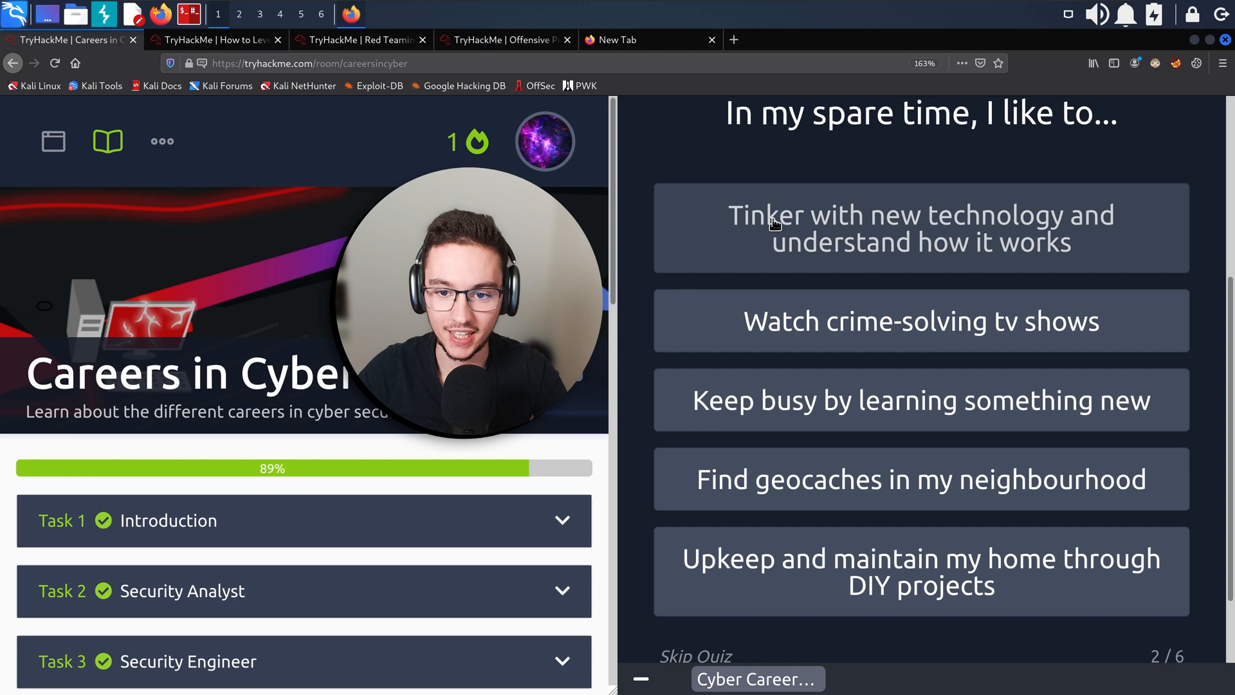
# Review the five spare-time answer choices for quiz question 2 of 6.
pyautogui.scroll(3)
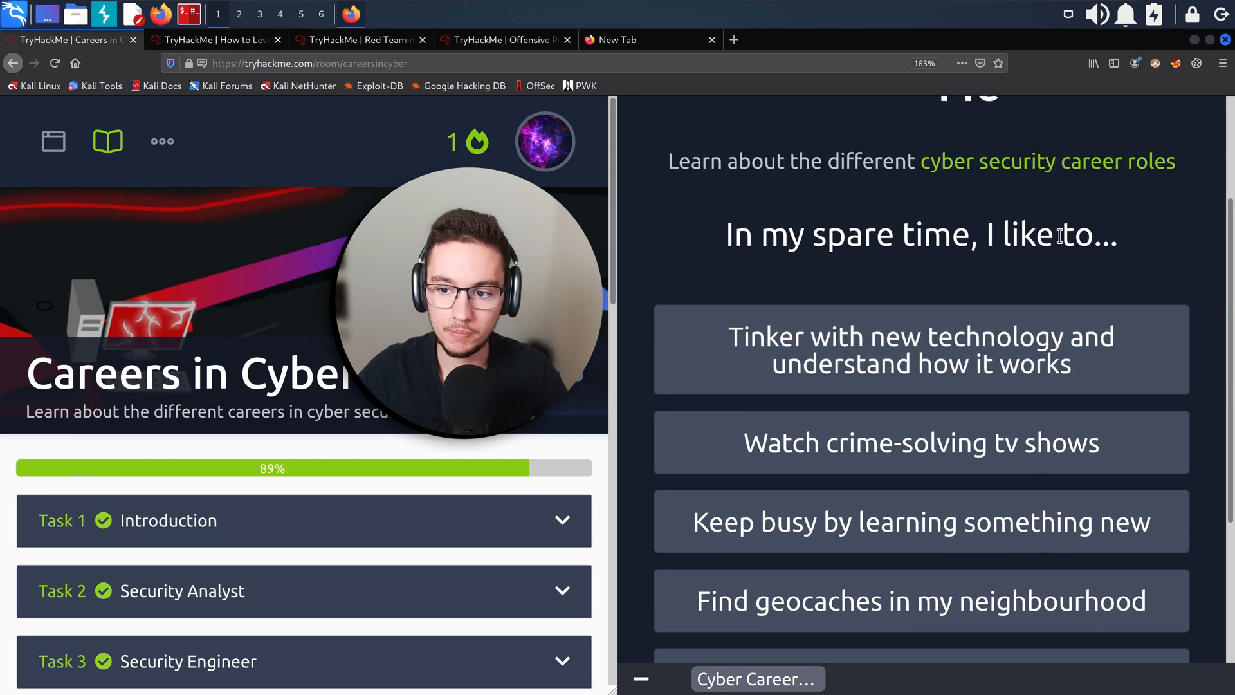
pyautogui.scroll(-3)
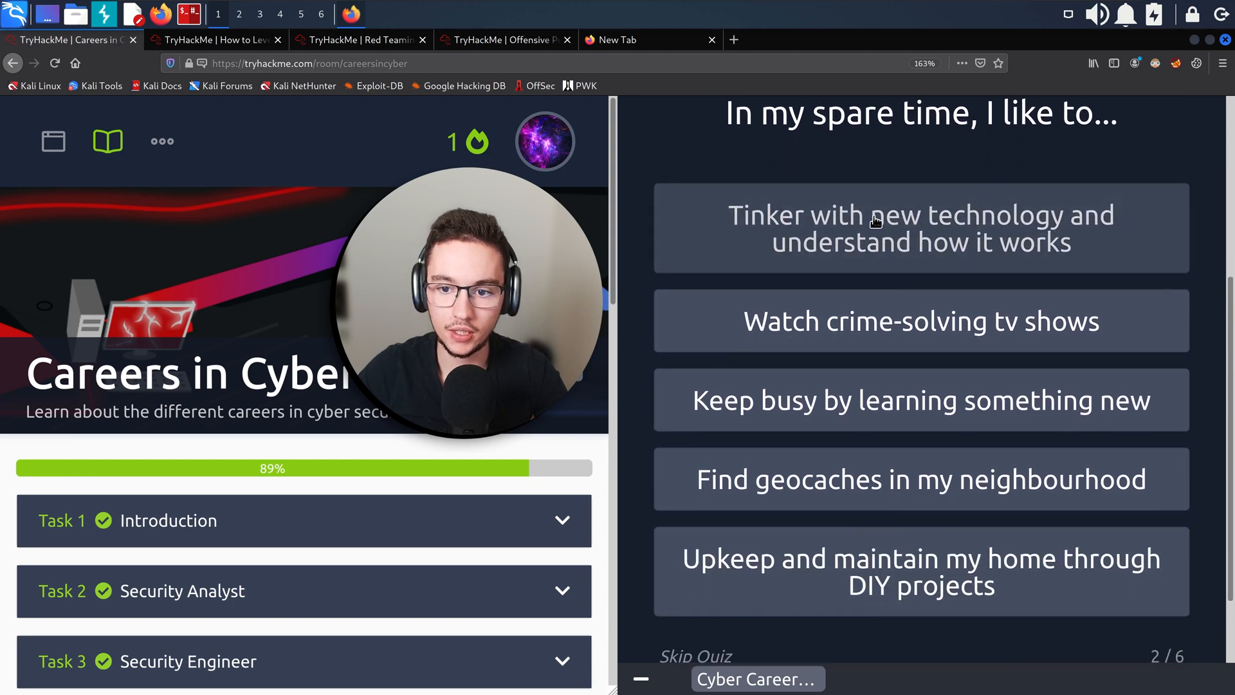
pyautogui.moveTo(795, 351)
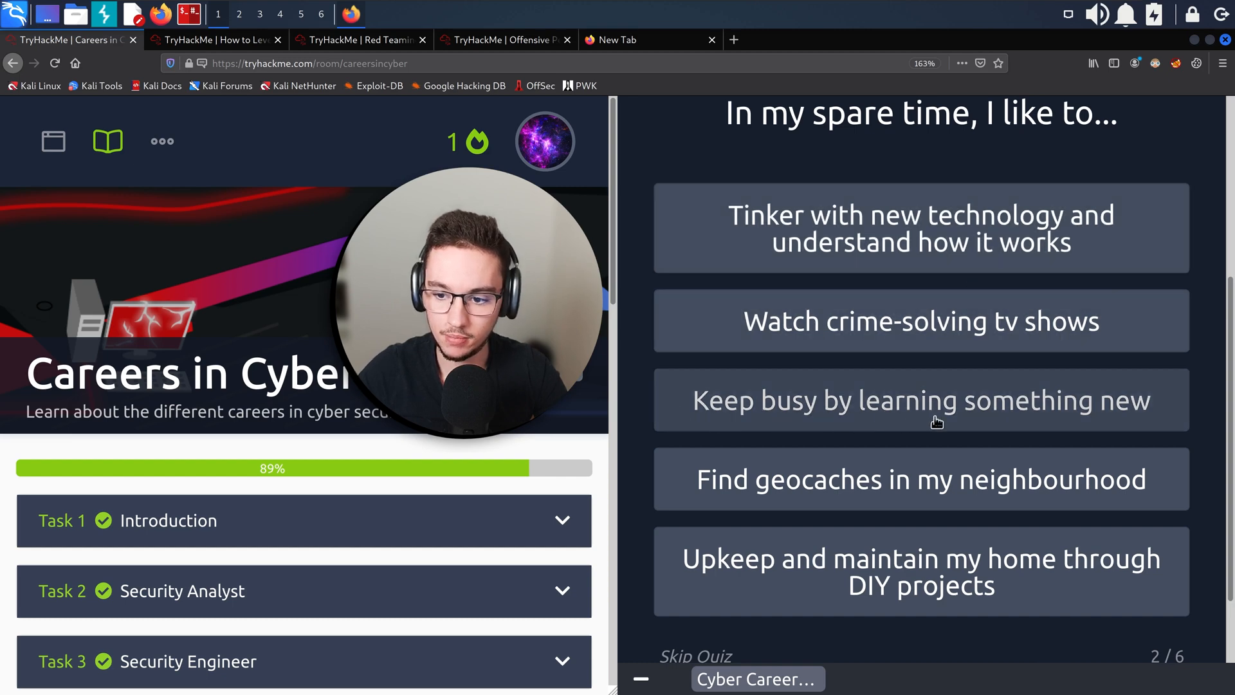
pyautogui.moveTo(905, 505)
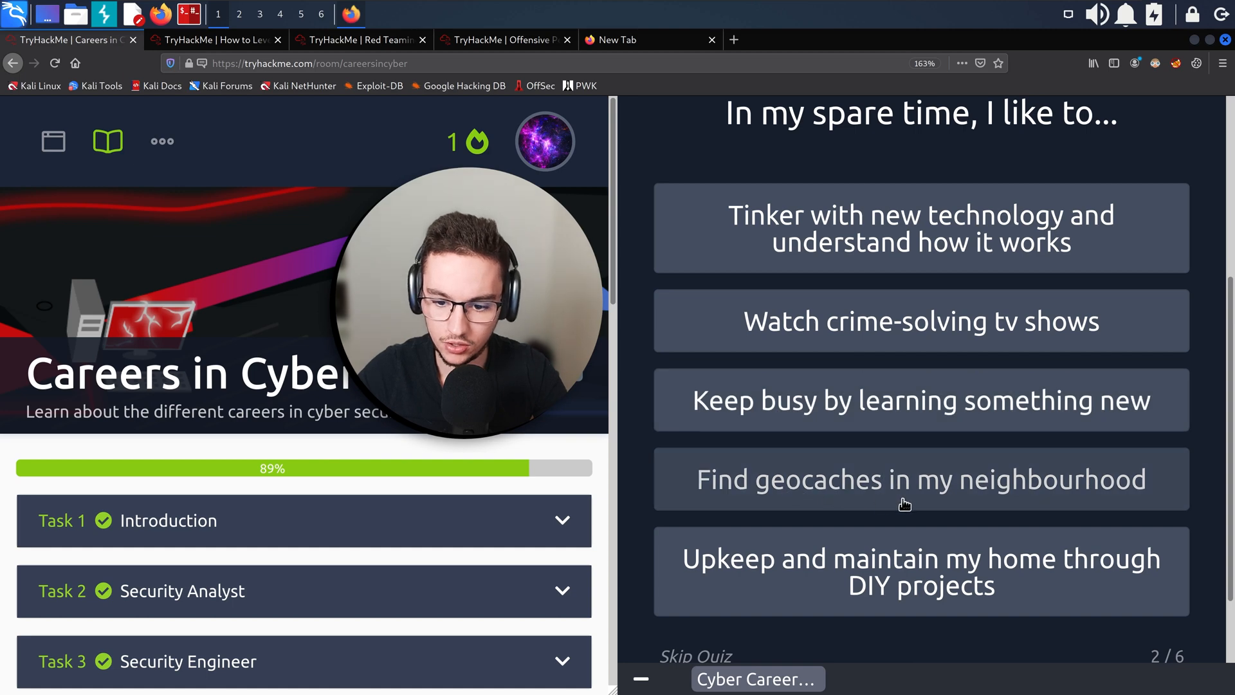
pyautogui.moveTo(744, 582)
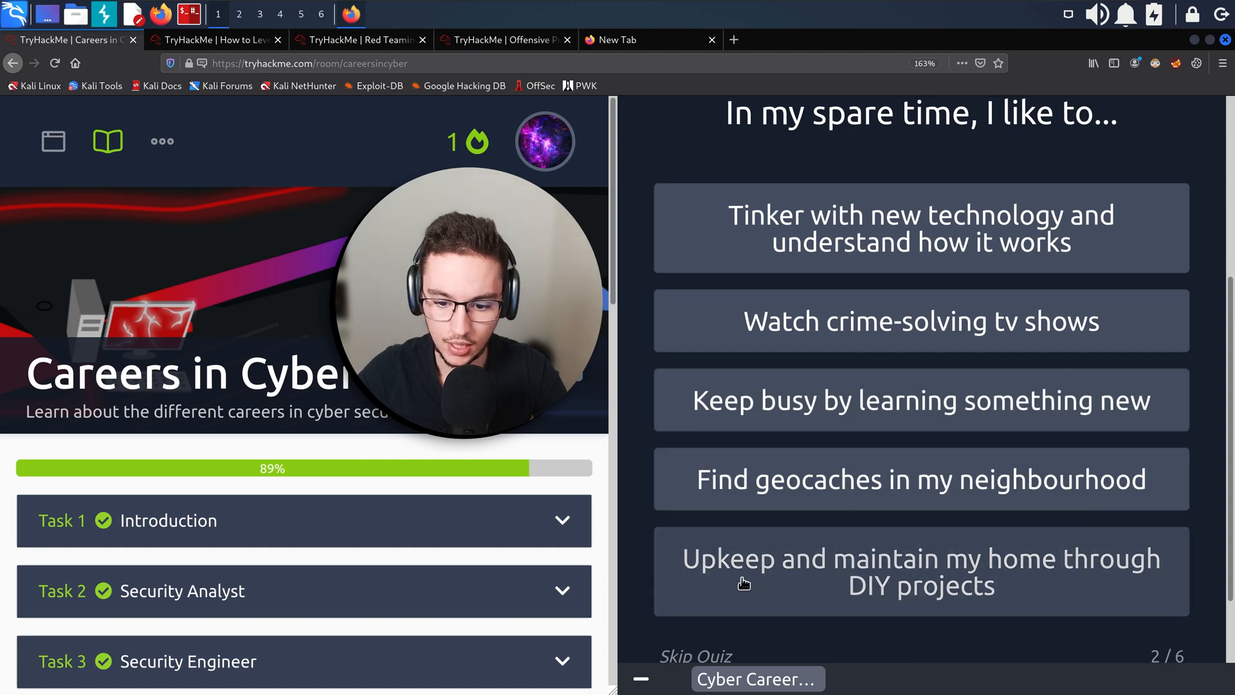
pyautogui.moveTo(1045, 580)
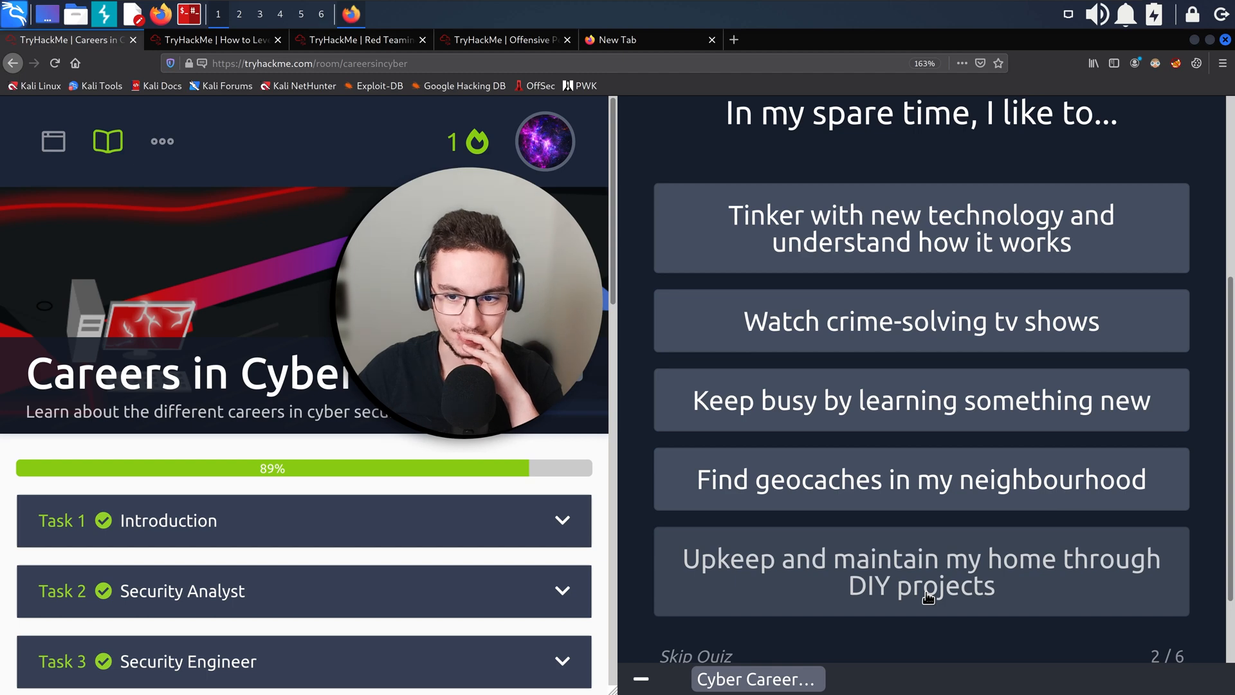
pyautogui.moveTo(875, 243)
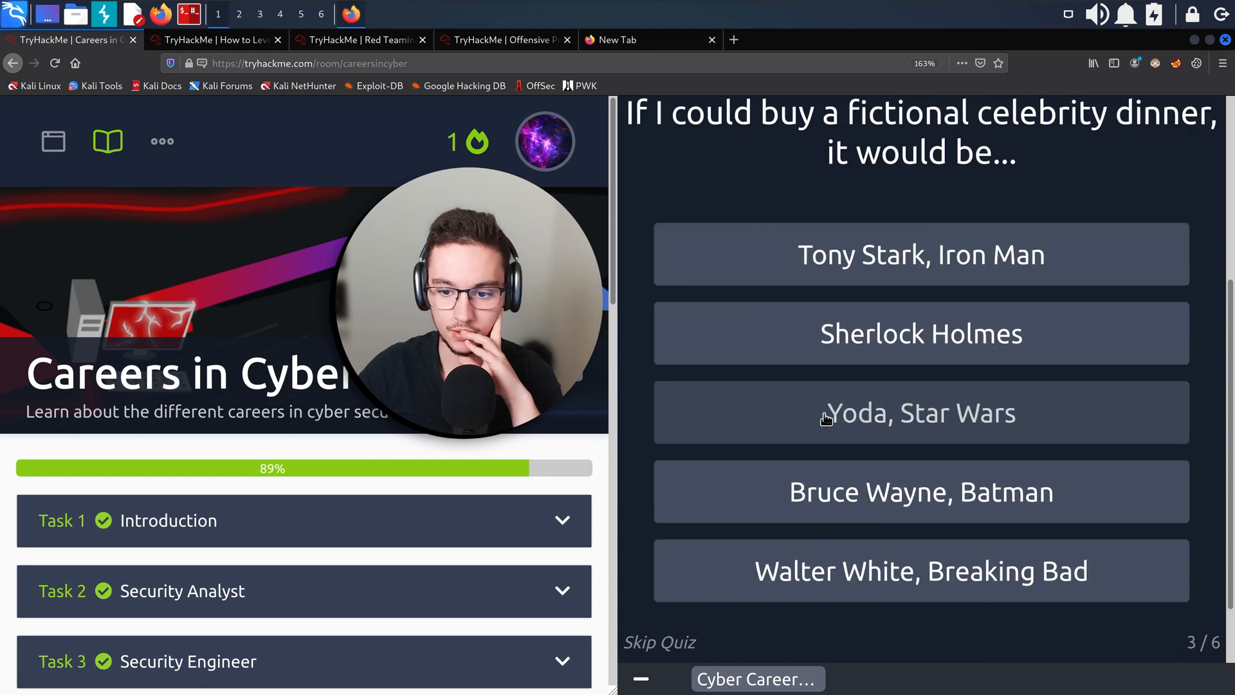
pyautogui.moveTo(835, 398)
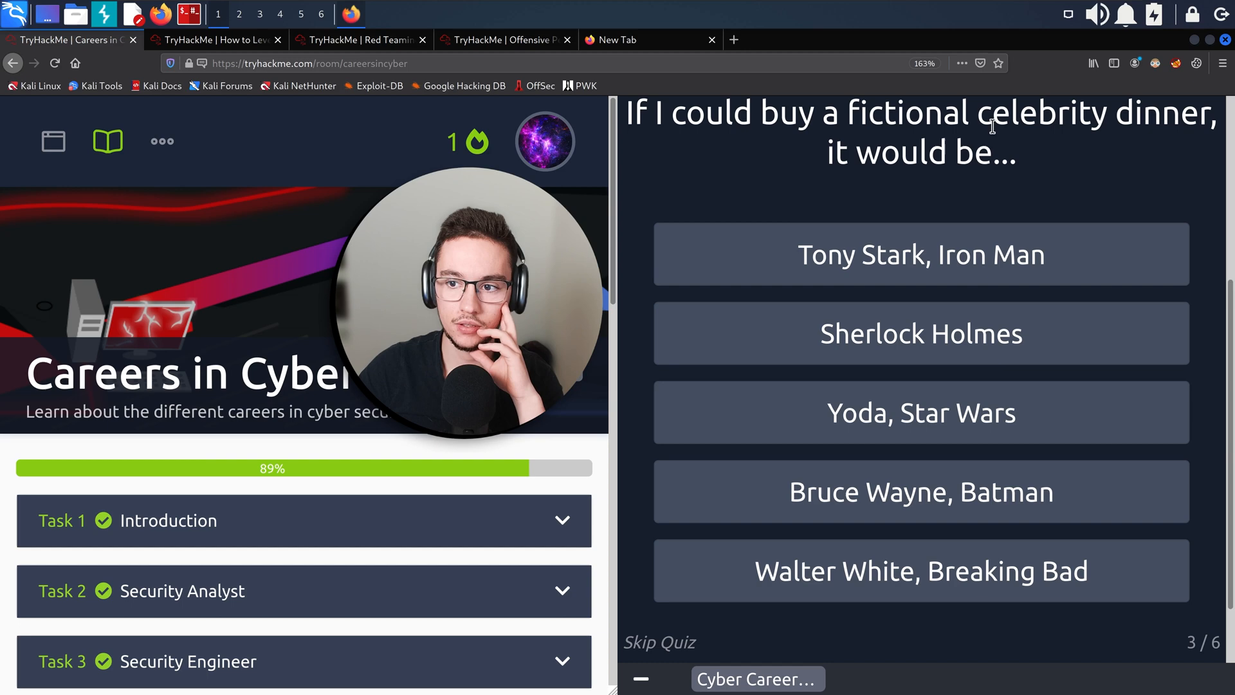
pyautogui.moveTo(945, 184)
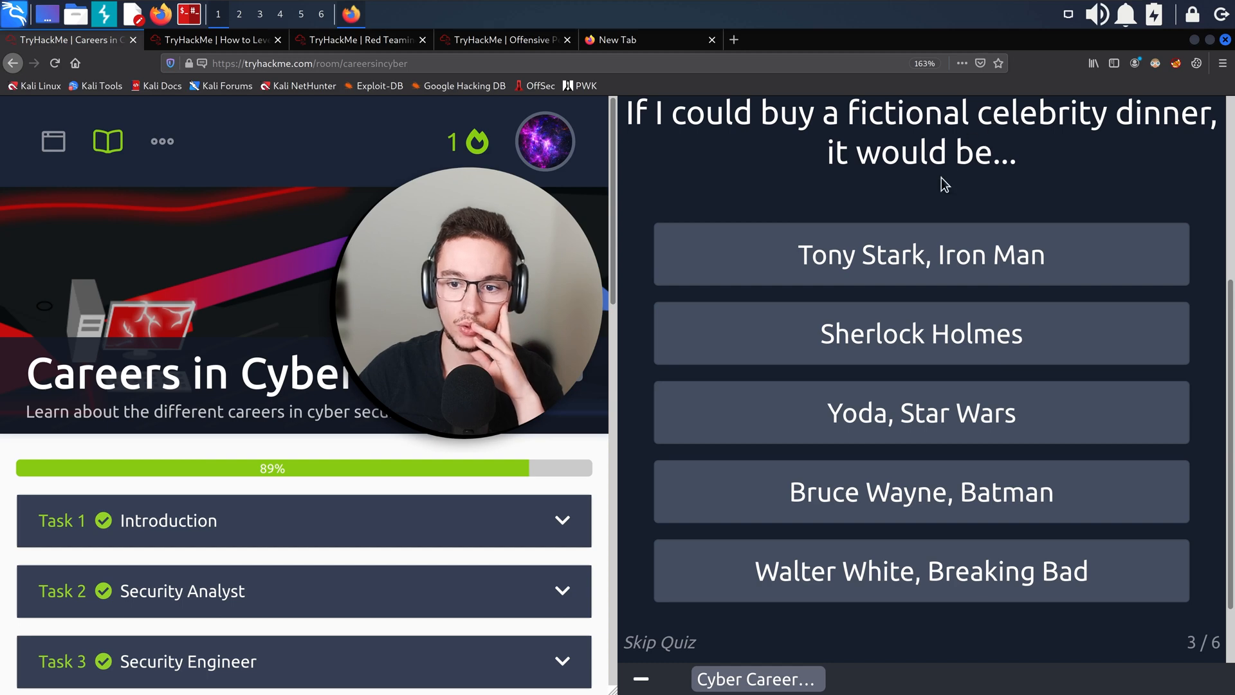
pyautogui.moveTo(892, 281)
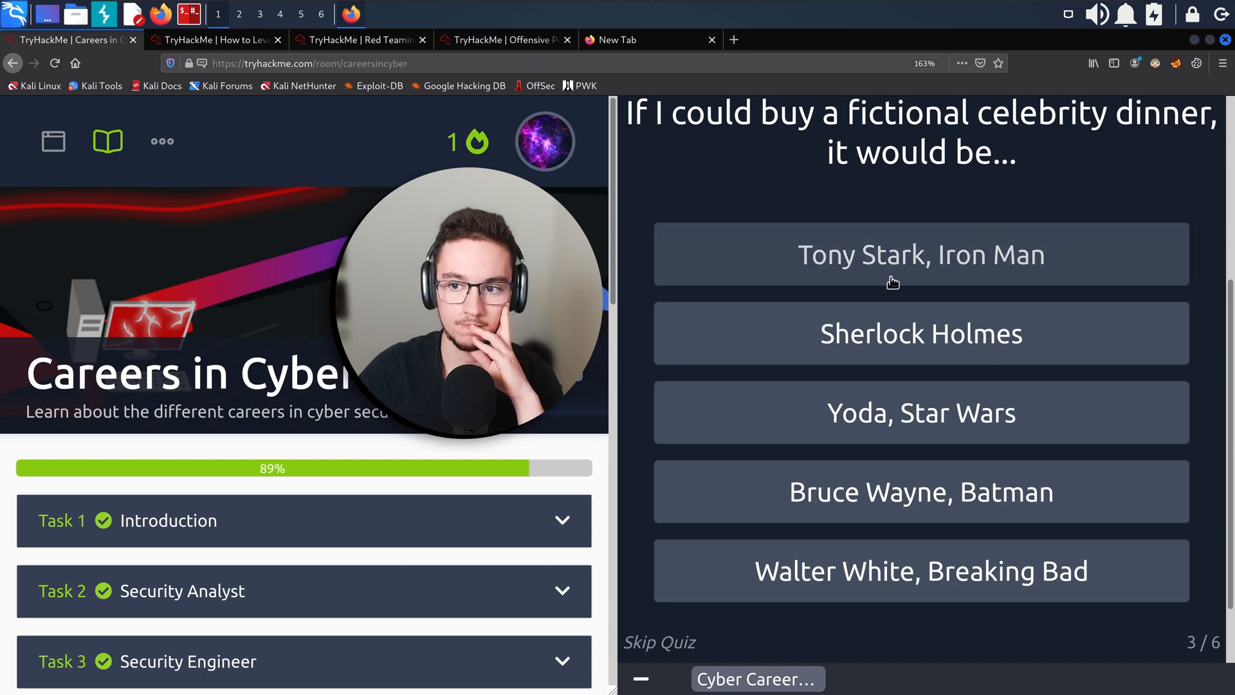
pyautogui.moveTo(891, 517)
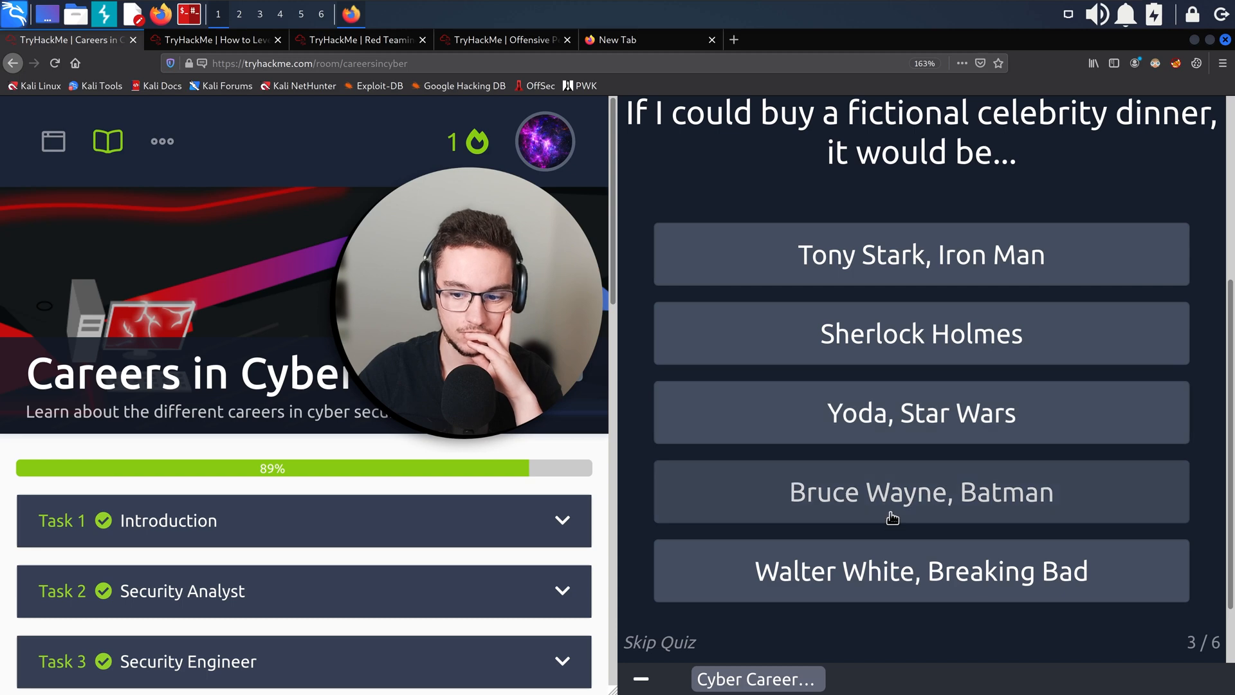
pyautogui.moveTo(874, 293)
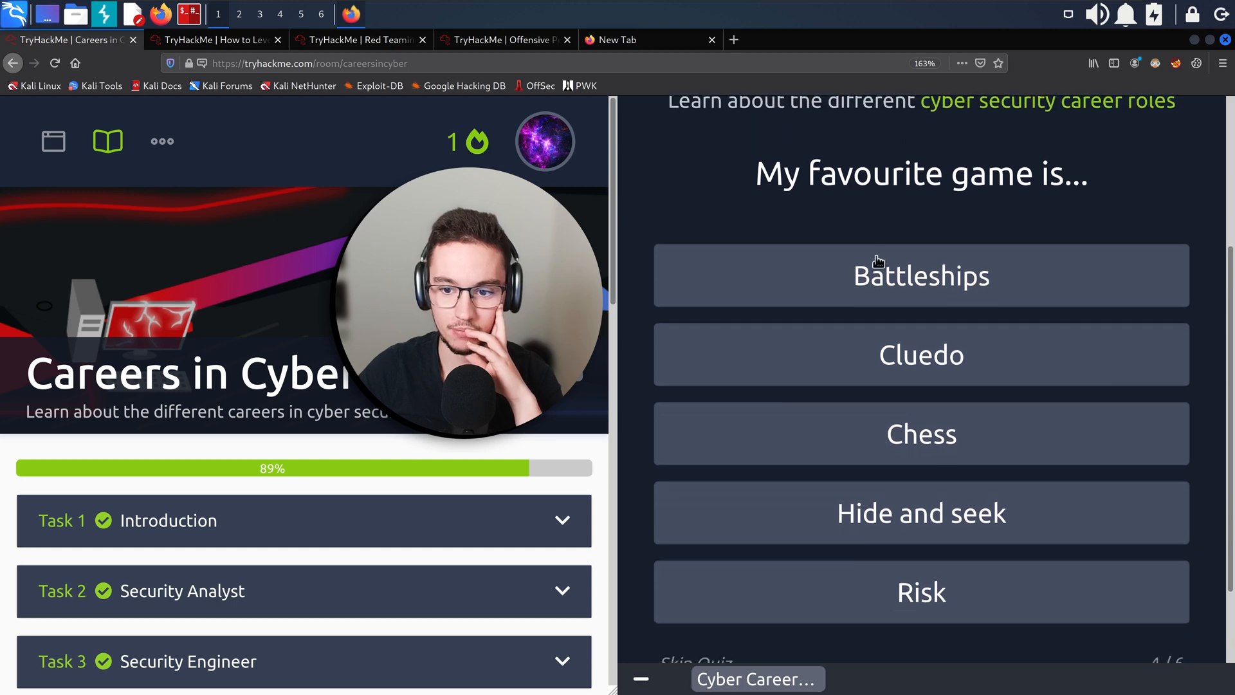
pyautogui.moveTo(876, 453)
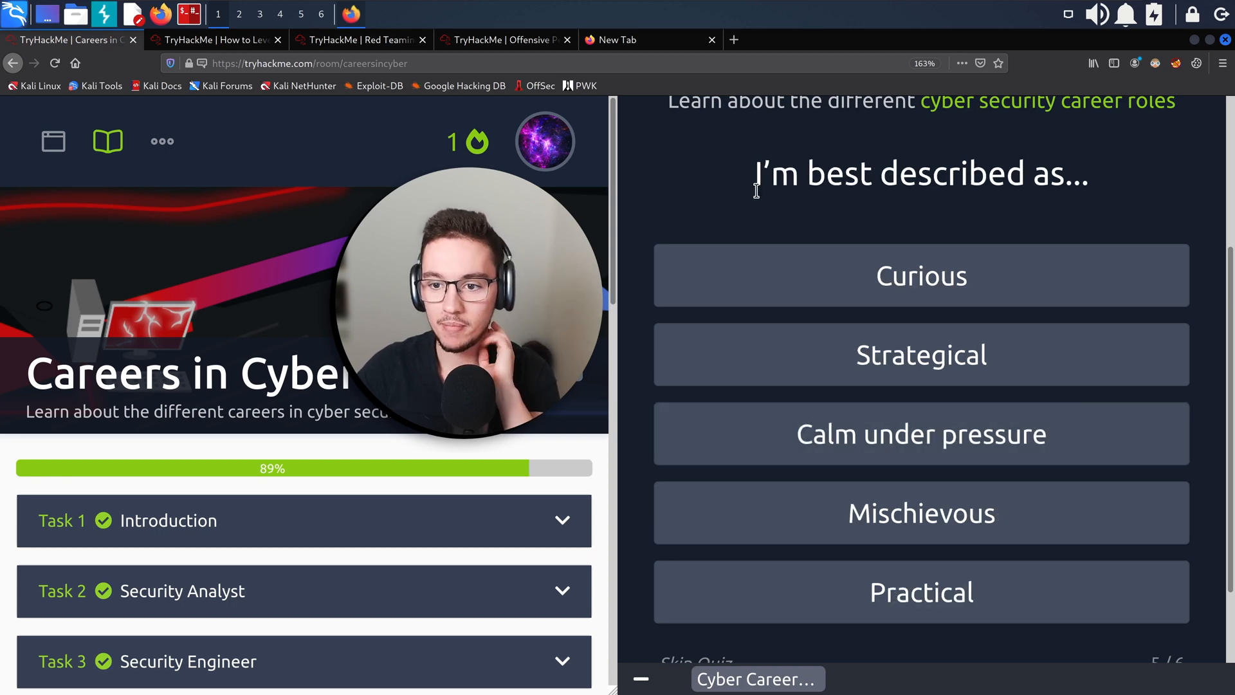
pyautogui.moveTo(759, 198)
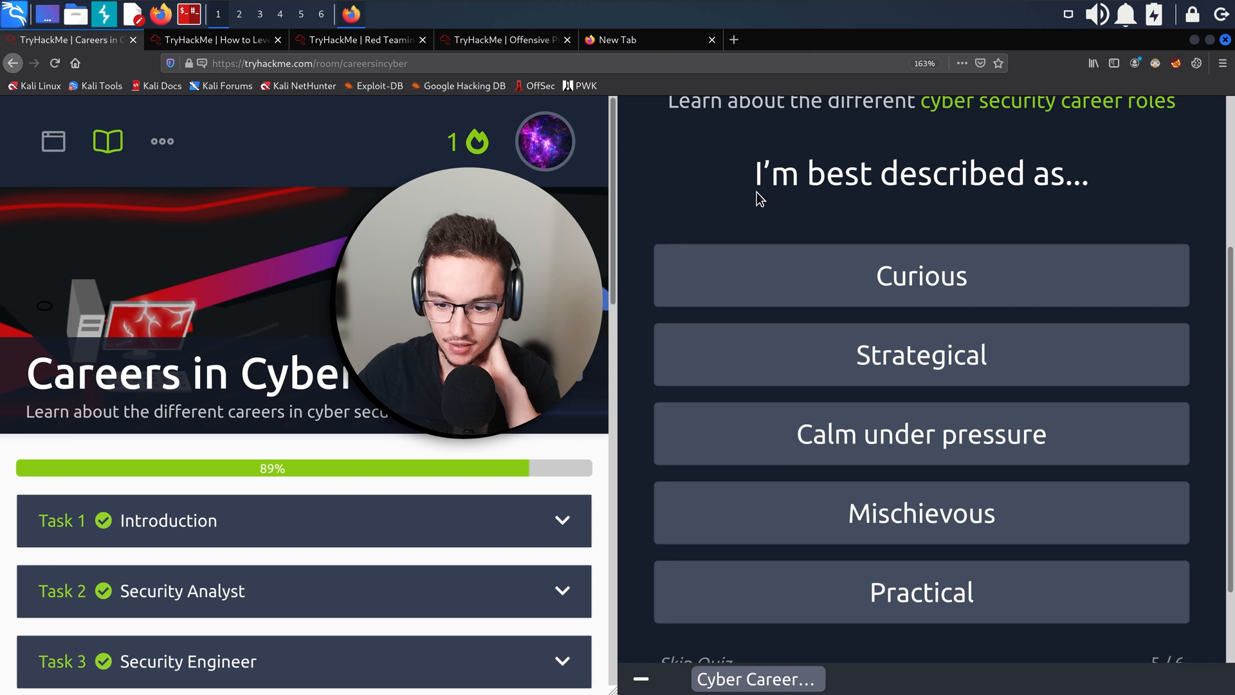
pyautogui.moveTo(759, 213)
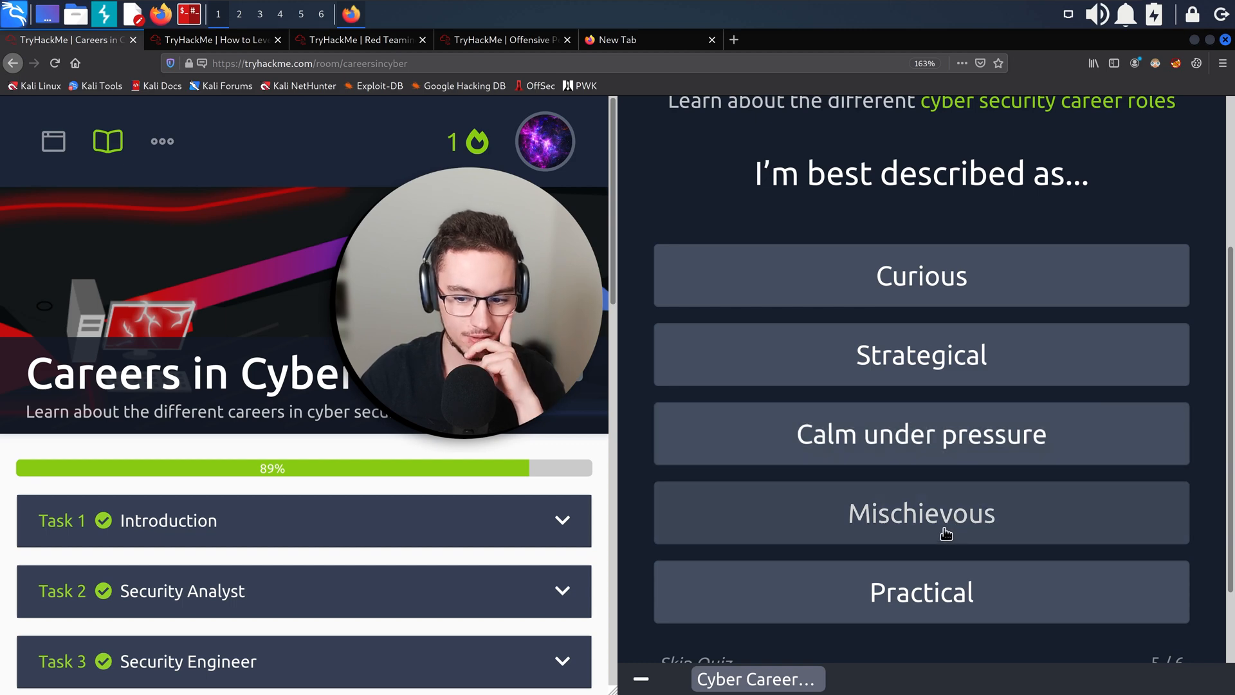
pyautogui.moveTo(935, 583)
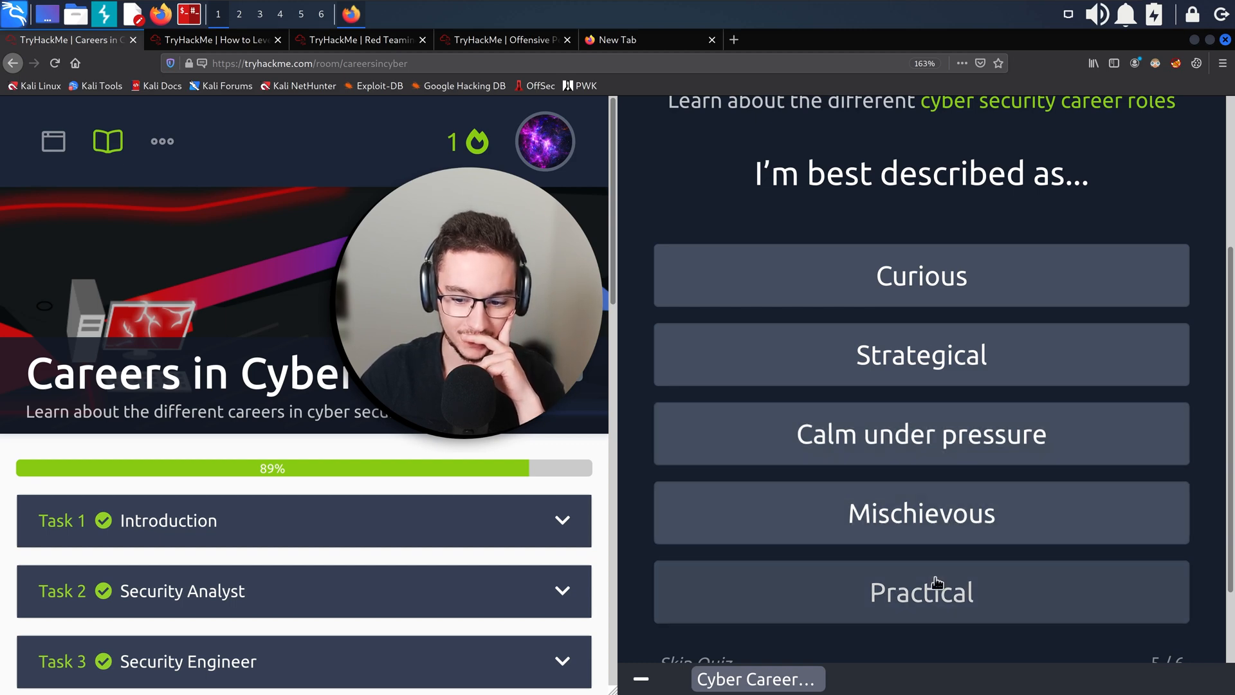
pyautogui.moveTo(740, 609)
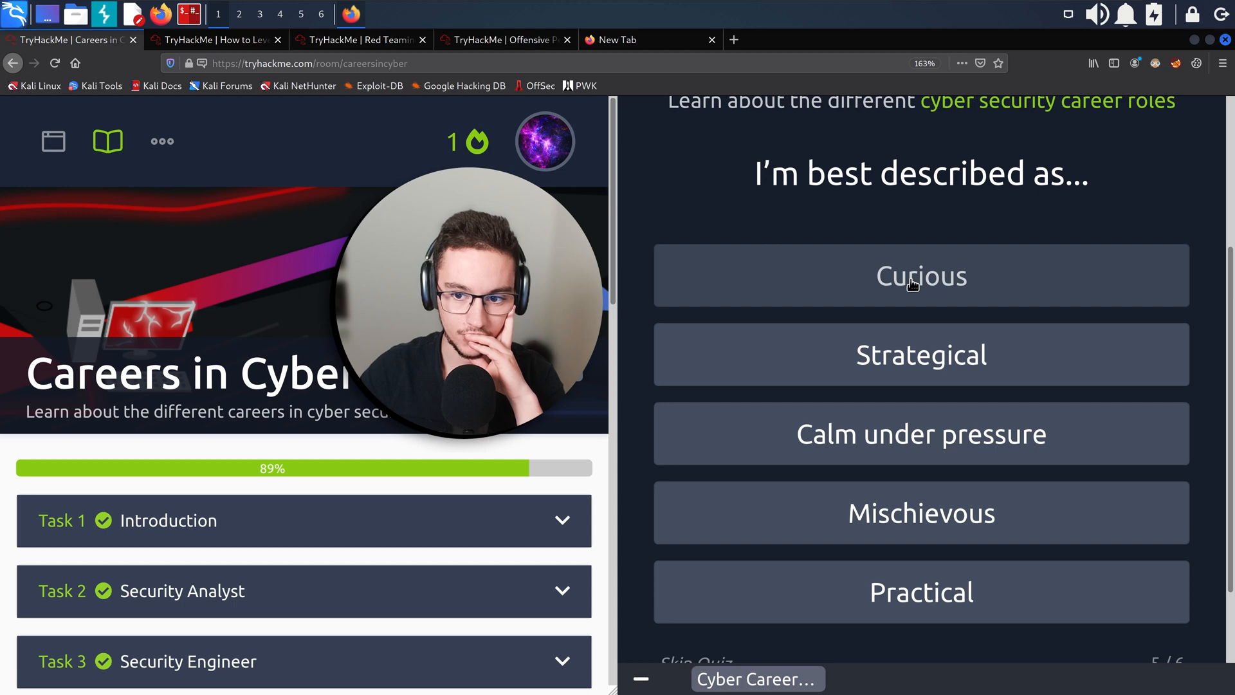
# Answer 'Curious' for the 'I'm best described as…' question, reaching the favourite movie question 6 of 6.
pyautogui.click(921, 276)
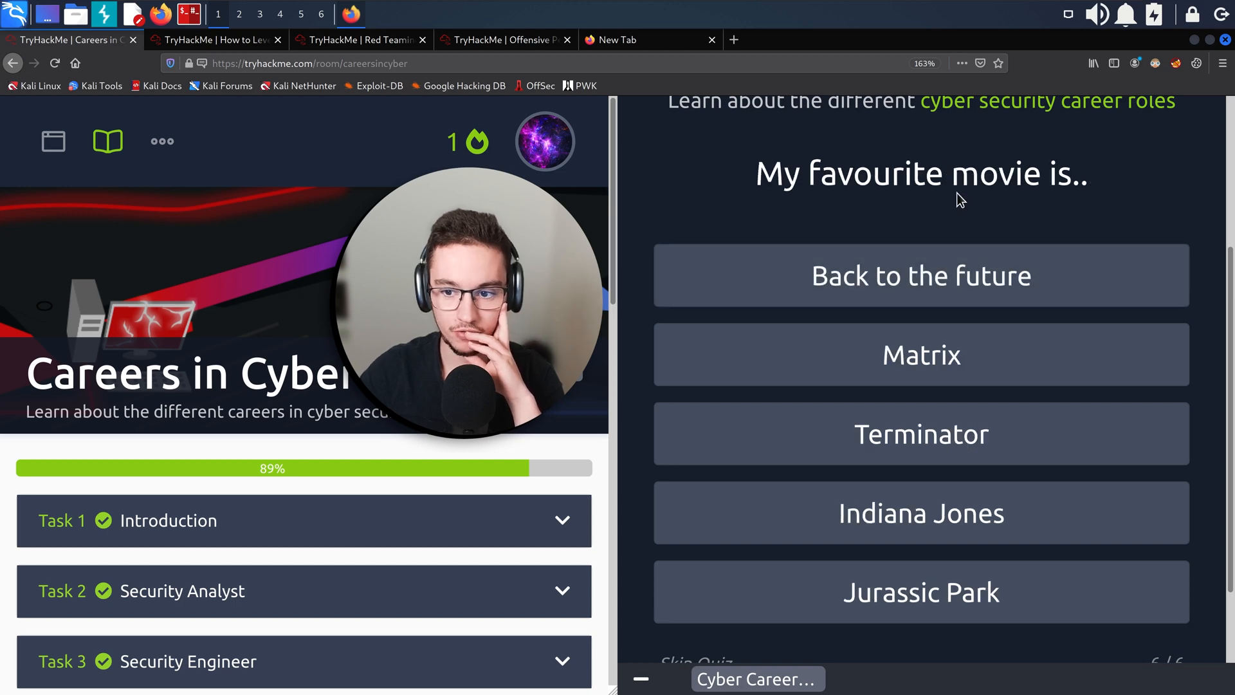
pyautogui.moveTo(920, 368)
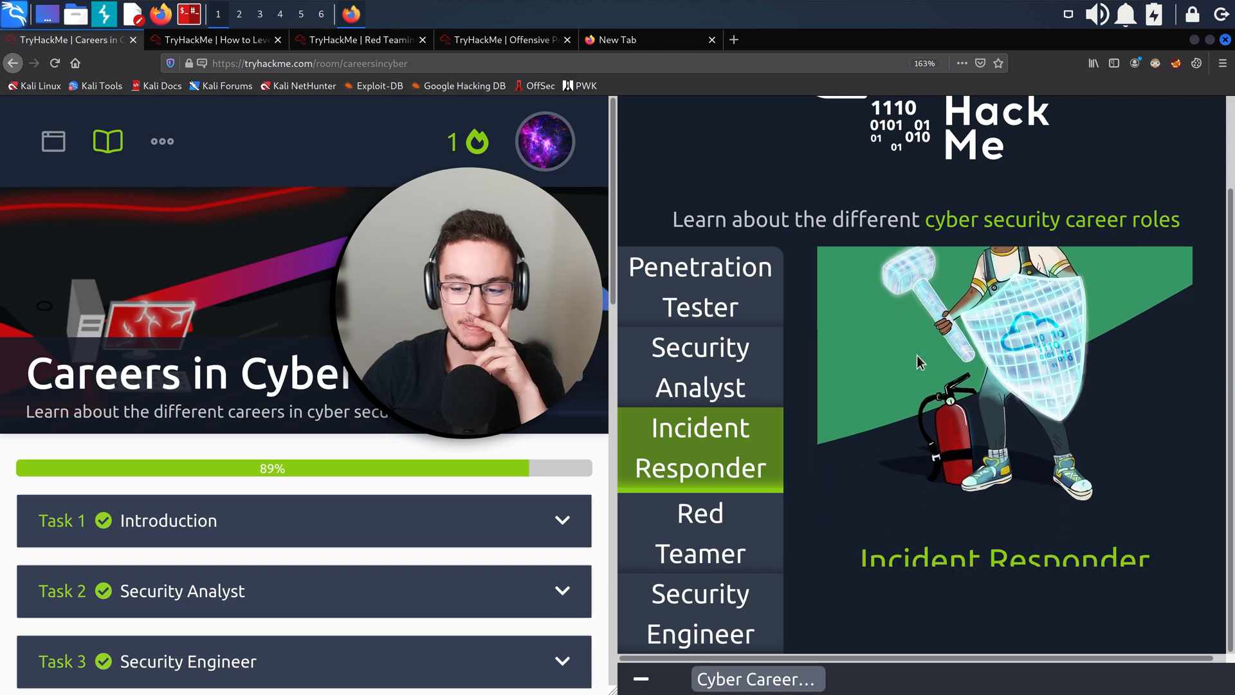
# Pick a favourite movie answer so the quiz shows the Incident Responder result.
pyautogui.scroll(-3)
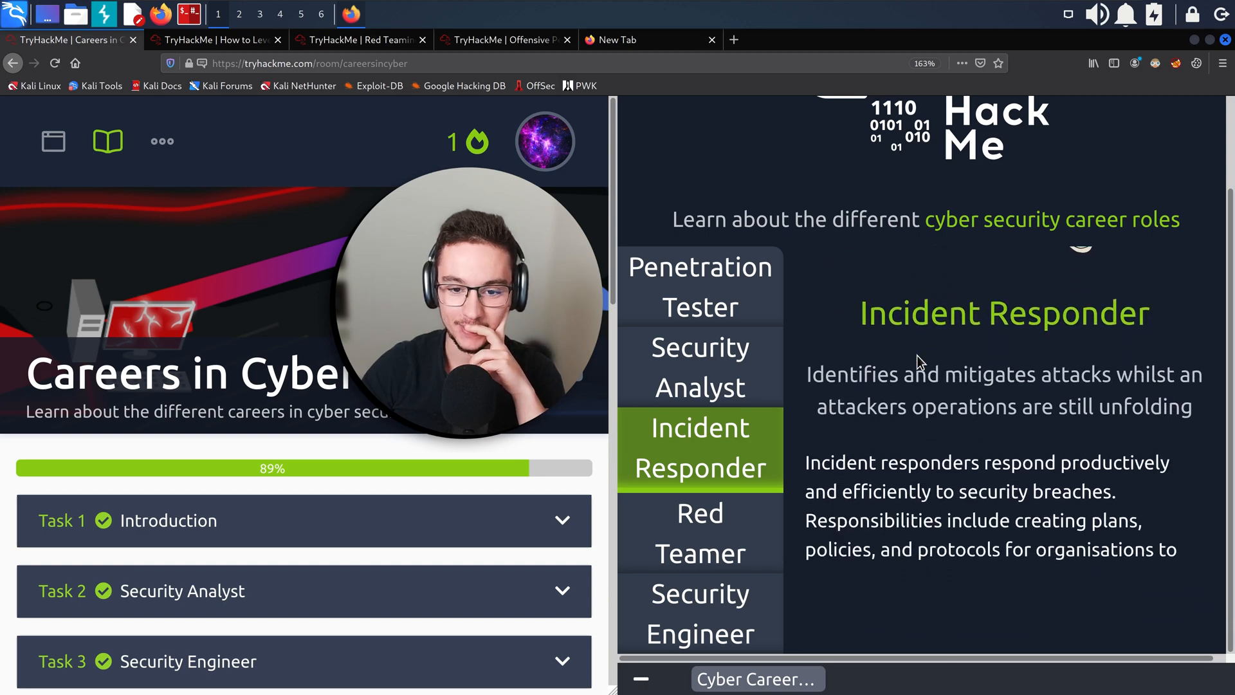
pyautogui.scroll(-3)
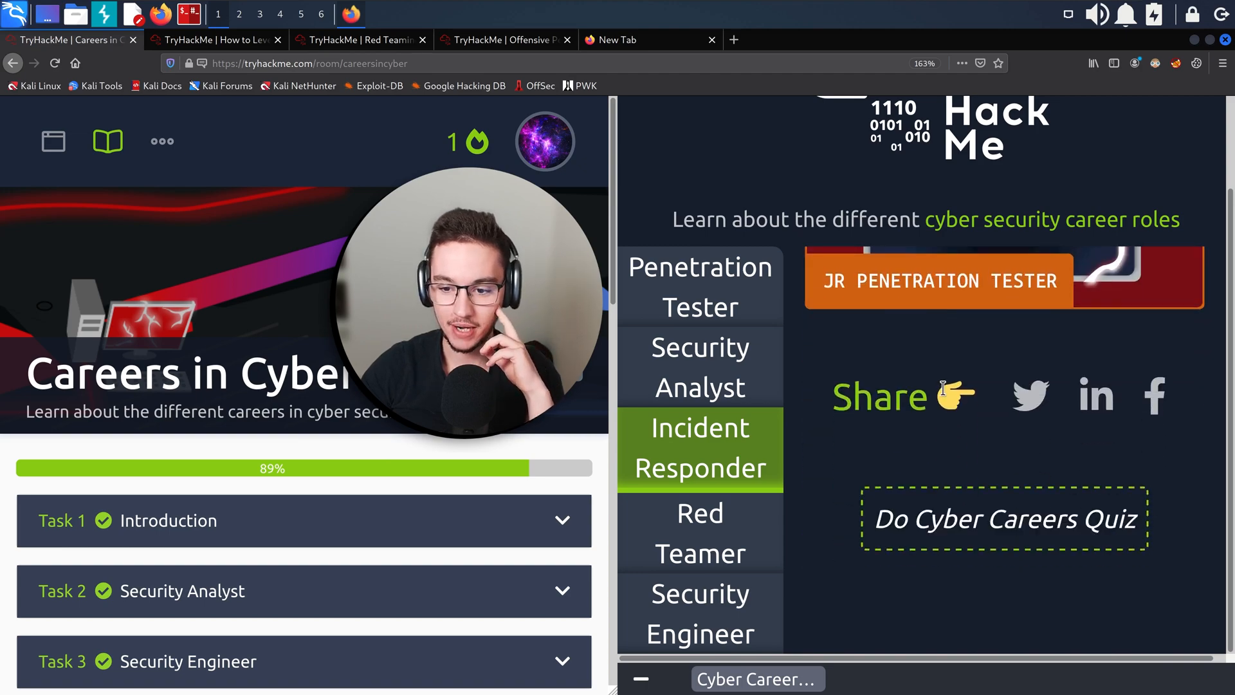
pyautogui.click(698, 448)
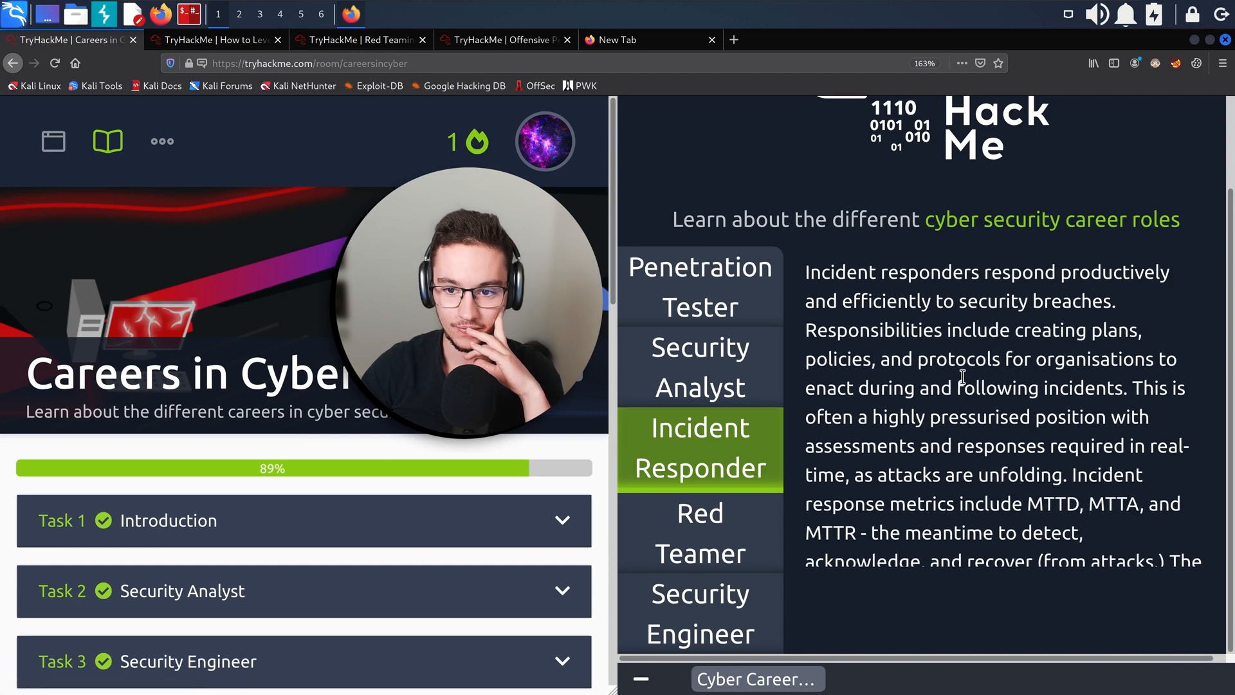
pyautogui.scroll(3)
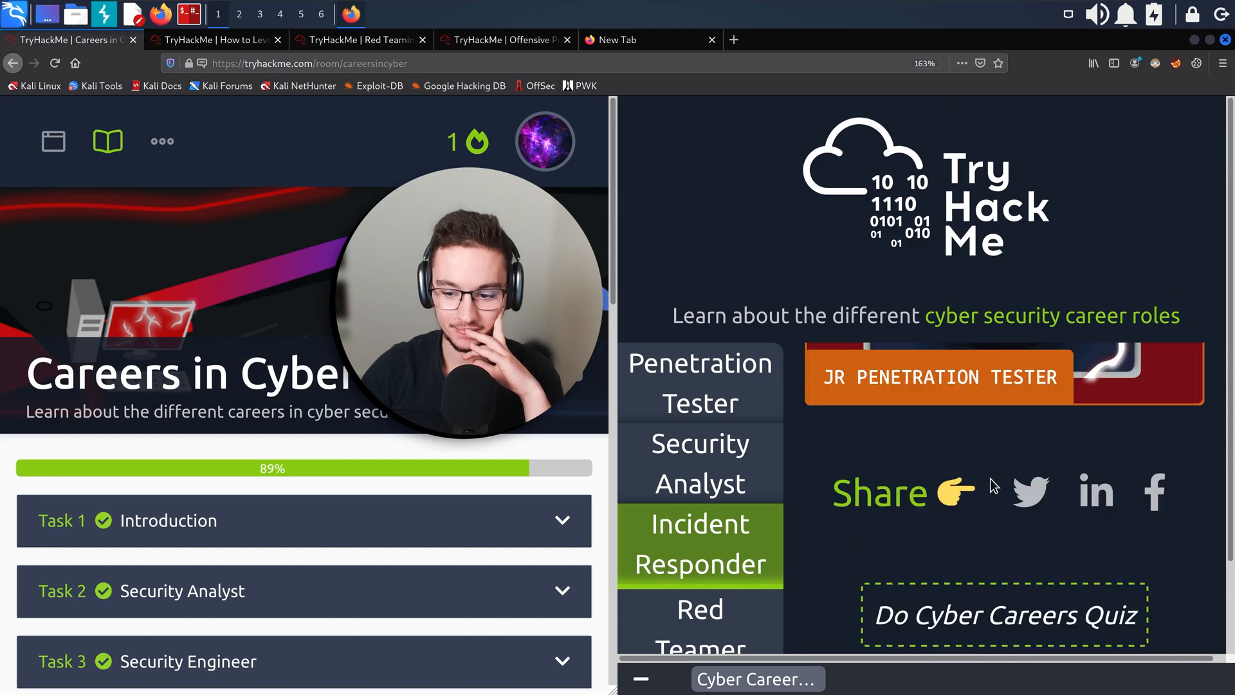
pyautogui.moveTo(1004, 628)
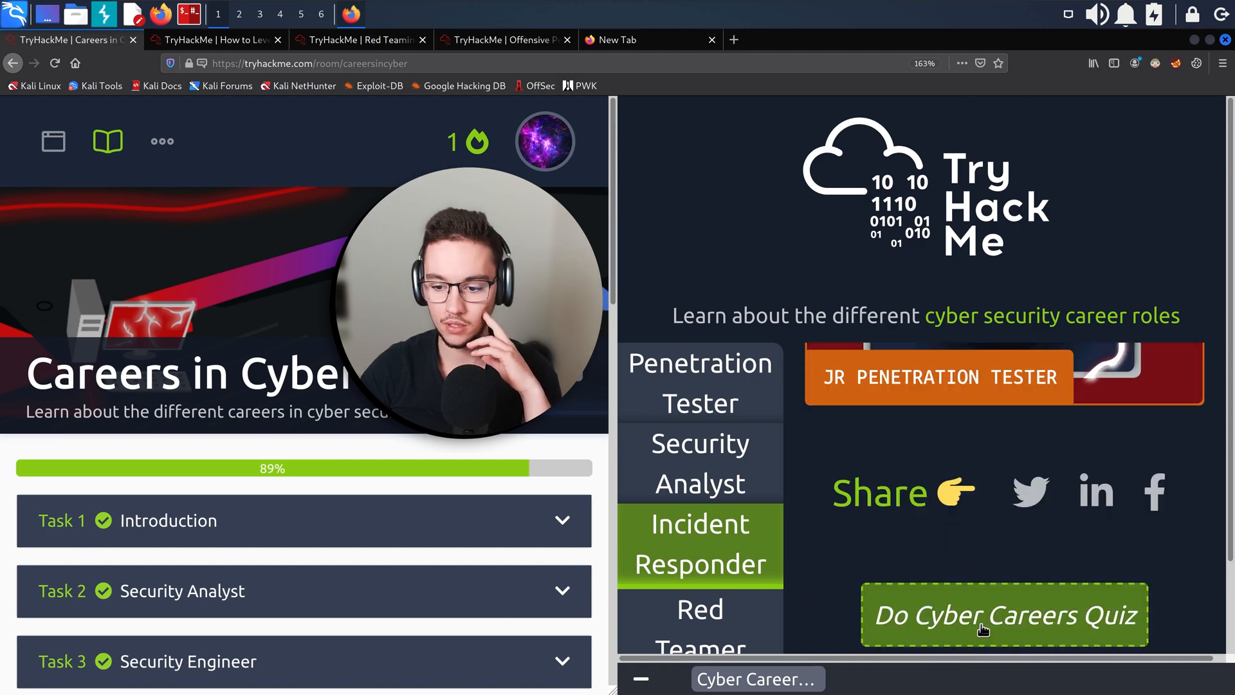
pyautogui.moveTo(981, 619)
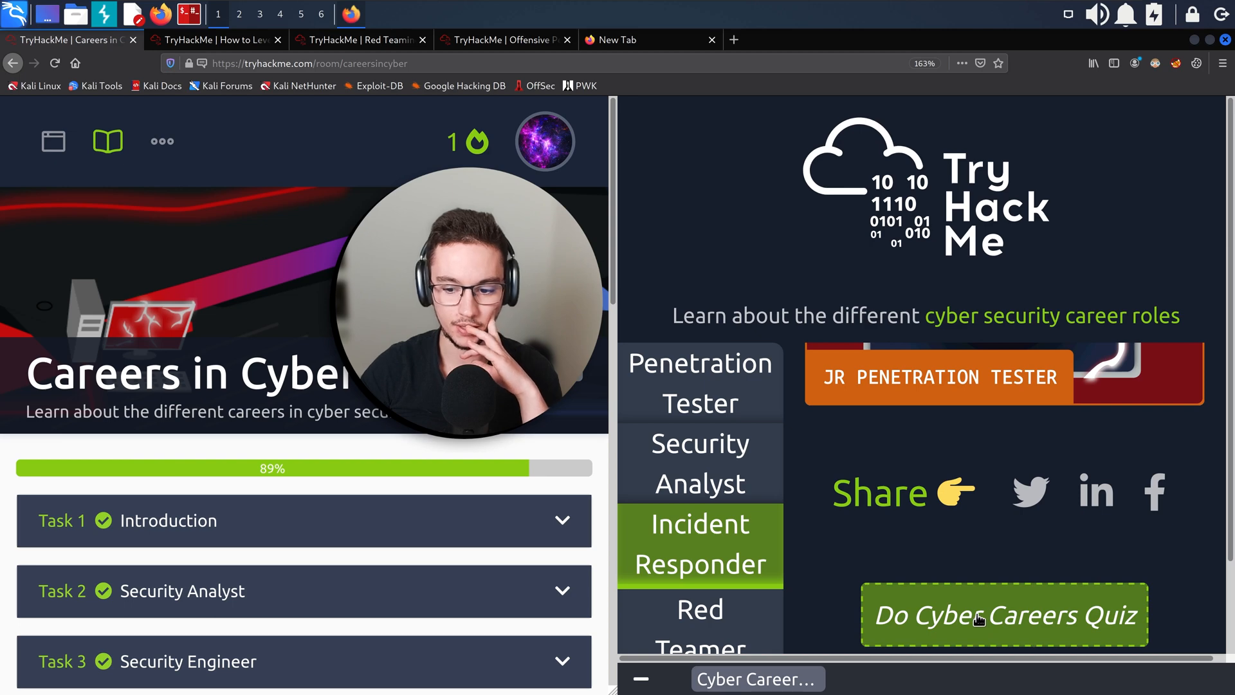
# Restart the careers quiz and bring the room's Task 9 Quiz question into view.
pyautogui.scroll(-3)
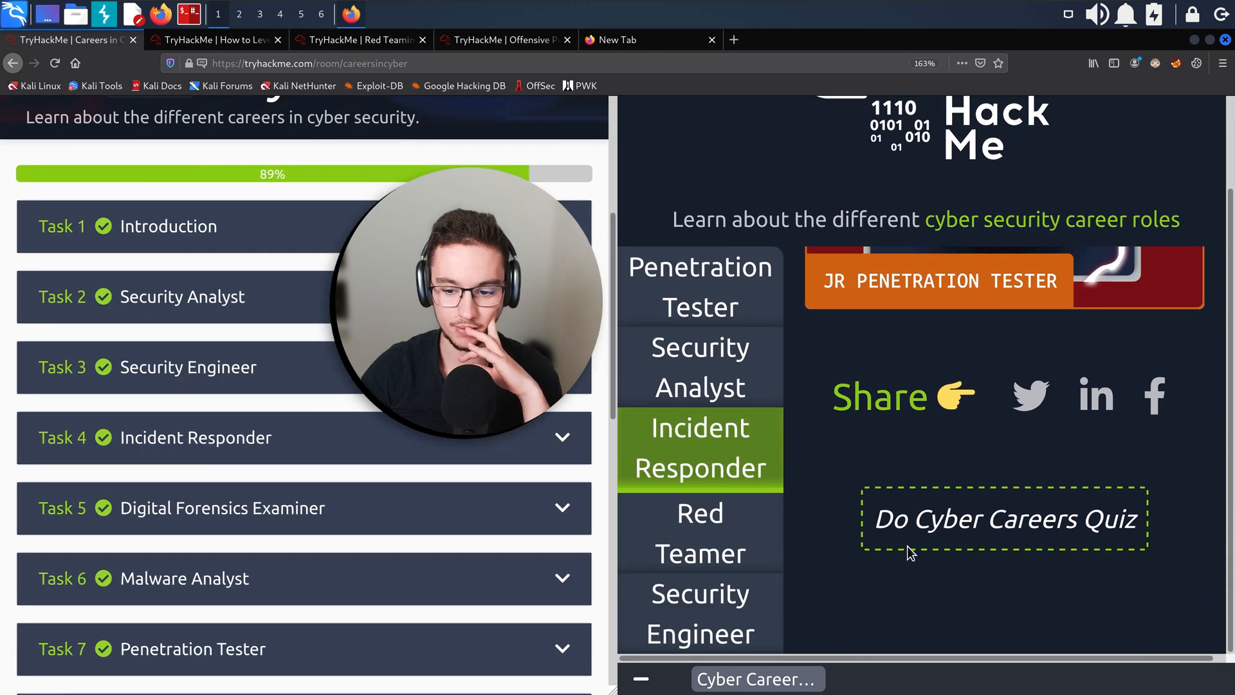
pyautogui.click(1003, 519)
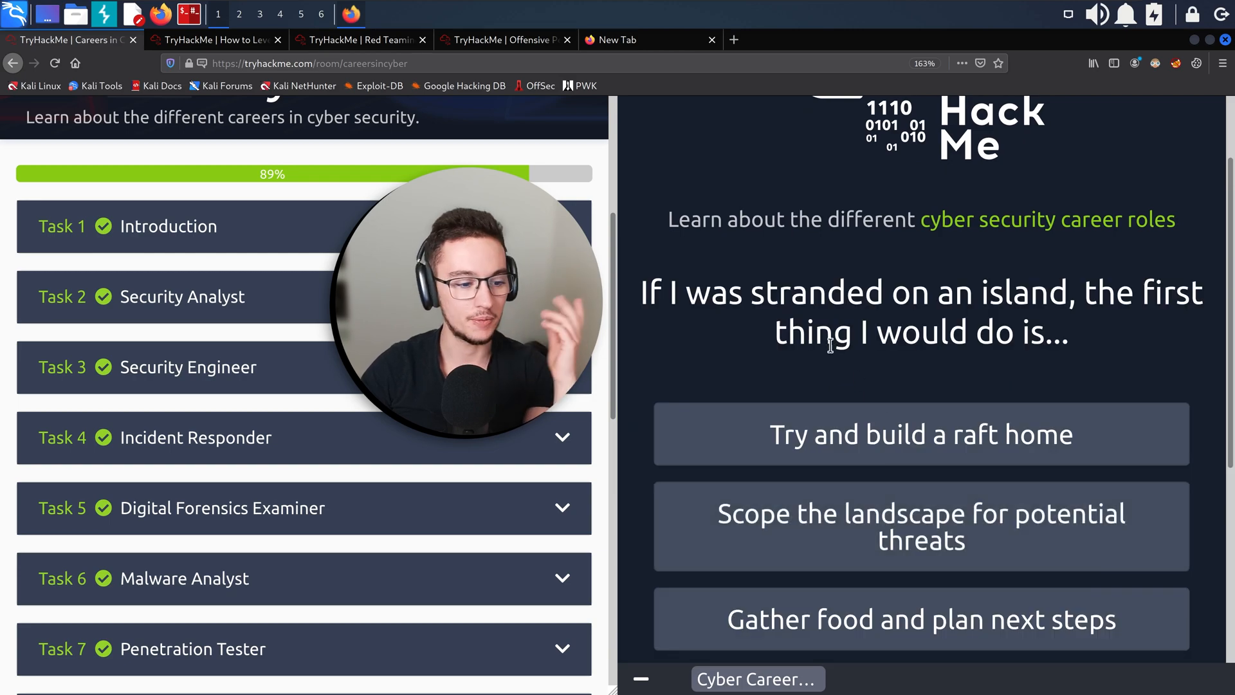
pyautogui.scroll(-3)
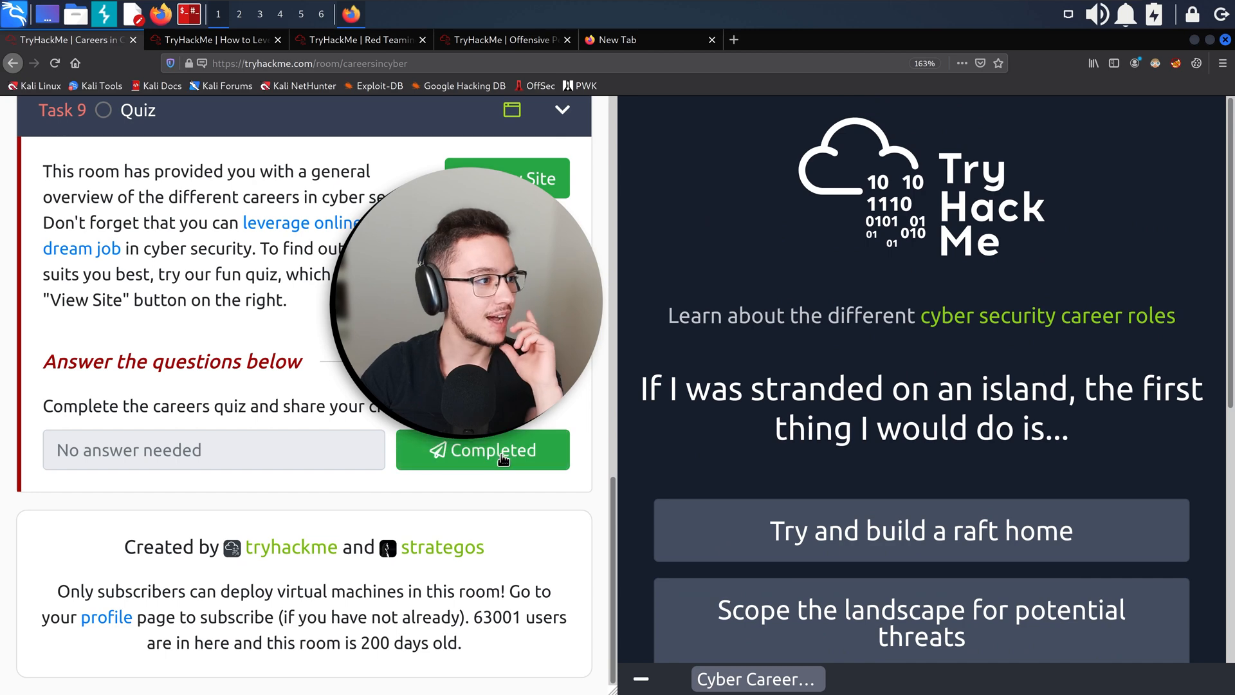
# Mark Task 9 Quiz as completed and dismiss the Congratulations popup, finishing the room.
pyautogui.scroll(3)
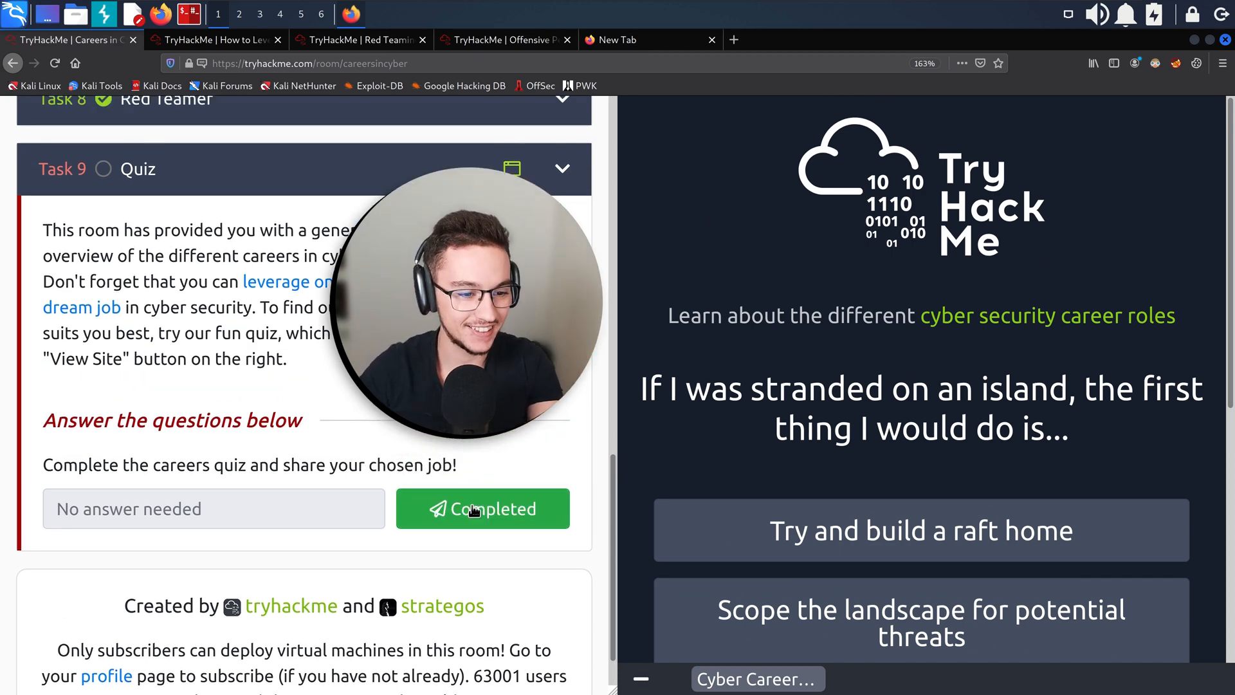
pyautogui.scroll(3)
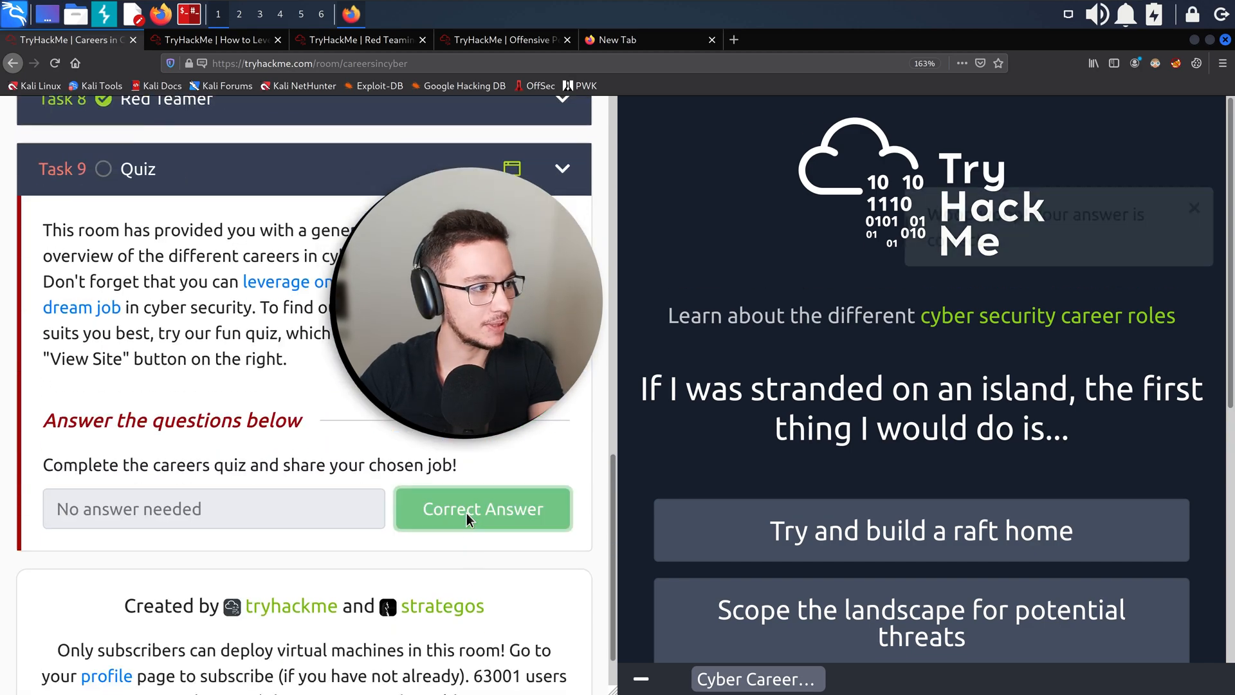
pyautogui.click(483, 508)
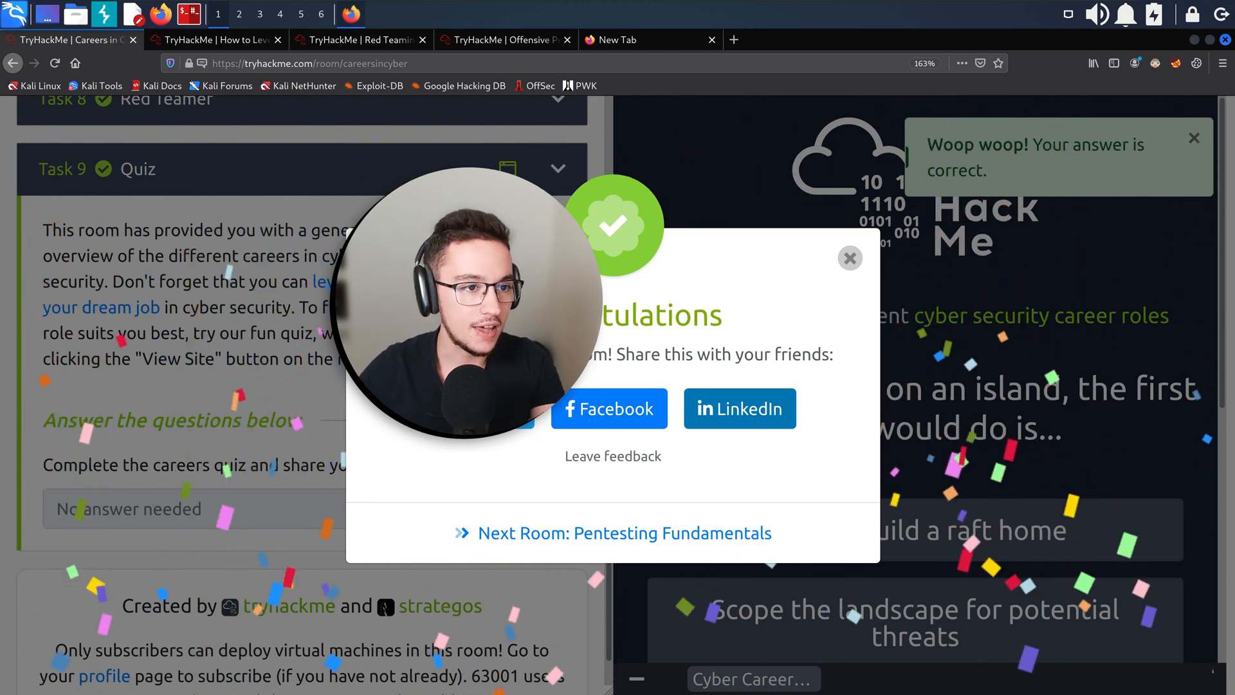
pyautogui.click(851, 258)
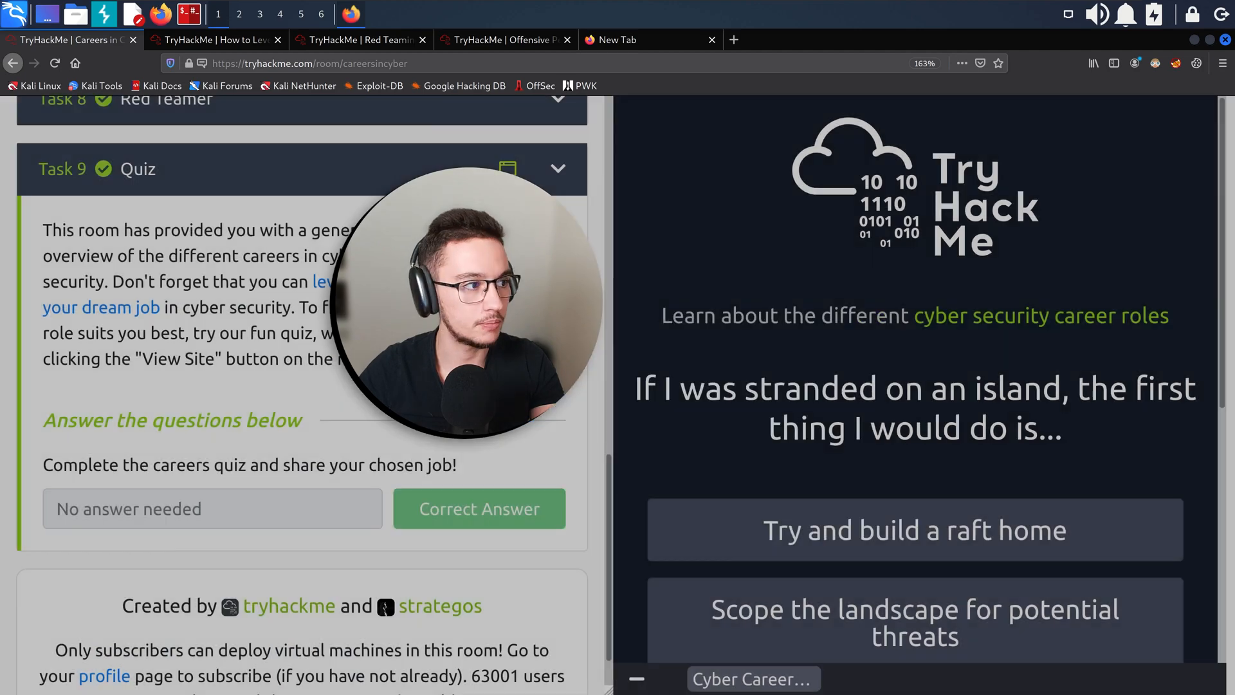
pyautogui.scroll(3)
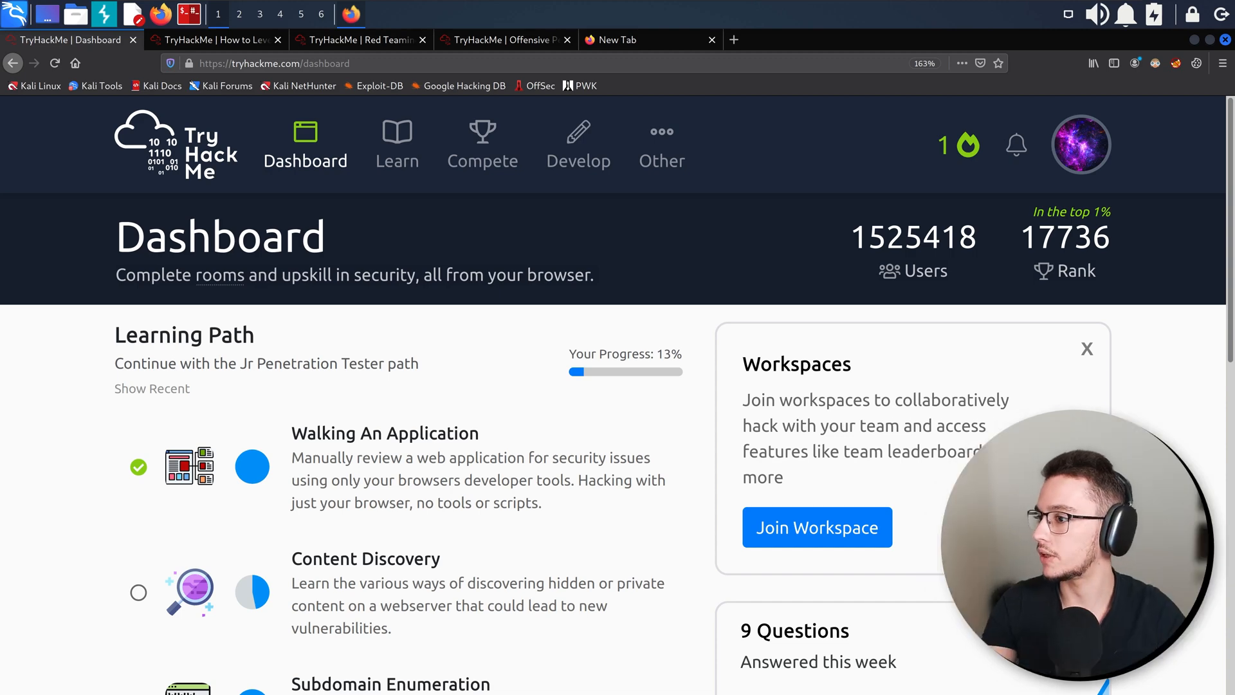
pyautogui.moveTo(71, 444)
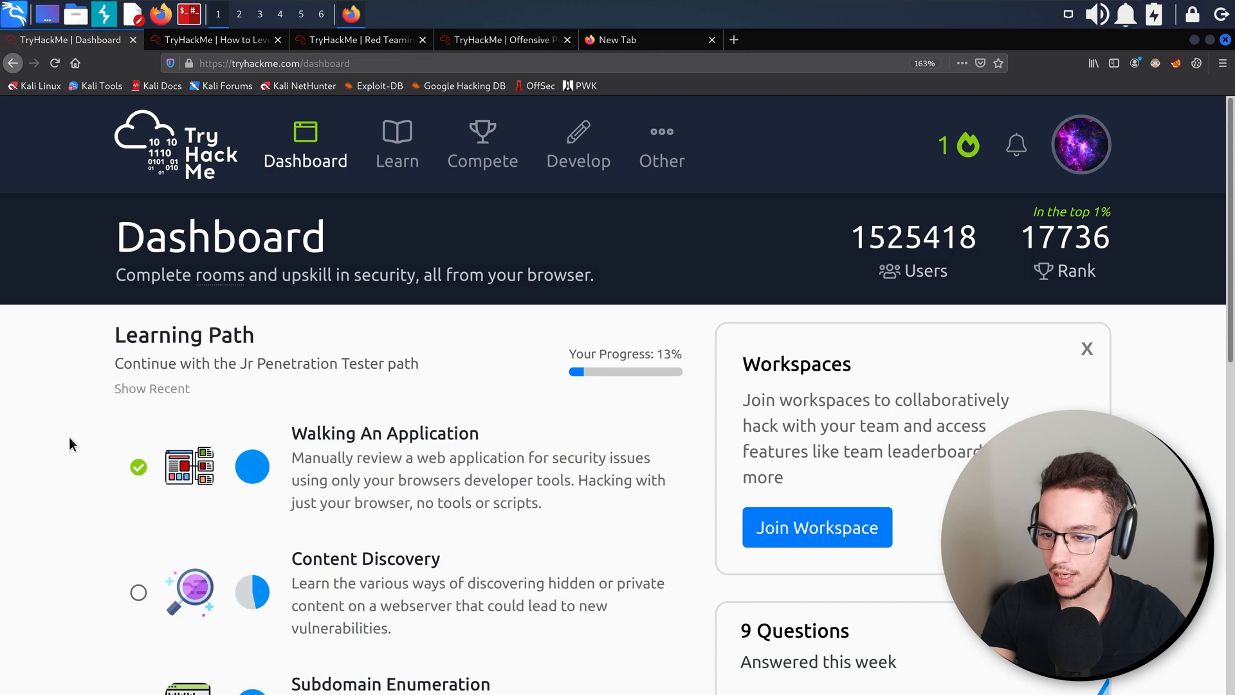
pyautogui.scroll(-3)
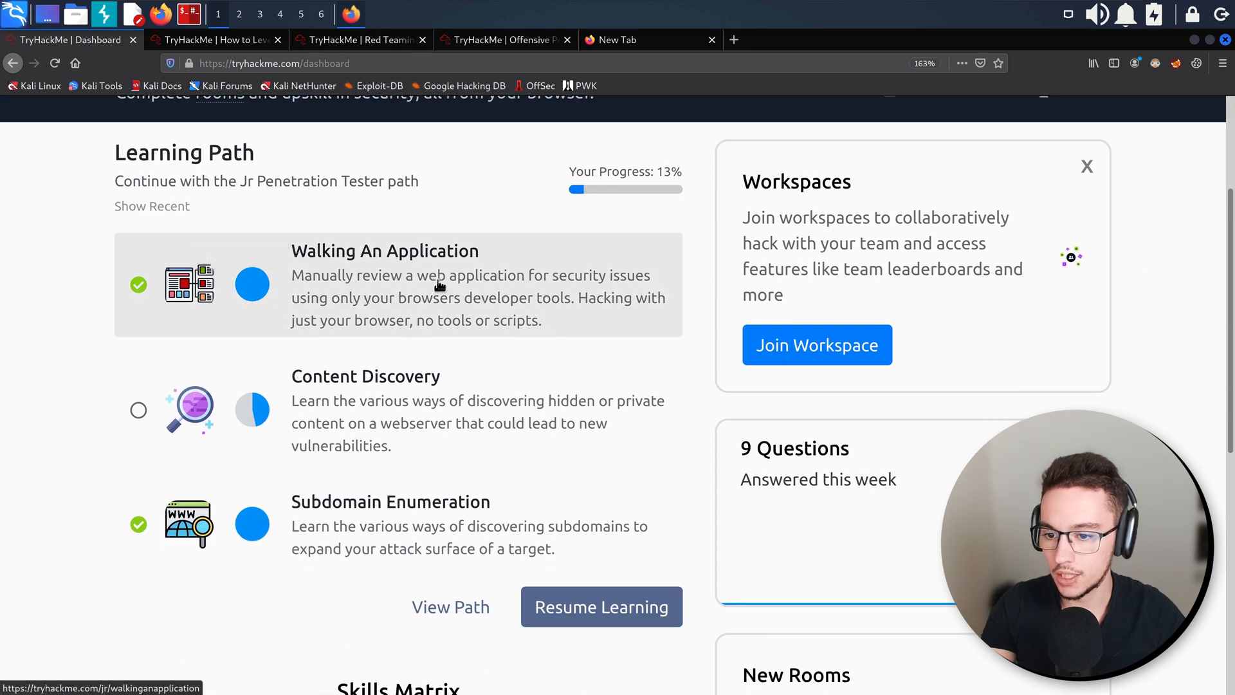
pyautogui.moveTo(331, 412)
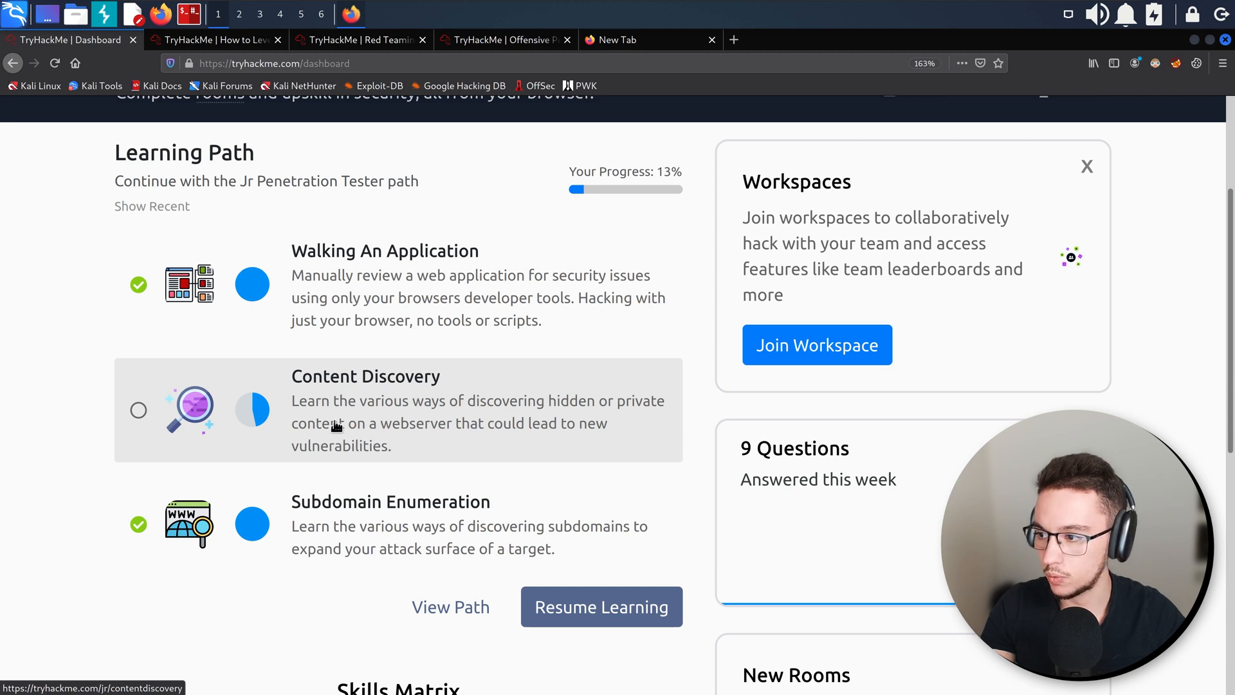
pyautogui.moveTo(334, 416)
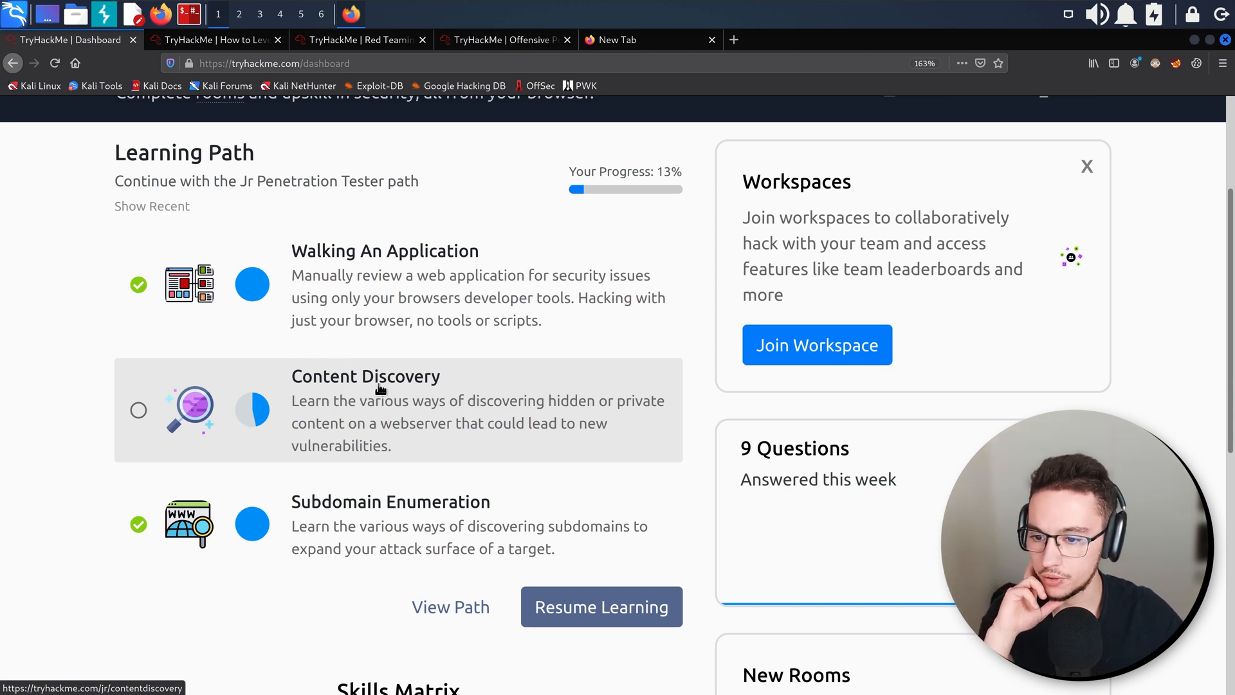
pyautogui.moveTo(386, 417)
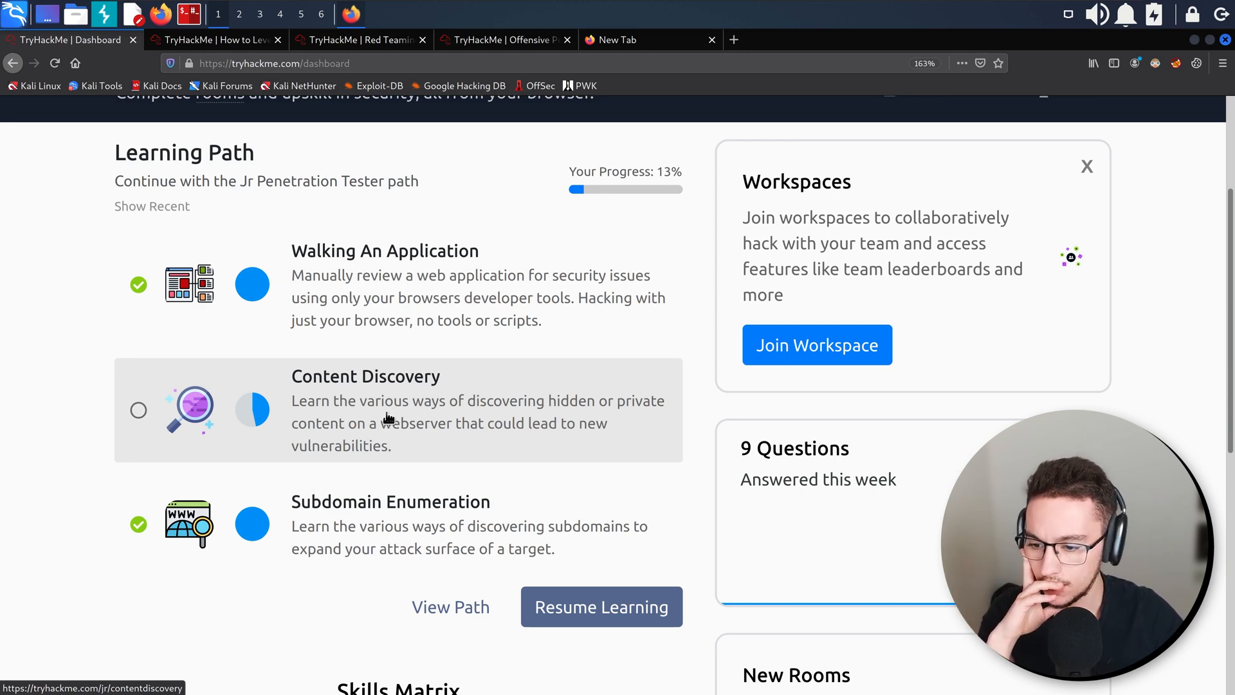
pyautogui.moveTo(453, 639)
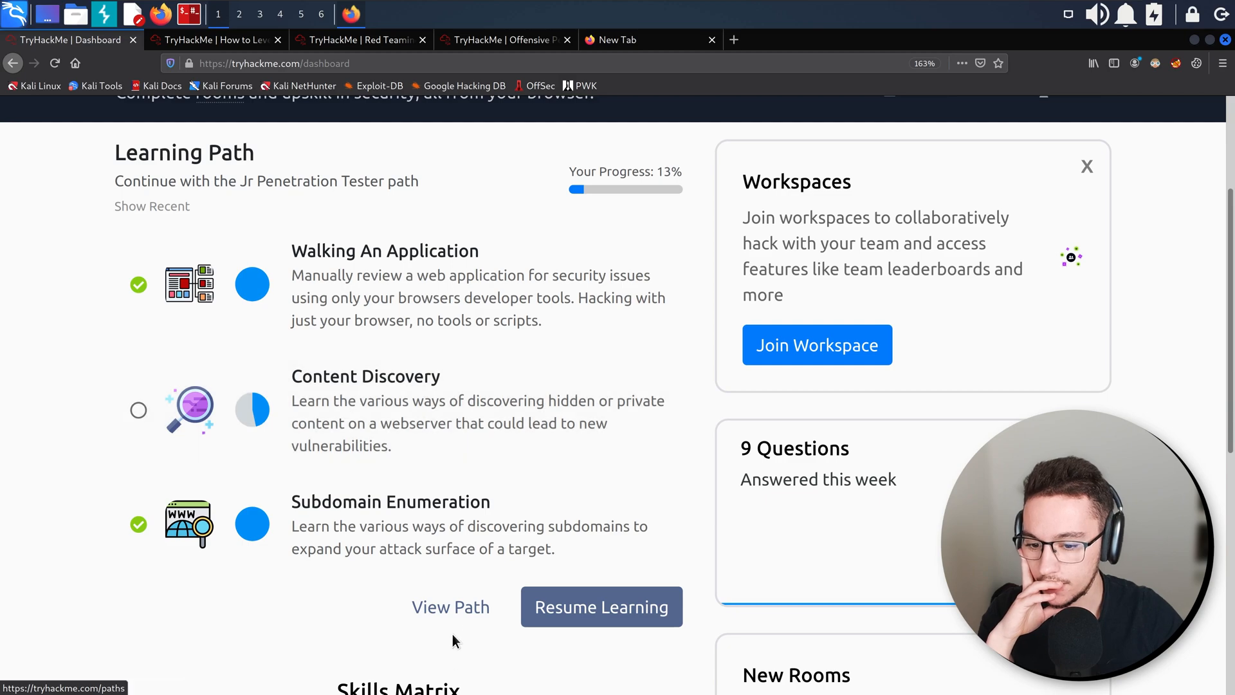
# View the Jr Penetration Tester path and scroll through its modules down to Privilege Escalation.
pyautogui.click(450, 606)
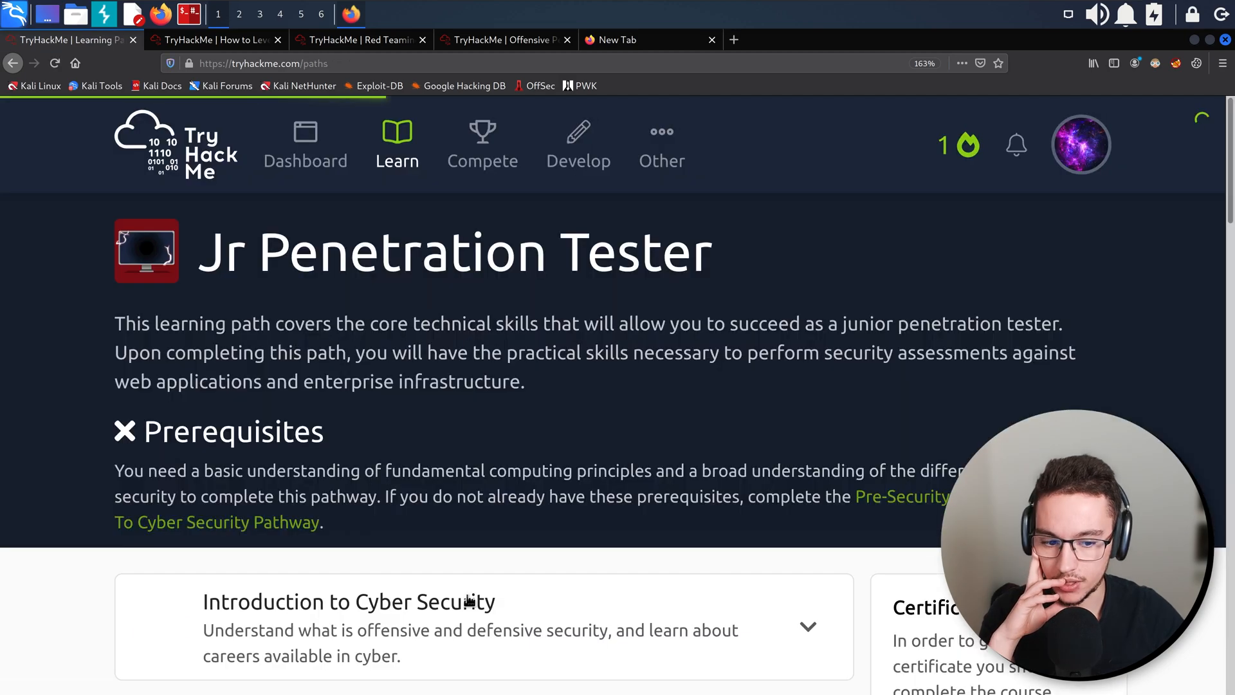
pyautogui.scroll(-3)
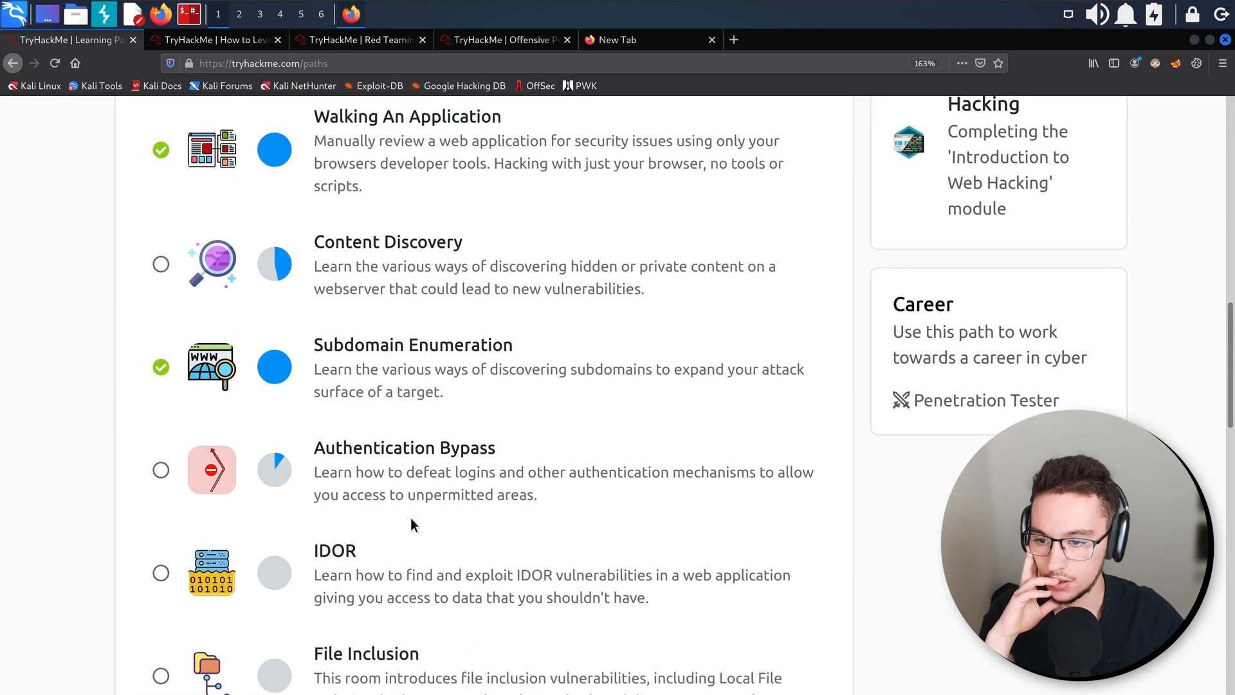
pyautogui.scroll(3)
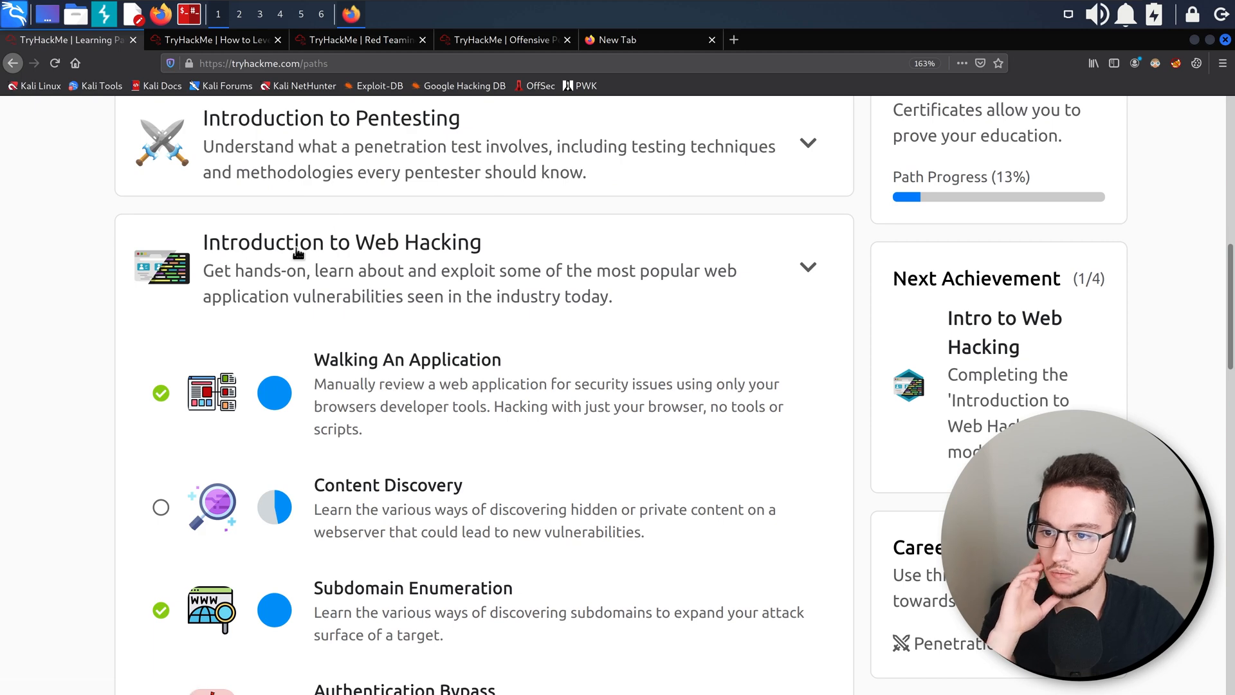
pyautogui.scroll(-3)
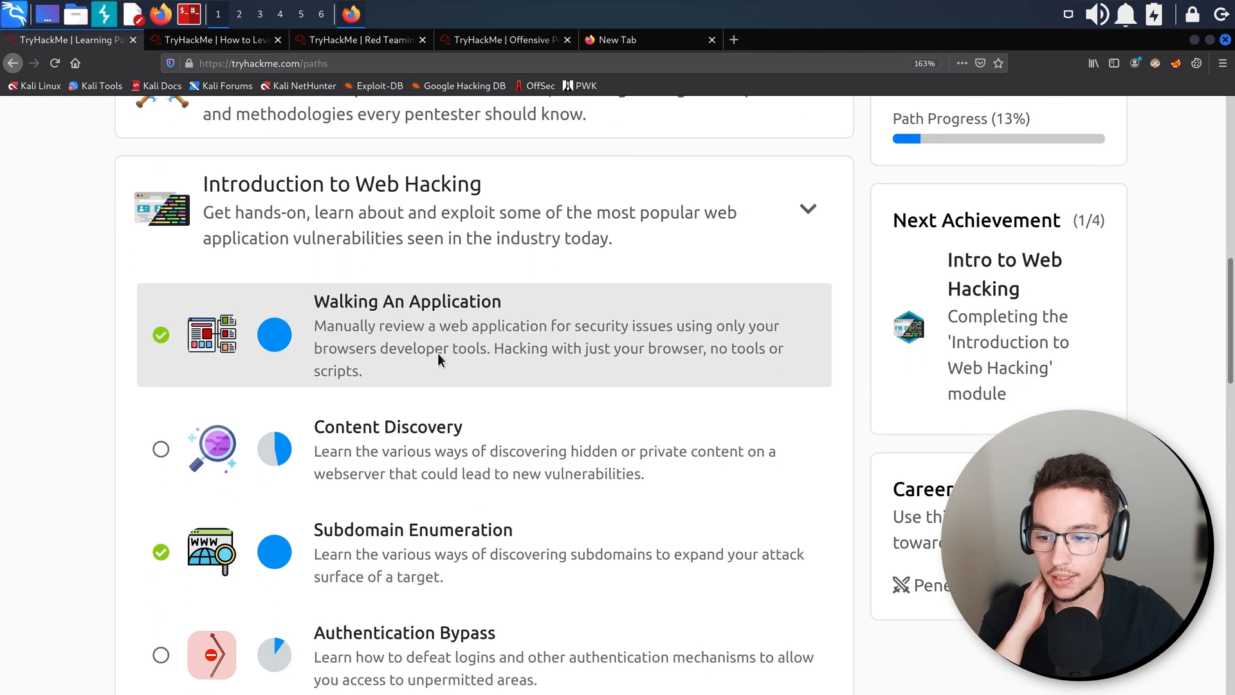
pyautogui.scroll(-3)
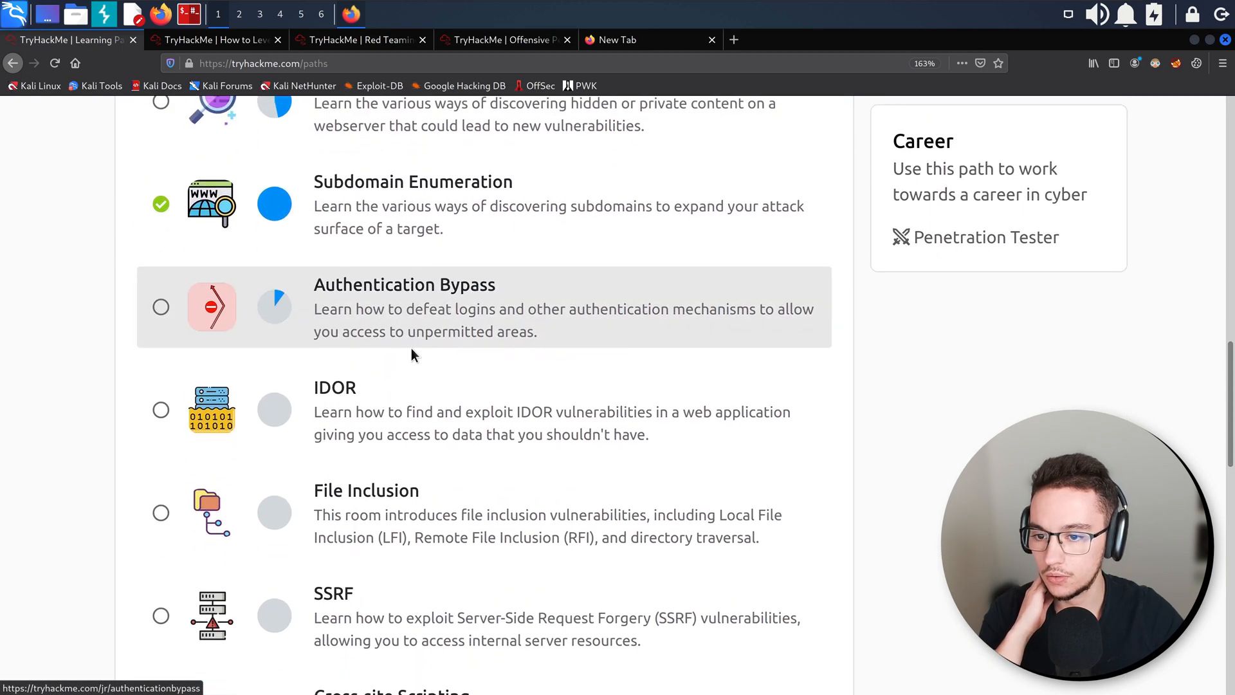
pyautogui.scroll(-3)
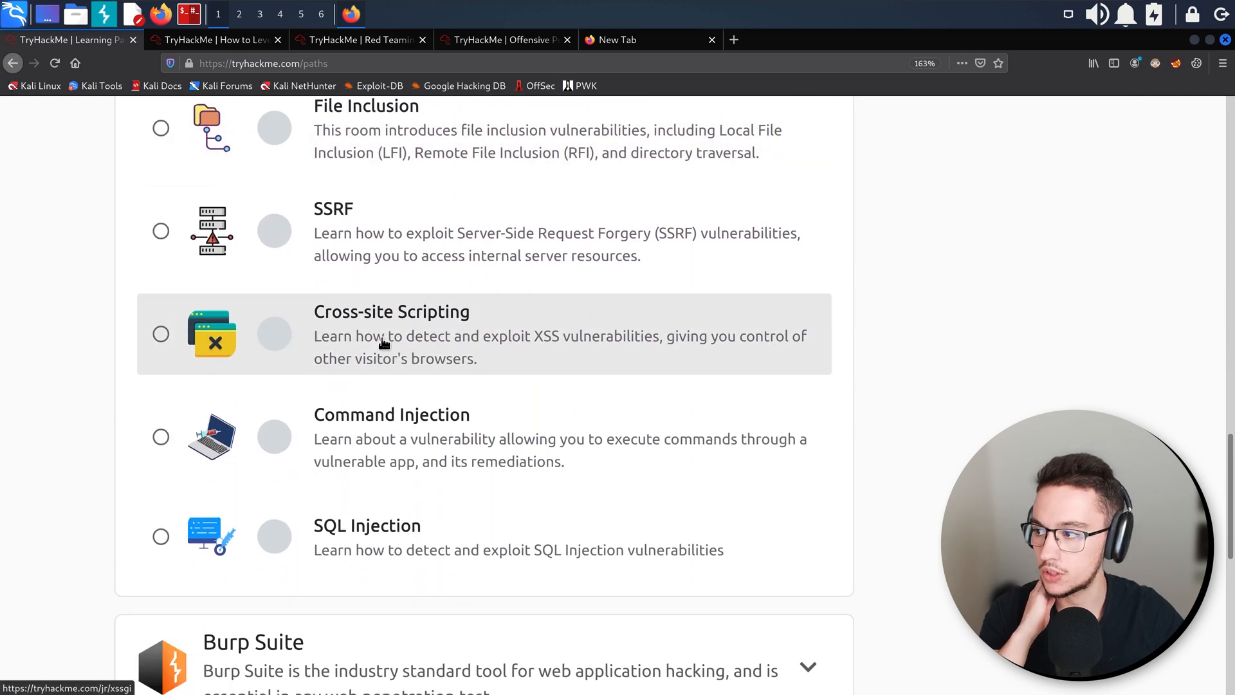
pyautogui.scroll(-3)
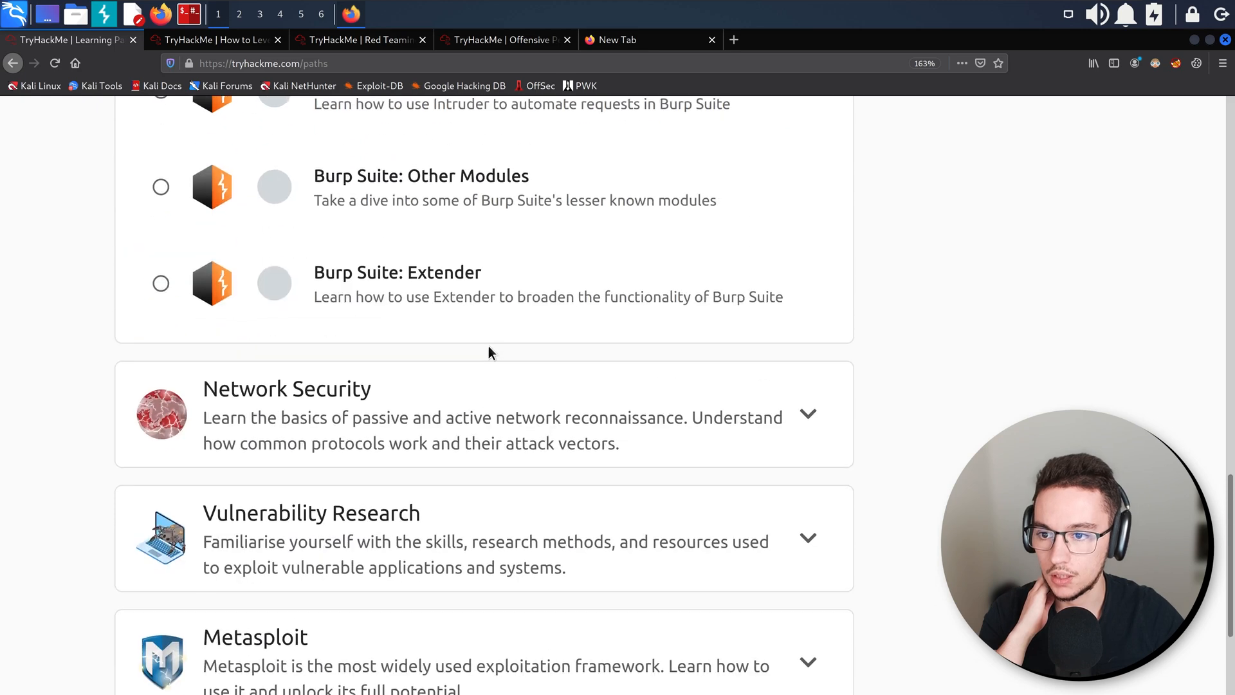
# Scroll back up to the path's top introduction.
pyautogui.scroll(3)
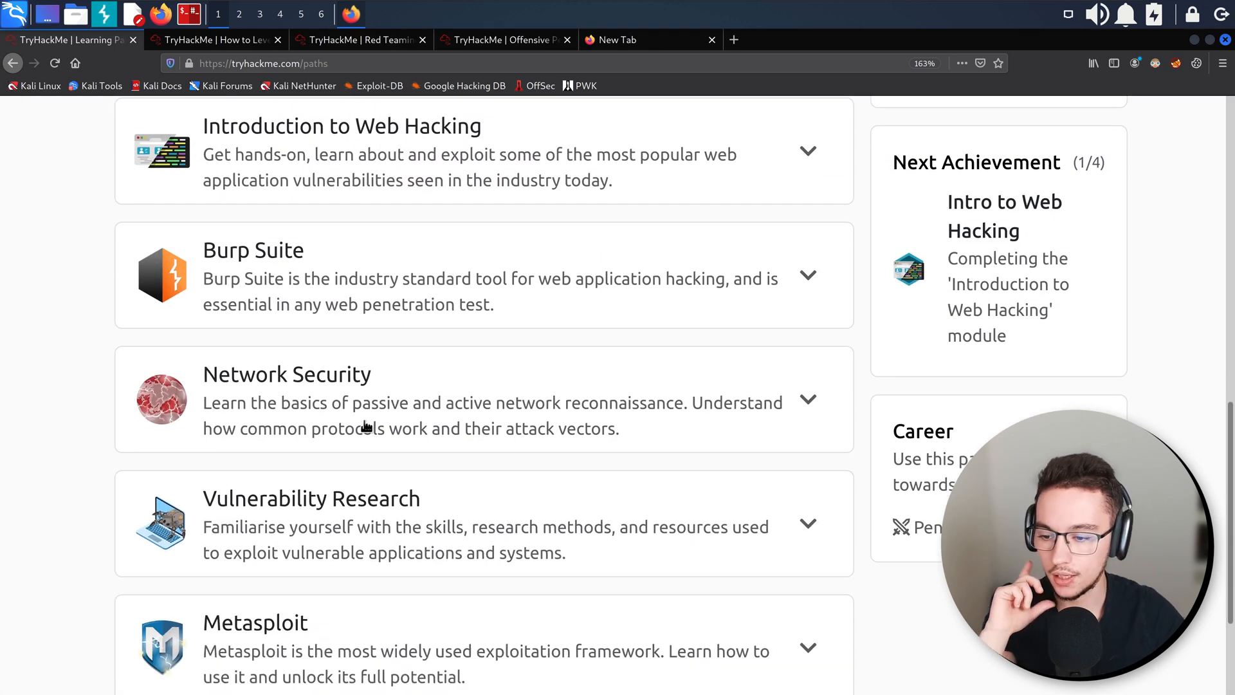
pyautogui.moveTo(275, 397)
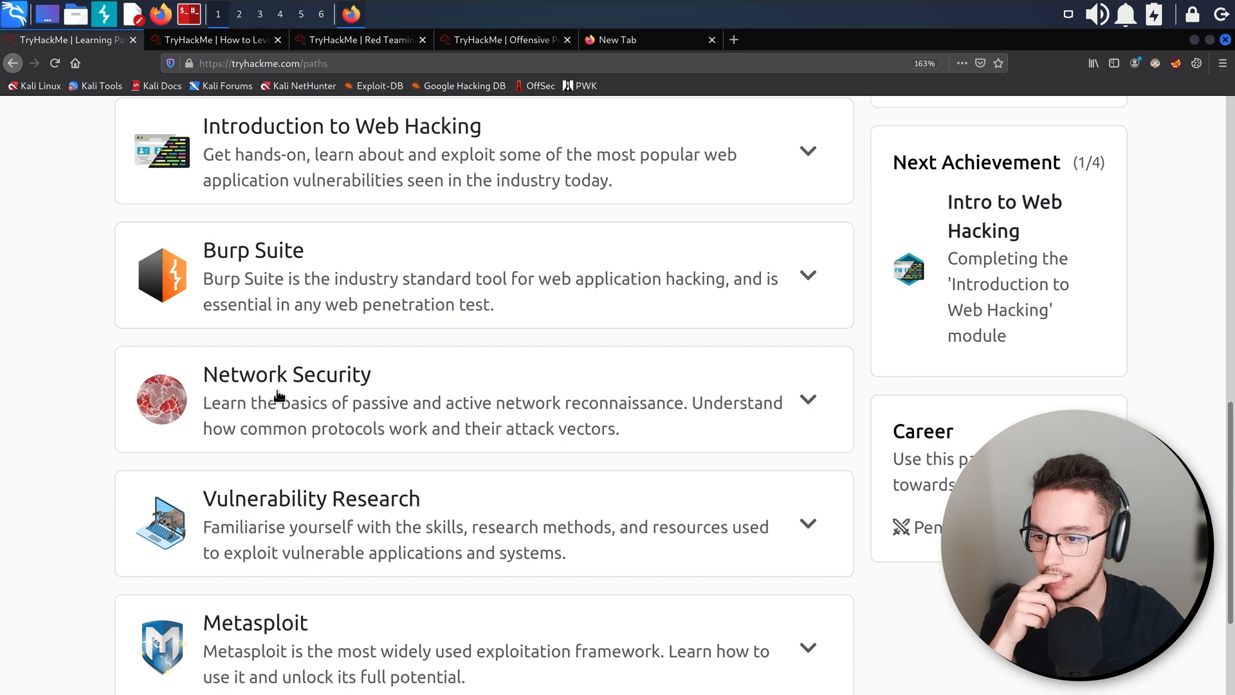
pyautogui.scroll(-3)
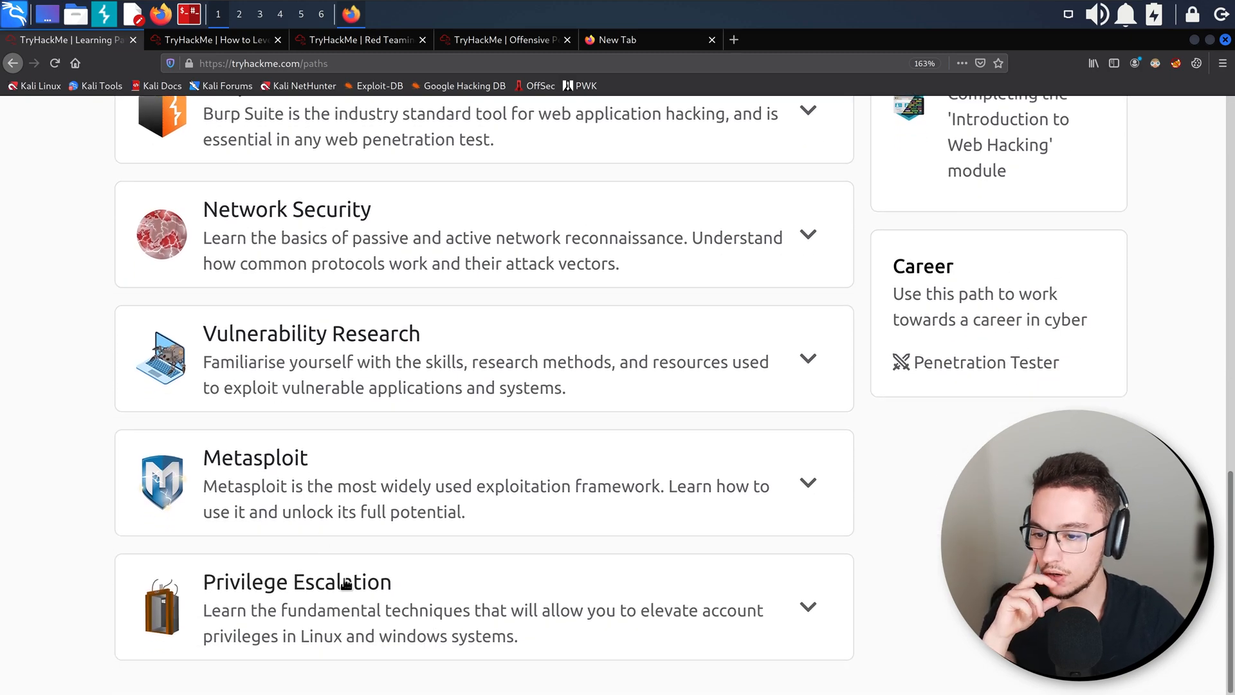
pyautogui.scroll(3)
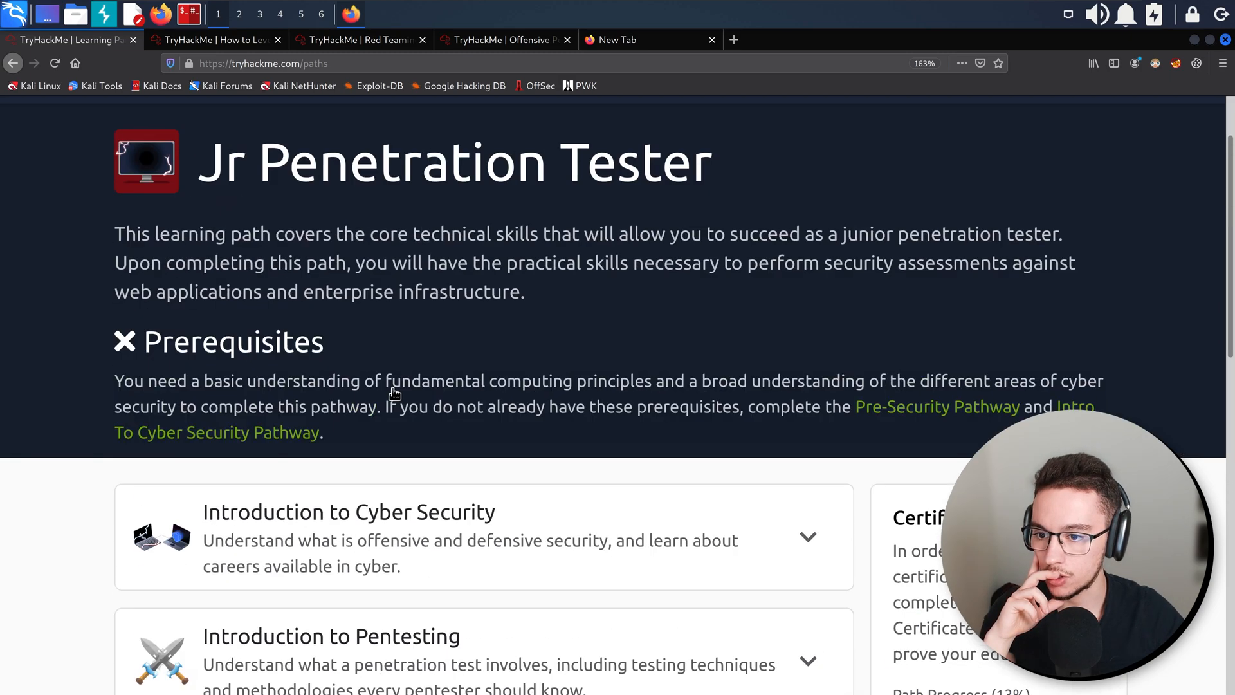
pyautogui.scroll(3)
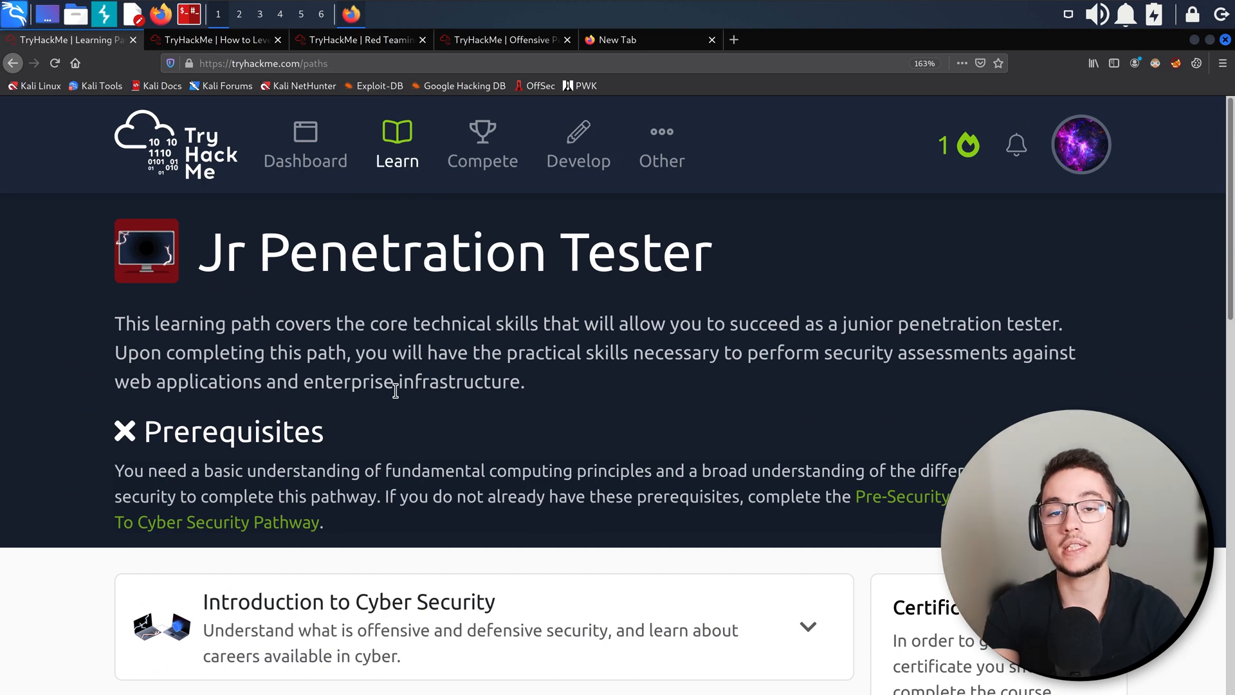